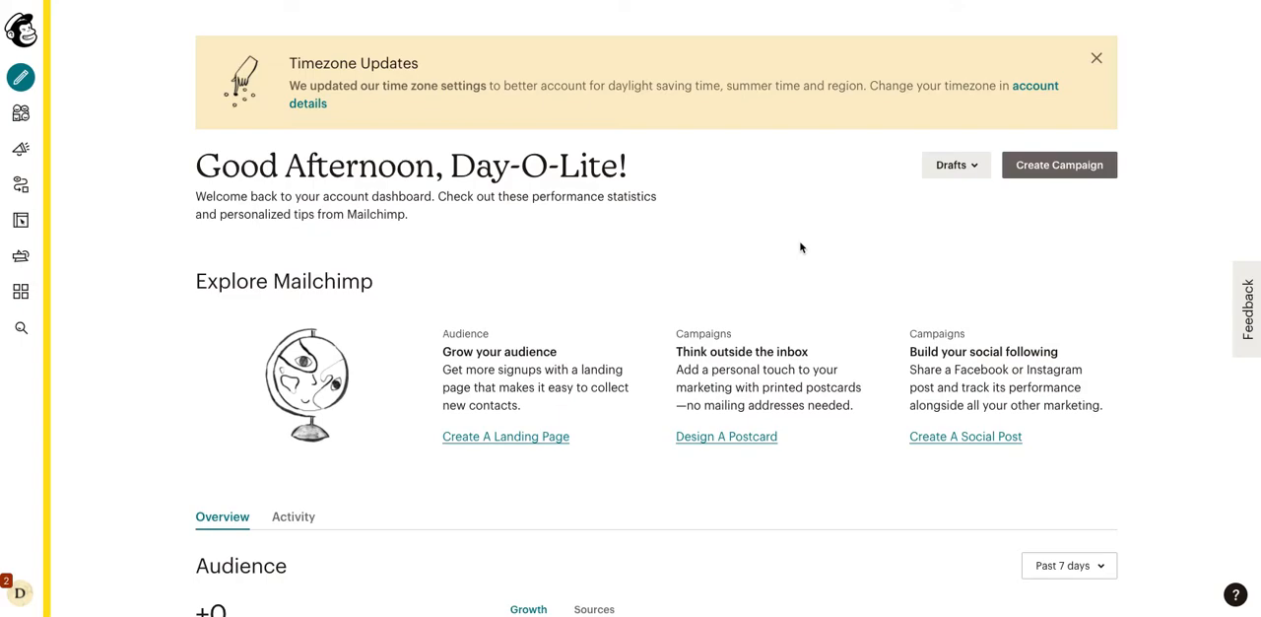
mouse_move(796, 245)
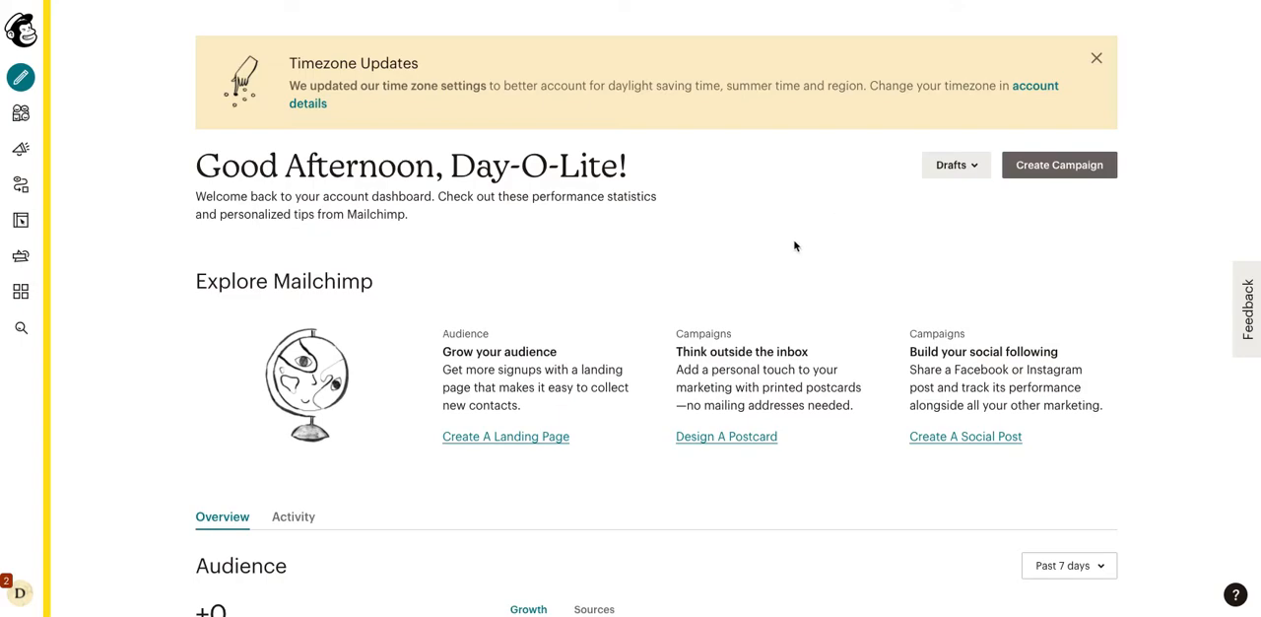
- Dismiss the Timezone Updates banner and review the dashboard's seven-day audience and campaign statistics
left_click(1095, 57)
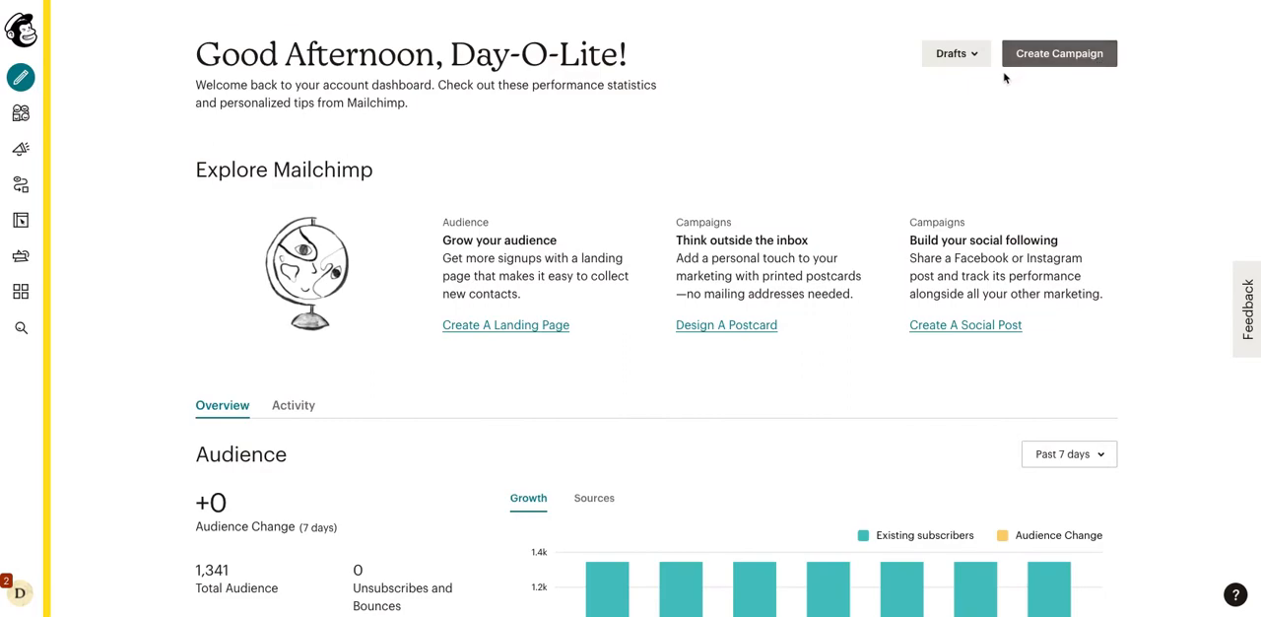
mouse_move(517, 99)
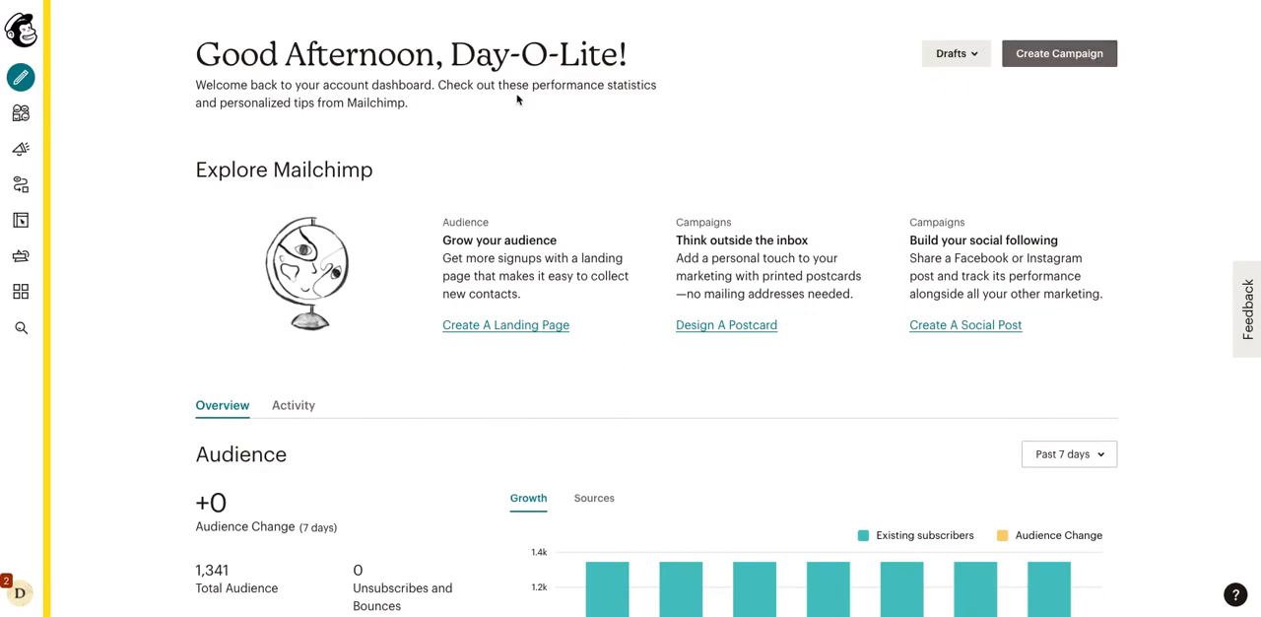
mouse_move(138, 95)
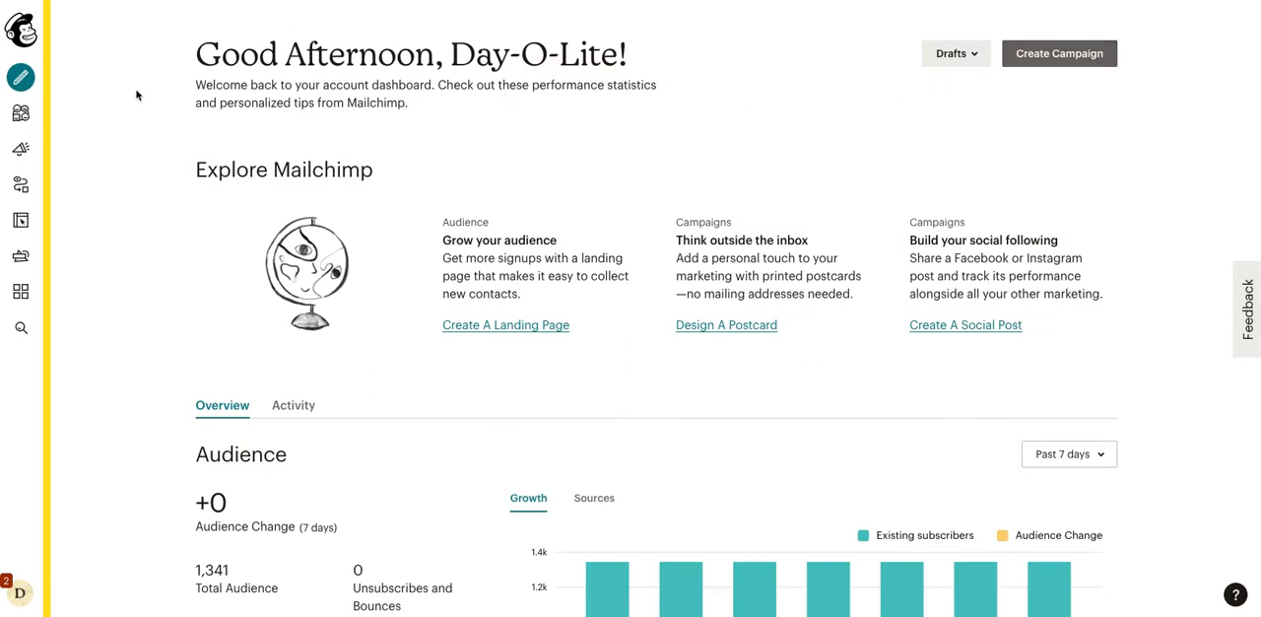
mouse_move(636, 183)
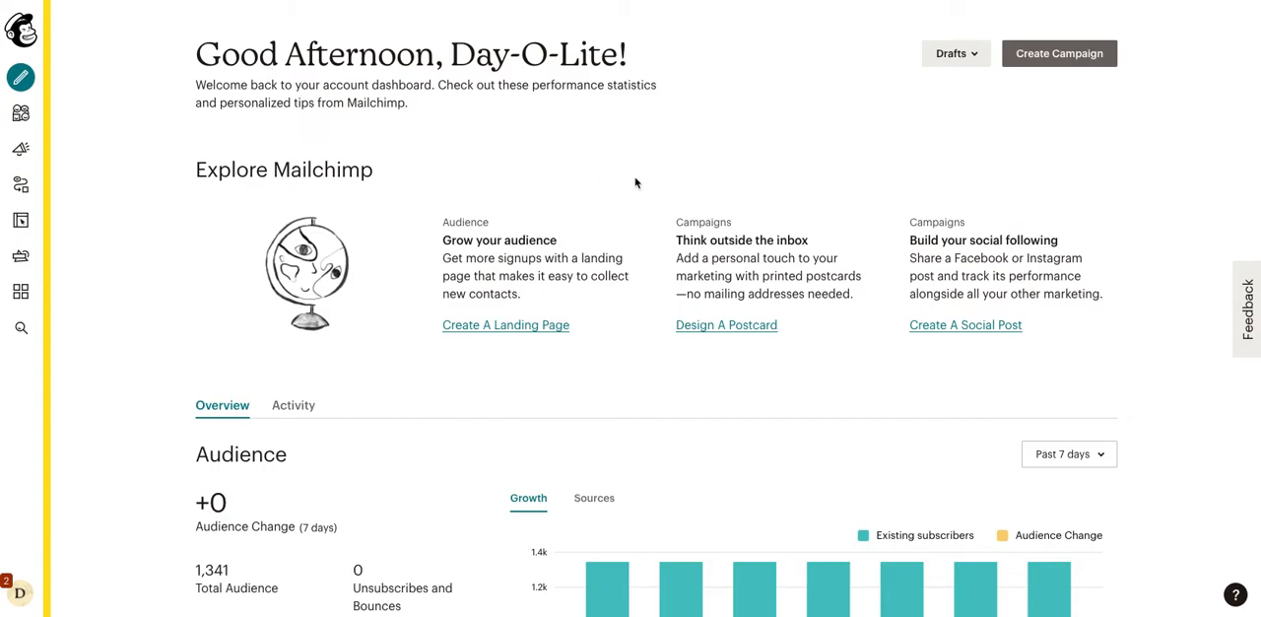
scroll("down", 3)
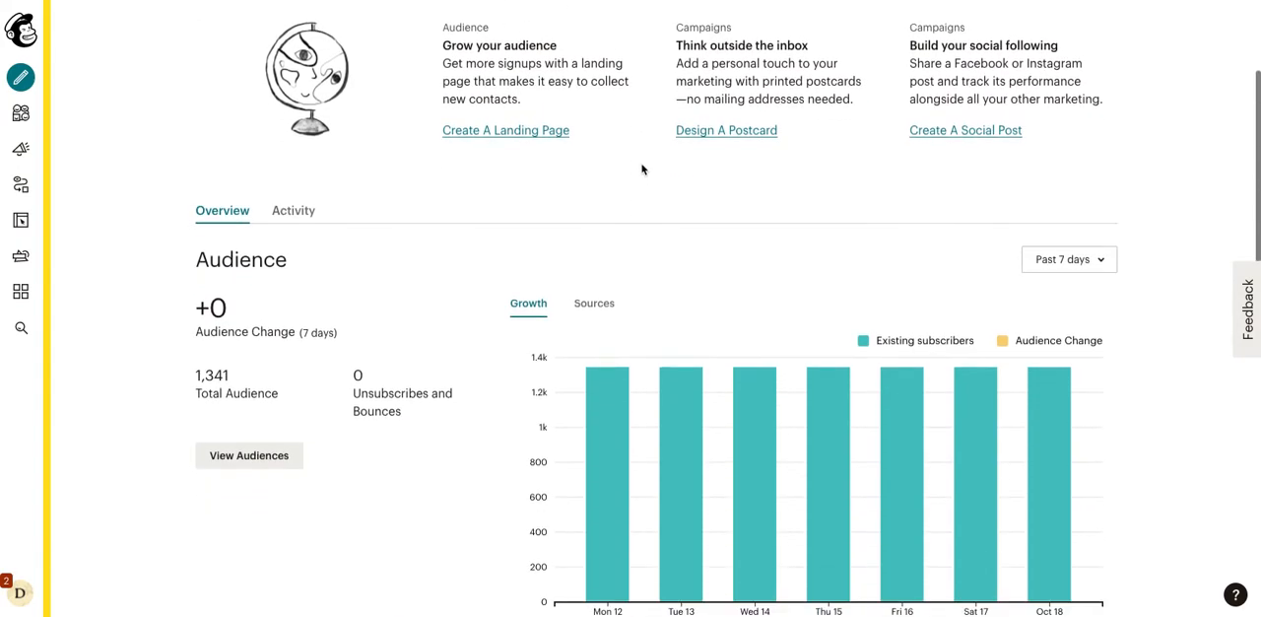
scroll("down", 3)
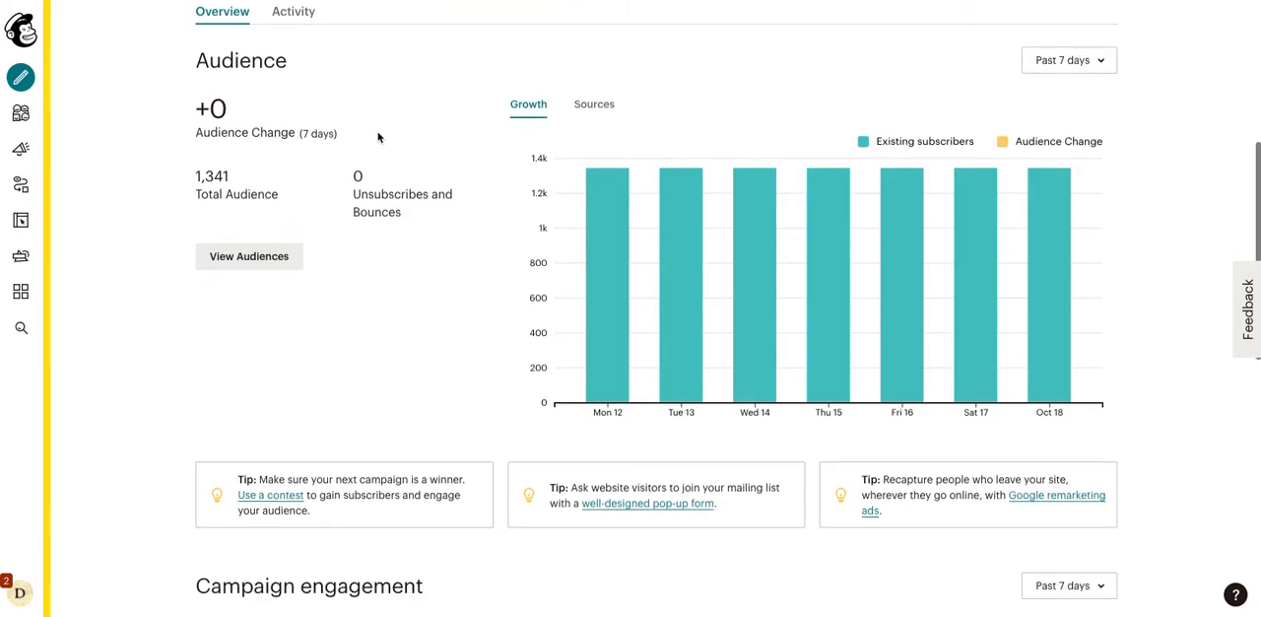
scroll("down", 3)
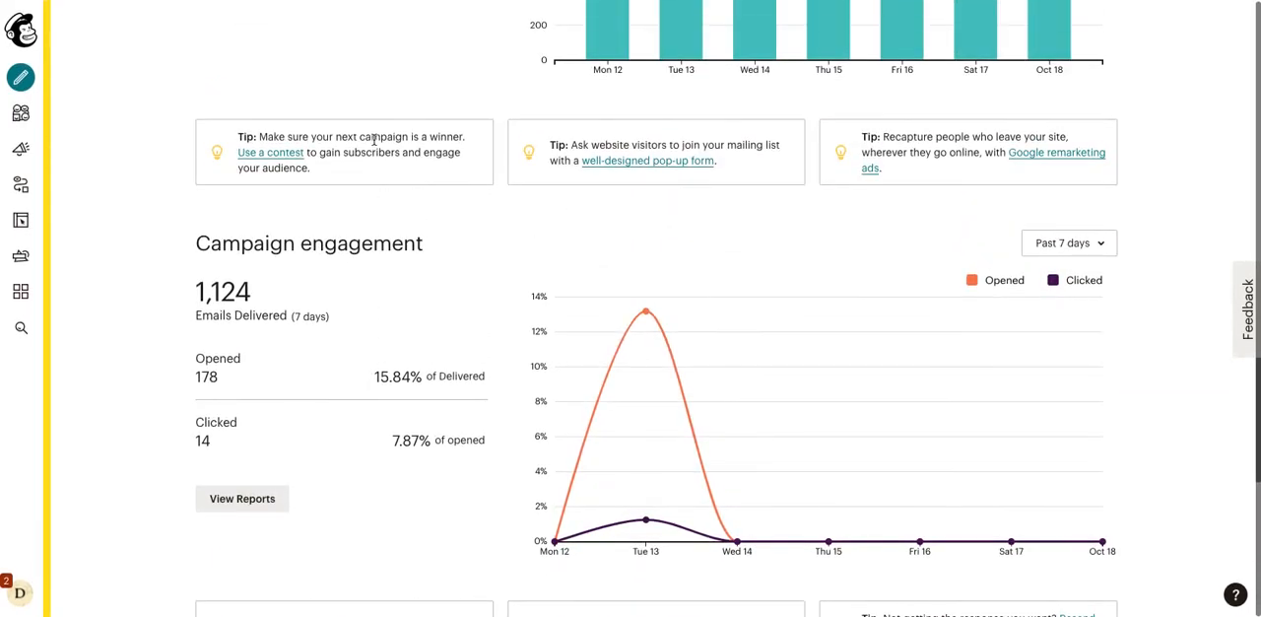
scroll("up", 3)
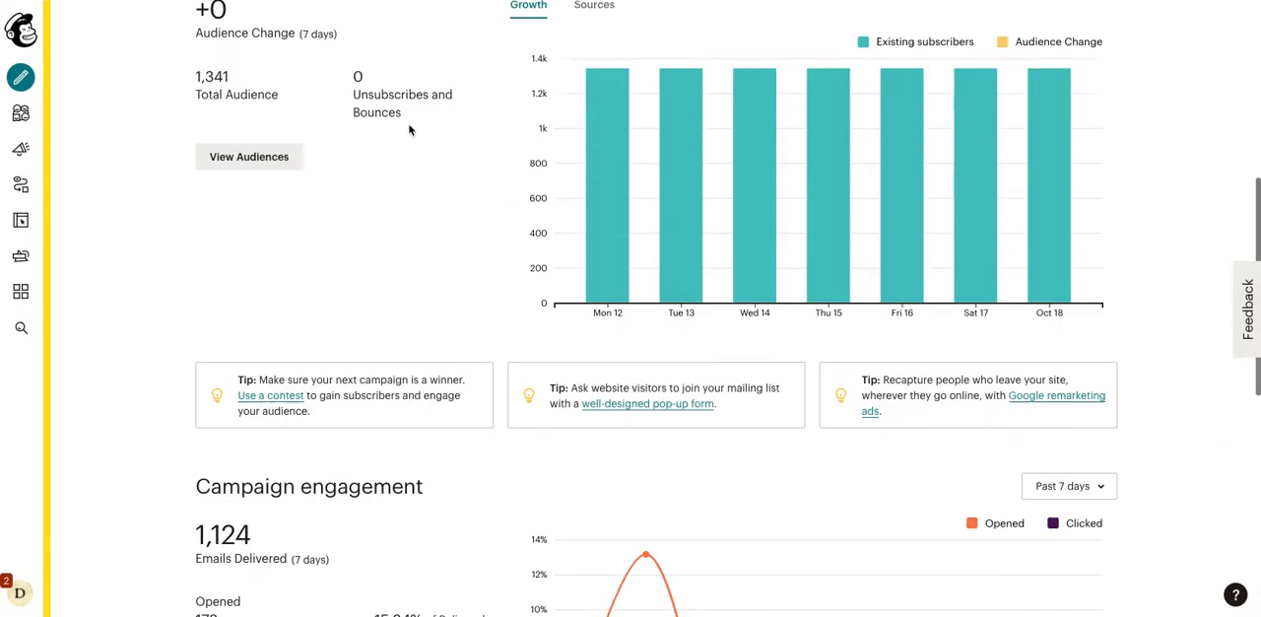
scroll("up", 3)
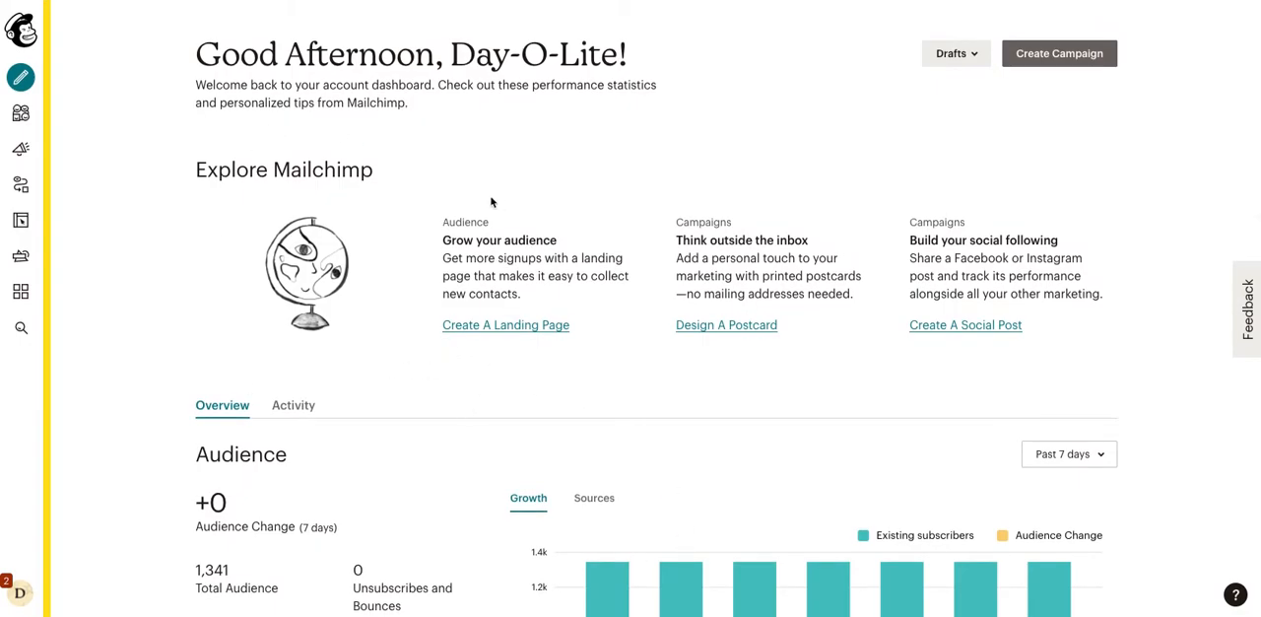
mouse_move(502, 180)
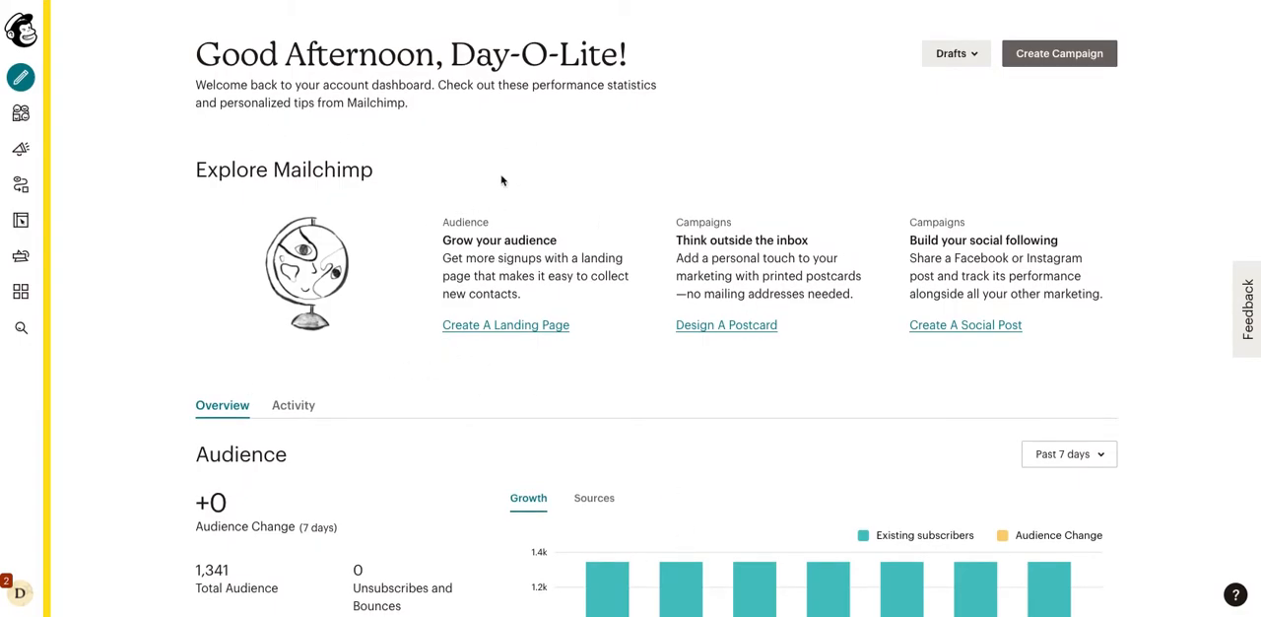
scroll("up", 3)
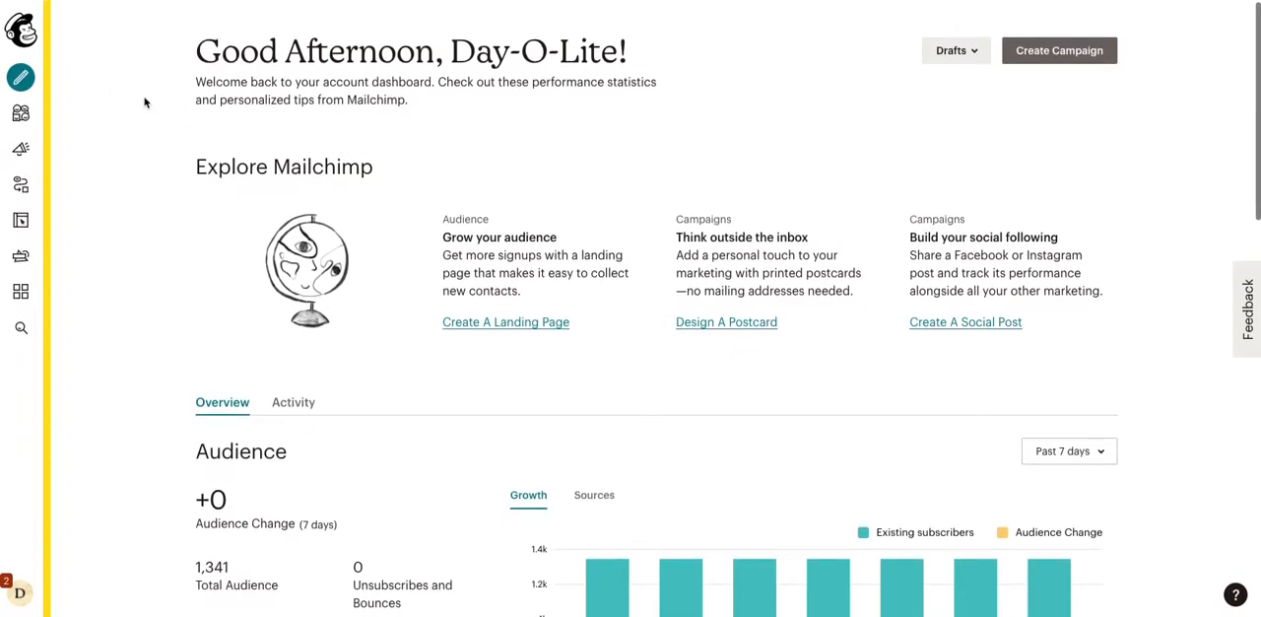
mouse_move(164, 134)
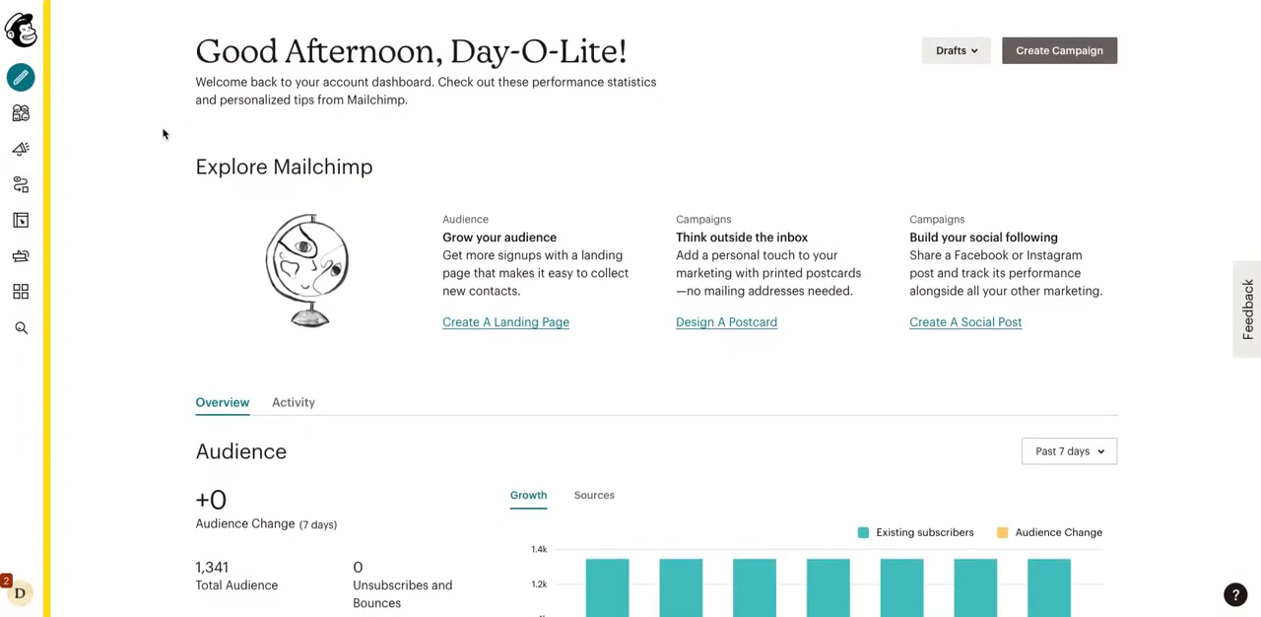
mouse_move(21, 292)
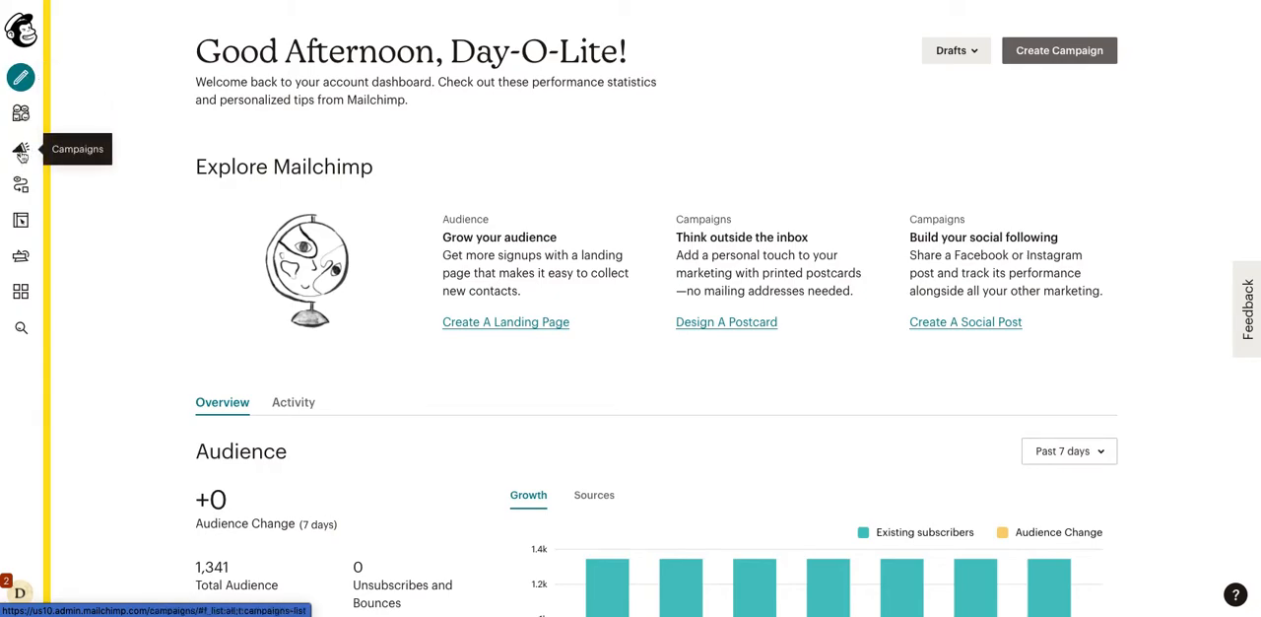
mouse_move(20, 220)
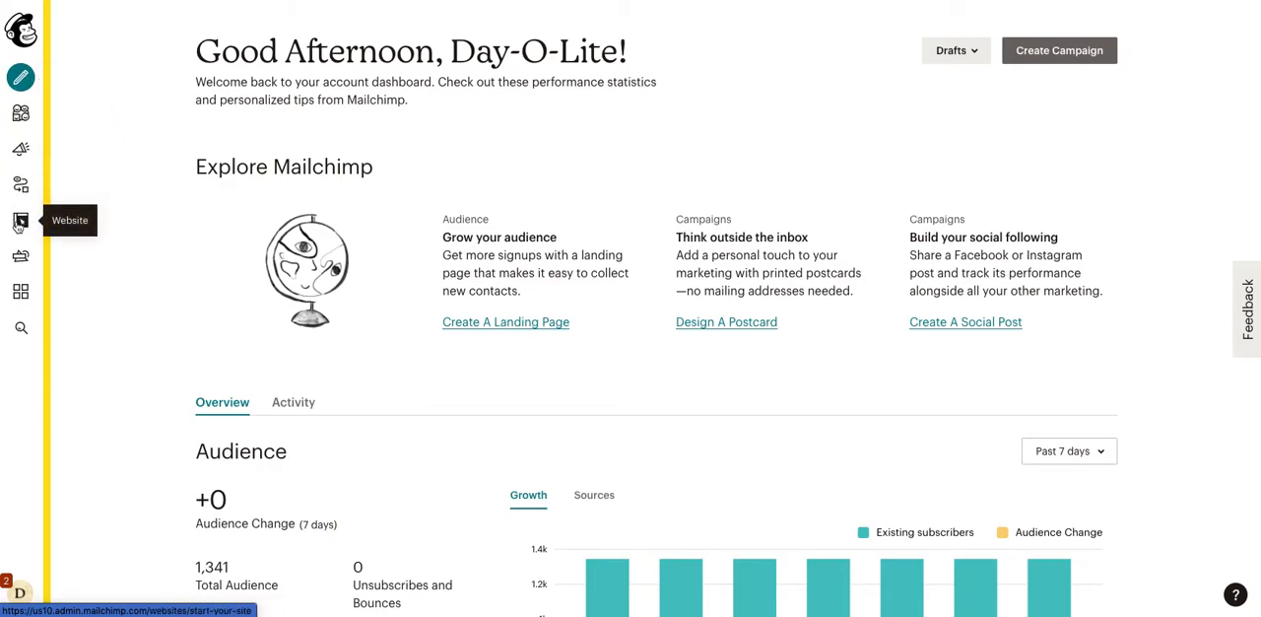
mouse_move(20, 255)
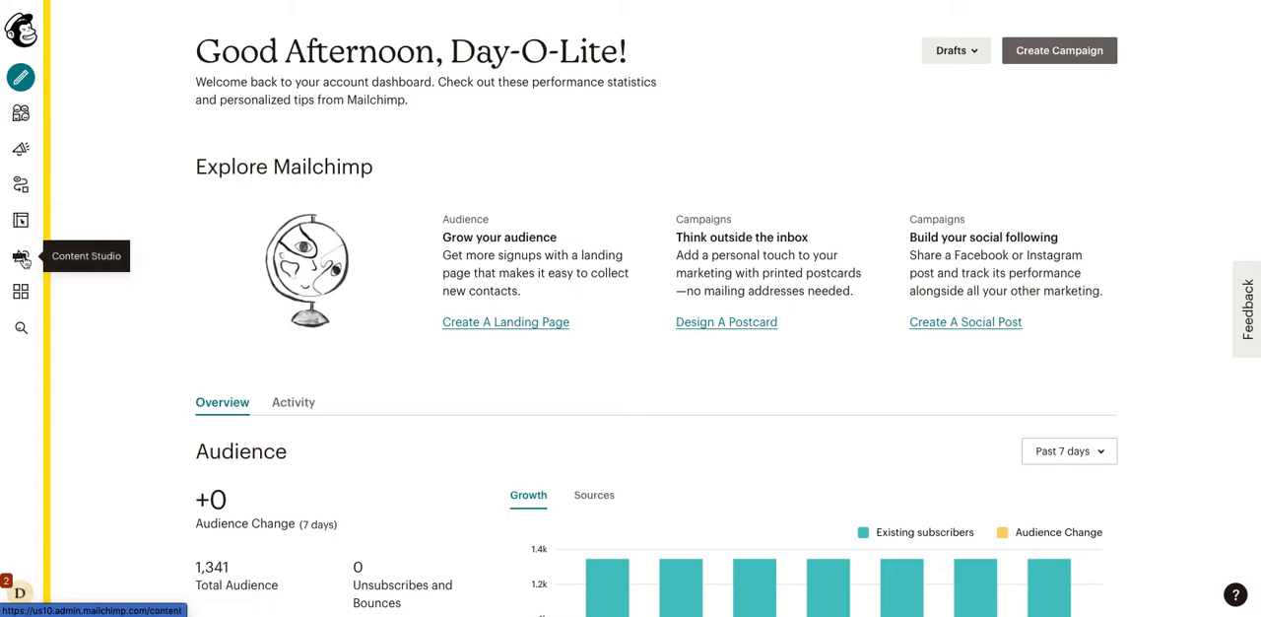
mouse_move(21, 290)
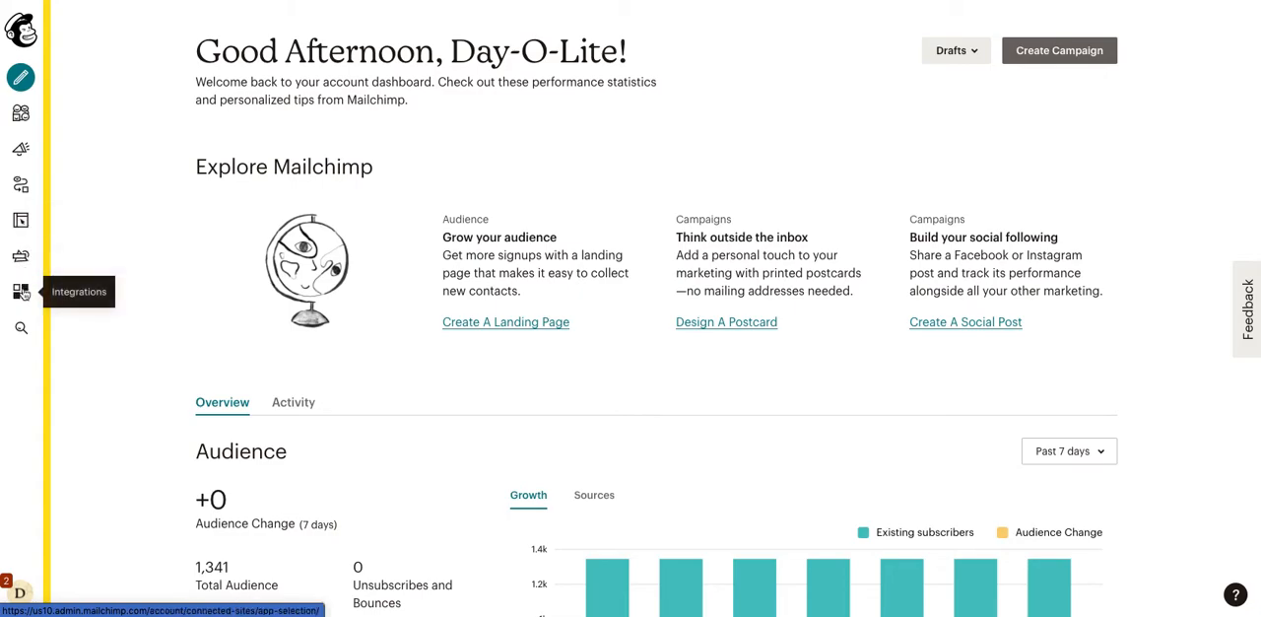
mouse_move(45, 360)
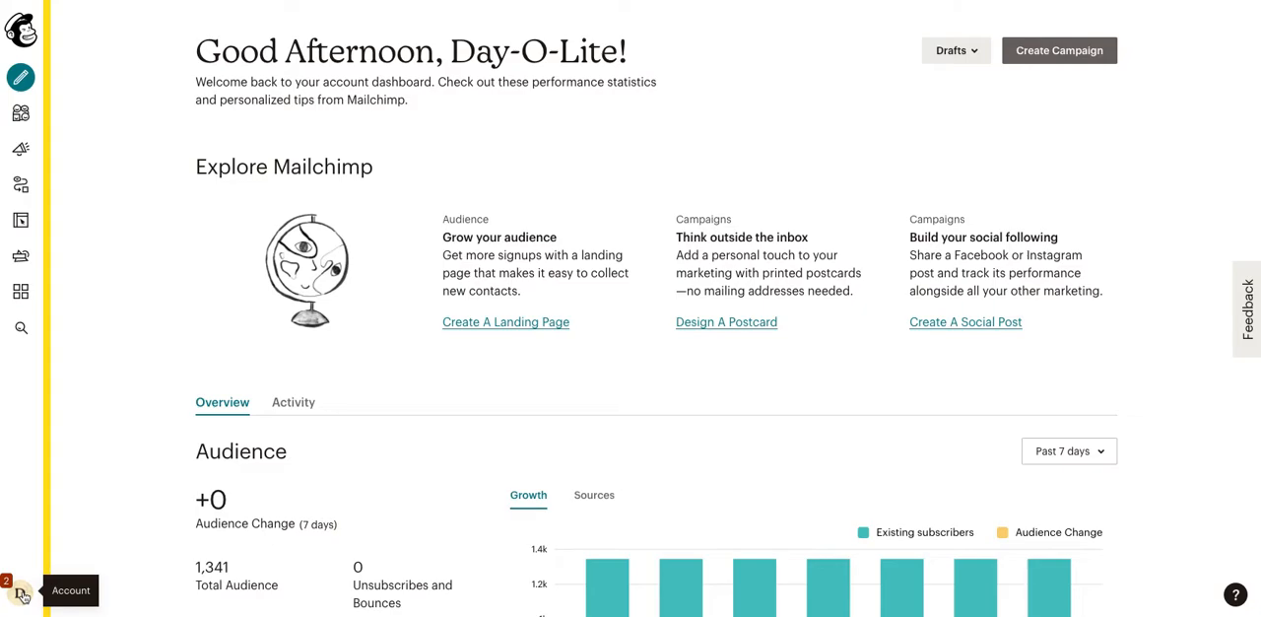
mouse_move(49, 591)
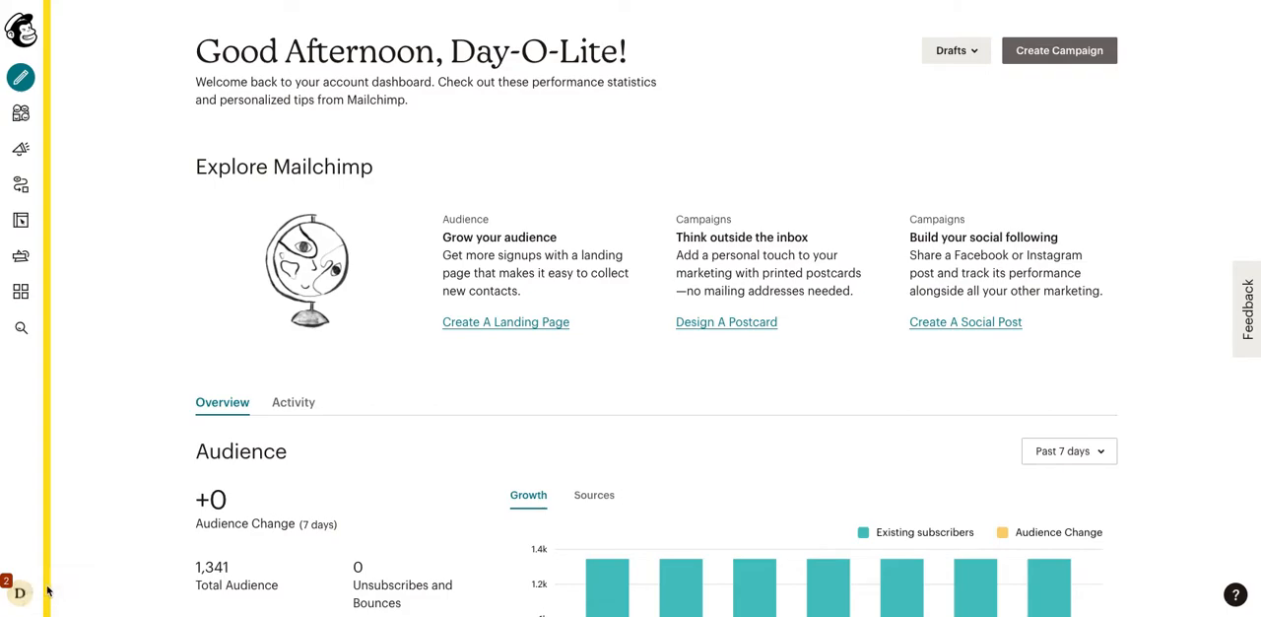
mouse_move(190, 173)
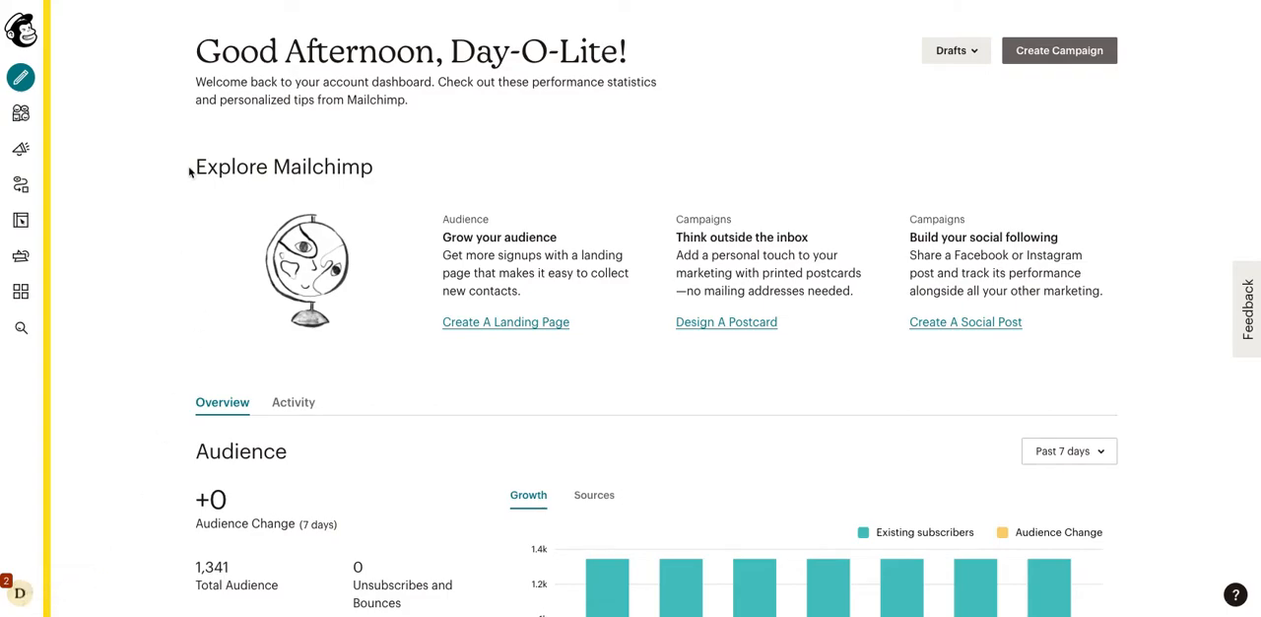
mouse_move(129, 156)
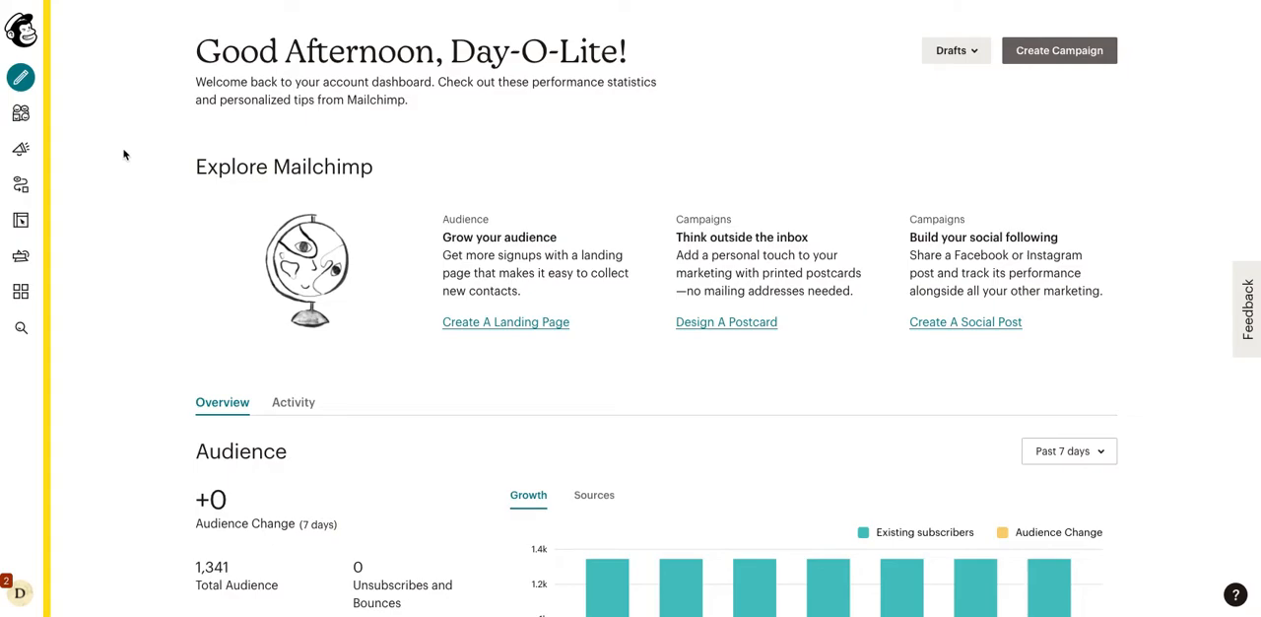
mouse_move(21, 112)
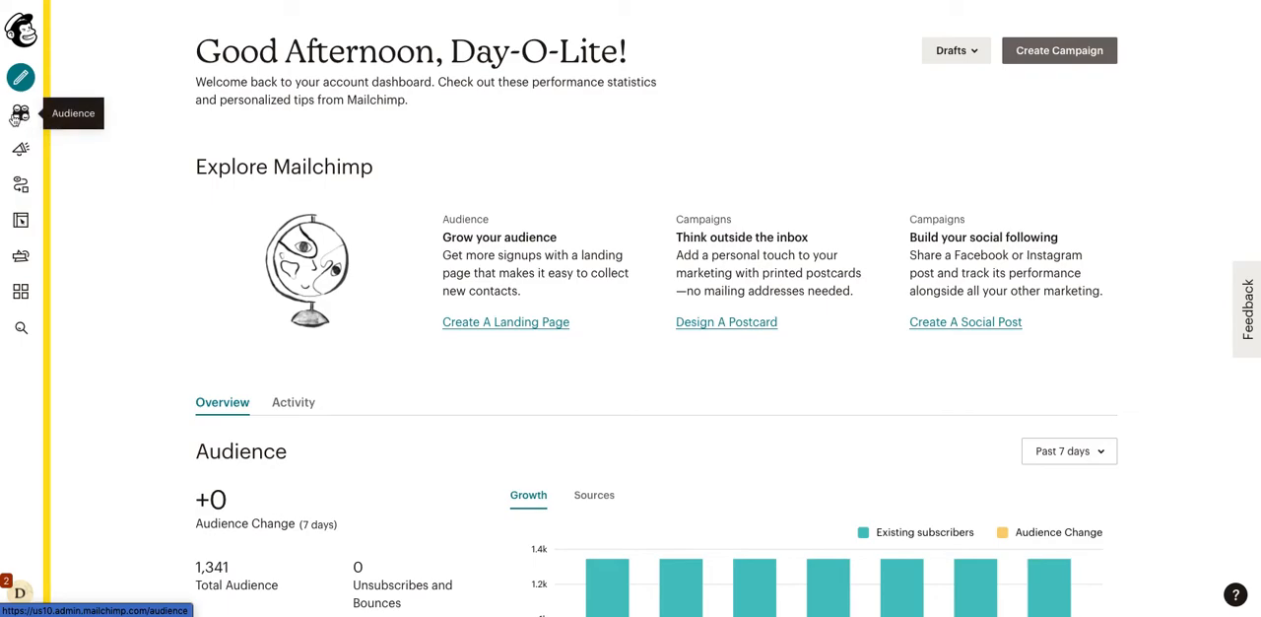
- Show the Audience dashboard for Day-O-Lite, with 1,133 contacts and 1,125 subscribers
left_click(20, 113)
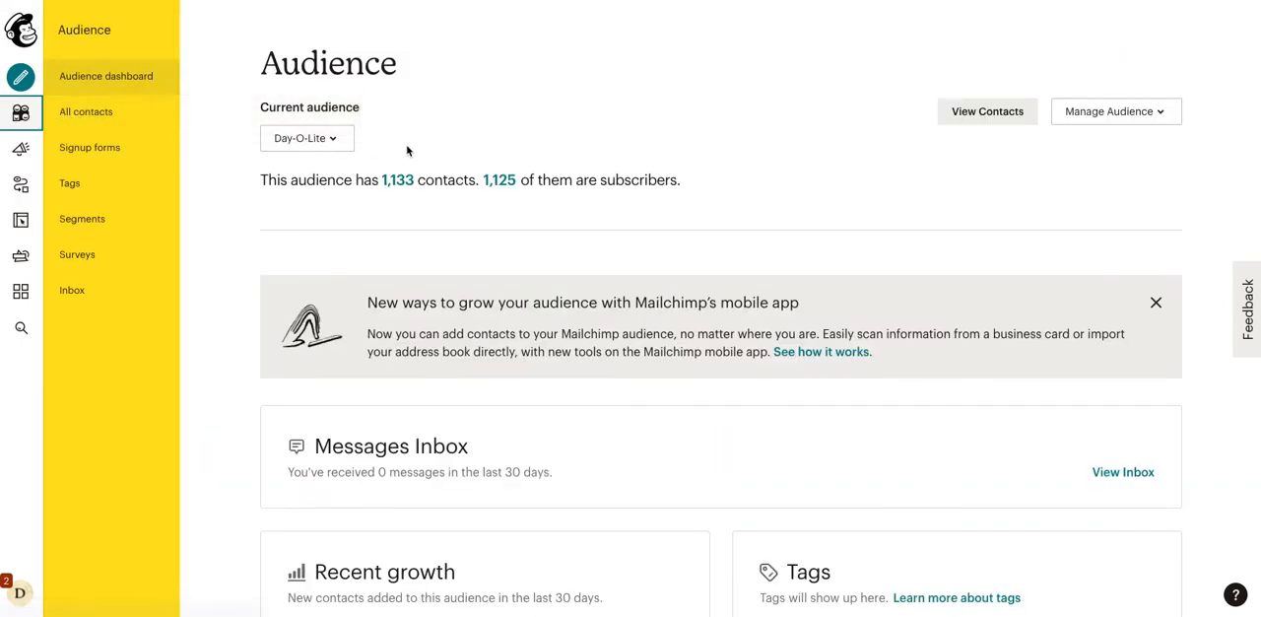
mouse_move(372, 152)
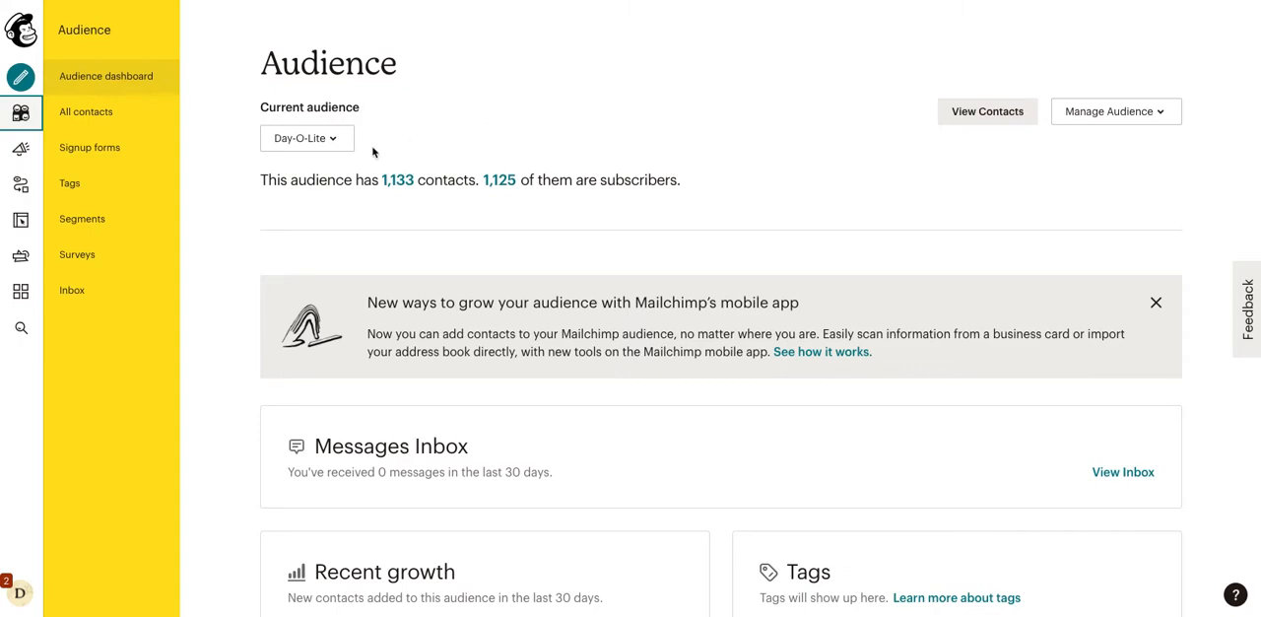
left_click(306, 138)
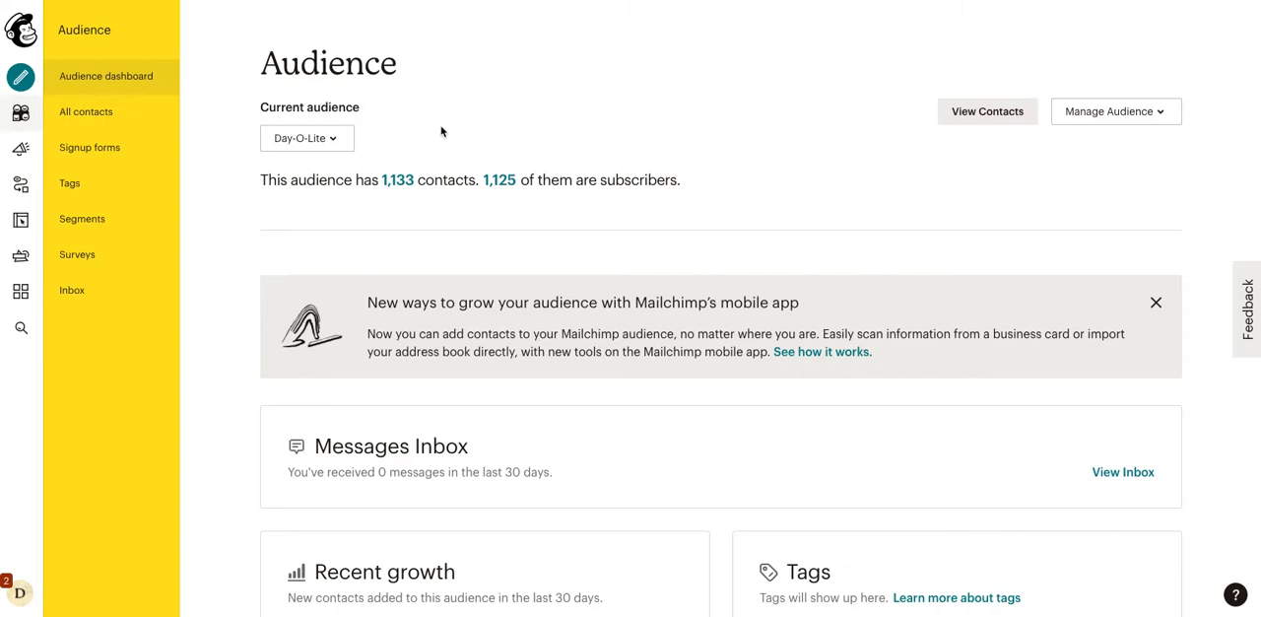
mouse_move(274, 168)
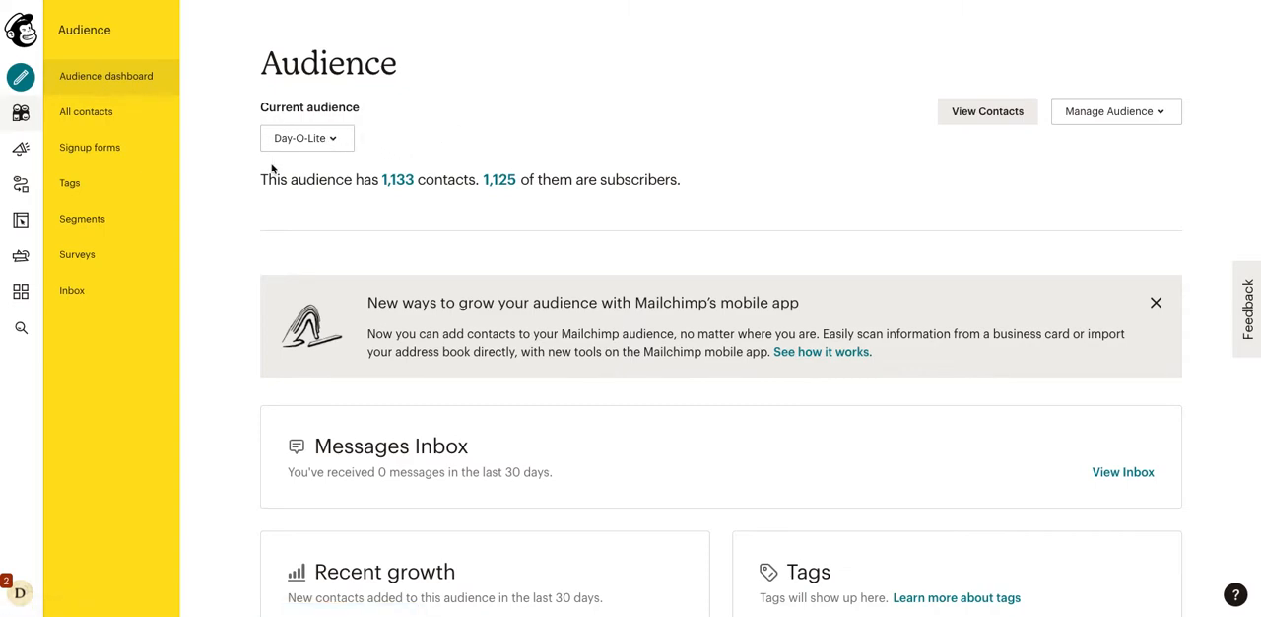
mouse_move(363, 139)
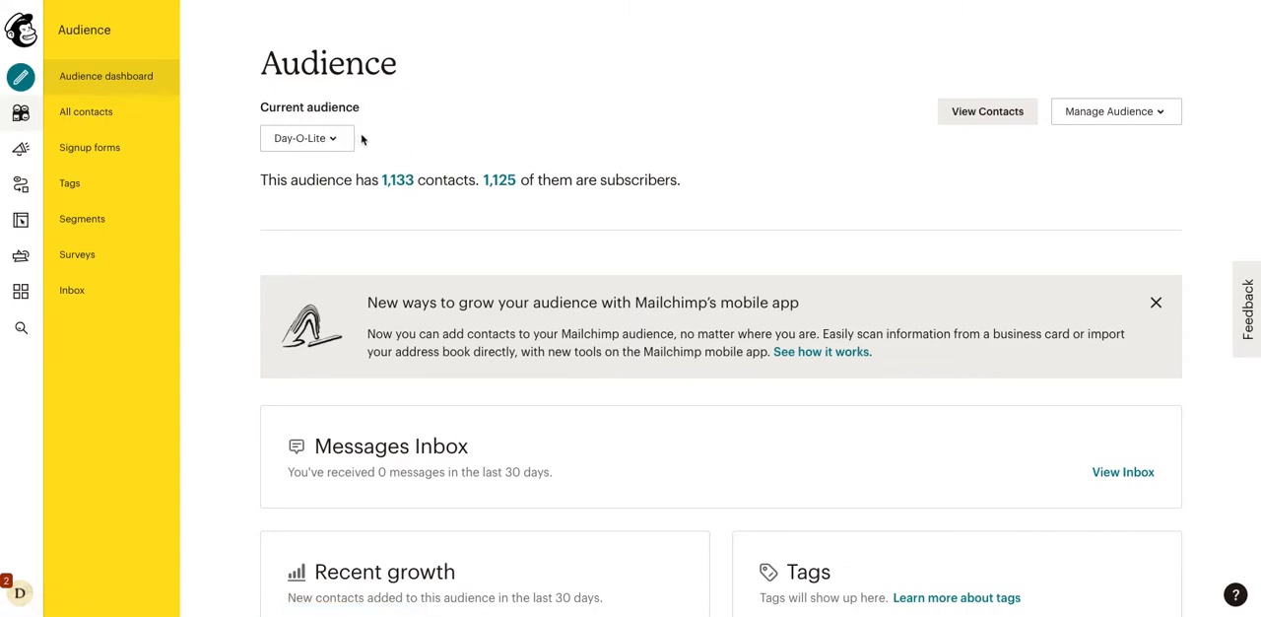
mouse_move(503, 126)
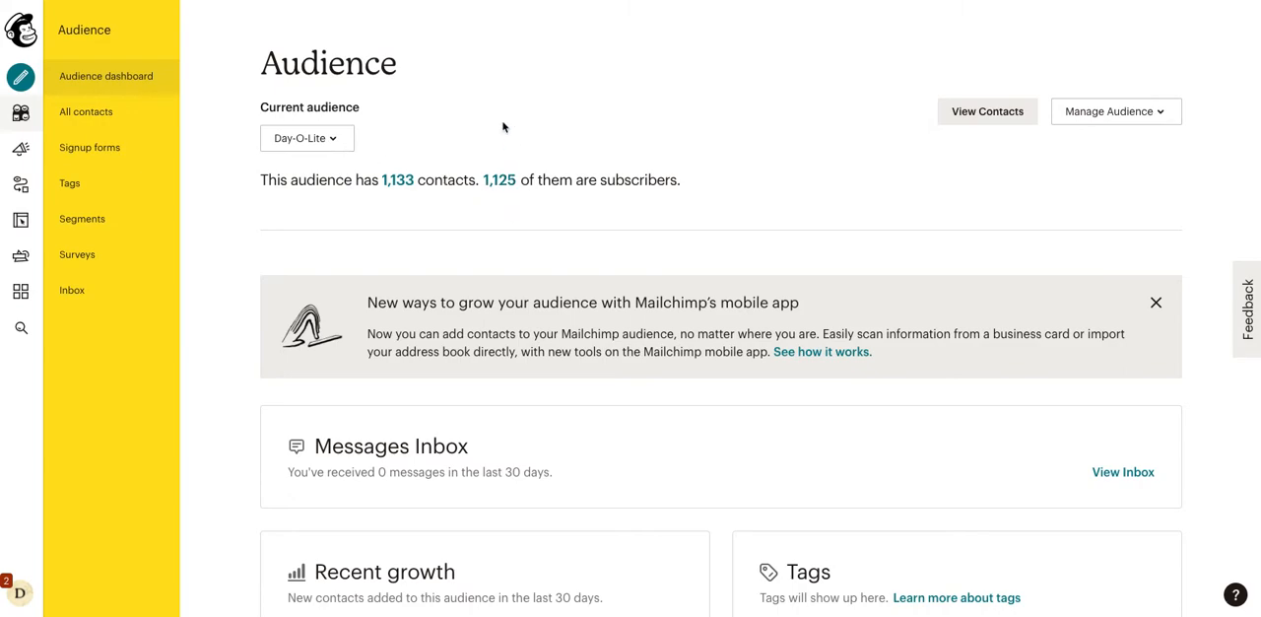
mouse_move(471, 82)
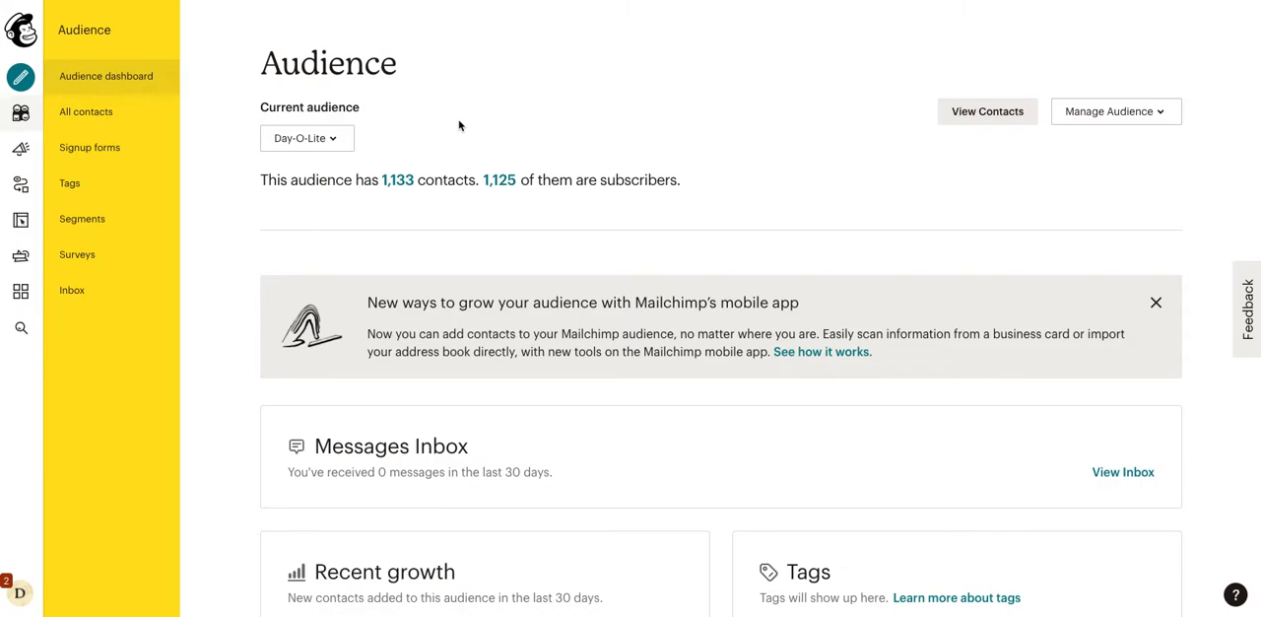
mouse_move(399, 143)
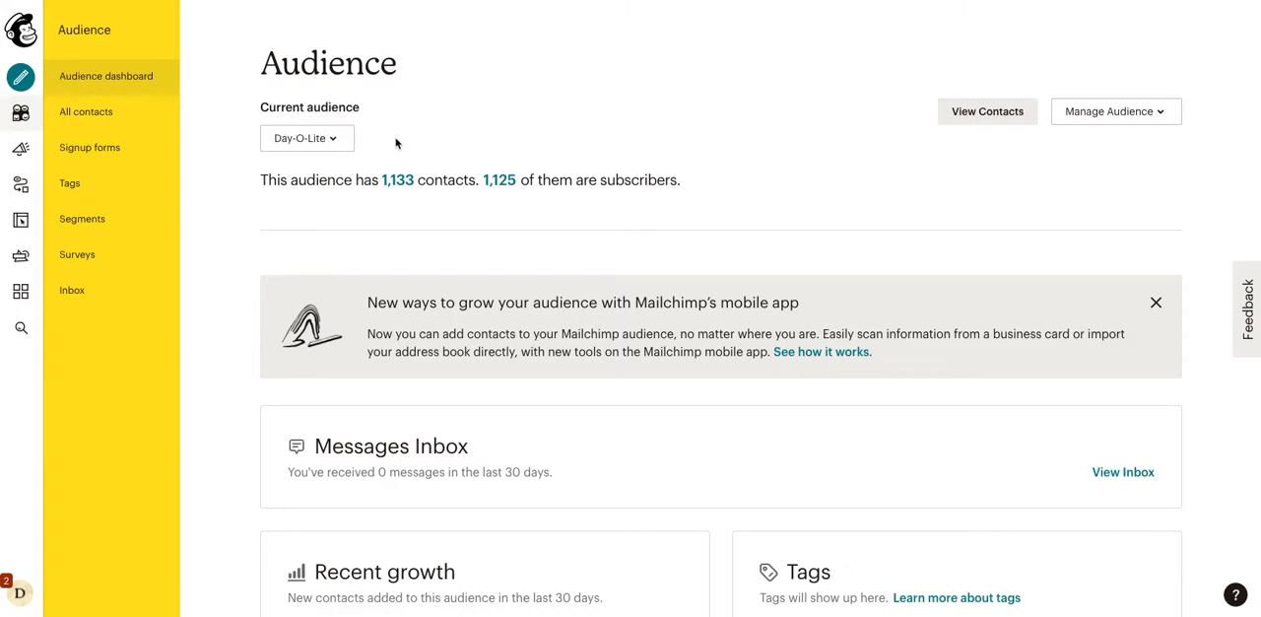
mouse_move(422, 159)
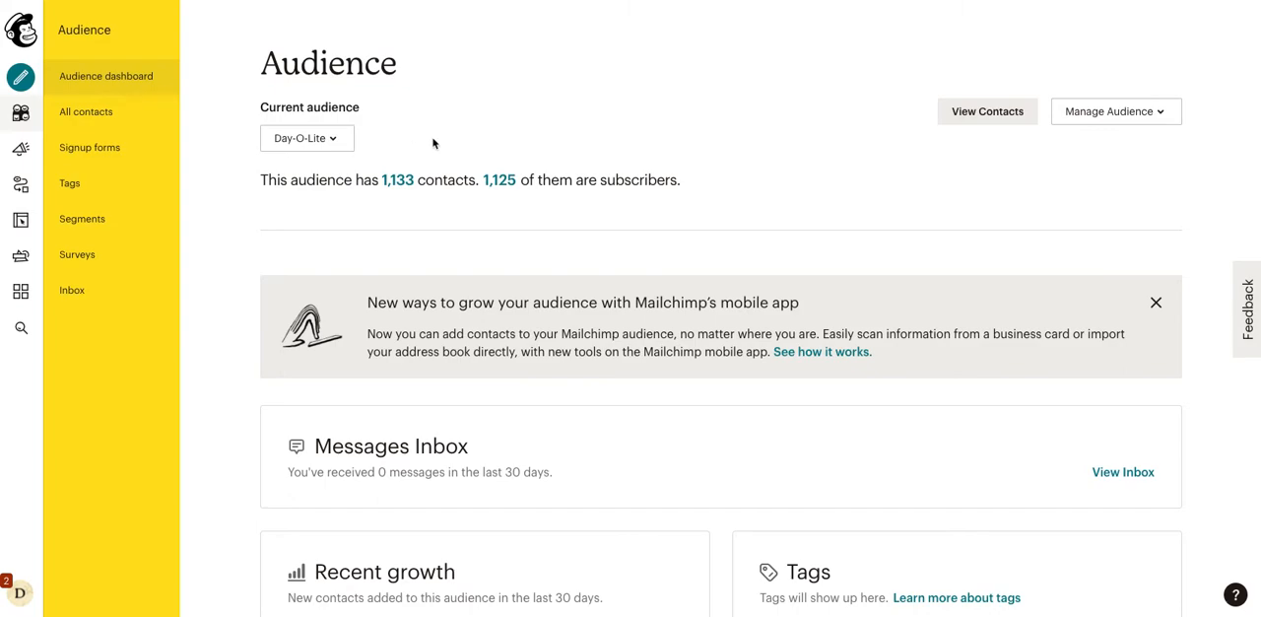
mouse_move(527, 143)
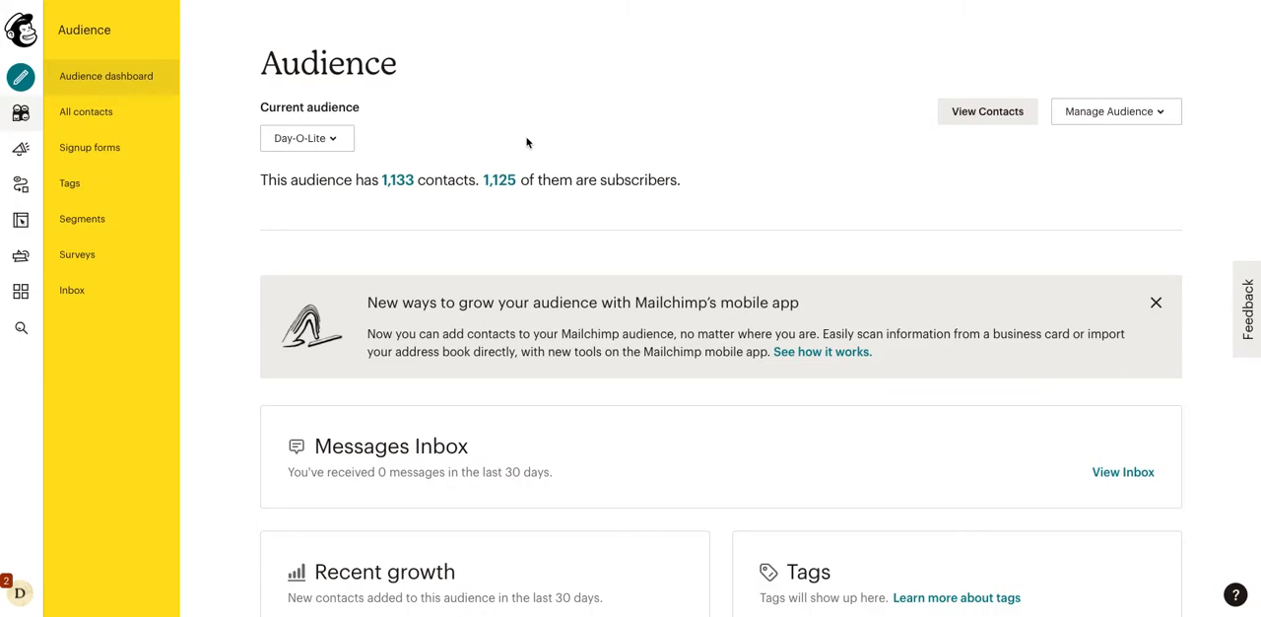
mouse_move(969, 181)
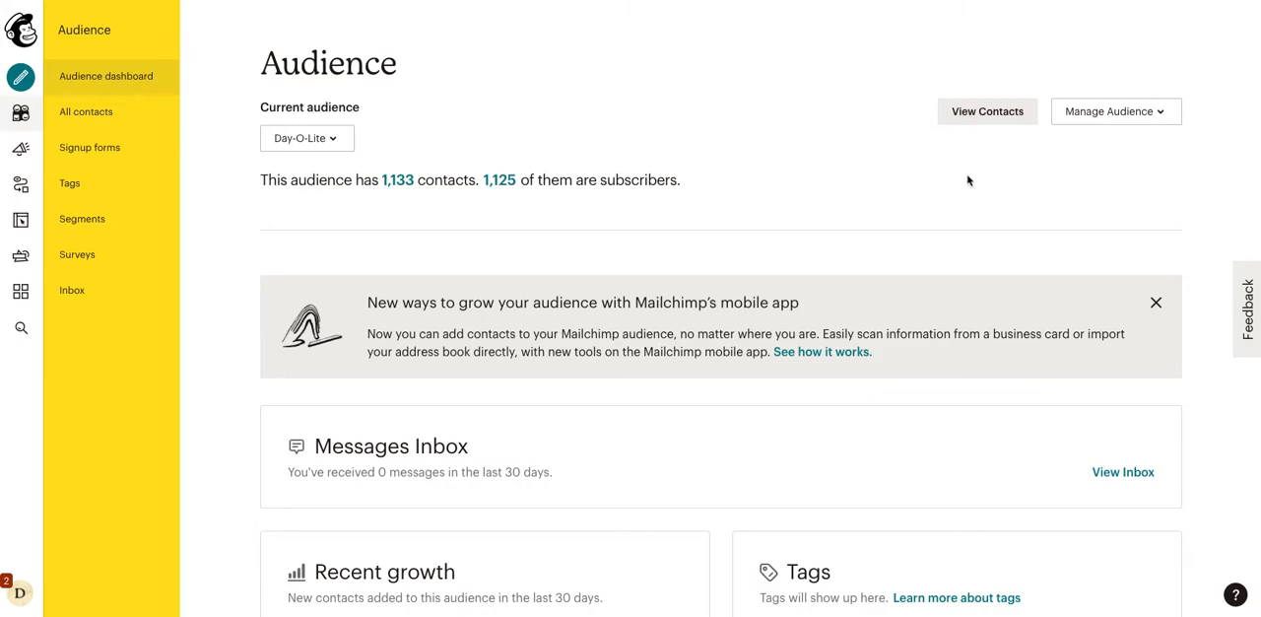
- From the audiences list, choose Create Audience and continue past the Tags banner to the form
left_click(1114, 110)
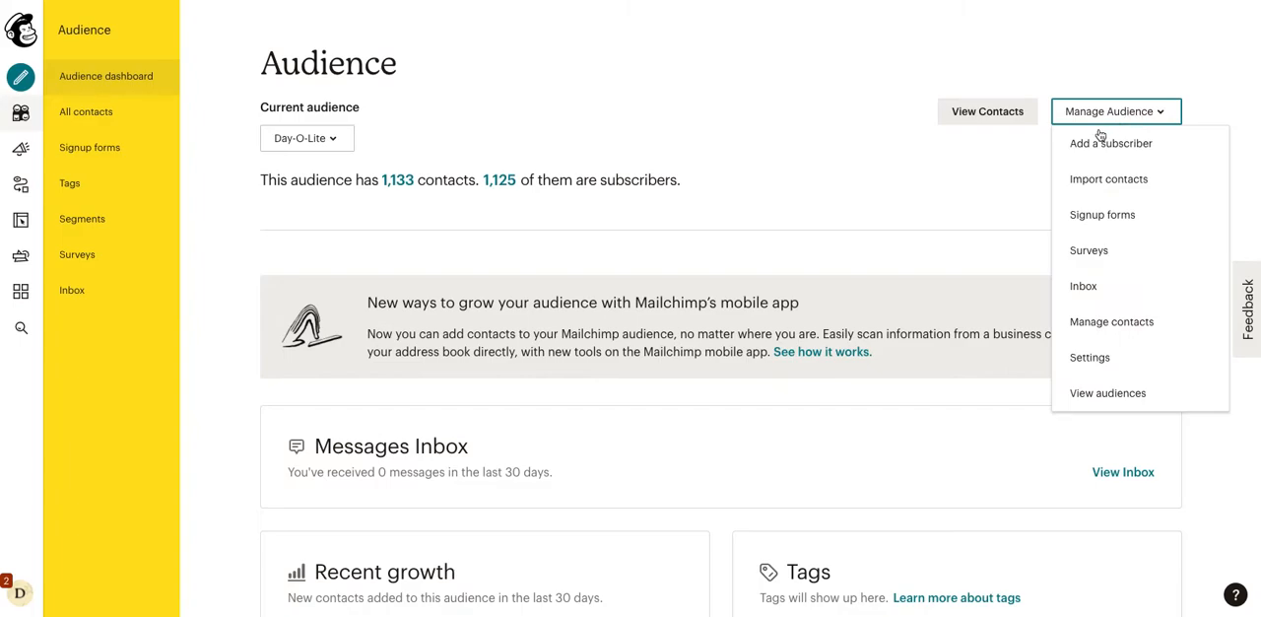
left_click(1107, 392)
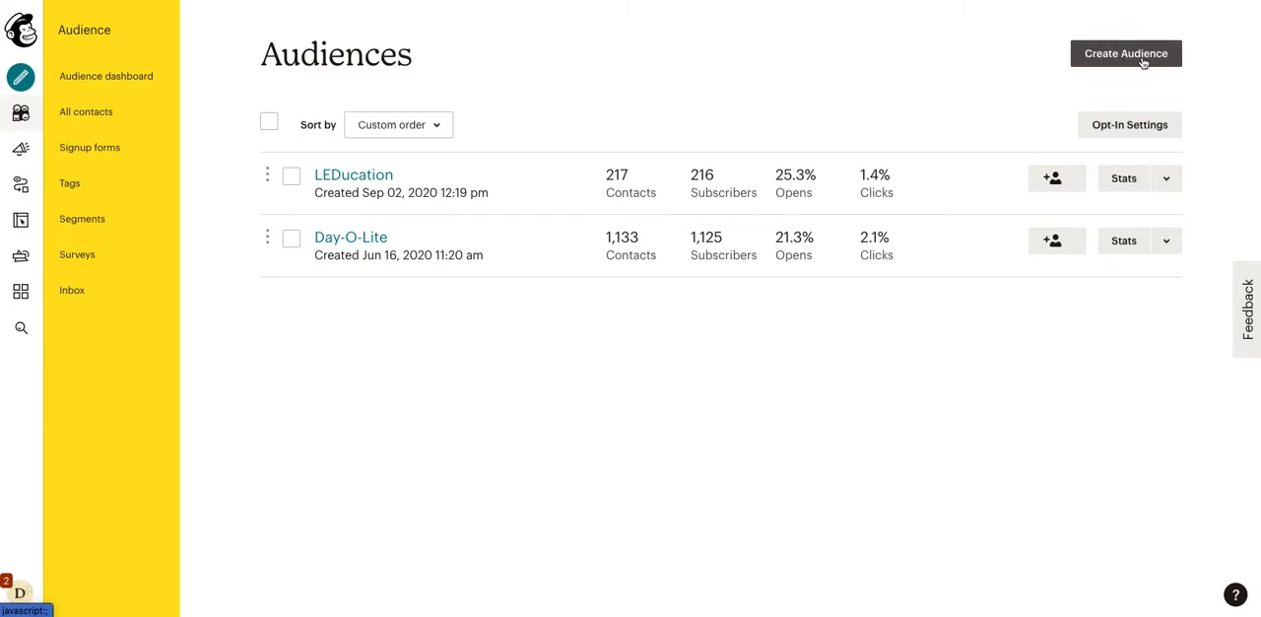
left_click(1125, 53)
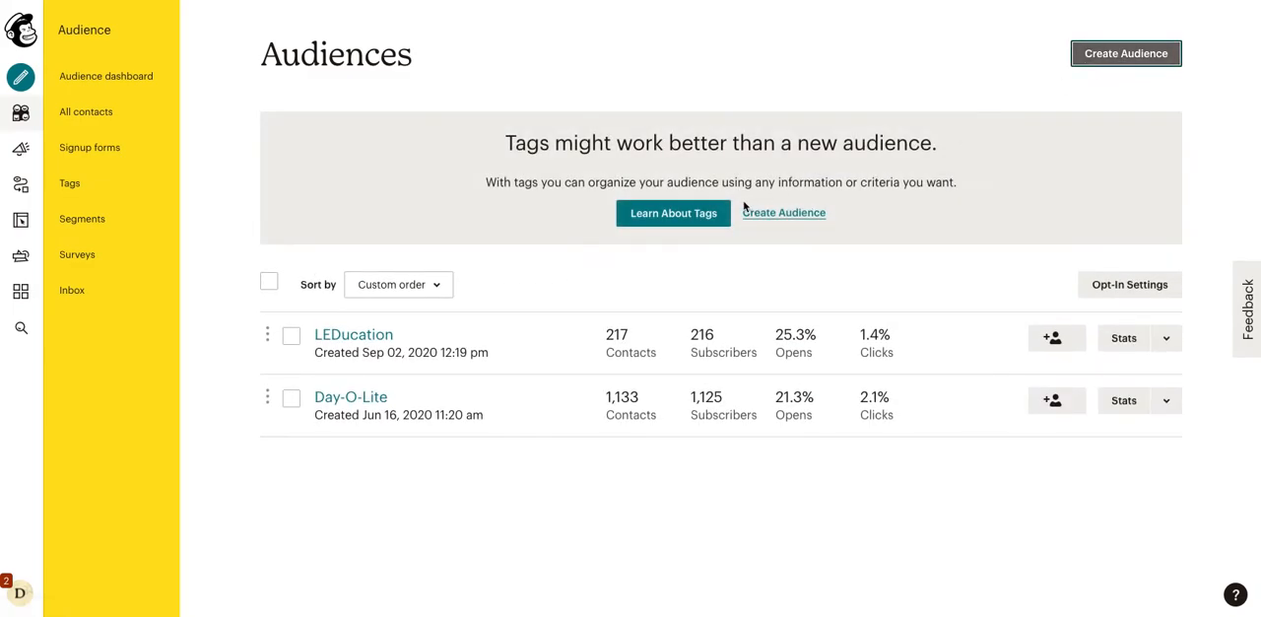
left_click(783, 212)
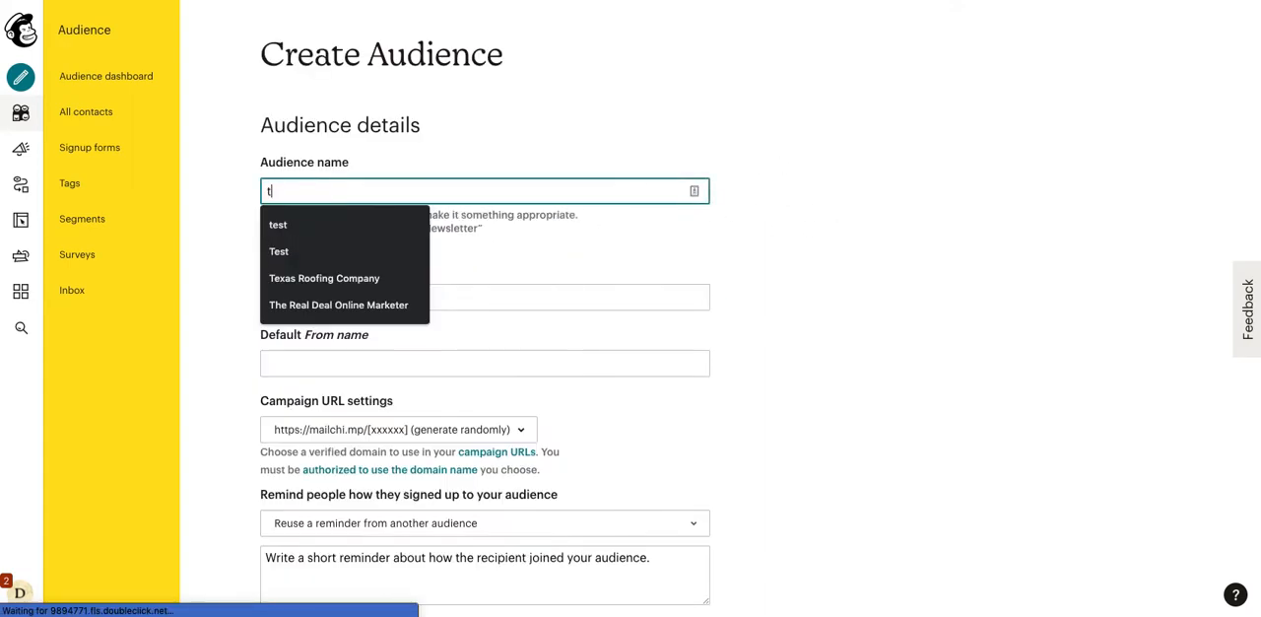
left_click(278, 224)
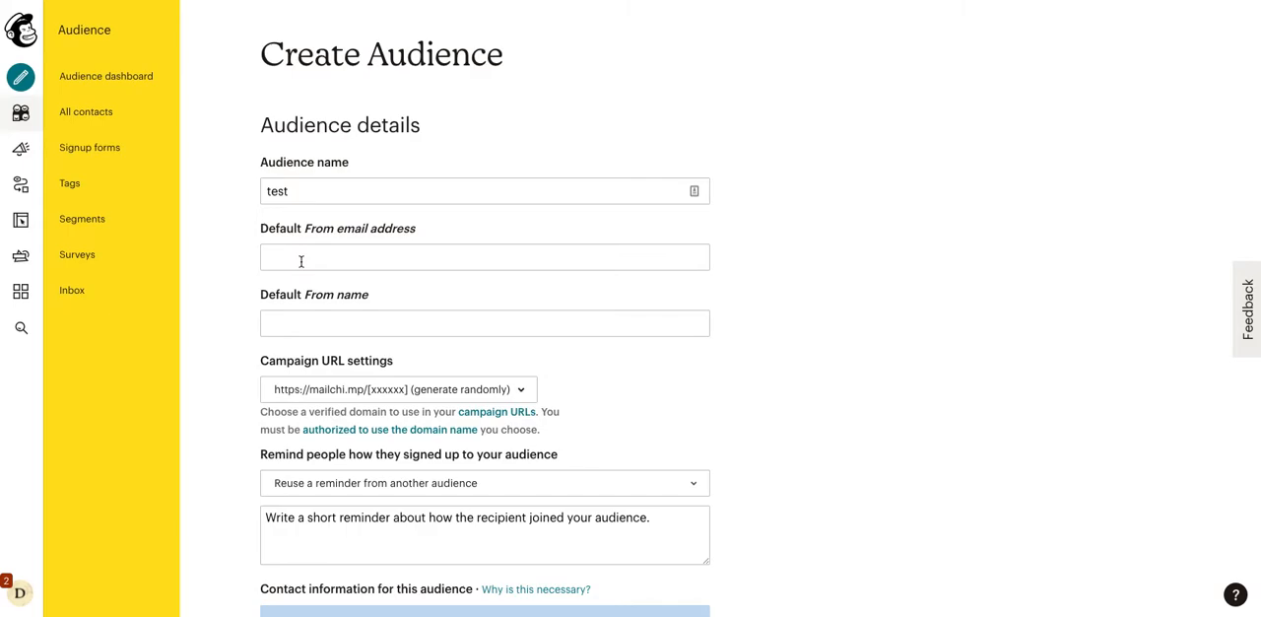
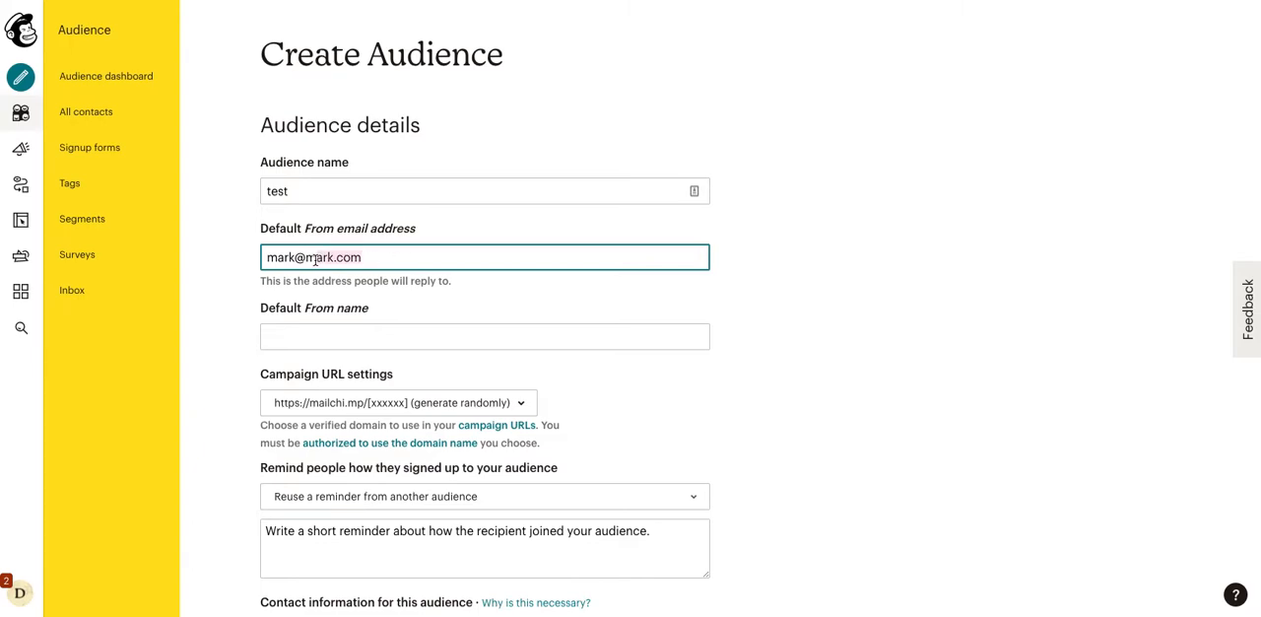
left_click(484, 323)
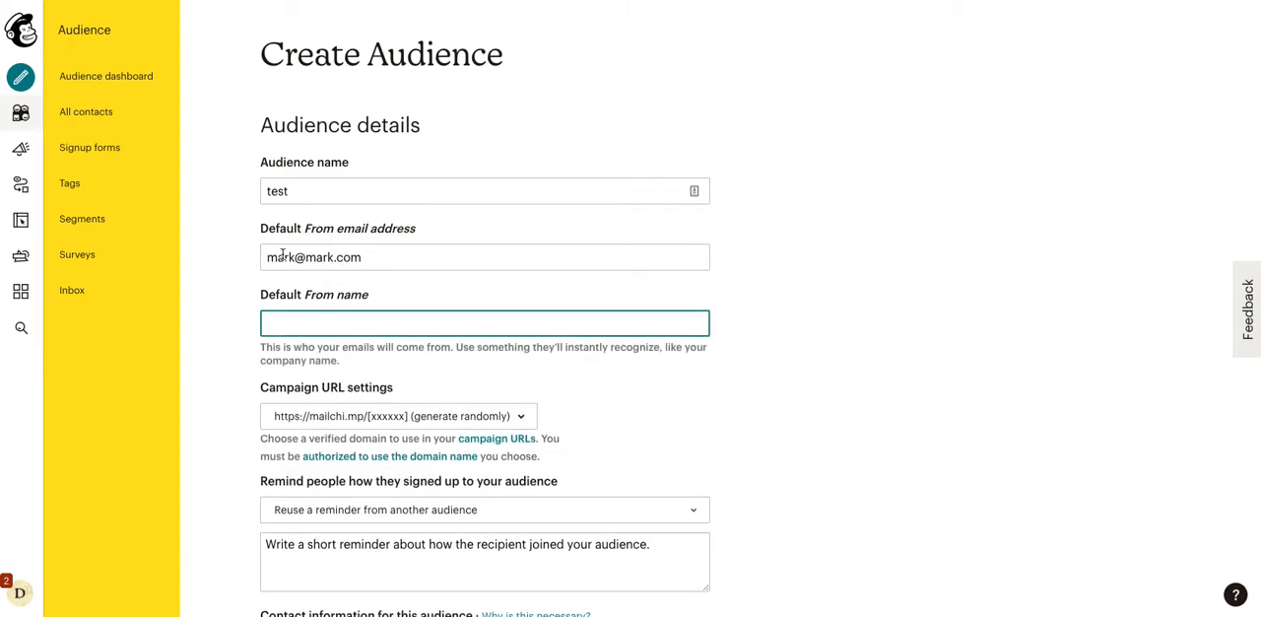
left_click(484, 257)
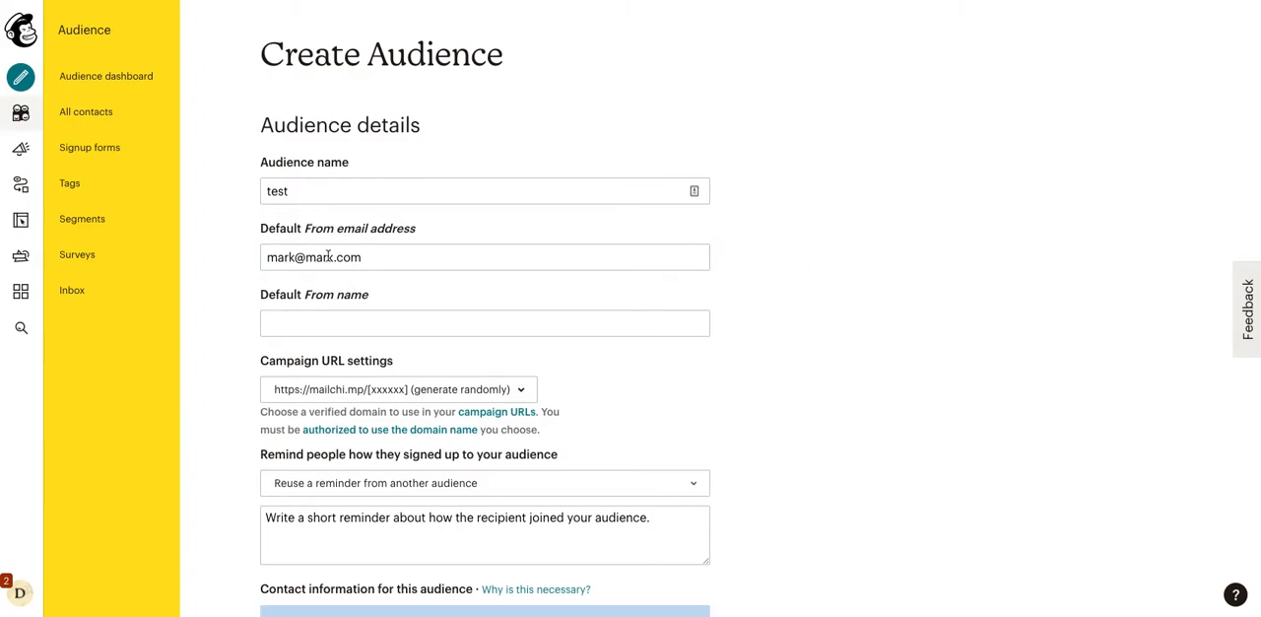
left_click(483, 323)
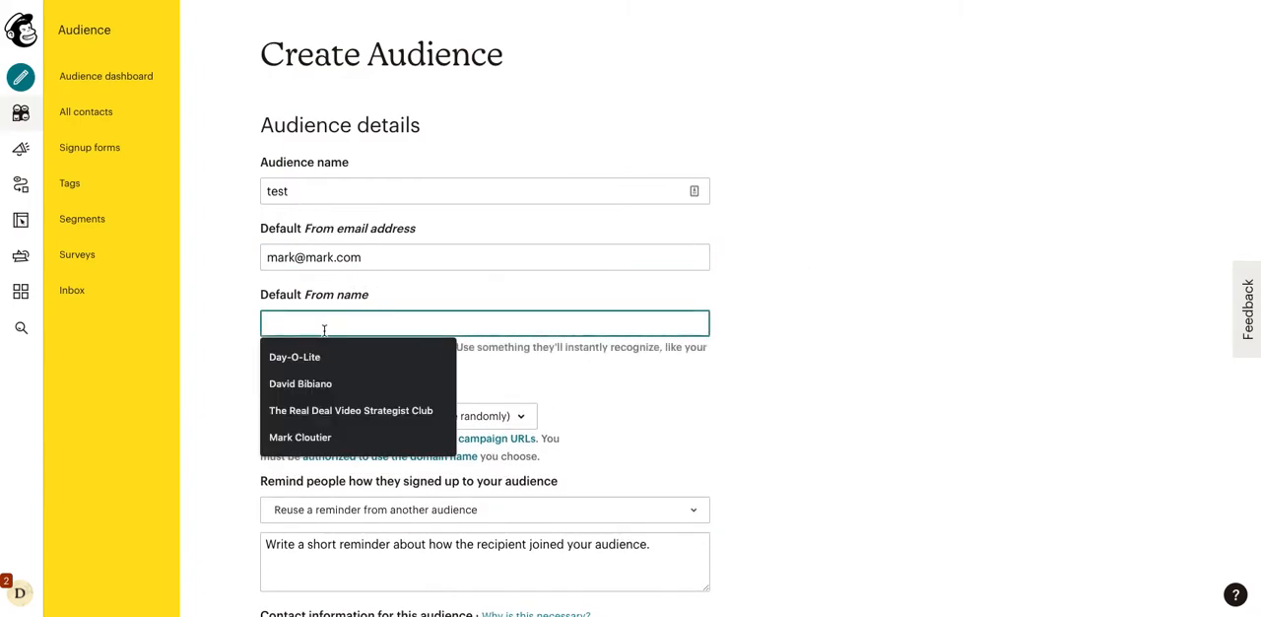
left_click(299, 437)
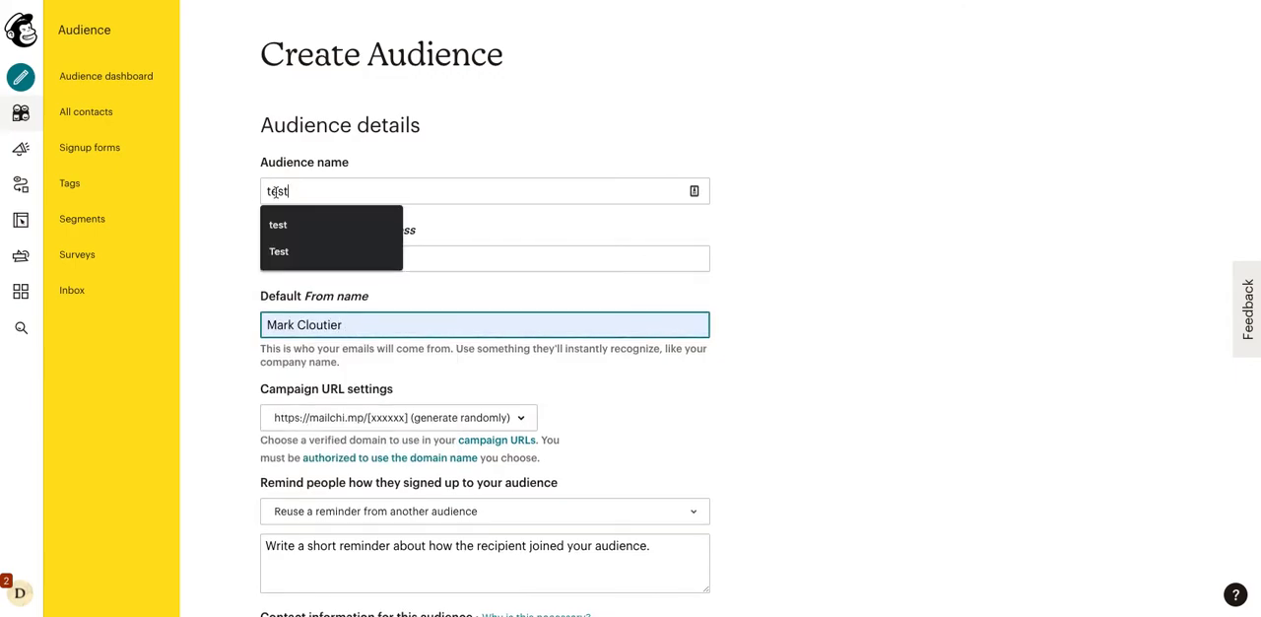
left_click(278, 225)
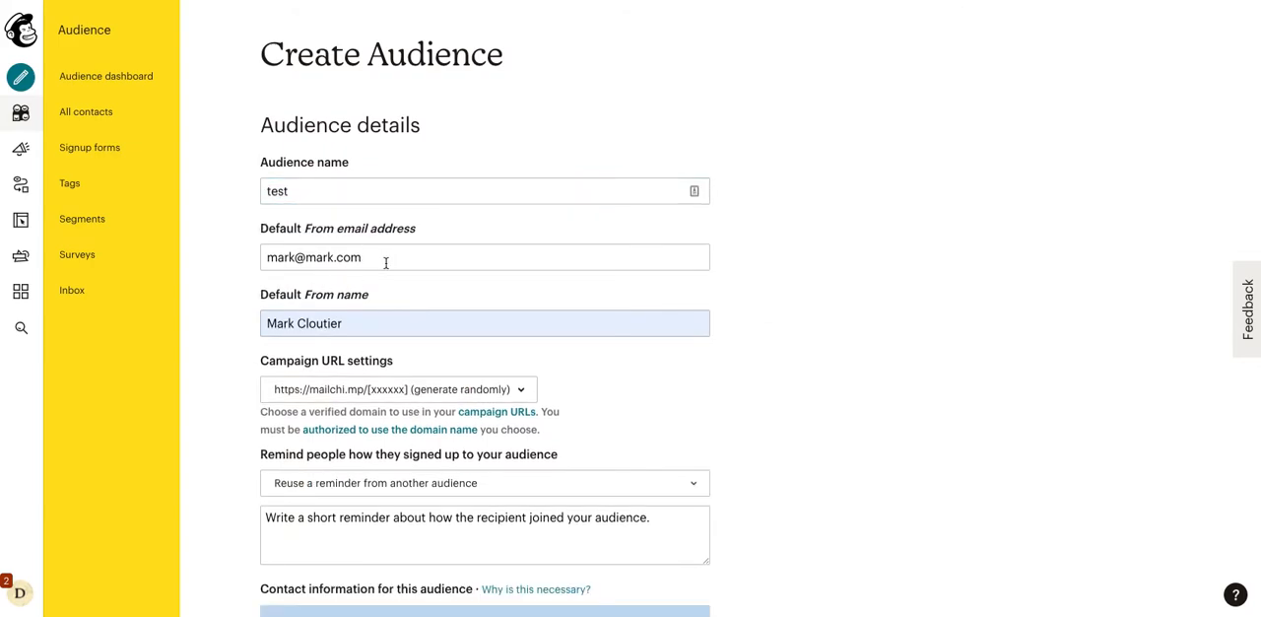
left_click(484, 257)
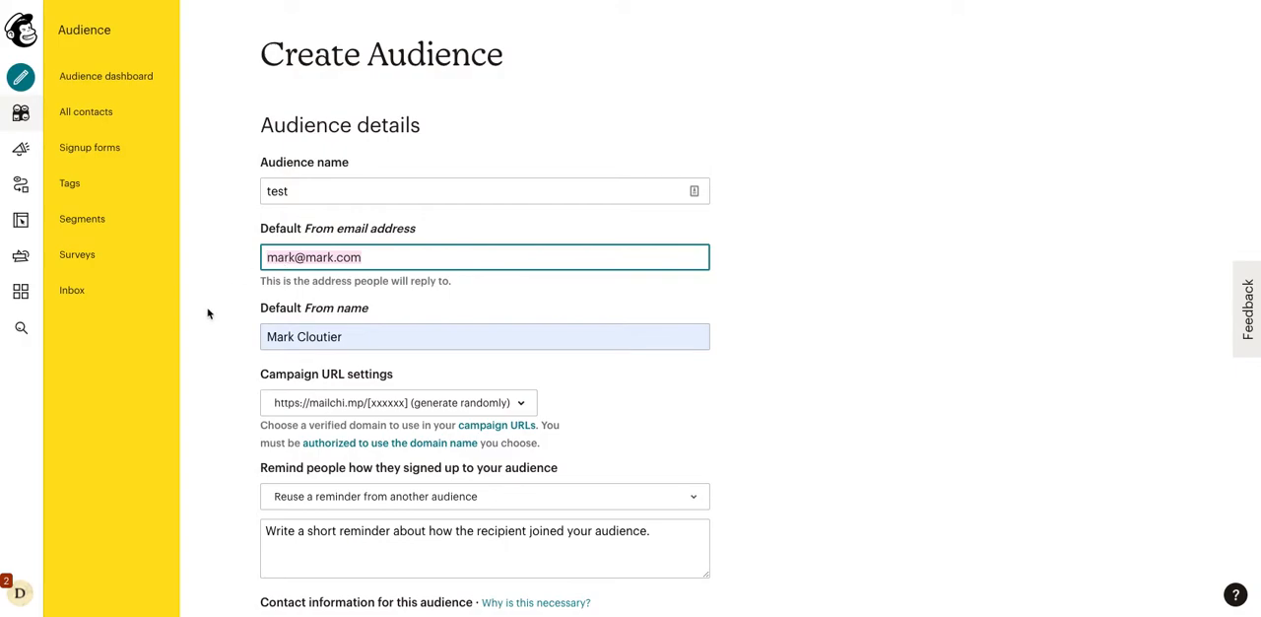
- Write the signup reminder 'yo newslatter' and reach the form and notification settings
scroll("down", 3)
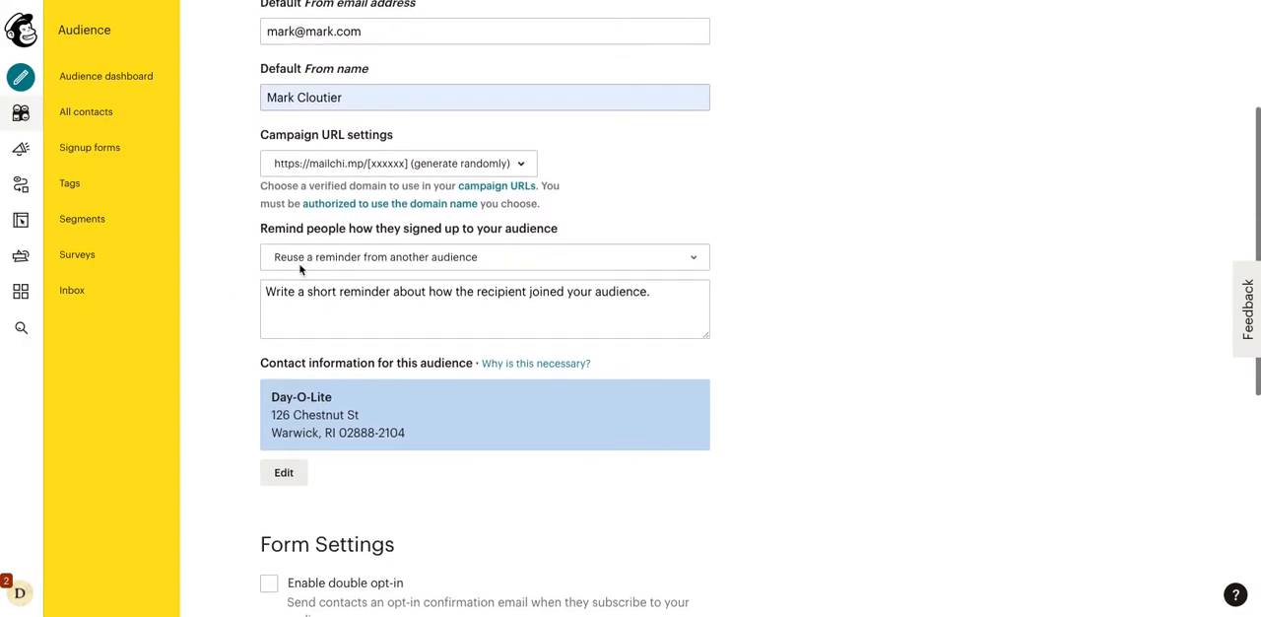
scroll("down", 3)
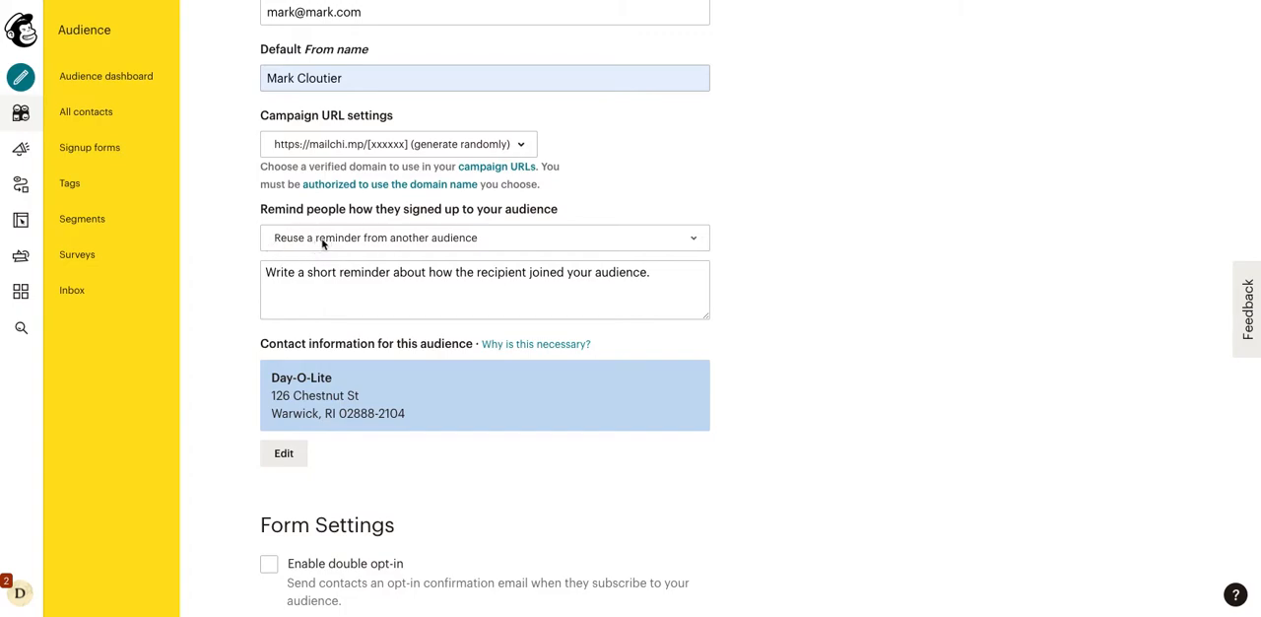
left_click(483, 238)
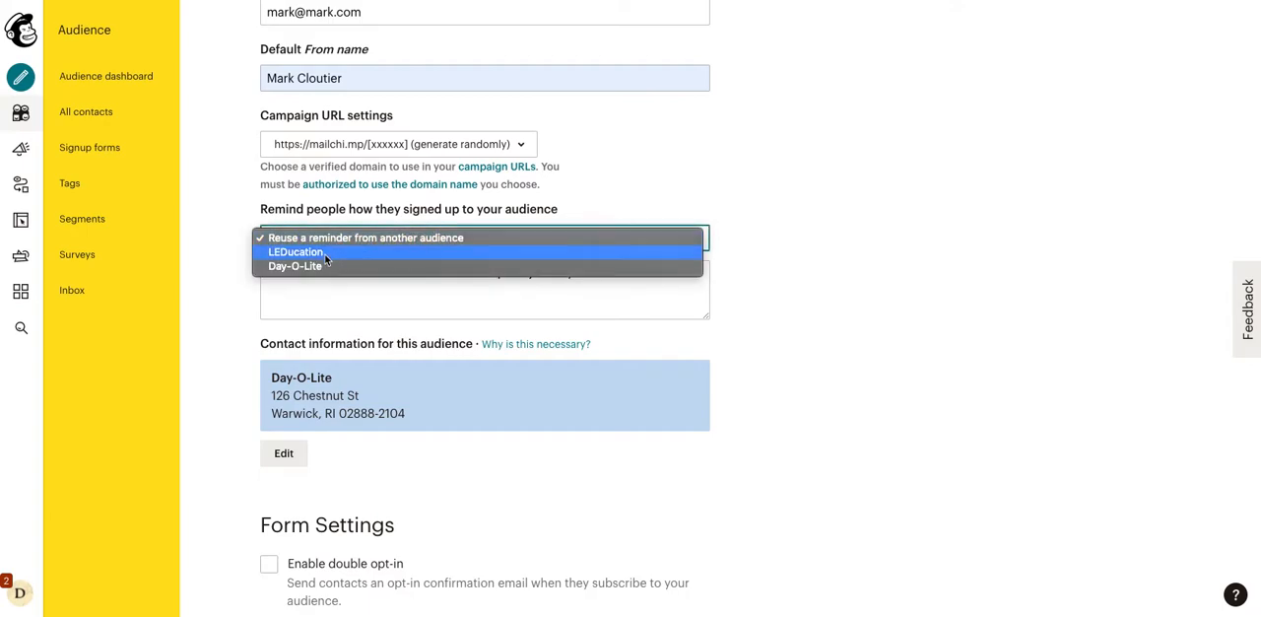
left_click(364, 237)
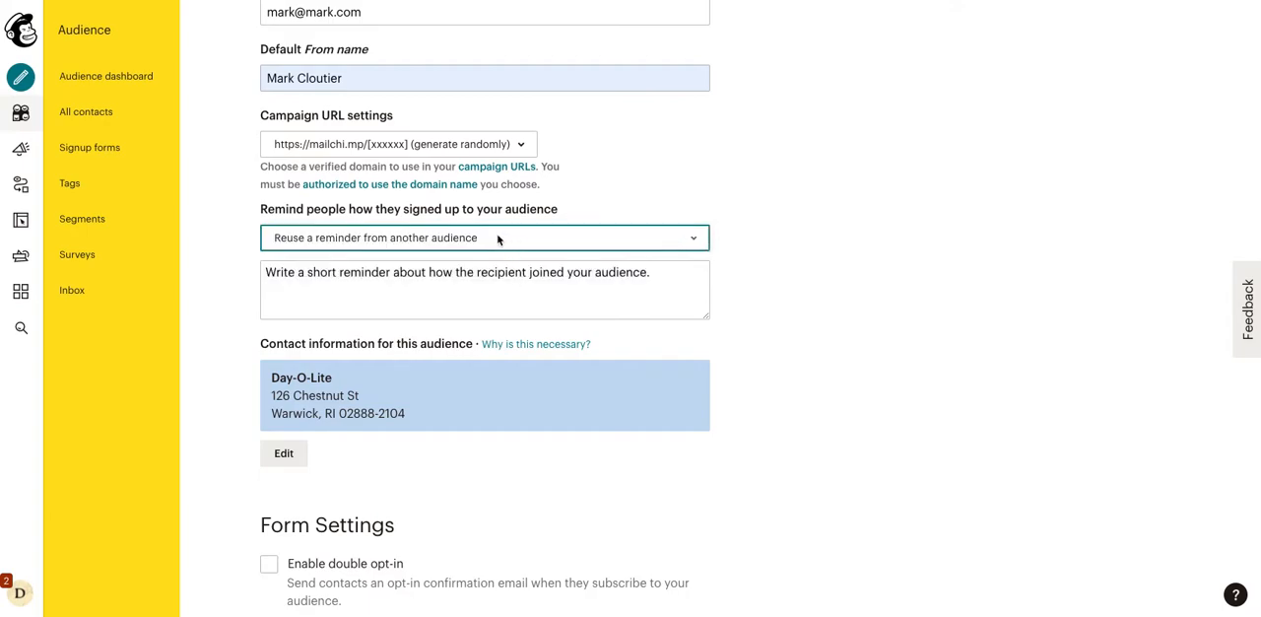
left_click(483, 289)
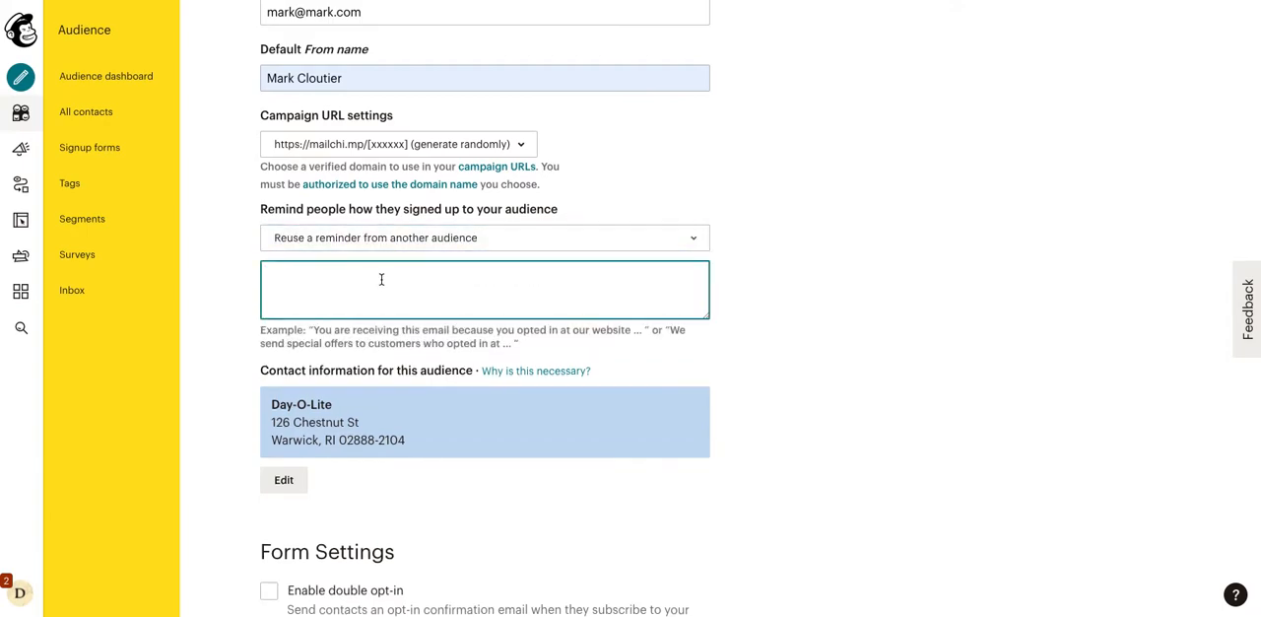
type("yo")
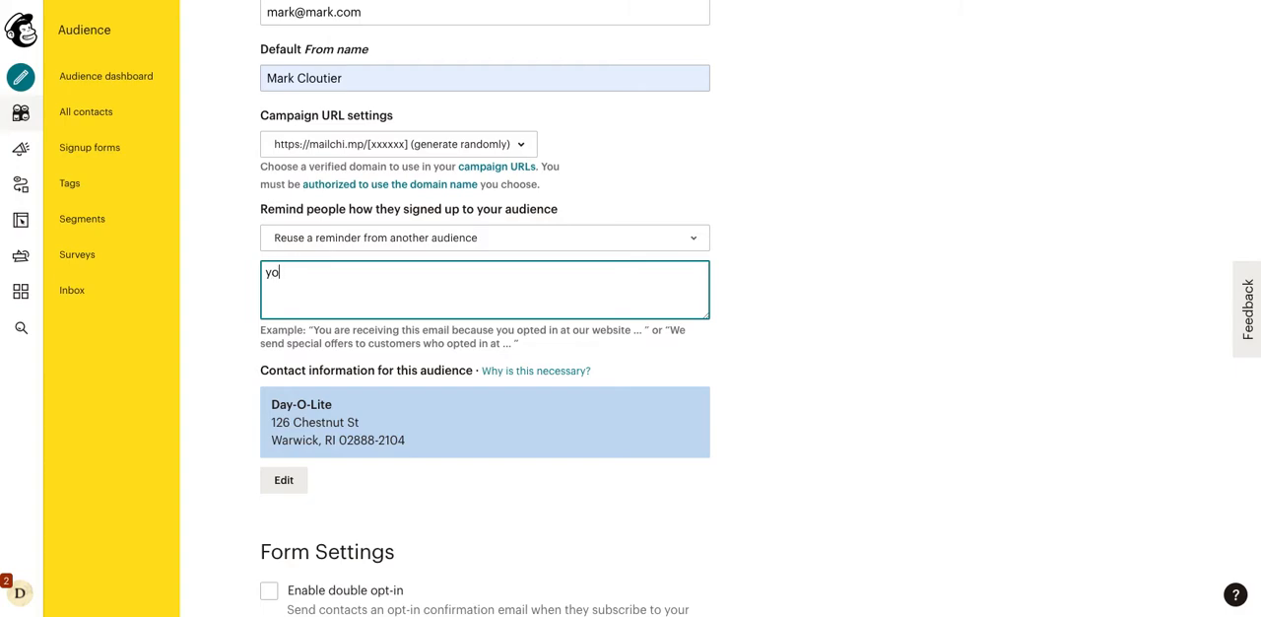
type("newslatt")
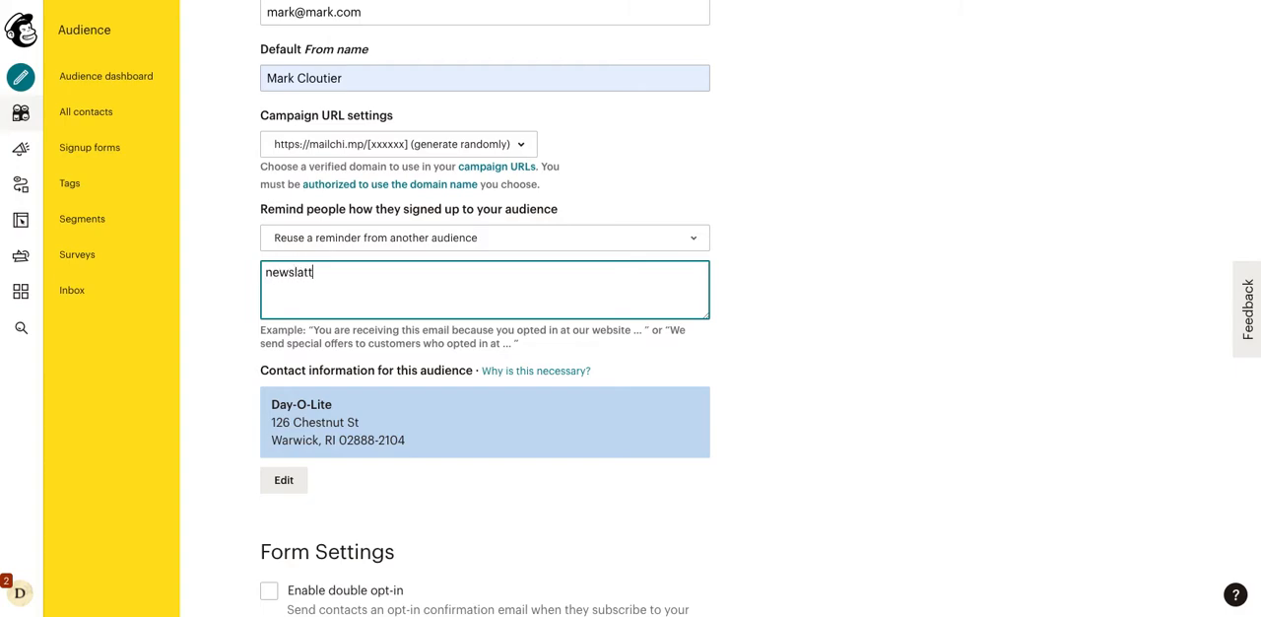
type("er")
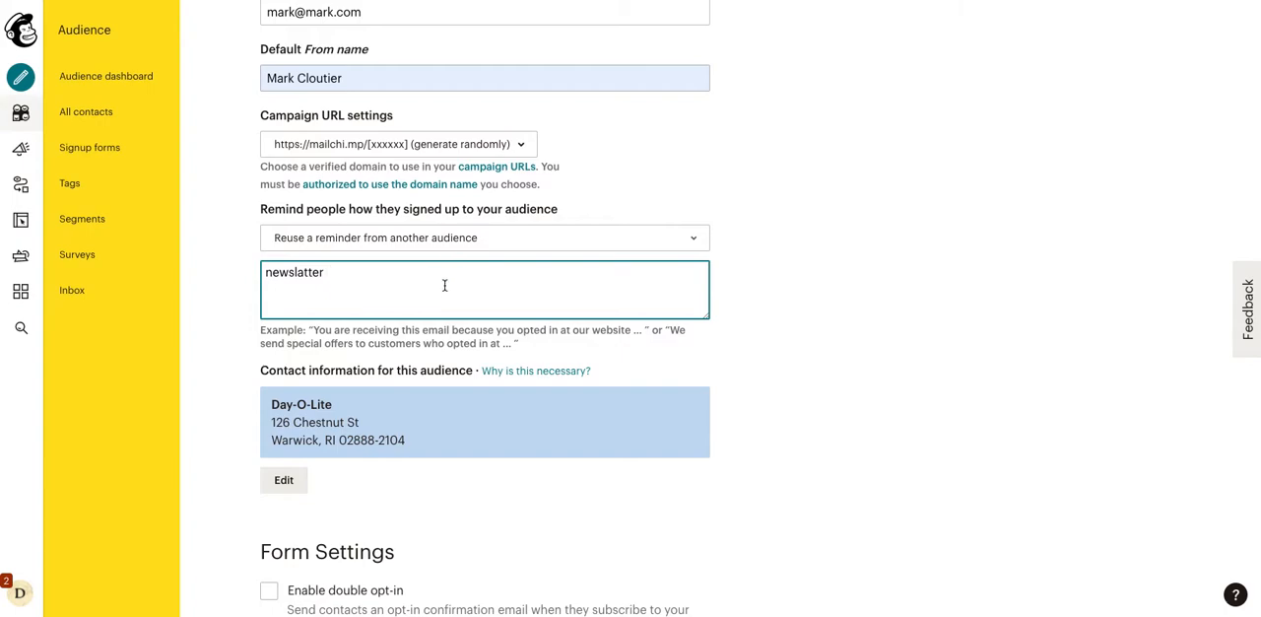
scroll("down", 3)
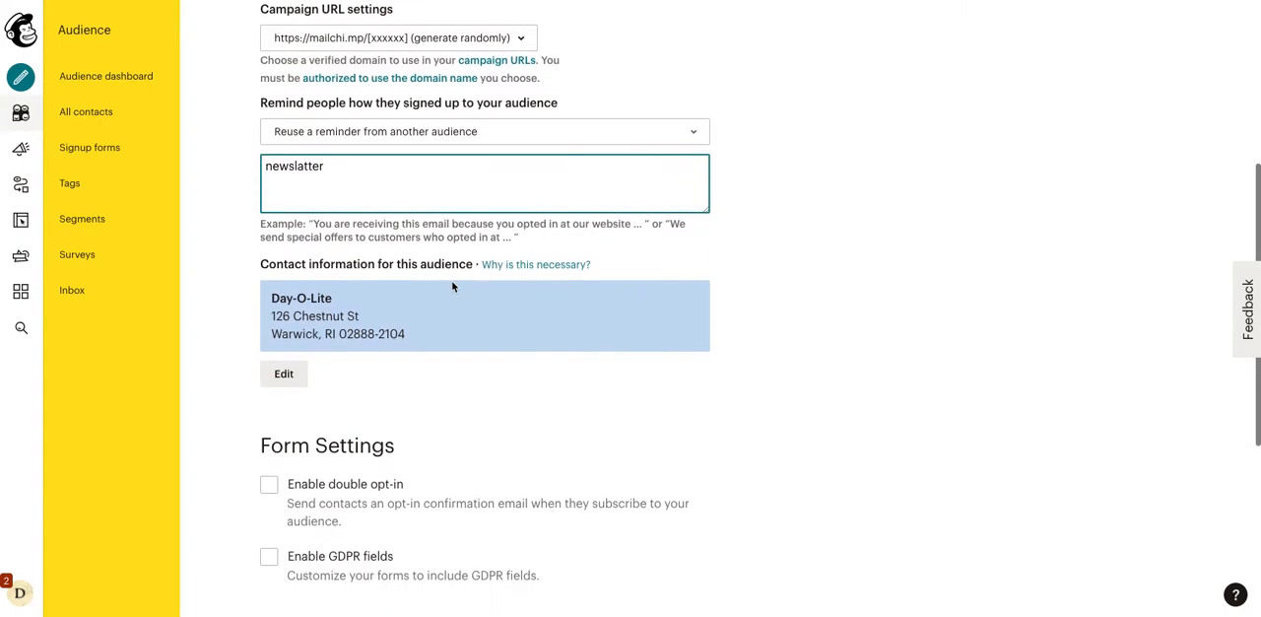
scroll("down", 3)
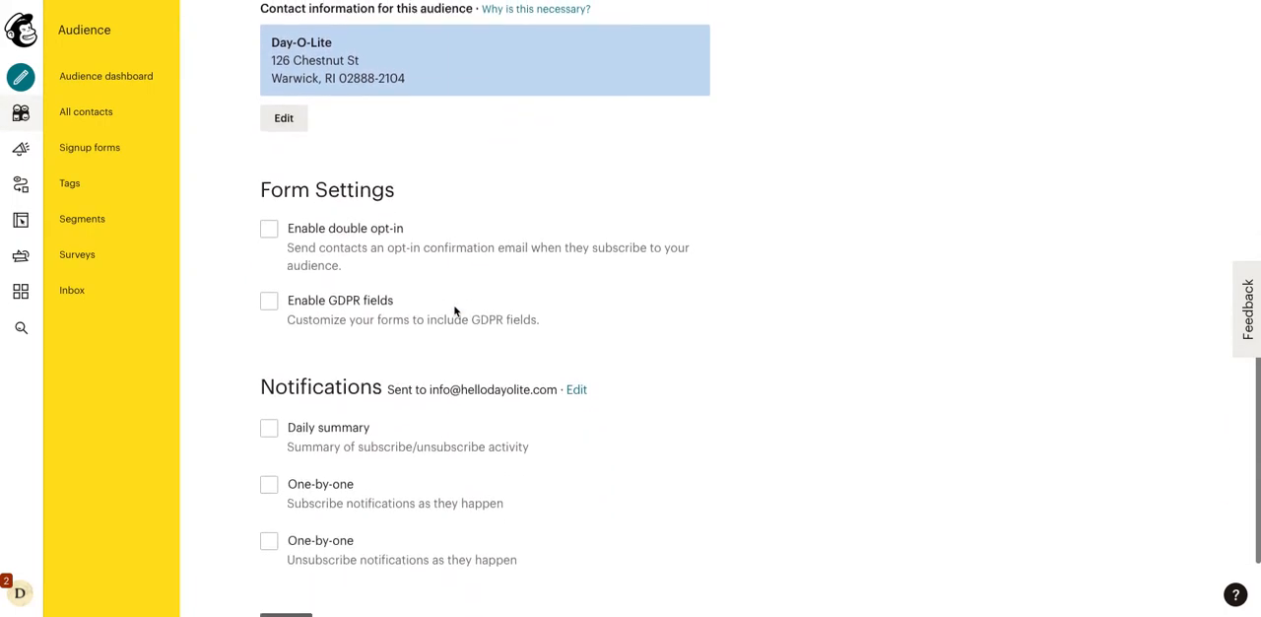
scroll("down", 3)
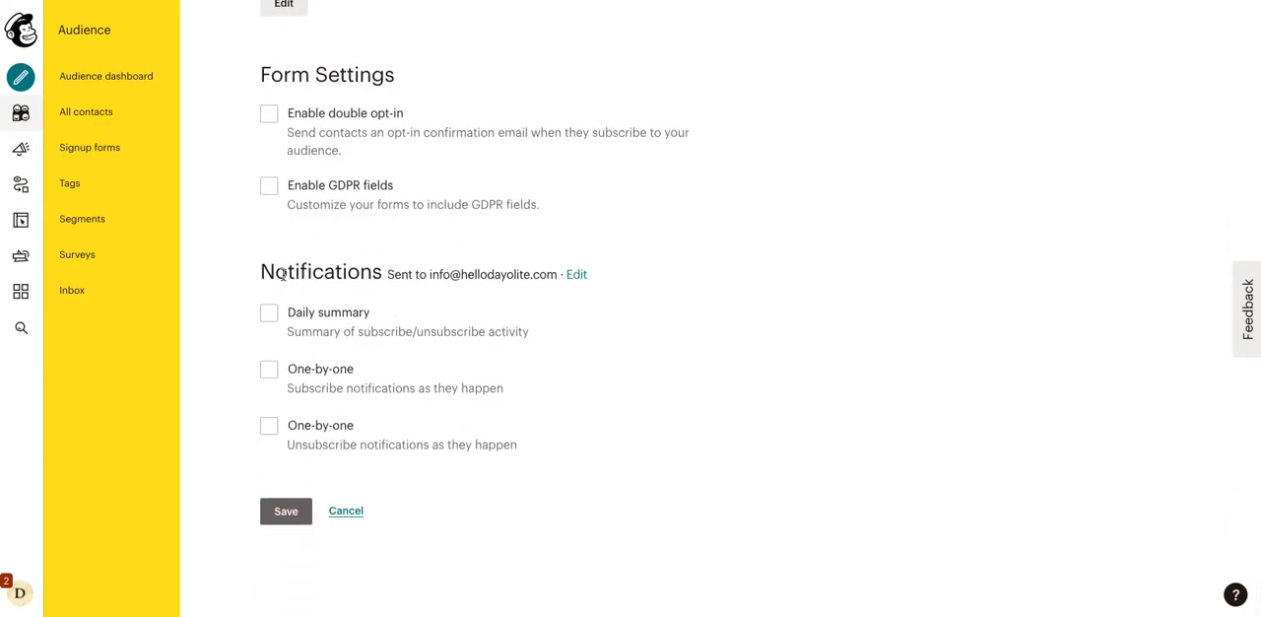
mouse_move(421, 358)
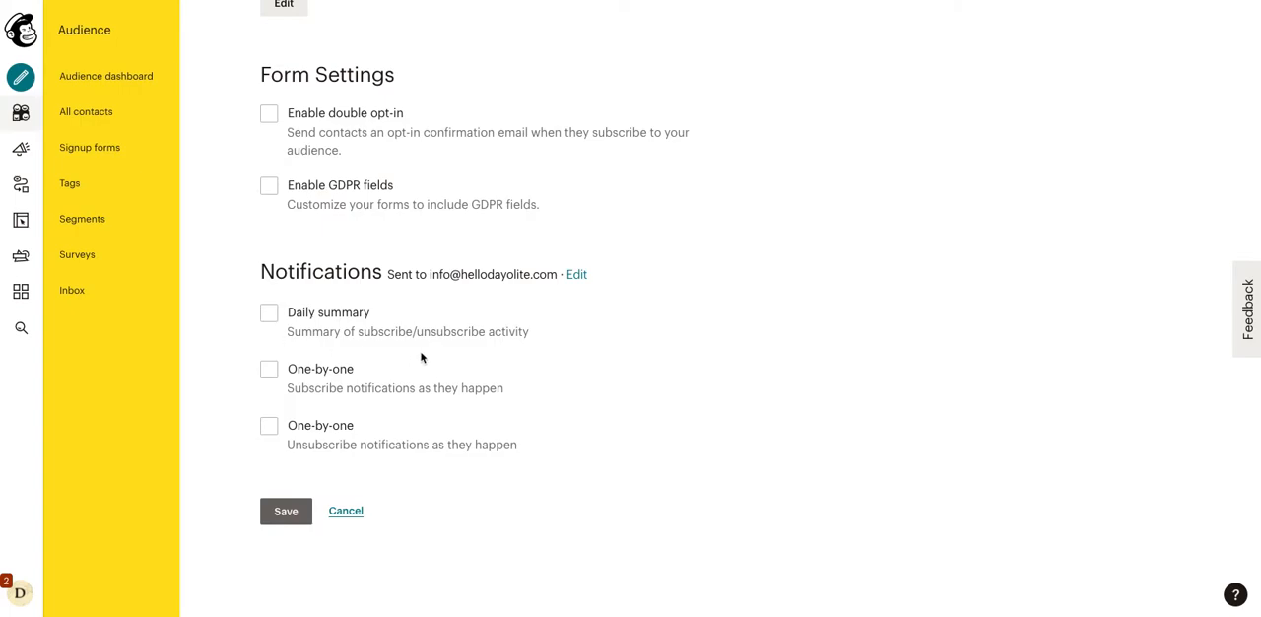
mouse_move(289, 445)
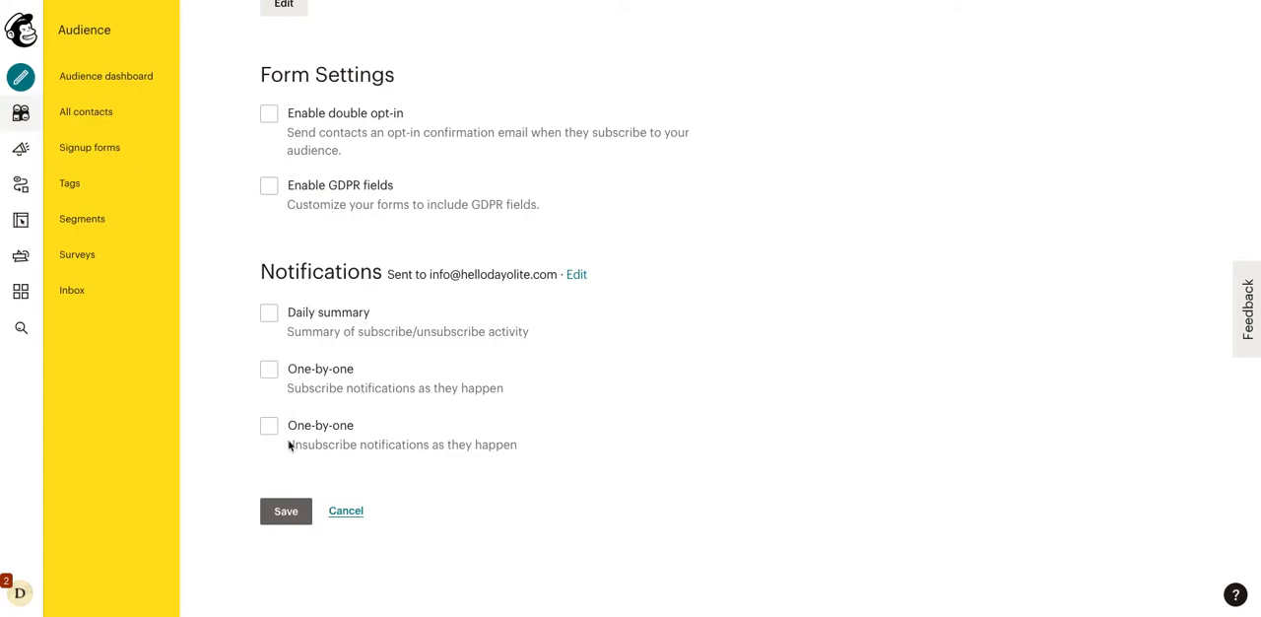
mouse_move(285, 511)
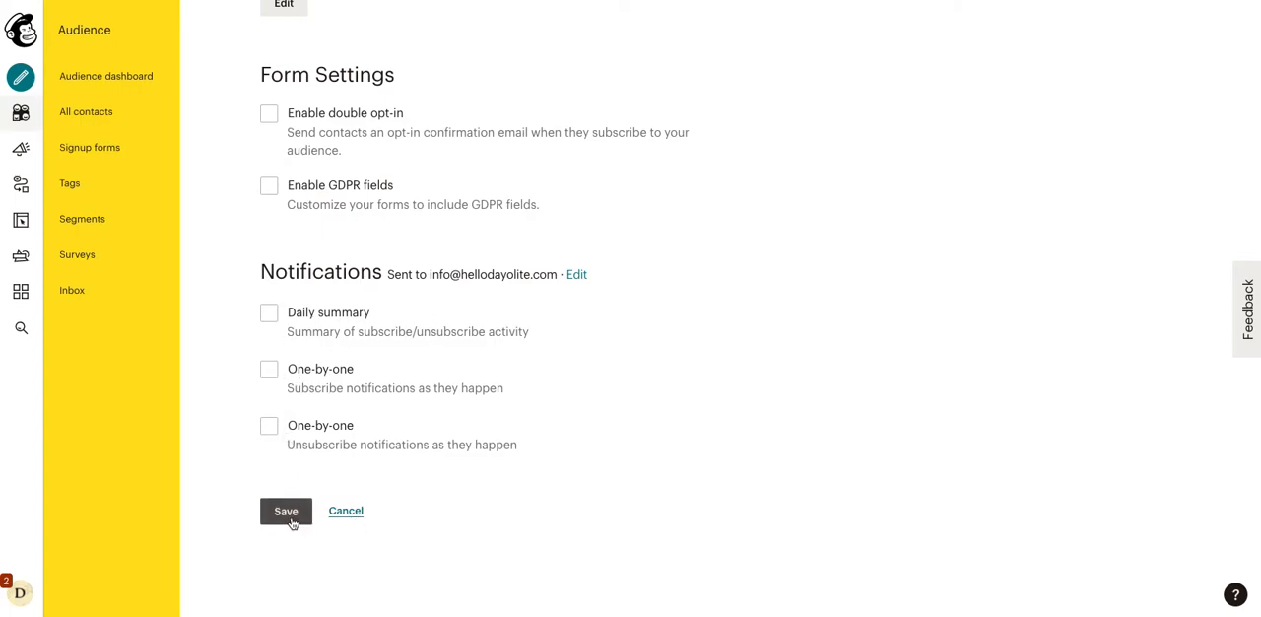
- Show the saved test audience's contacts (0 contacts) and its Add contacts dropdown
left_click(286, 510)
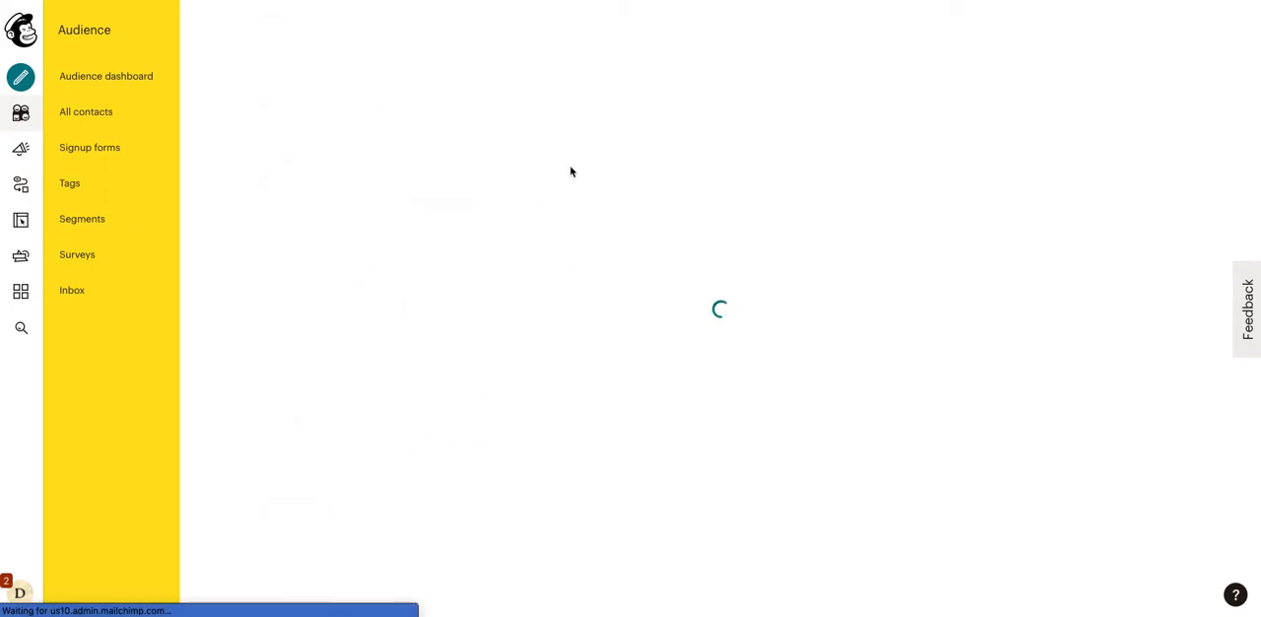
left_click(86, 111)
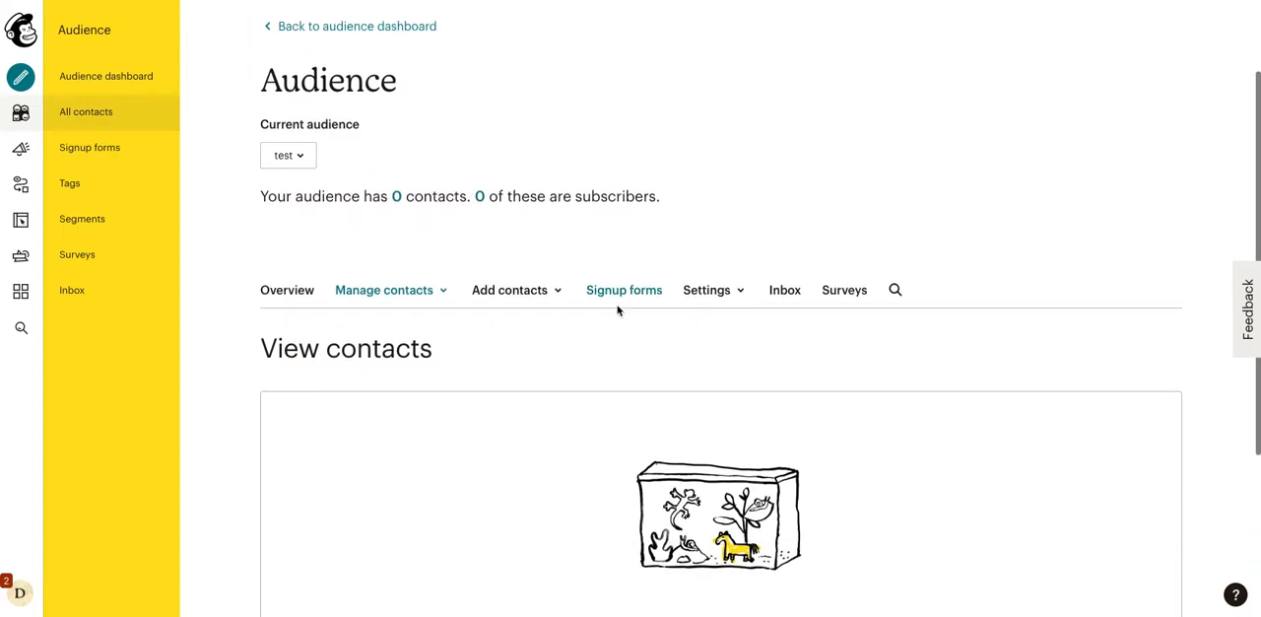
mouse_move(571, 257)
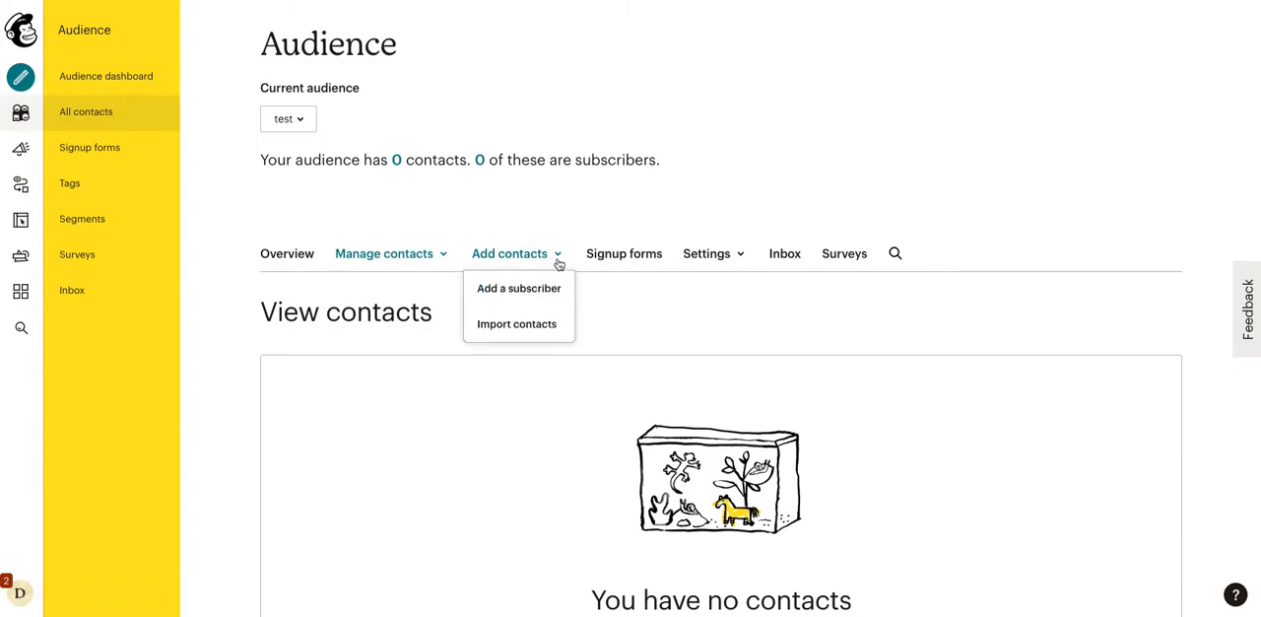
mouse_move(518, 288)
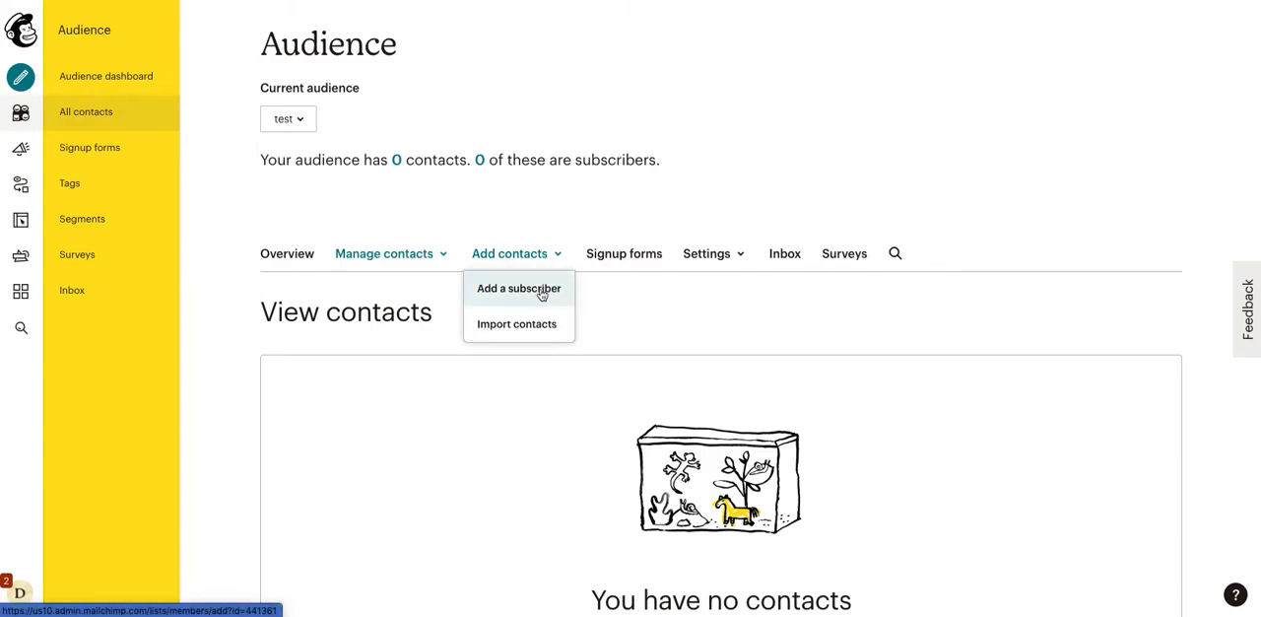
mouse_move(519, 288)
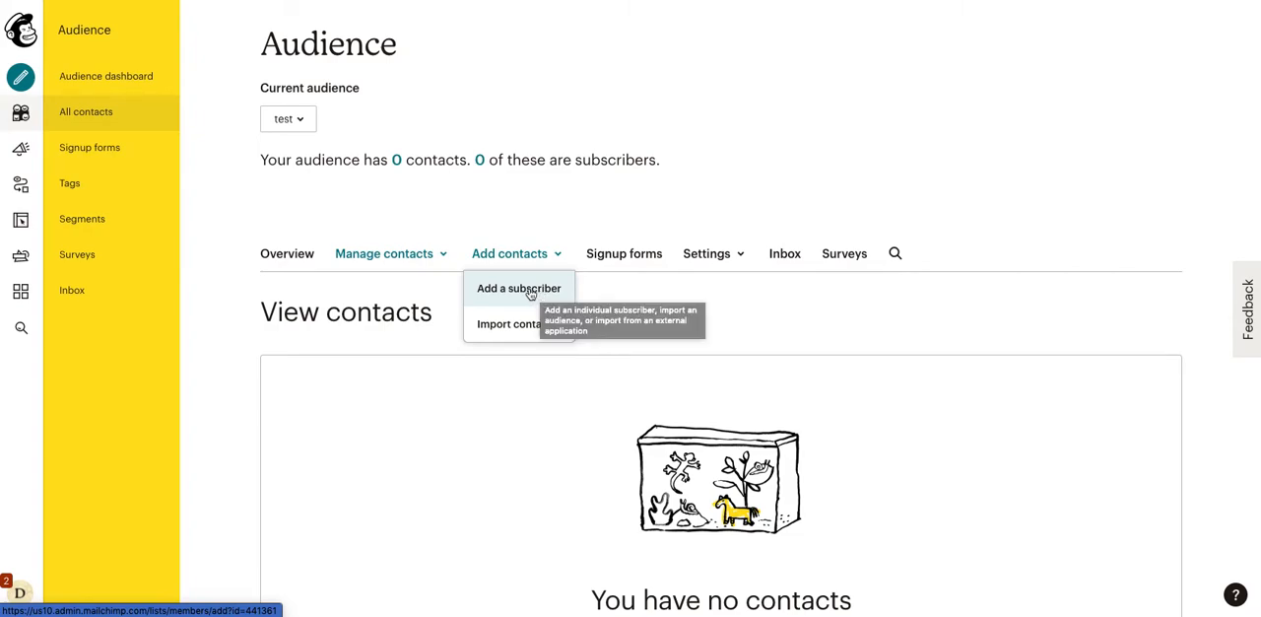
- Submit the Add subscriber form with only email permission ticked, producing a missing-email error
left_click(518, 288)
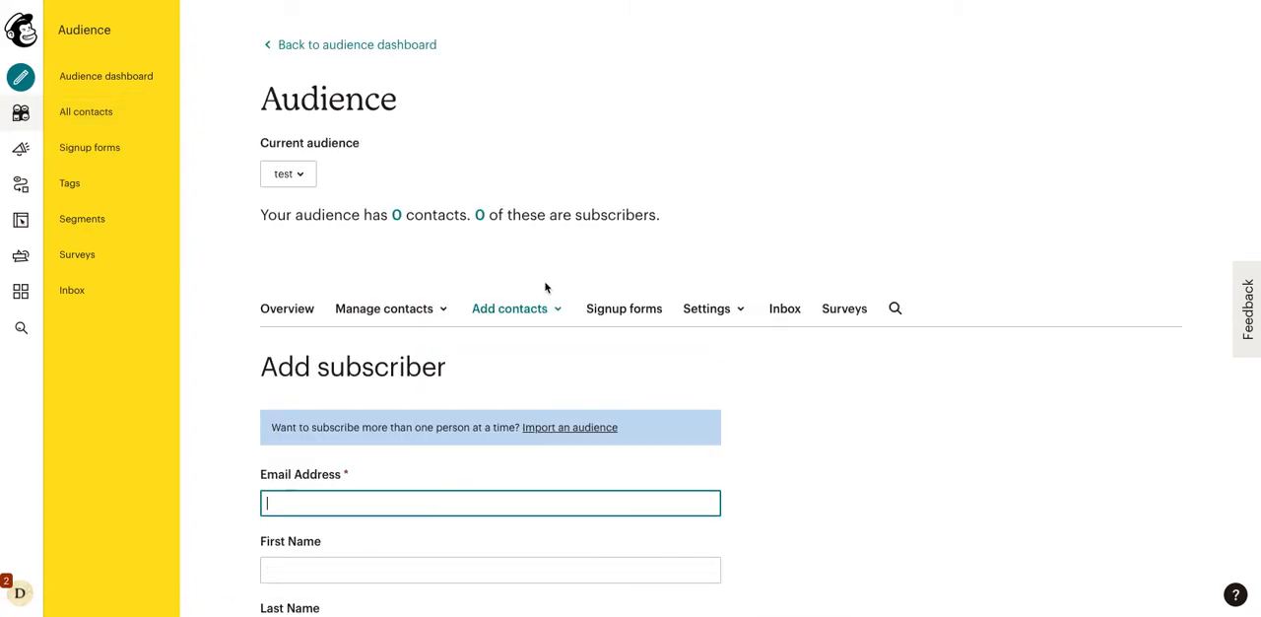
scroll("down", 3)
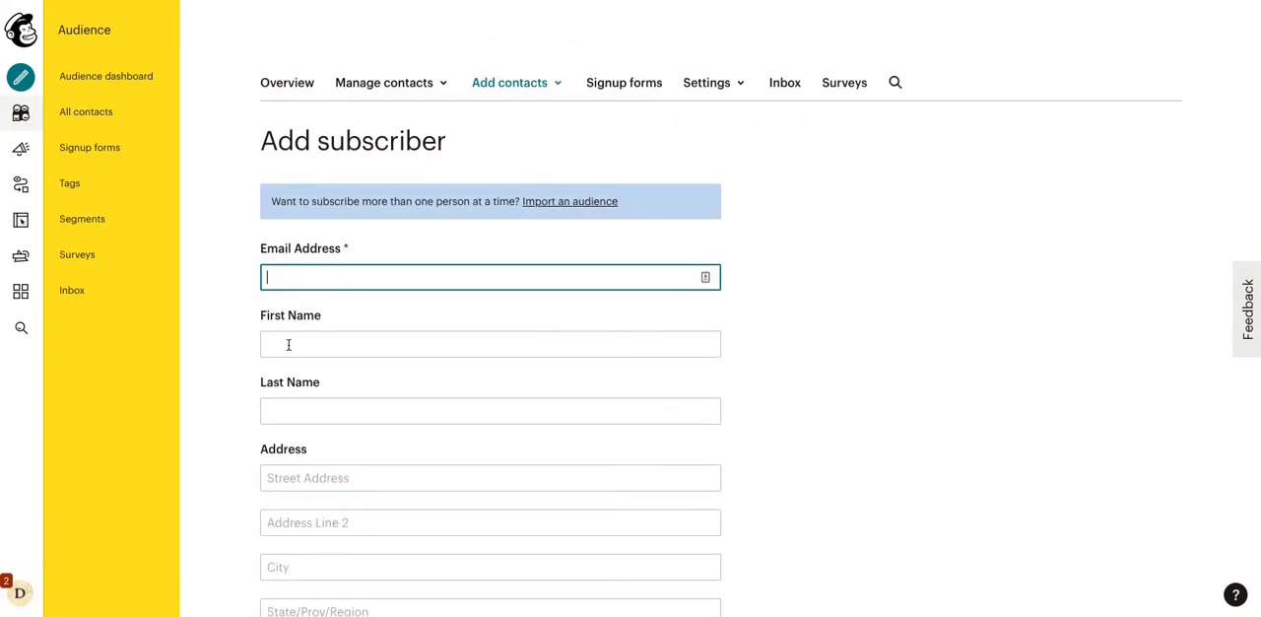
scroll("down", 3)
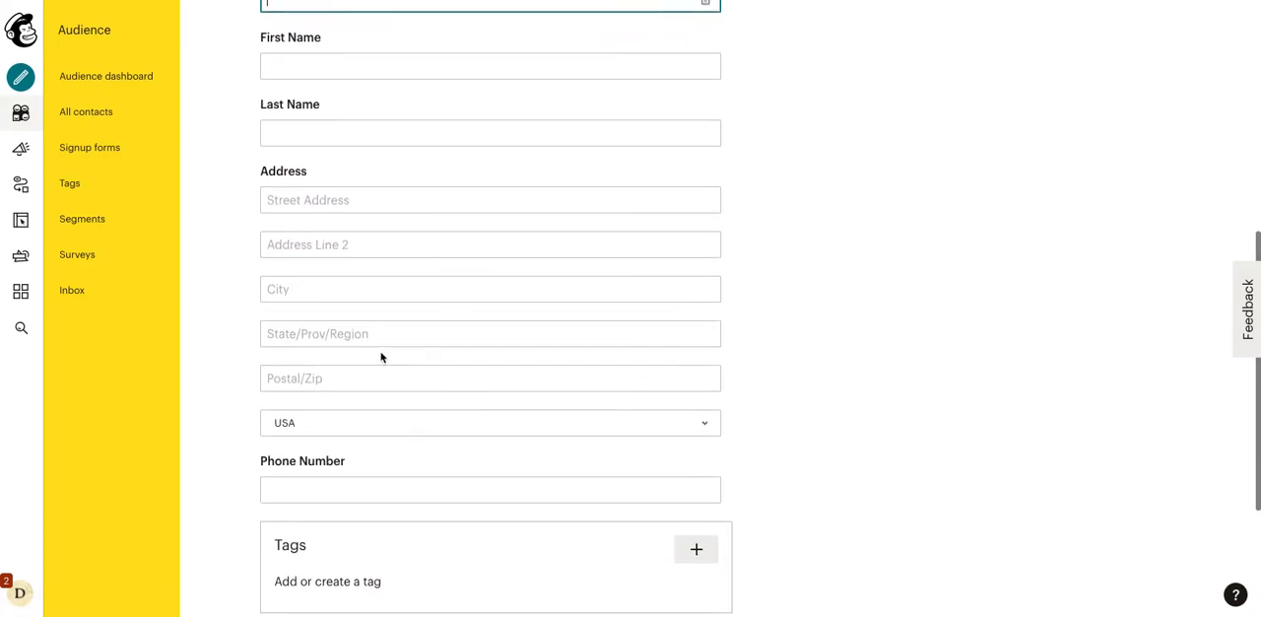
scroll("down", 3)
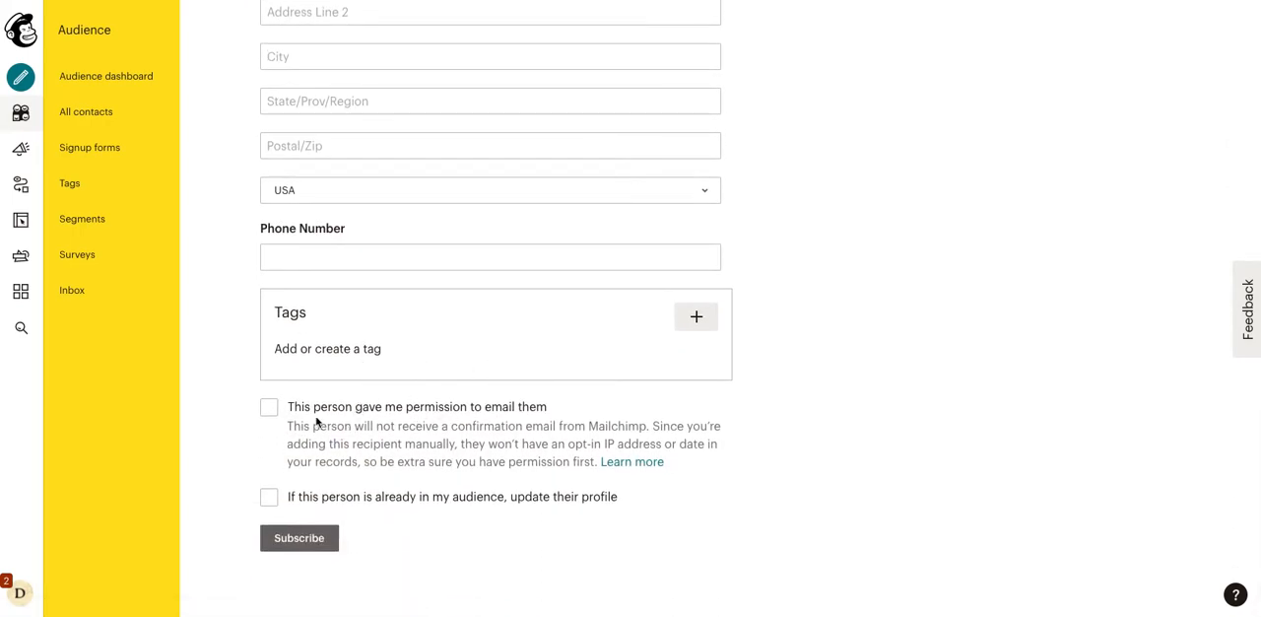
left_click(269, 407)
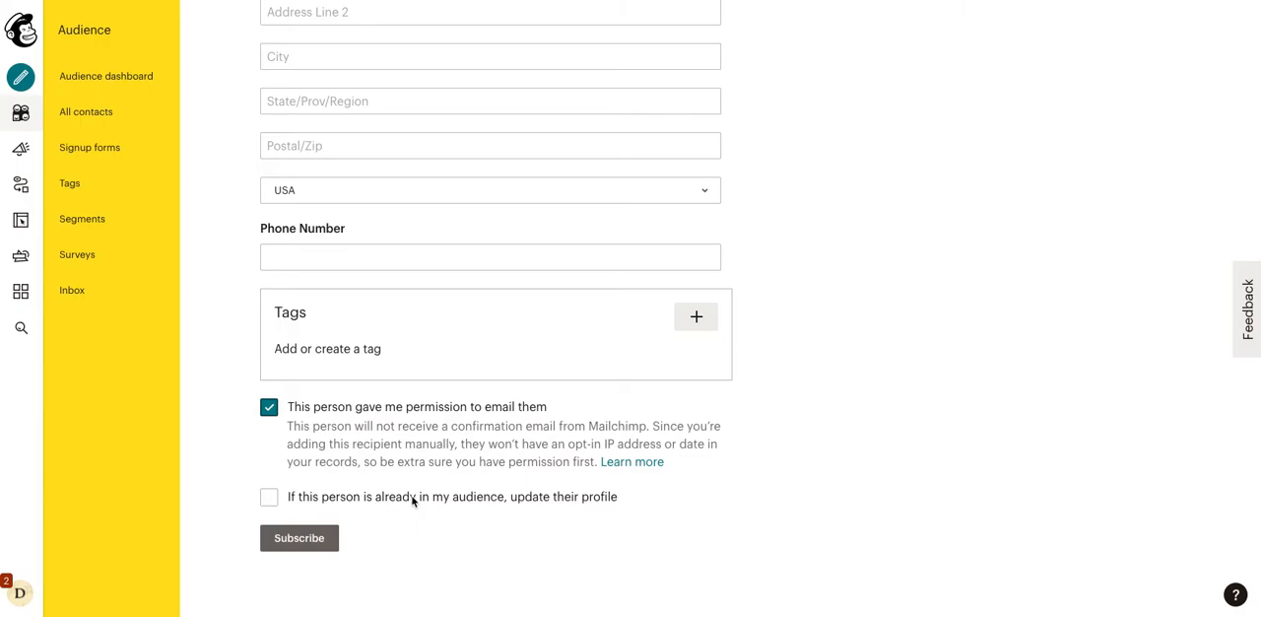
mouse_move(563, 289)
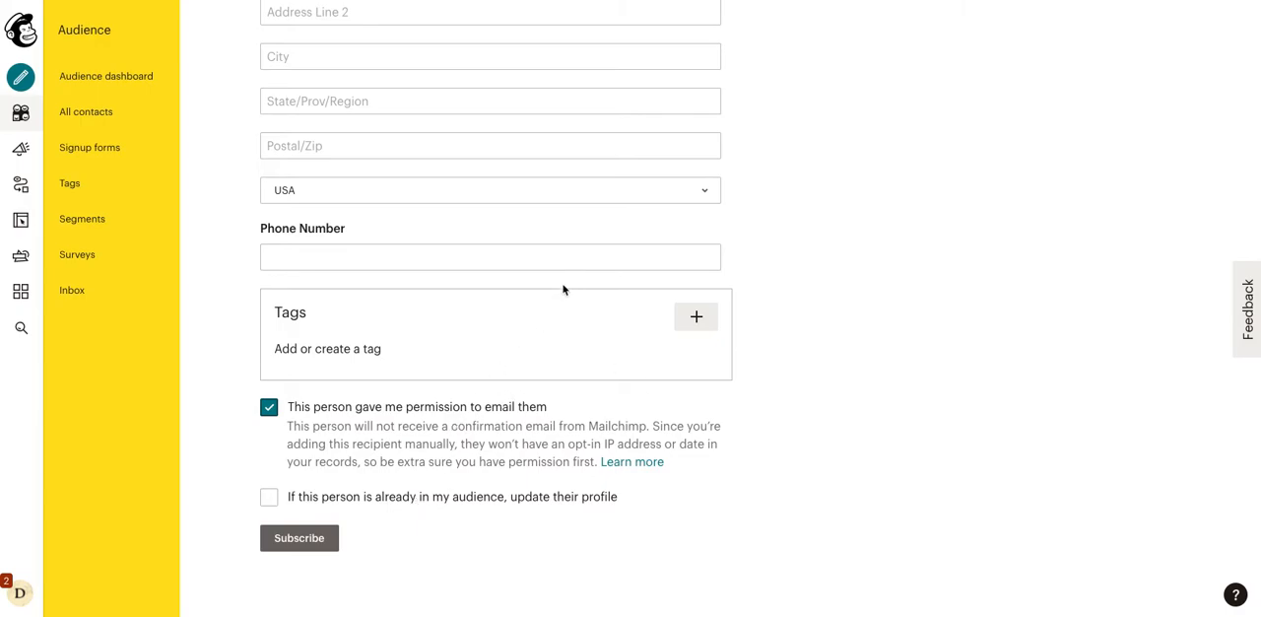
mouse_move(368, 436)
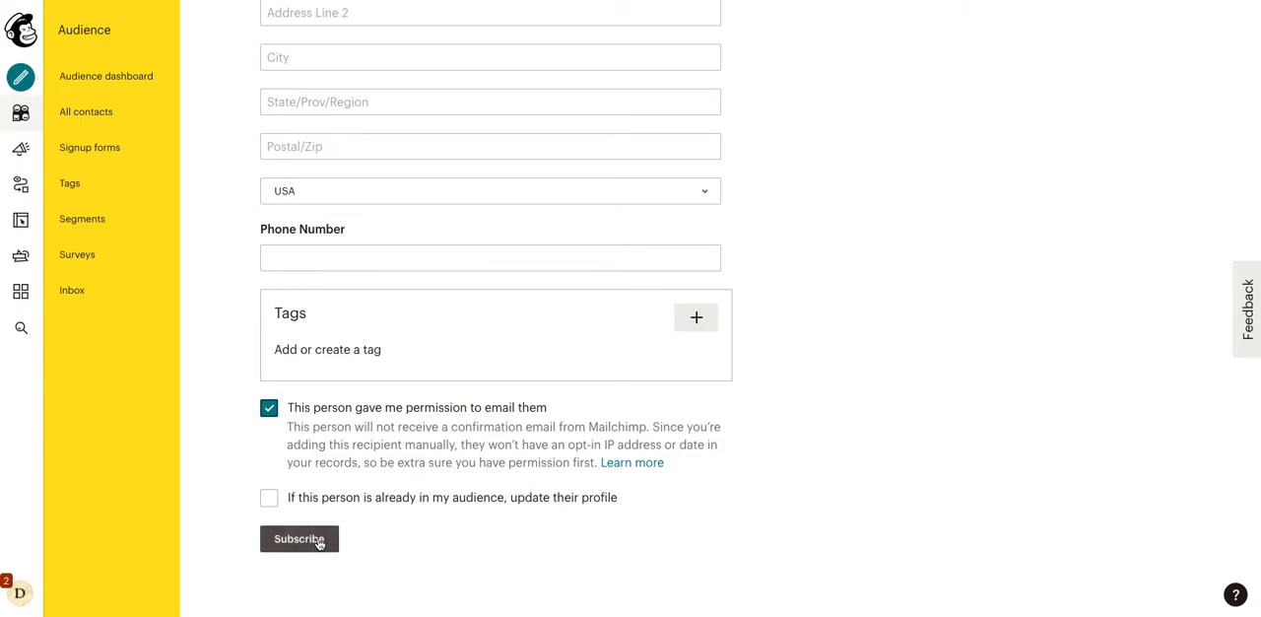
left_click(299, 539)
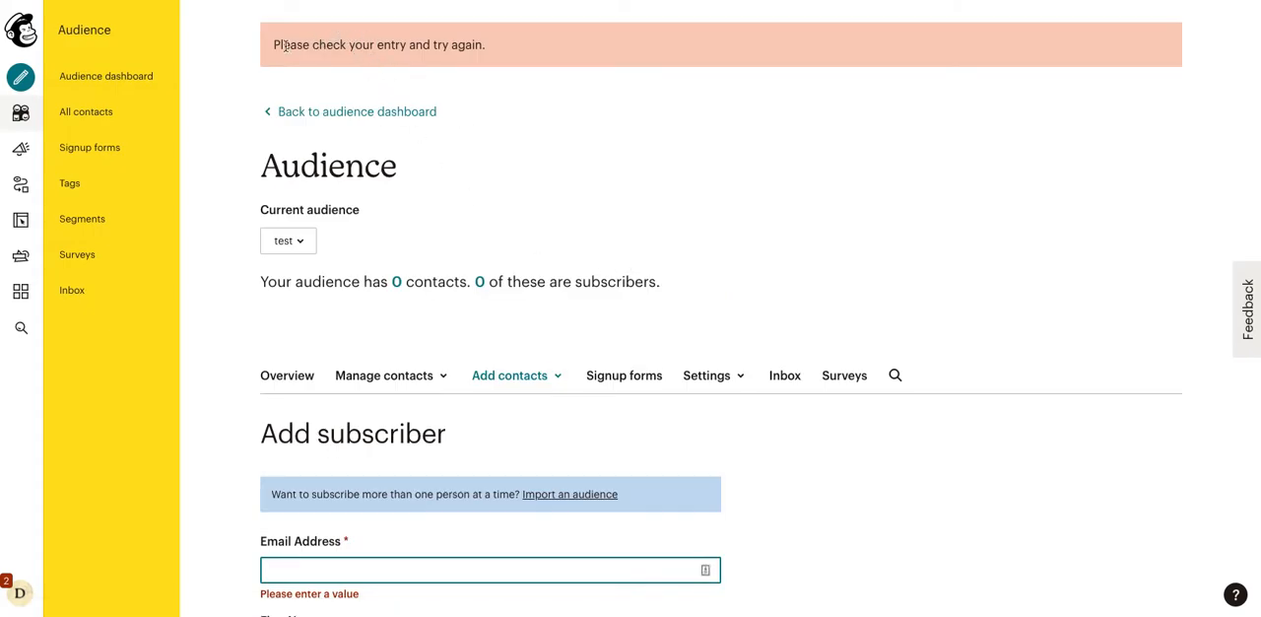
scroll("down", 3)
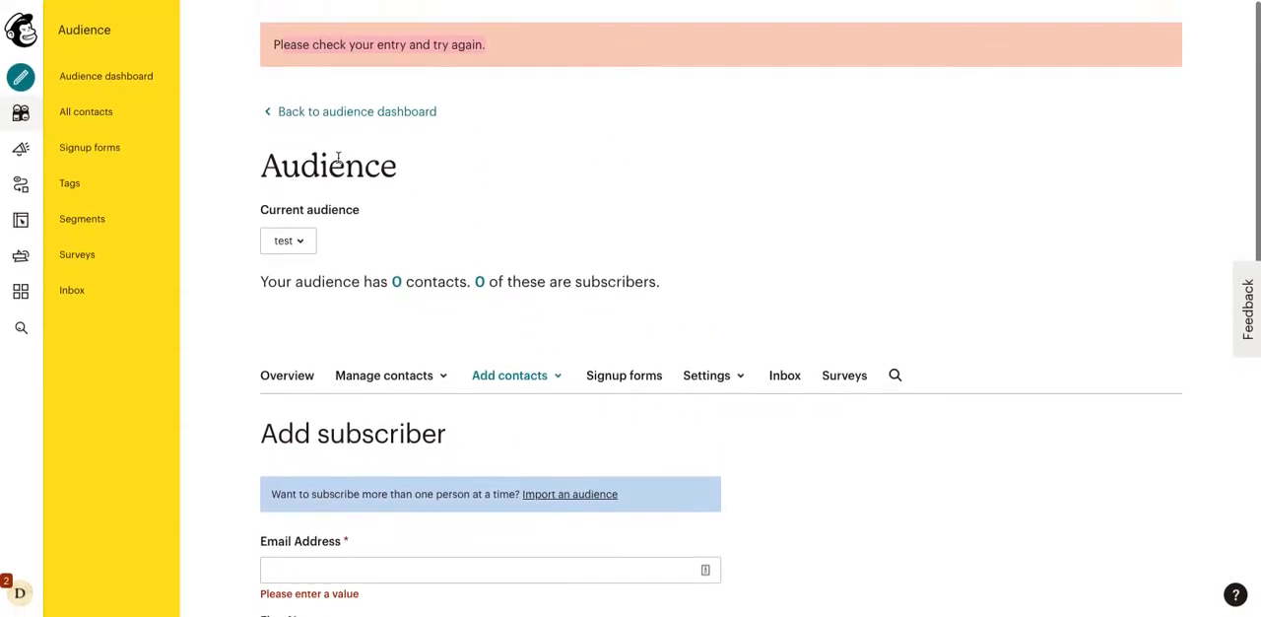
- Return via the Audience dashboard to the test audience's contacts (0) and show add-contacts choices
left_click(106, 76)
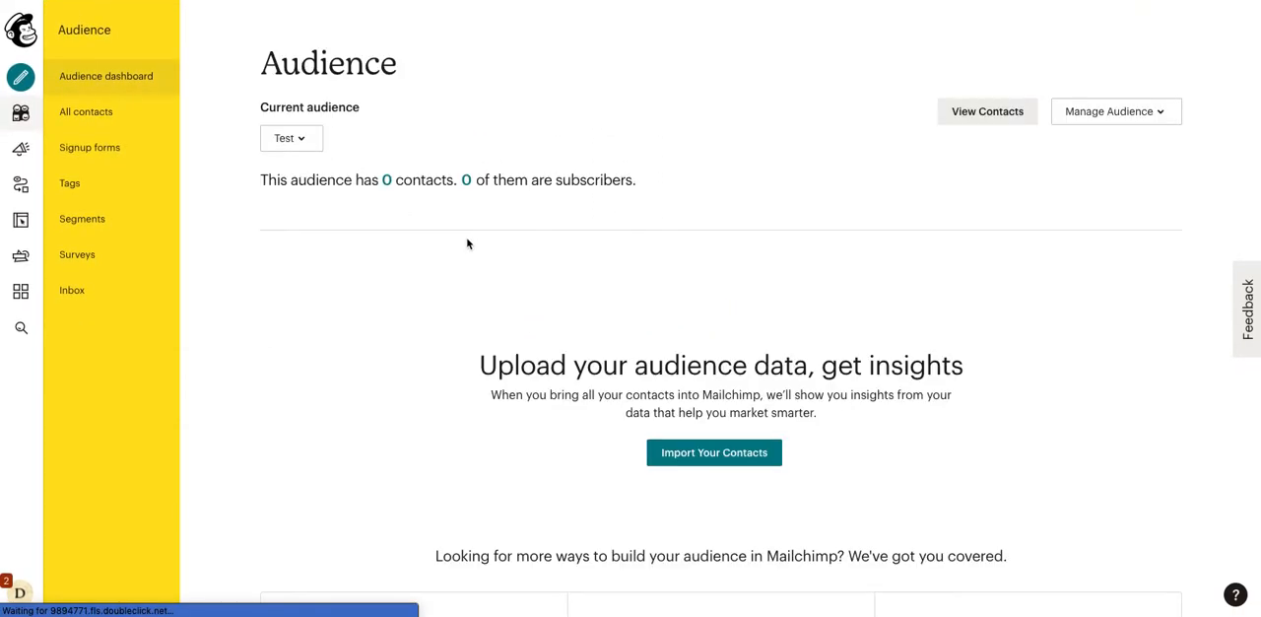
scroll("down", 3)
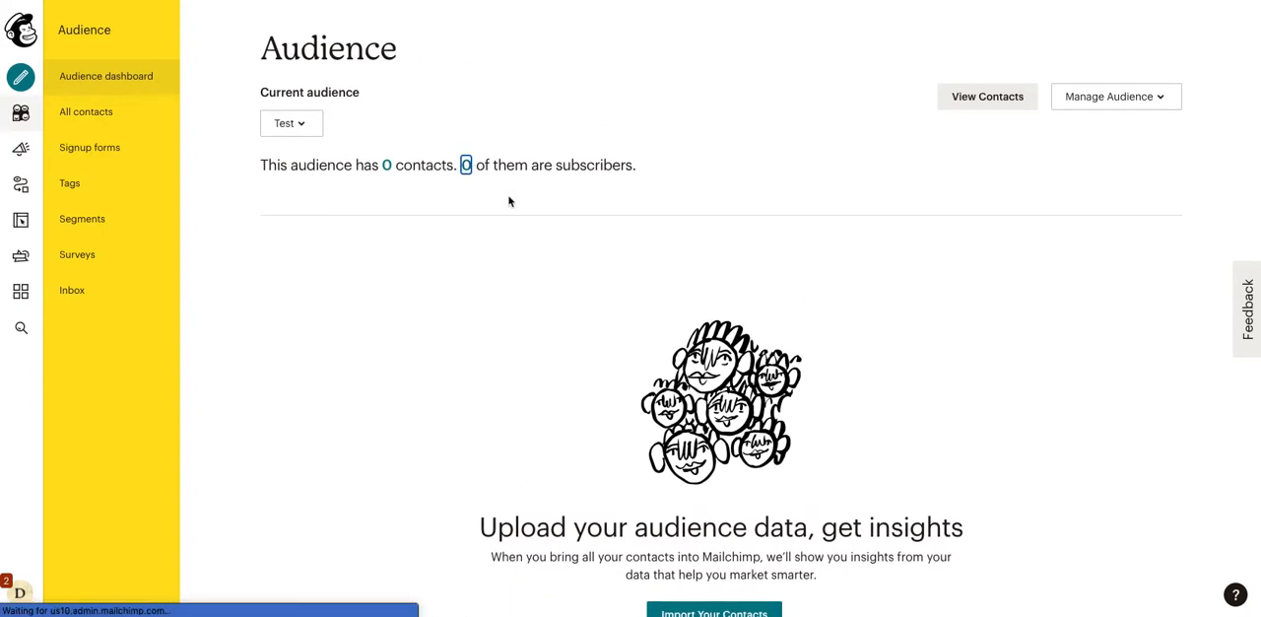
left_click(86, 111)
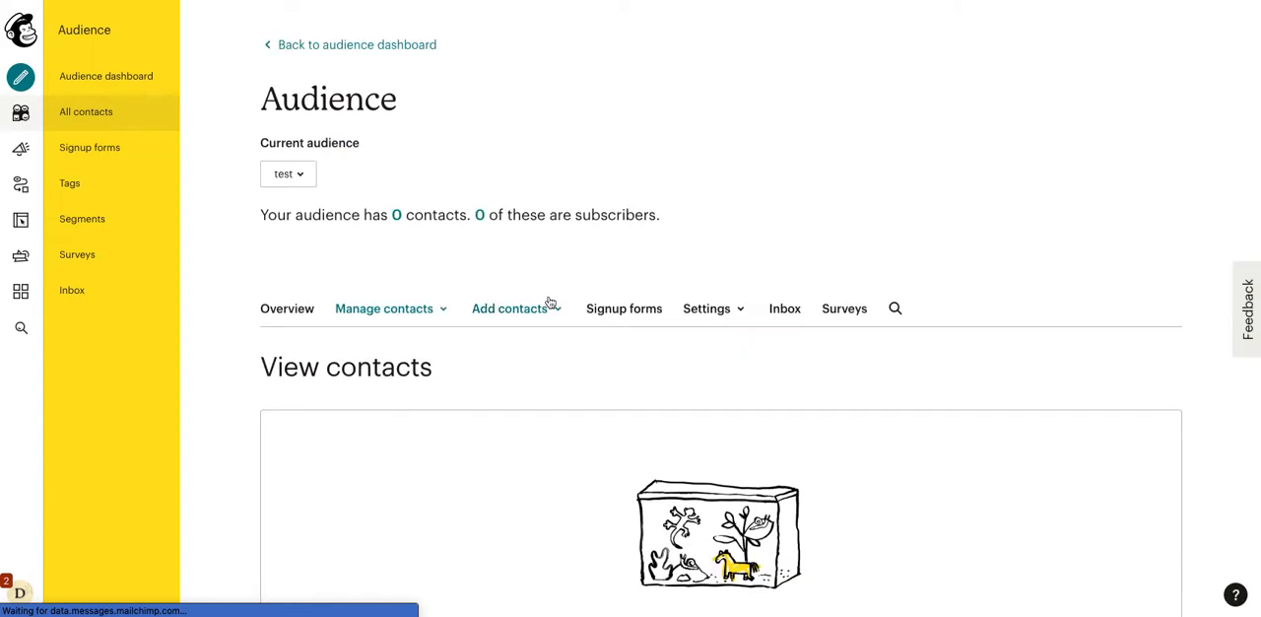
mouse_move(596, 244)
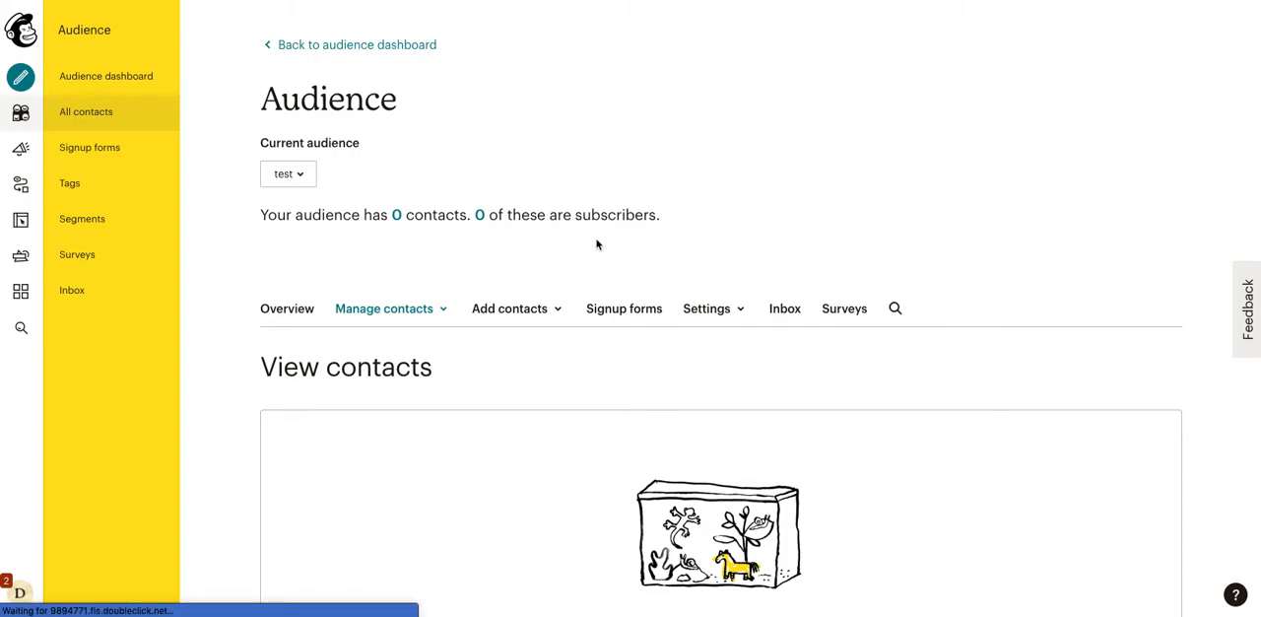
scroll("up", 3)
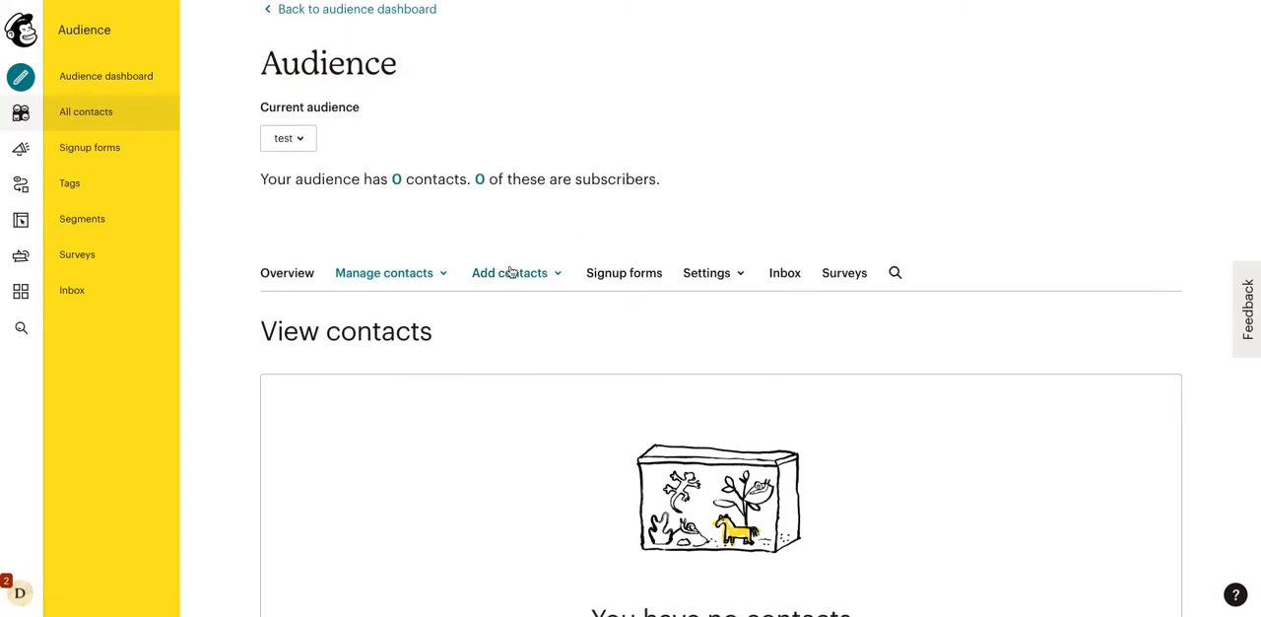
left_click(509, 273)
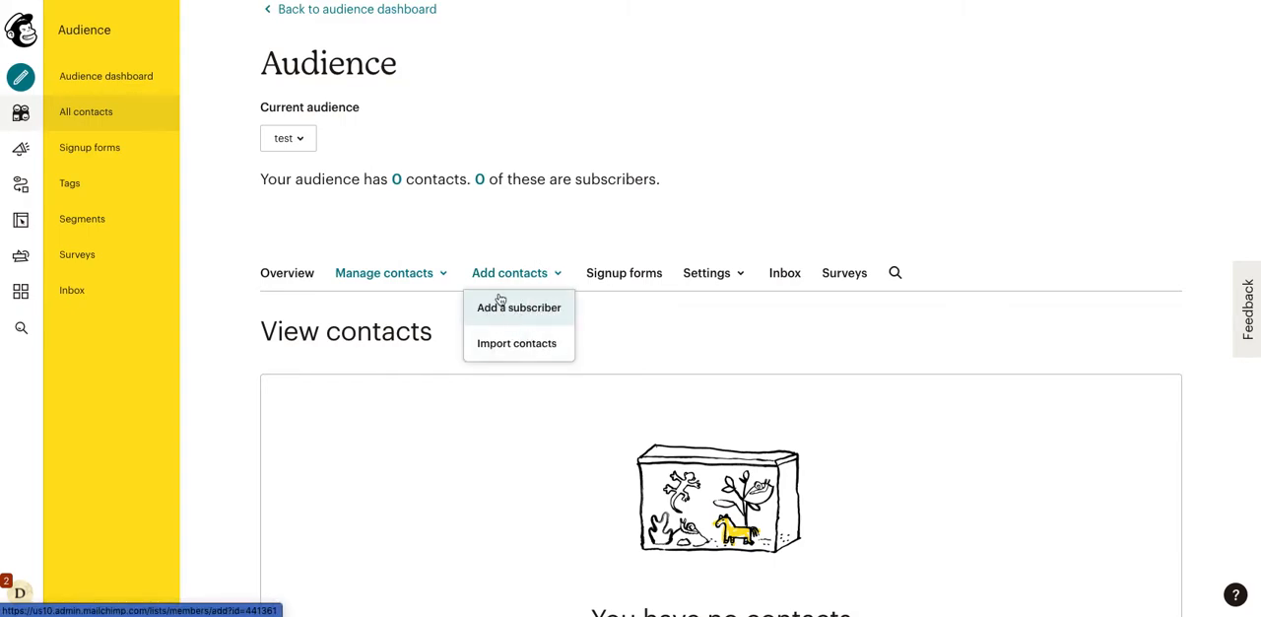
mouse_move(518, 343)
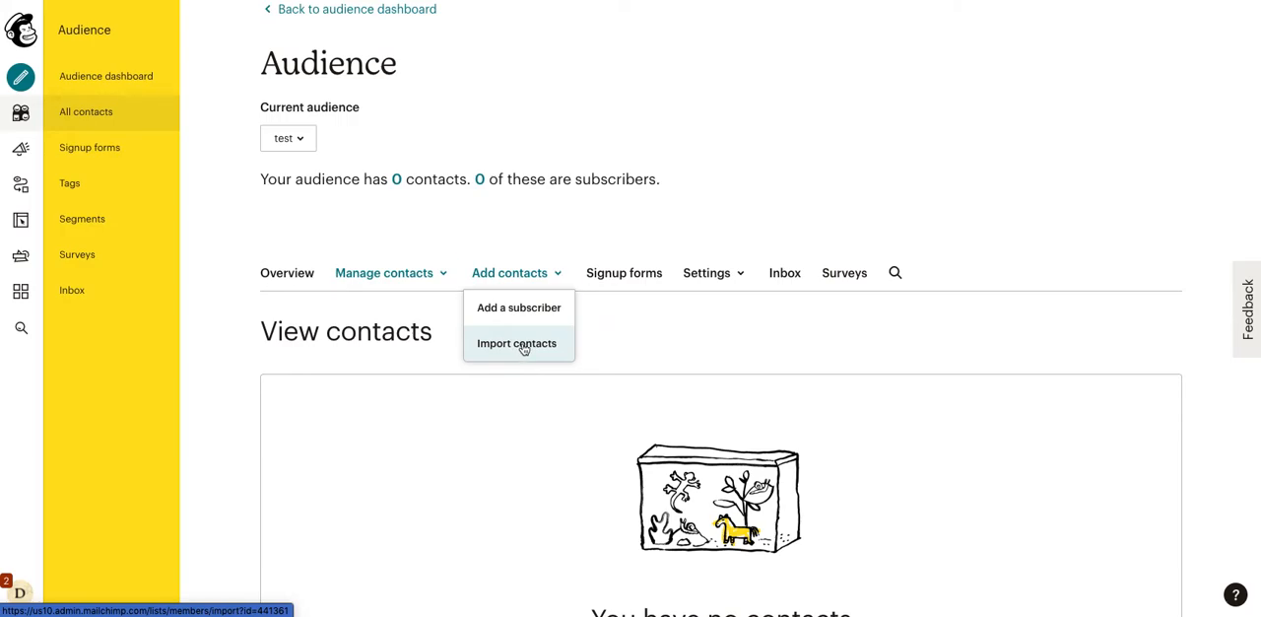
- Start a copy-and-paste import holding three contacts, then request to exit it
left_click(517, 343)
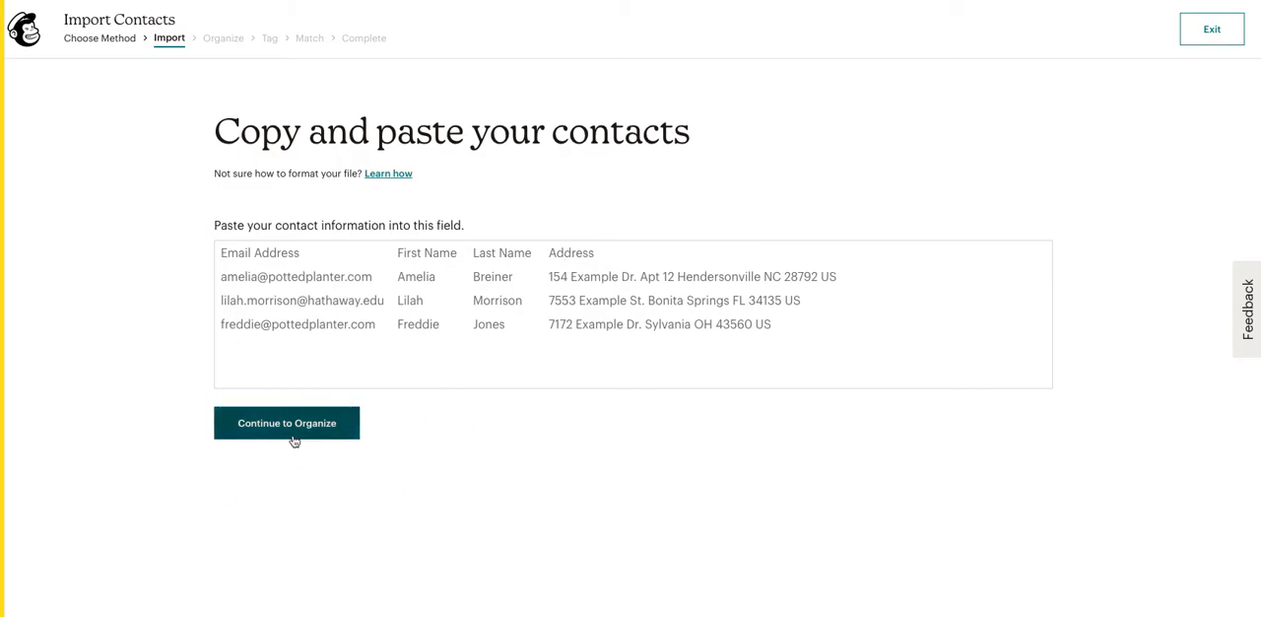
mouse_move(340, 215)
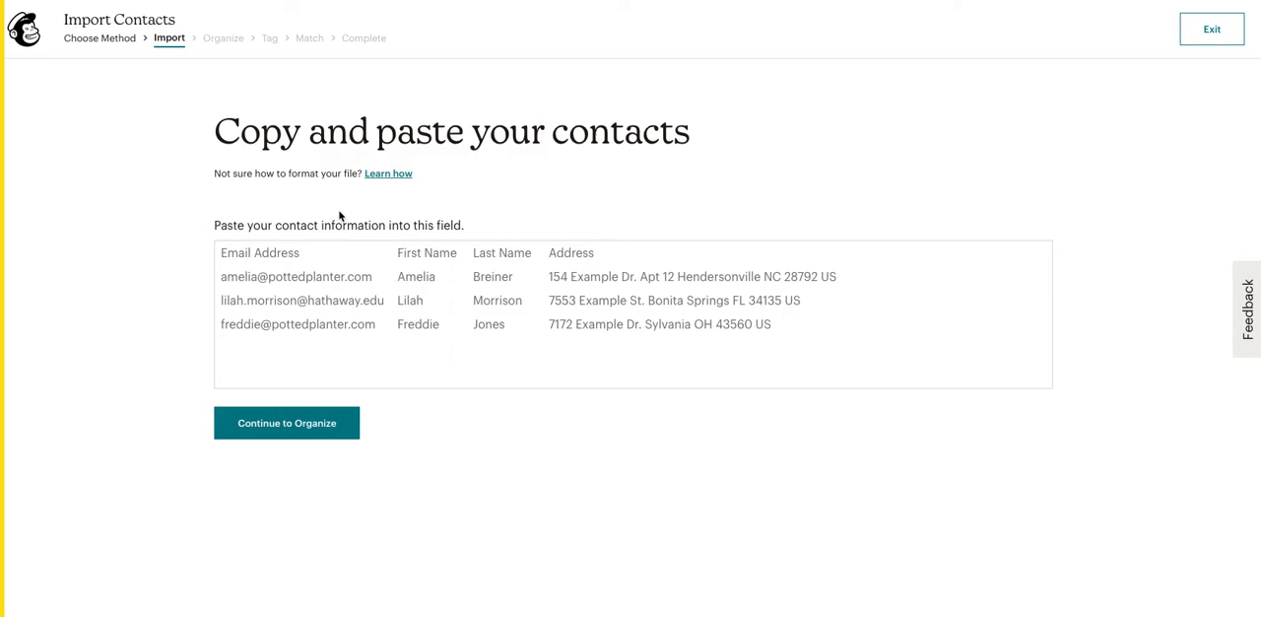
mouse_move(448, 315)
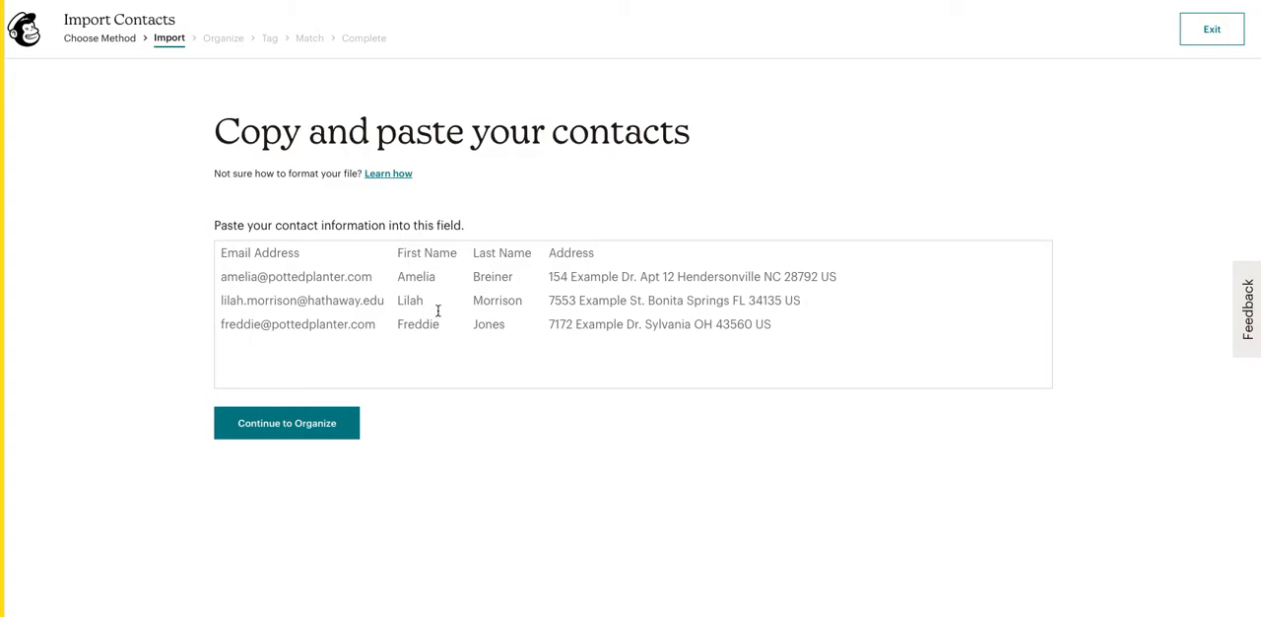
mouse_move(793, 131)
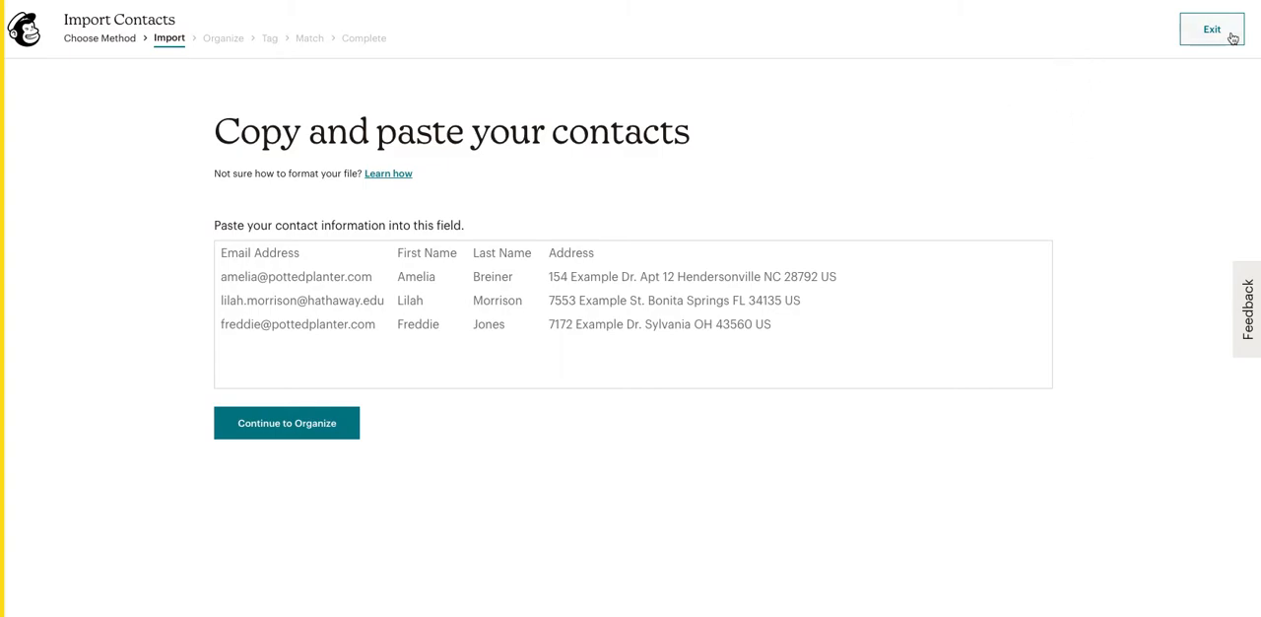
left_click(1211, 28)
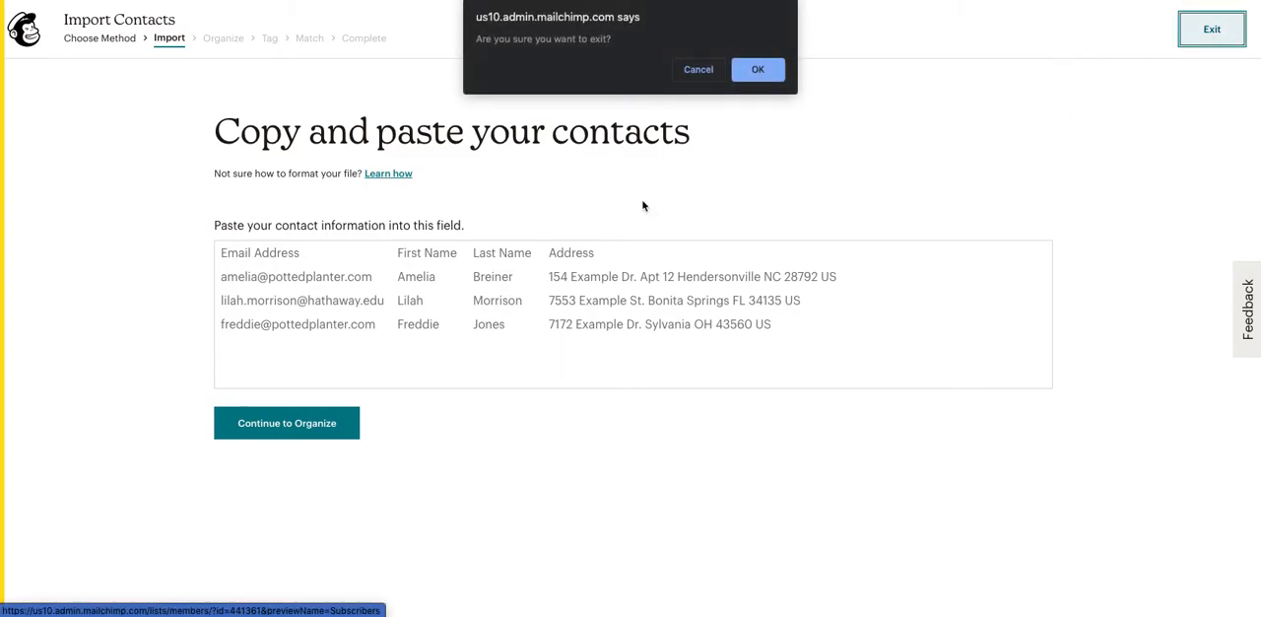
- Confirm exiting the import without importing and close the campaign-types Create panel
left_click(758, 69)
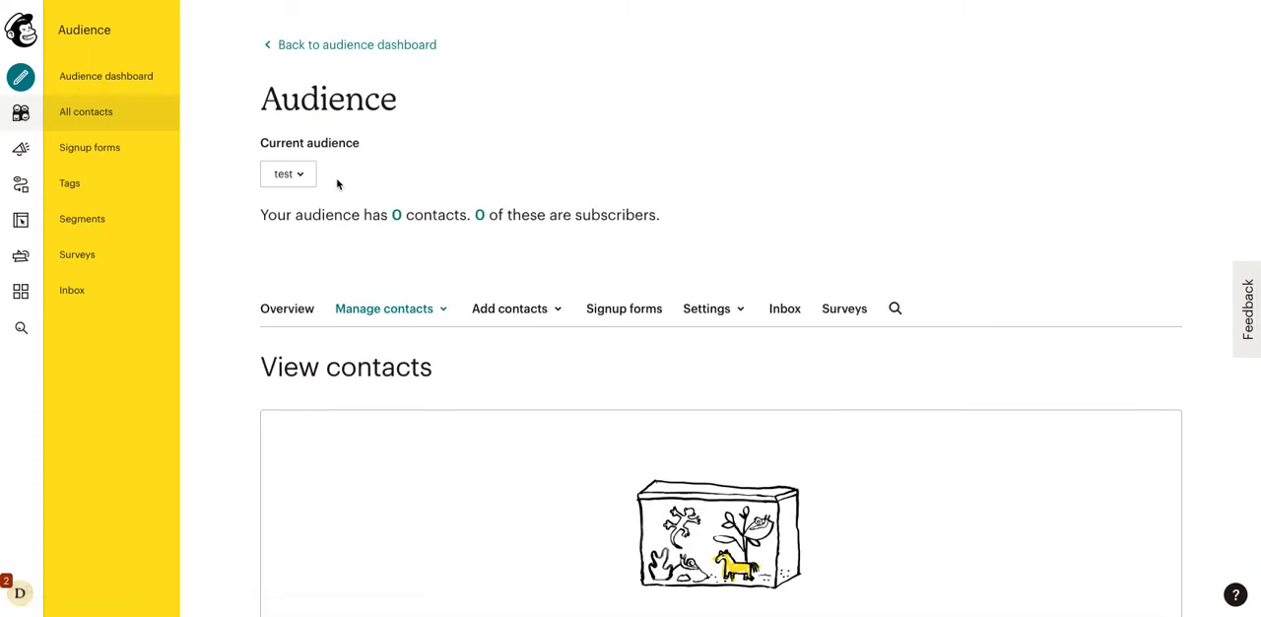
mouse_move(243, 166)
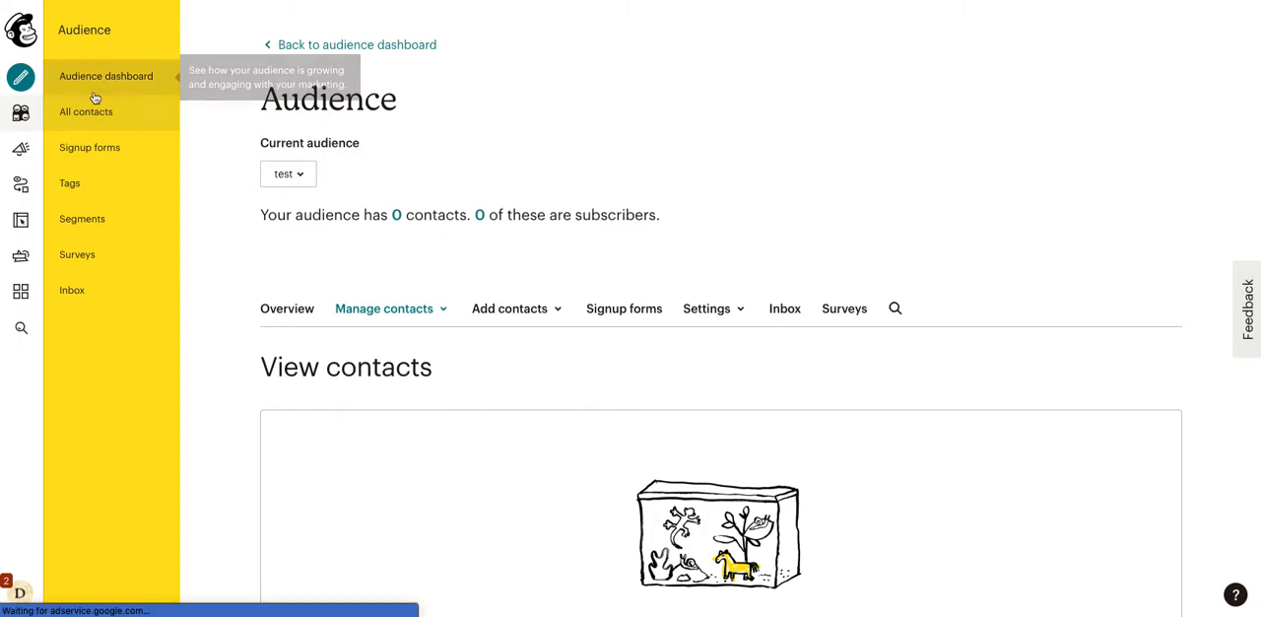
mouse_move(21, 112)
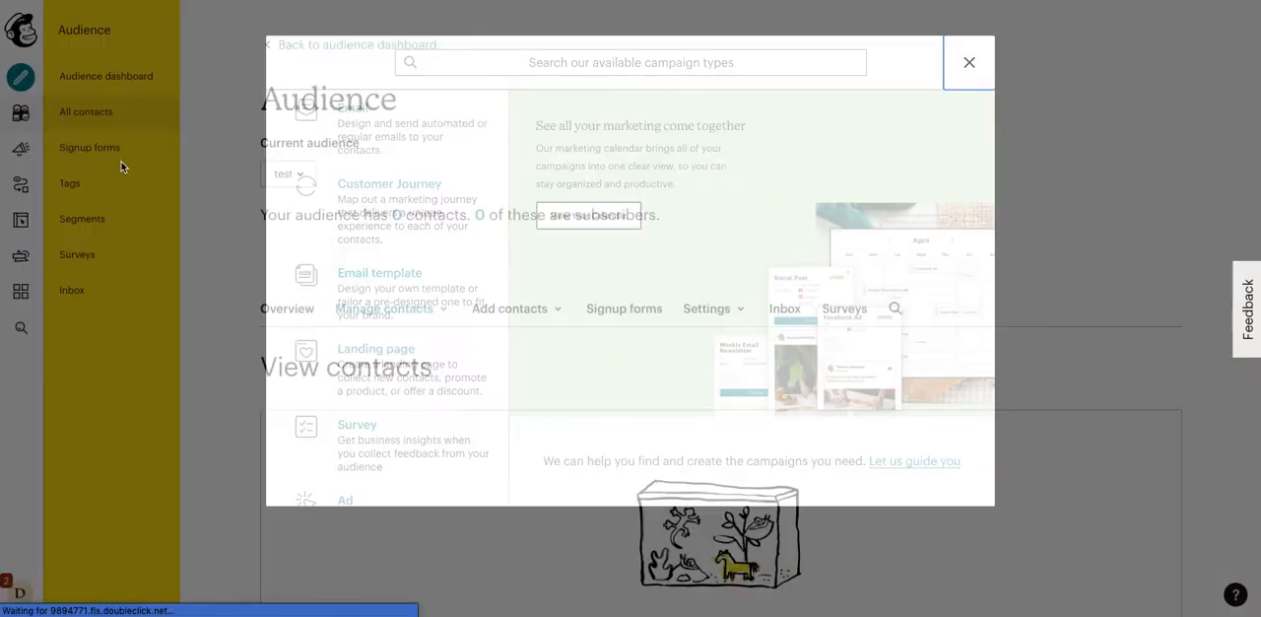
left_click(968, 63)
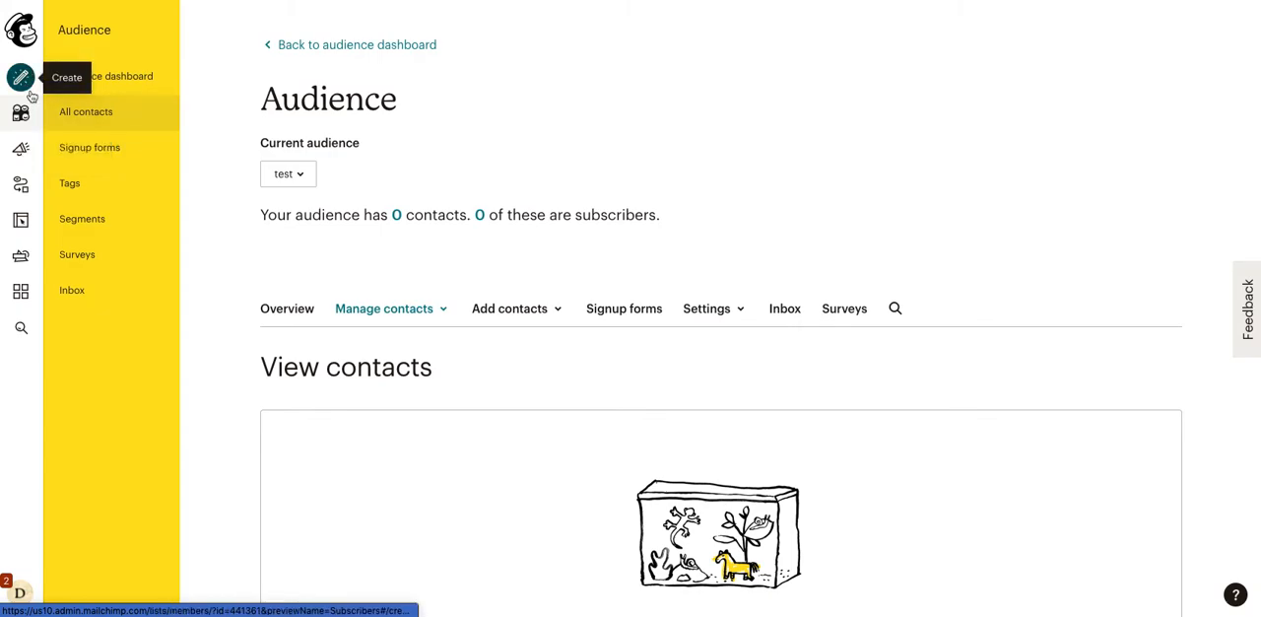
mouse_move(22, 149)
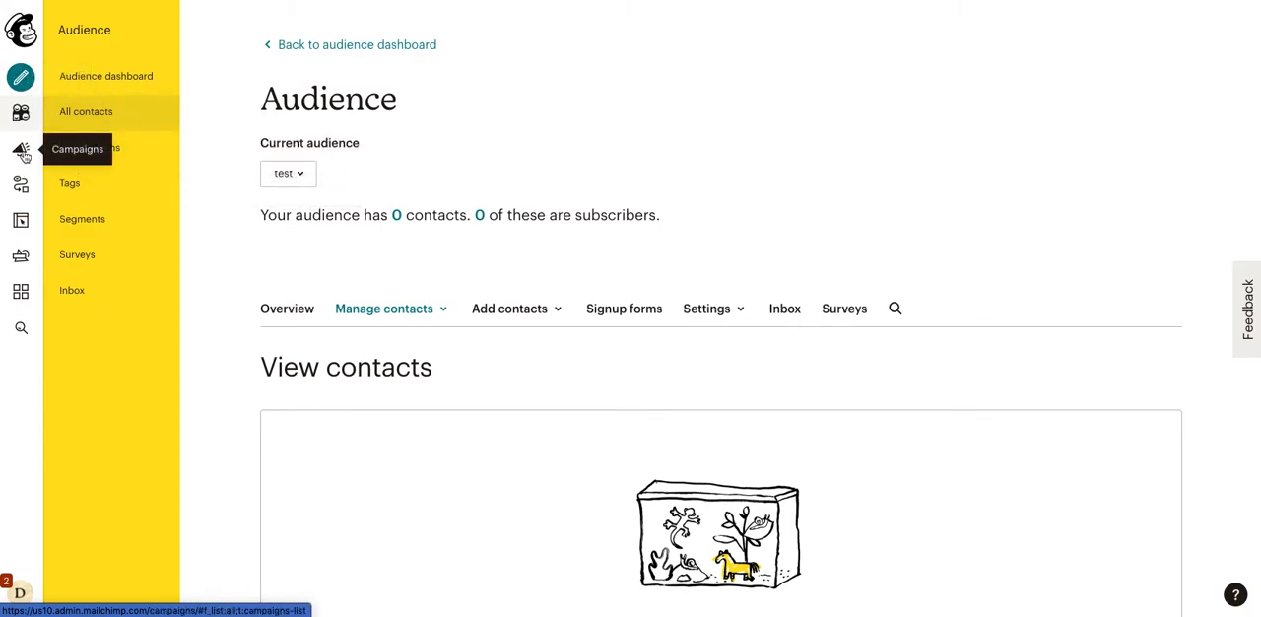
mouse_move(21, 77)
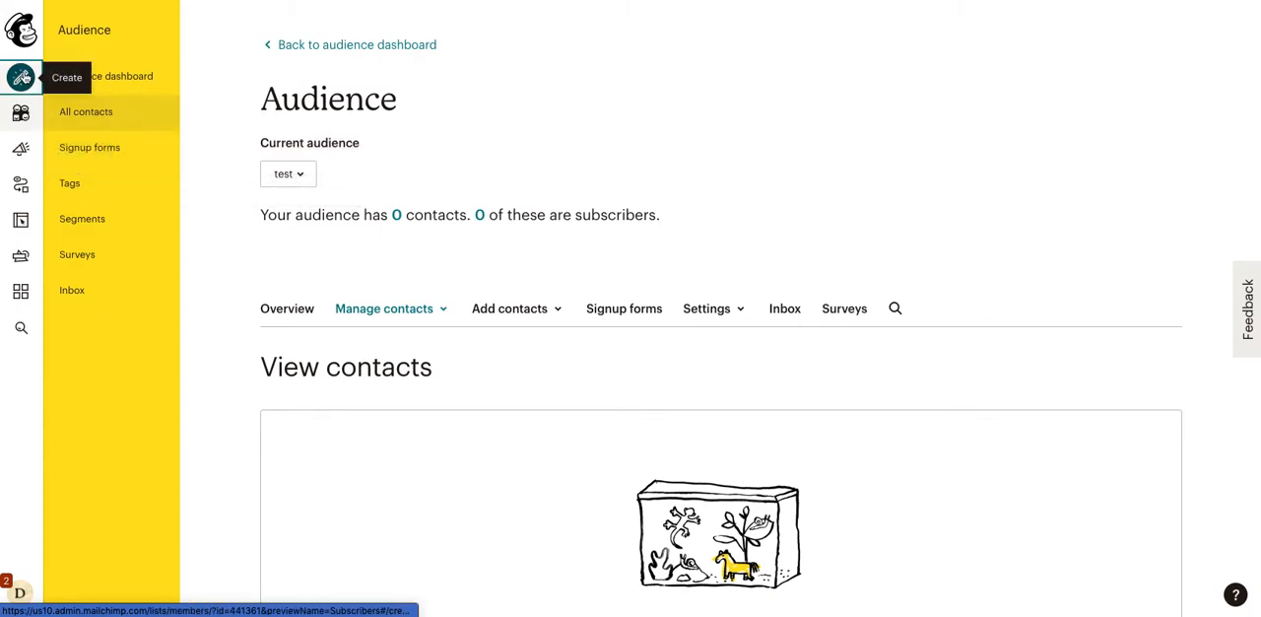
- Create an Email campaign, browsing Plain-text and A/B Test before the Automated email templates
left_click(66, 77)
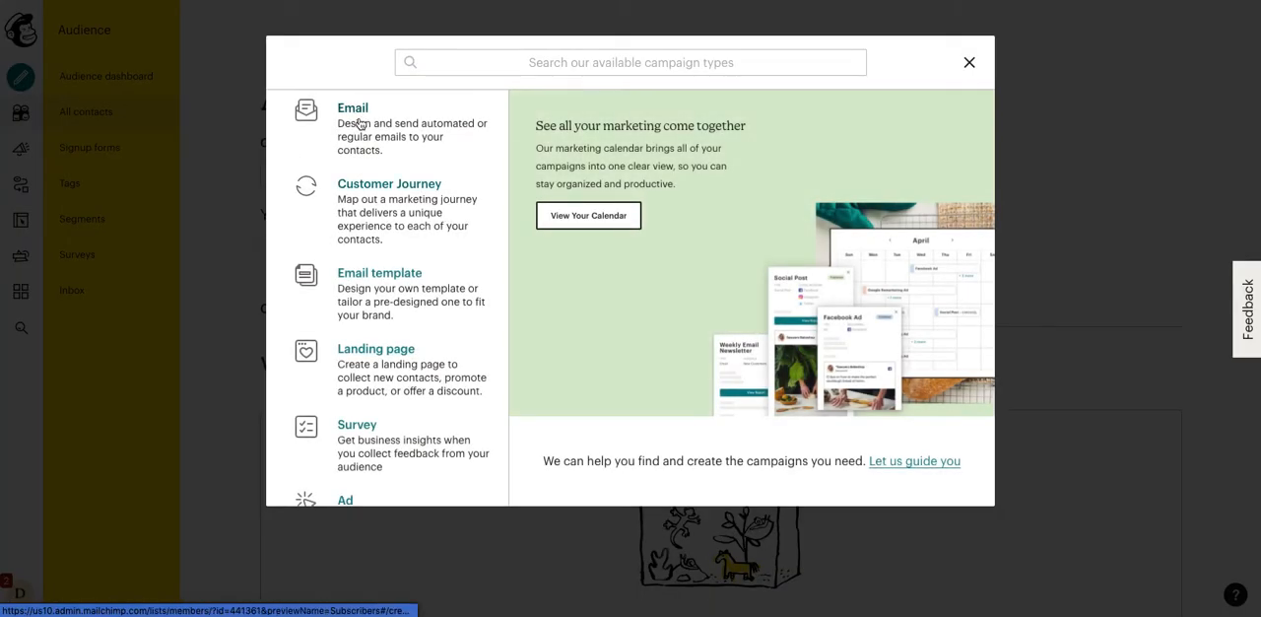
mouse_move(387, 128)
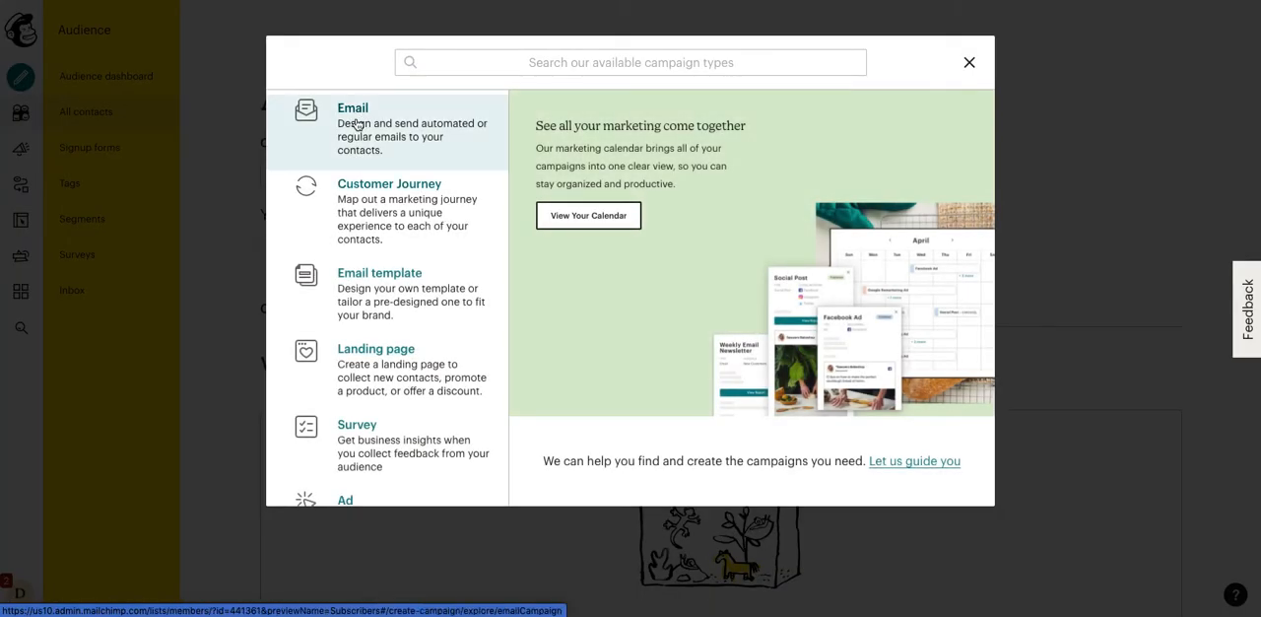
left_click(351, 108)
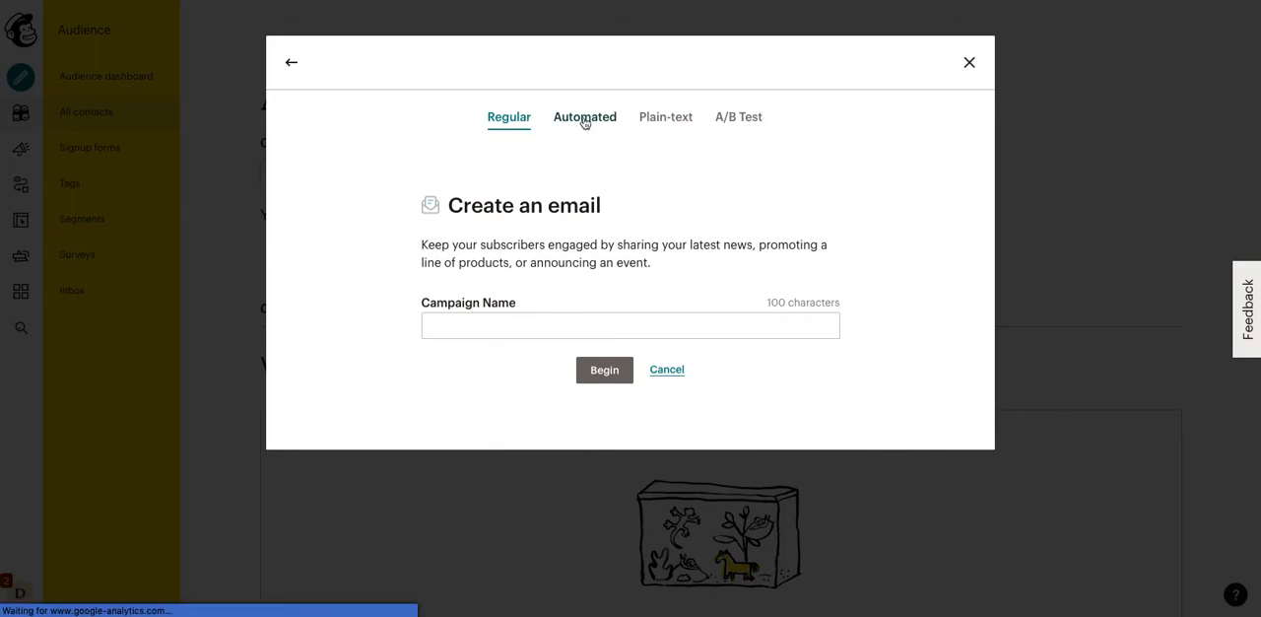
left_click(665, 117)
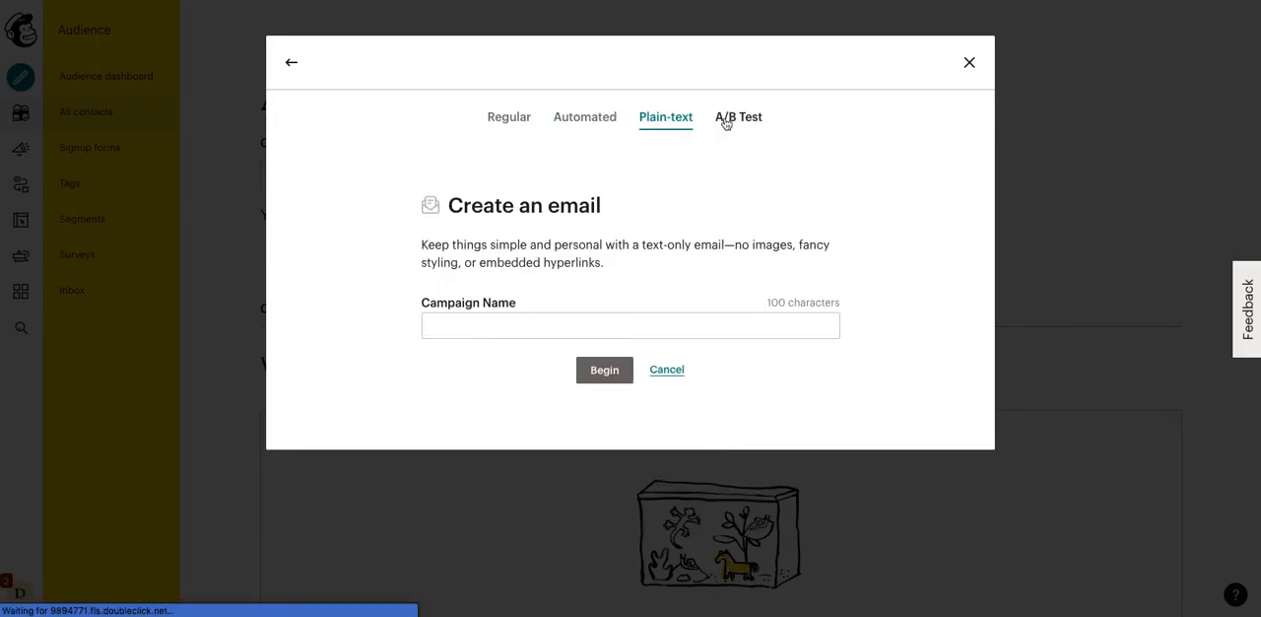
left_click(738, 116)
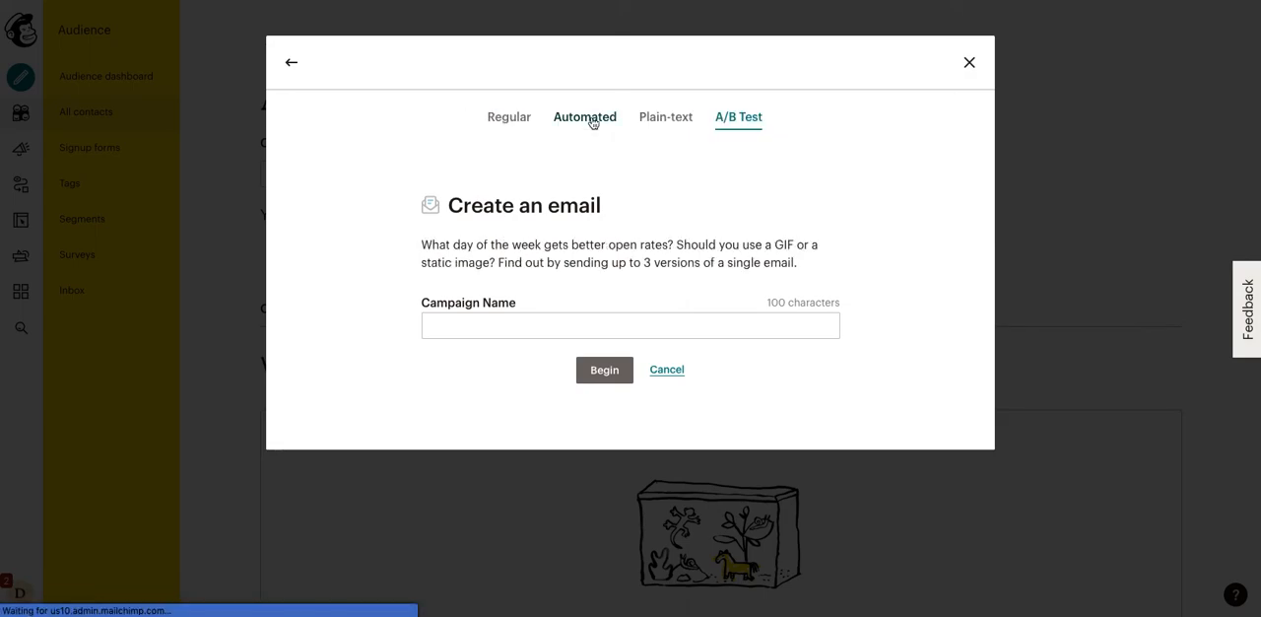
left_click(583, 116)
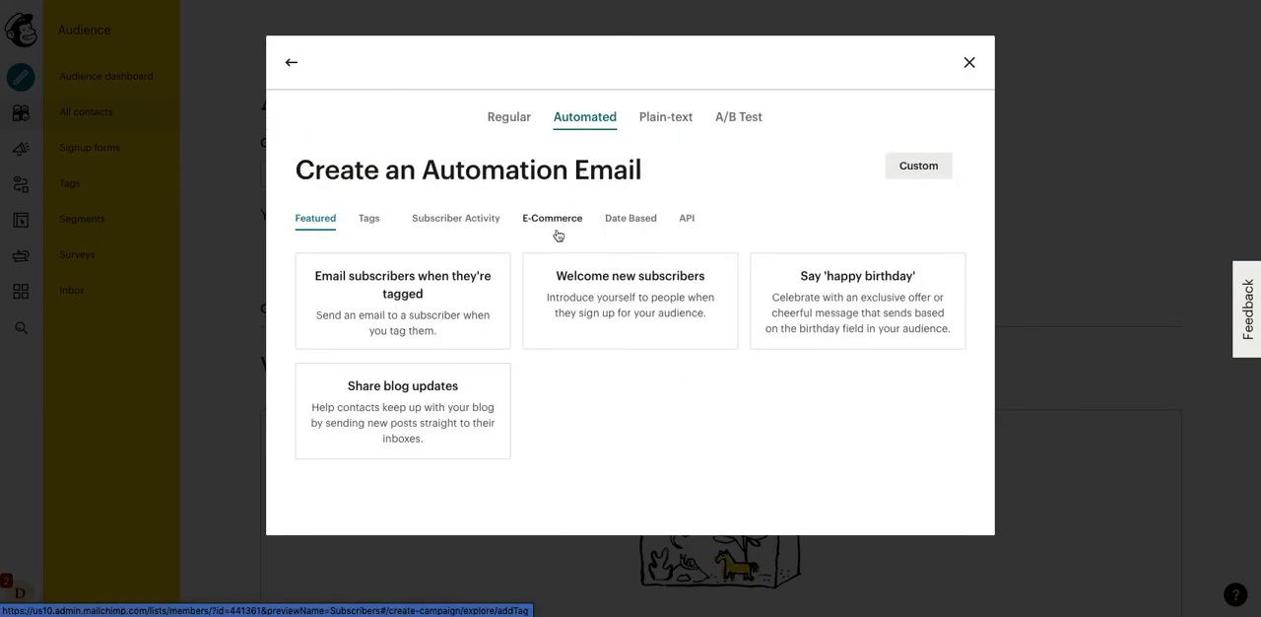
mouse_move(608, 326)
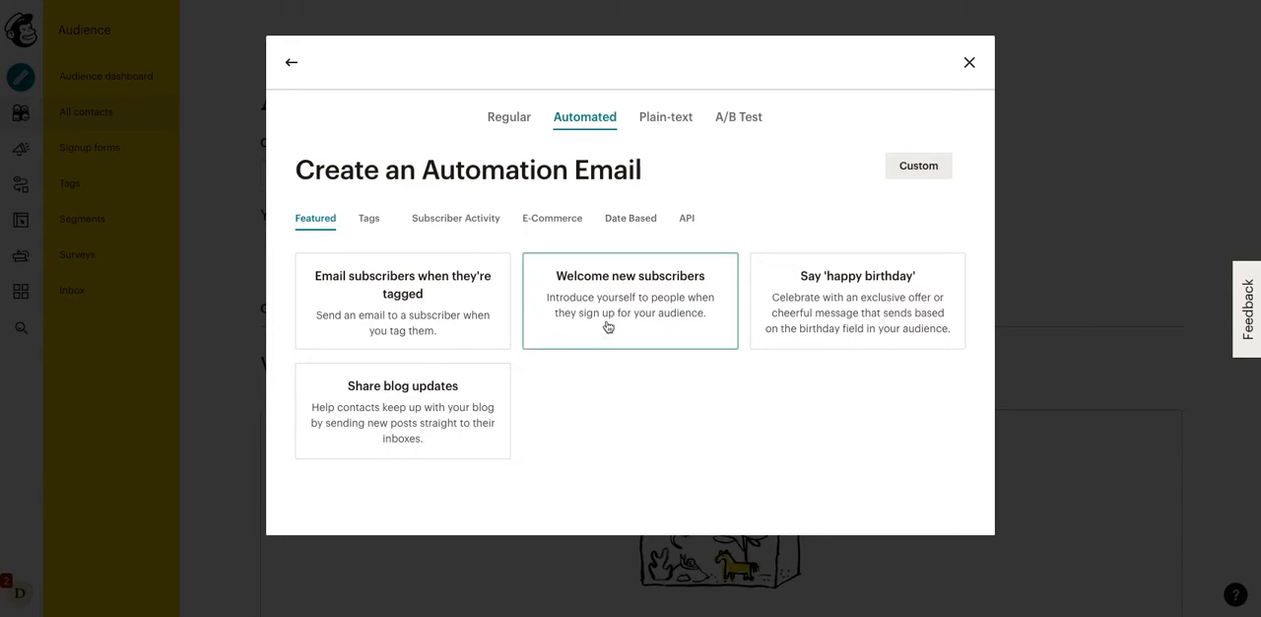
mouse_move(717, 314)
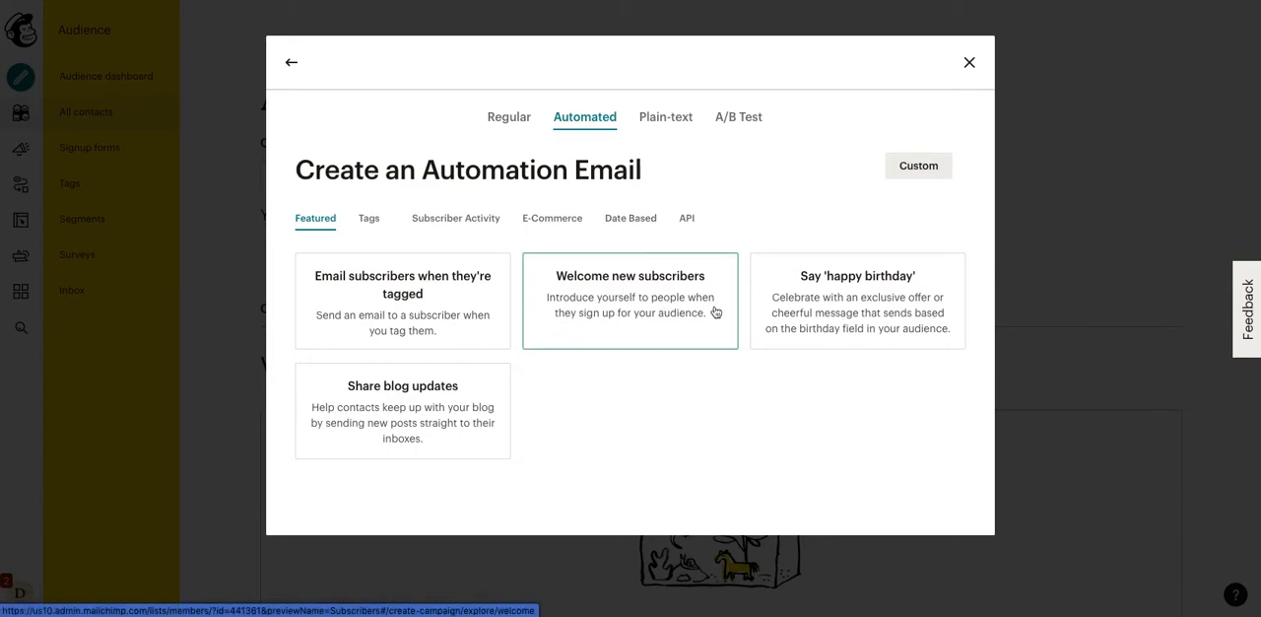
mouse_move(835, 291)
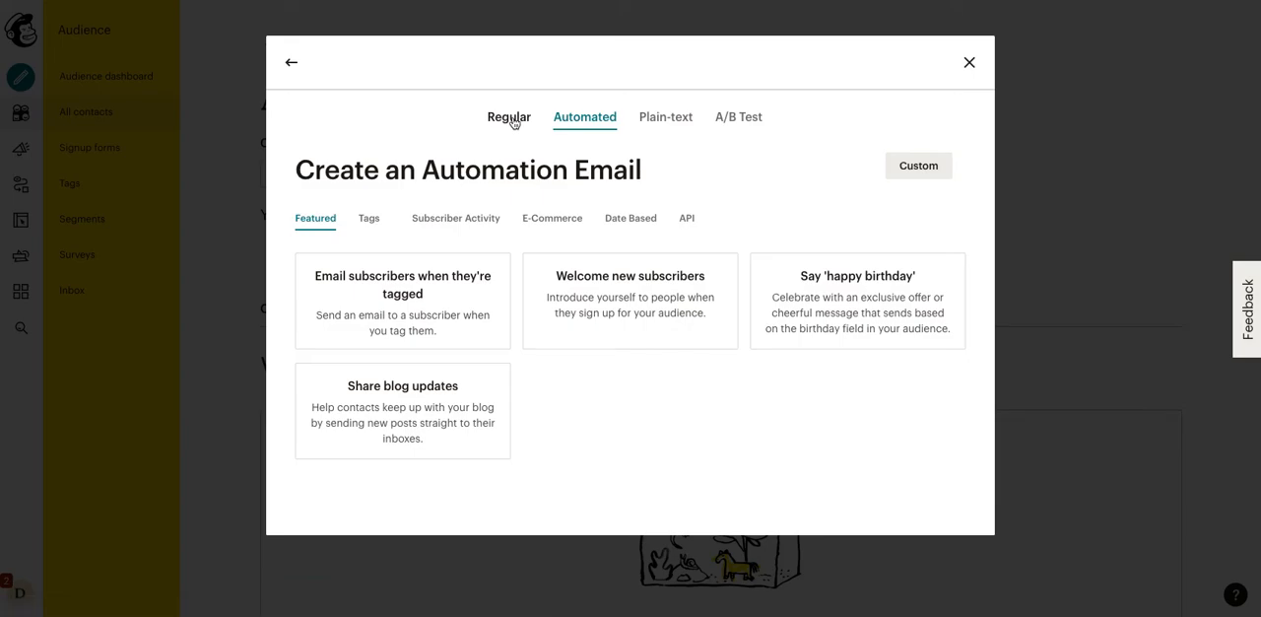
- Create a Regular email campaign named '10.19.2020 test' and begin it
left_click(509, 117)
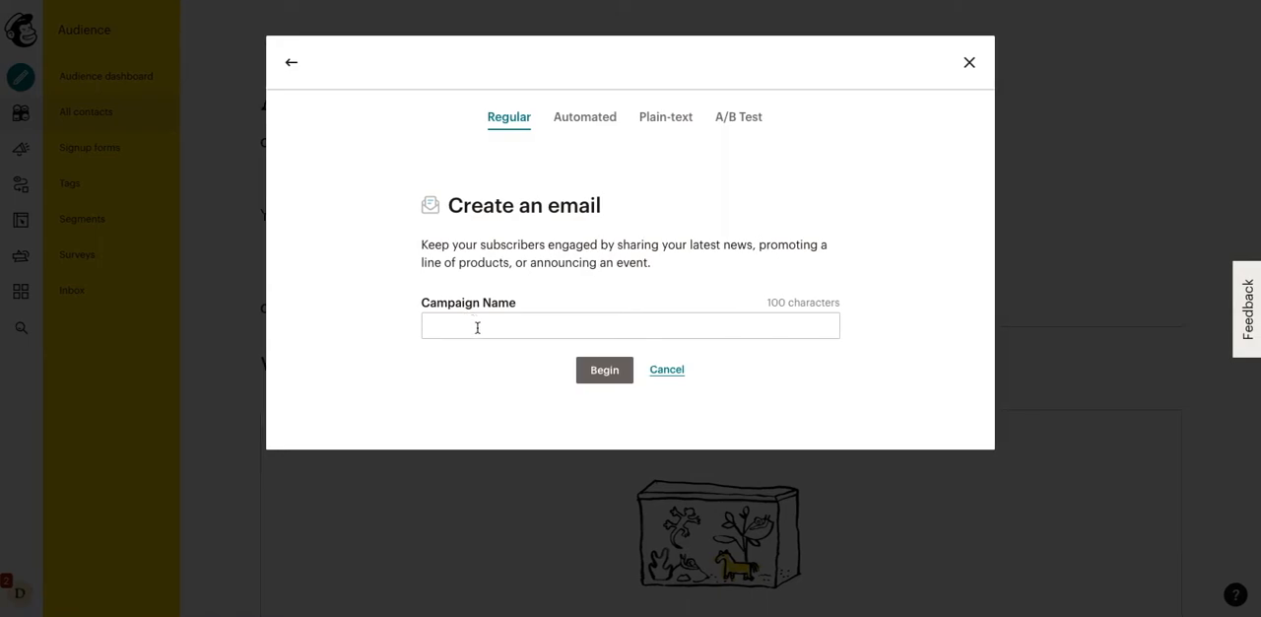
left_click(630, 326)
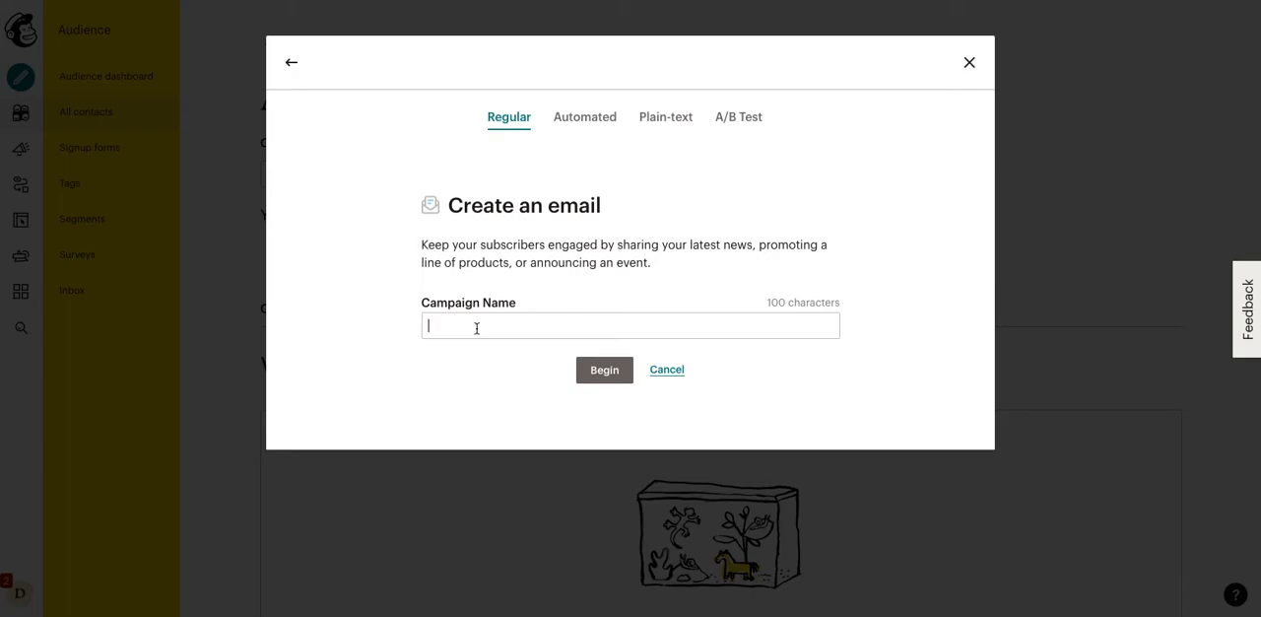
type("10.19.2020 te")
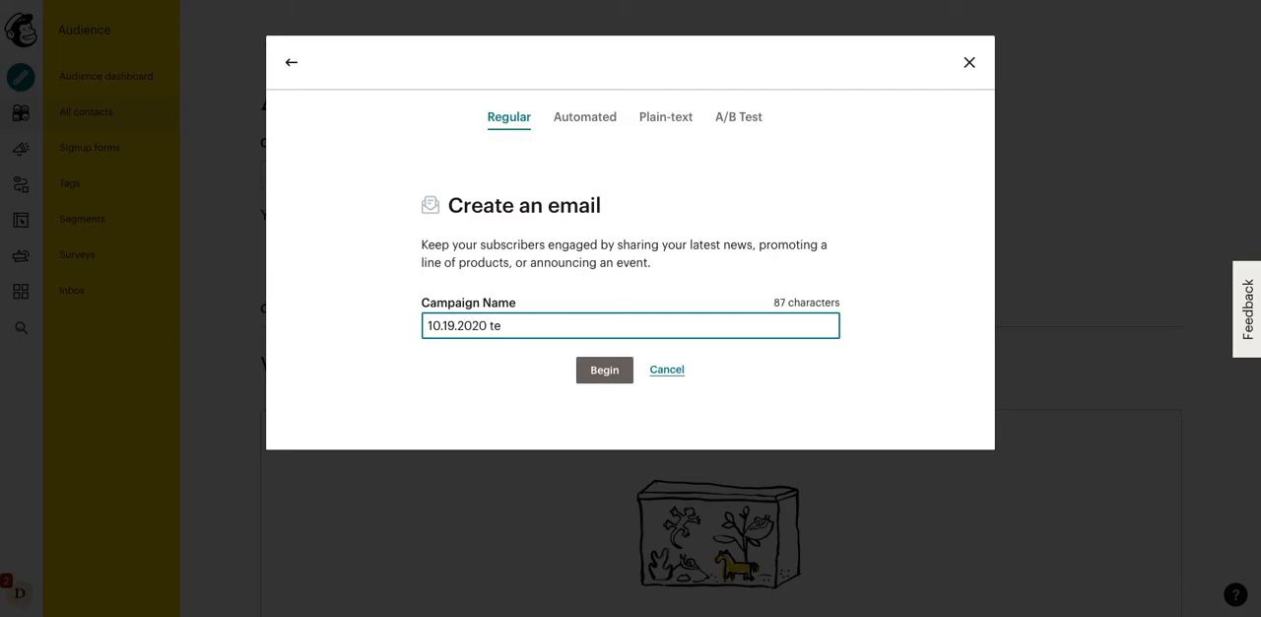
type("st")
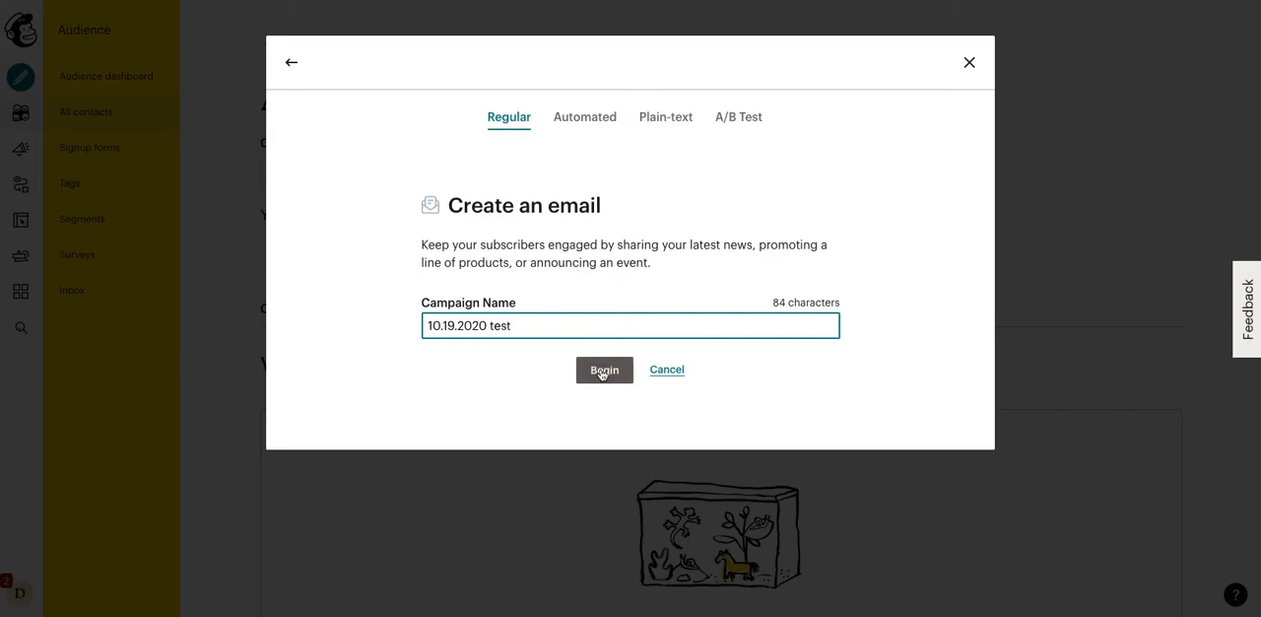
left_click(604, 369)
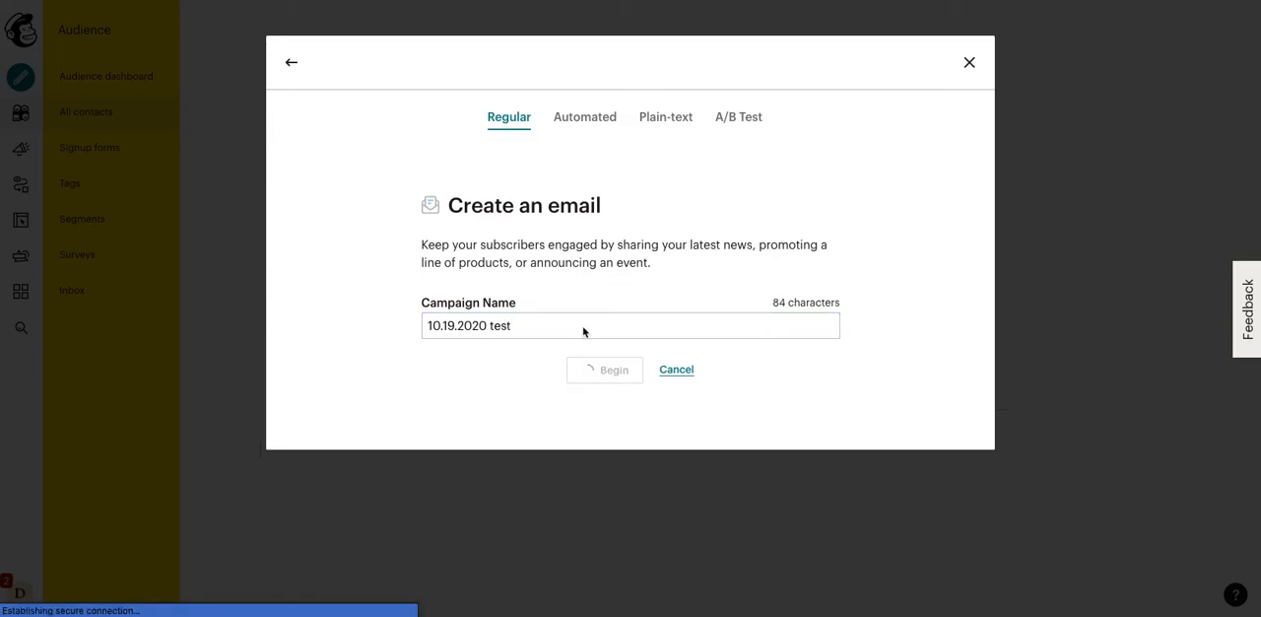
left_click(603, 370)
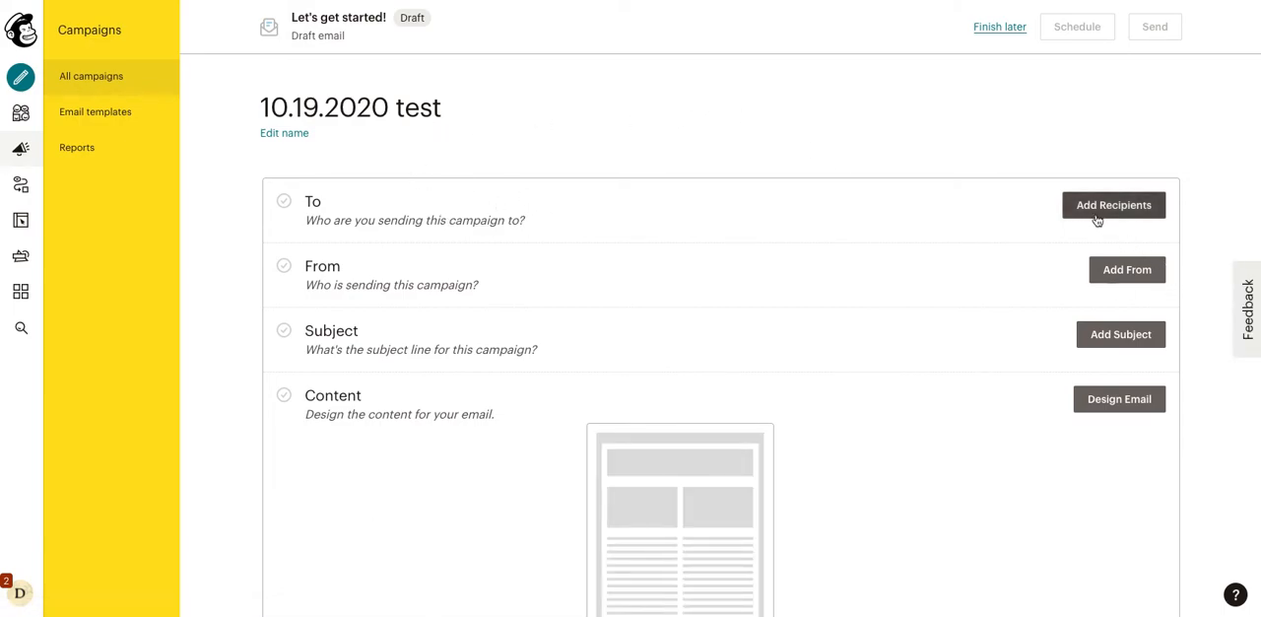
- Address the campaign to all subscribers in the 'test' audience and save
left_click(1113, 205)
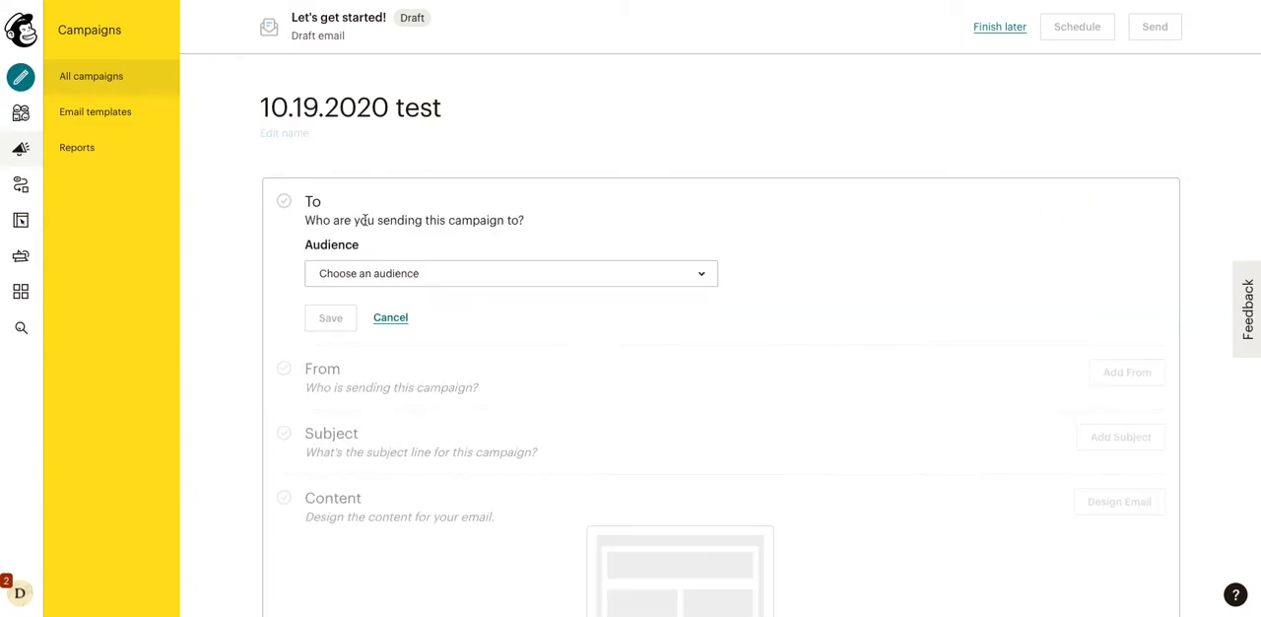
left_click(511, 273)
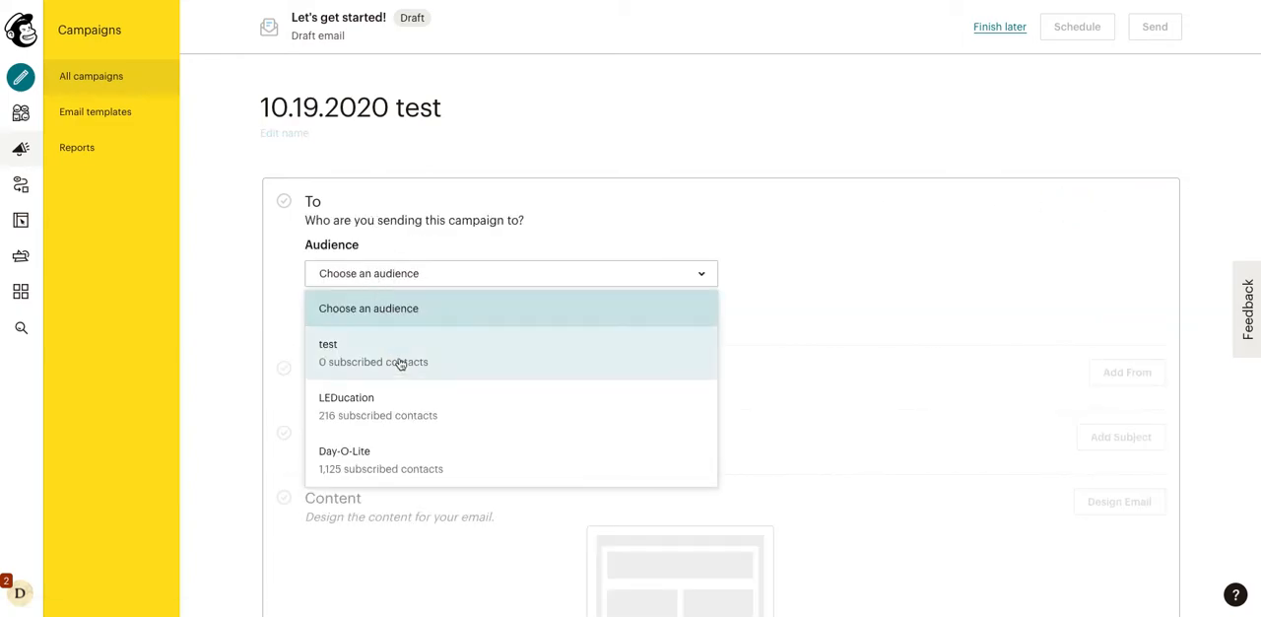
mouse_move(370, 363)
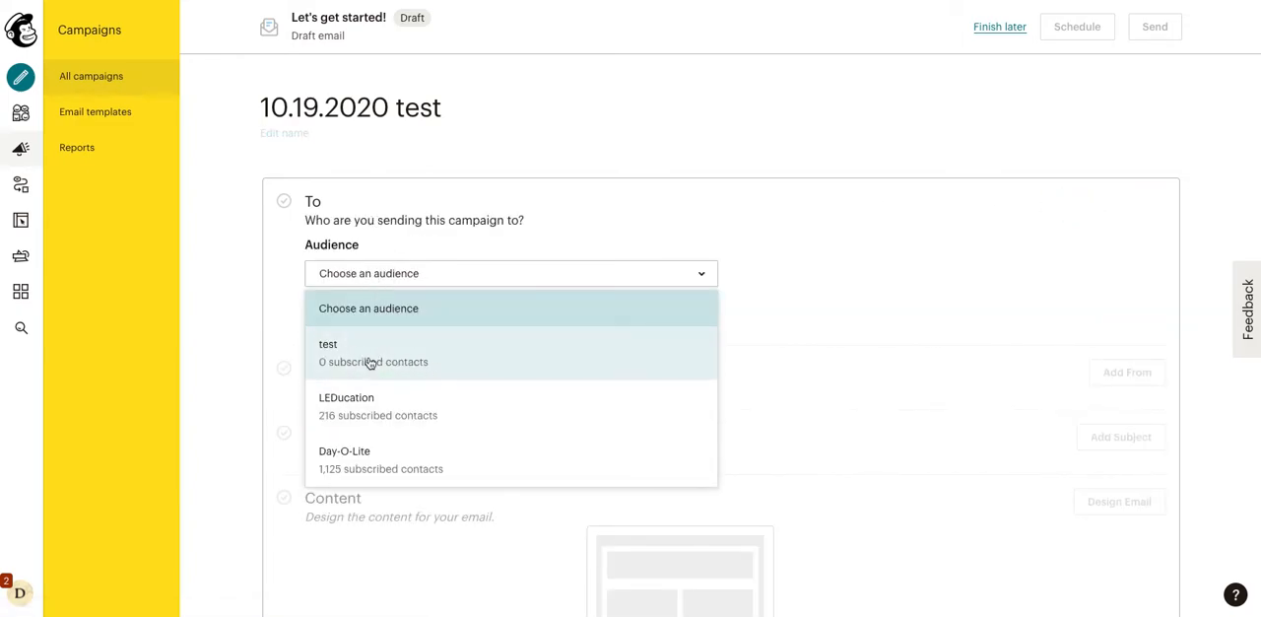
mouse_move(392, 401)
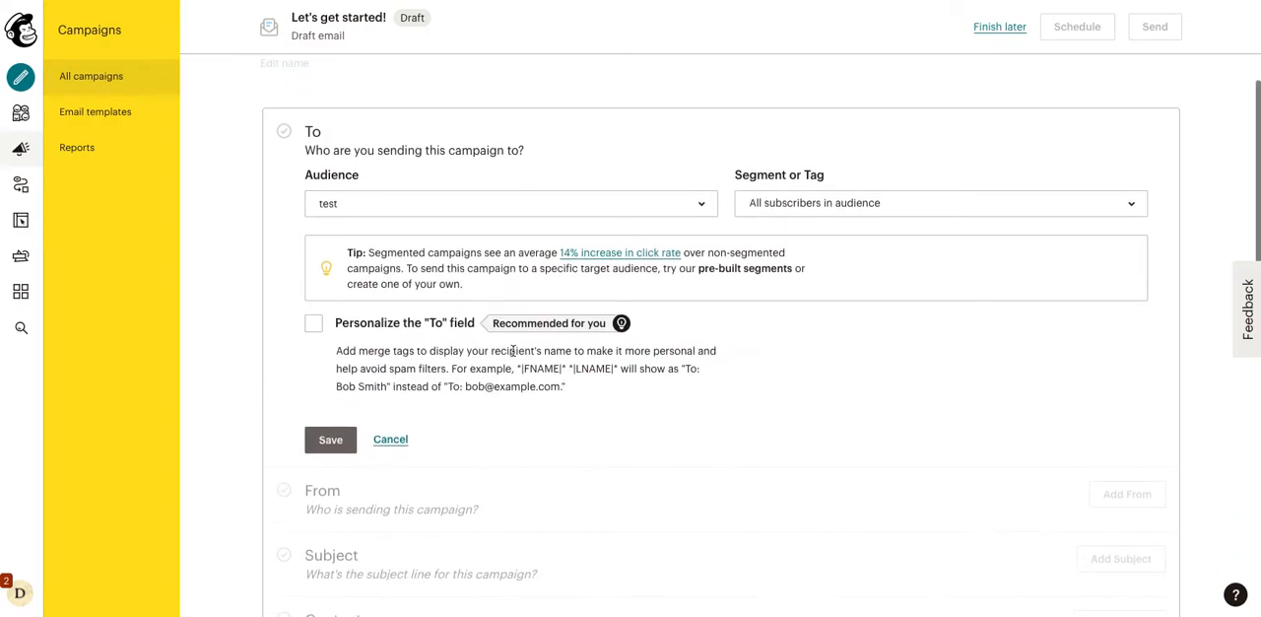
left_click(938, 203)
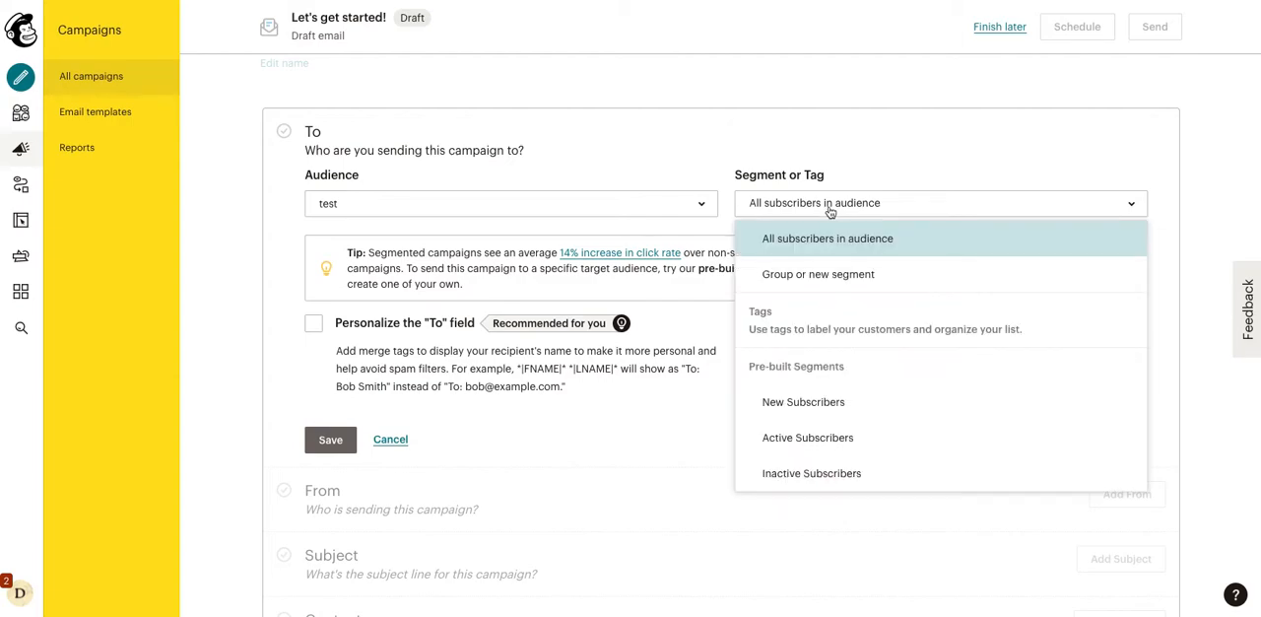
left_click(828, 237)
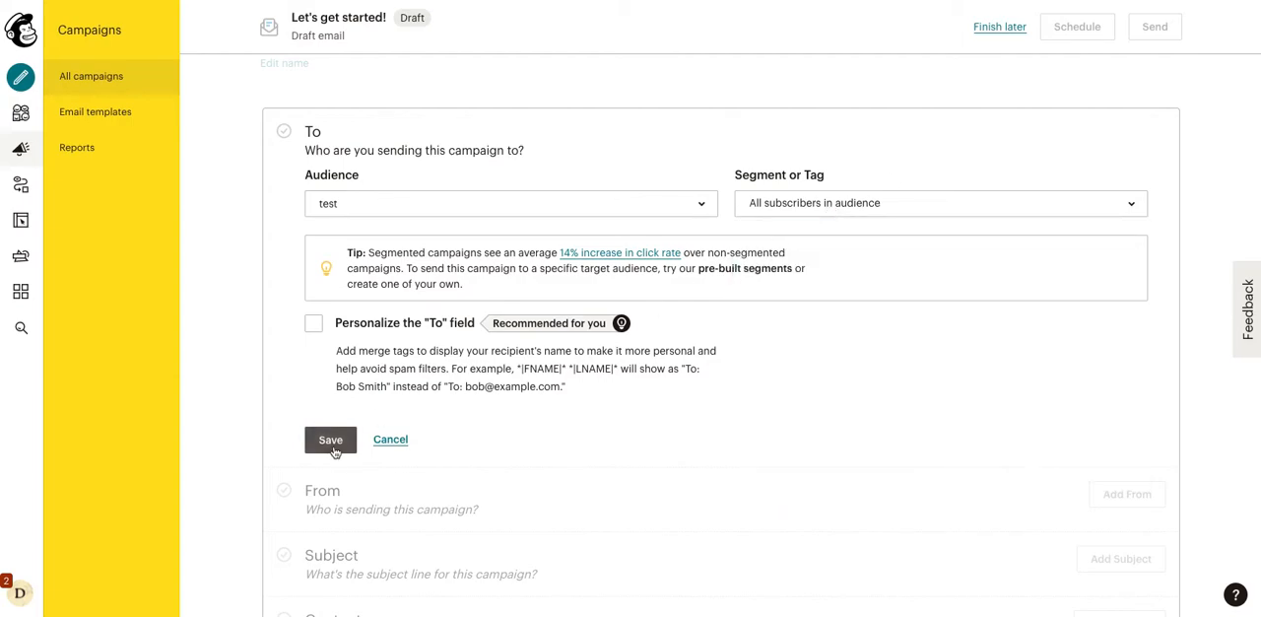
left_click(330, 439)
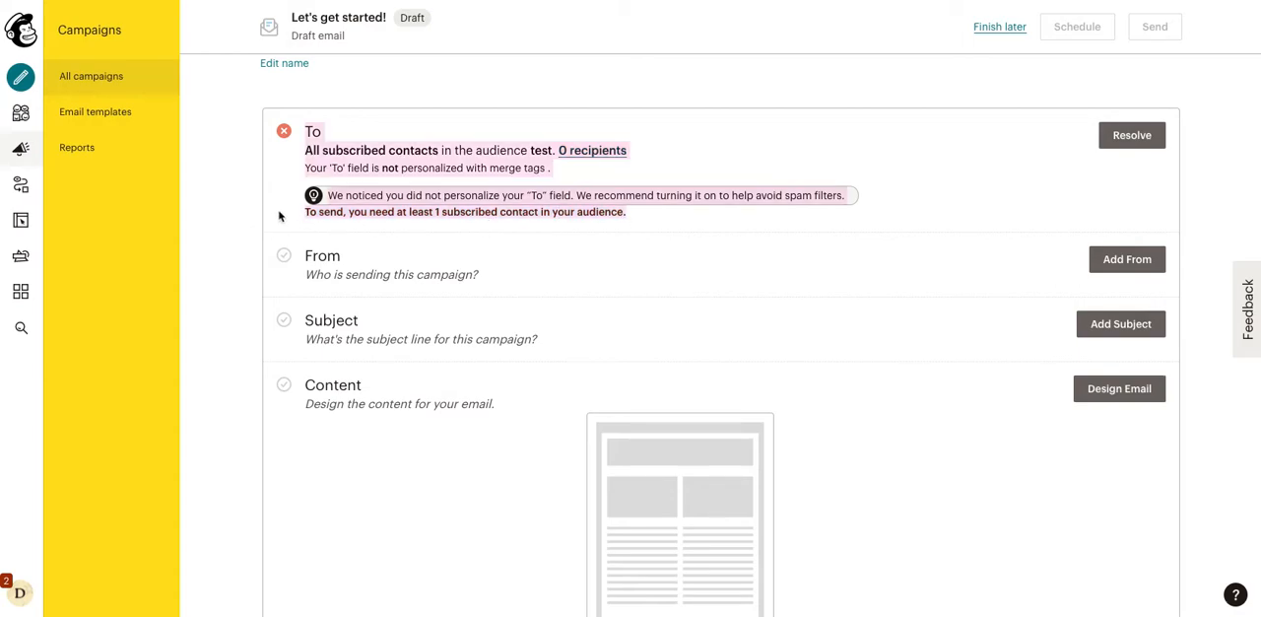
mouse_move(684, 269)
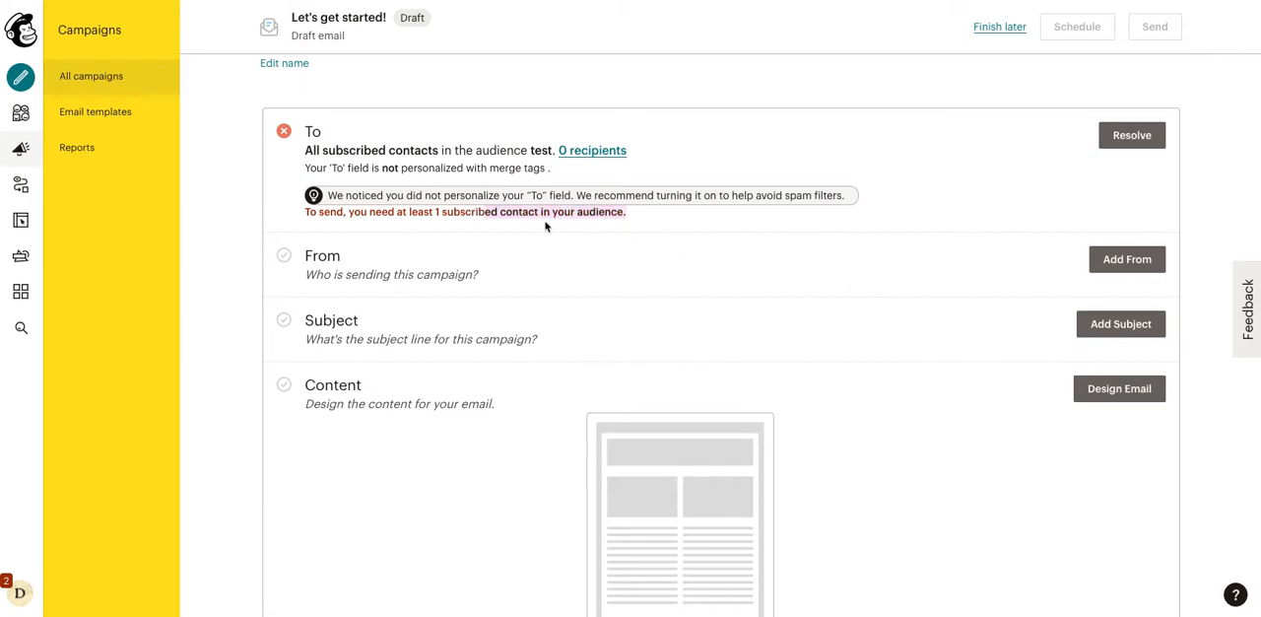
- Attempt to save the sender address, which fails on mark.com verification, and cancel
left_click(1126, 259)
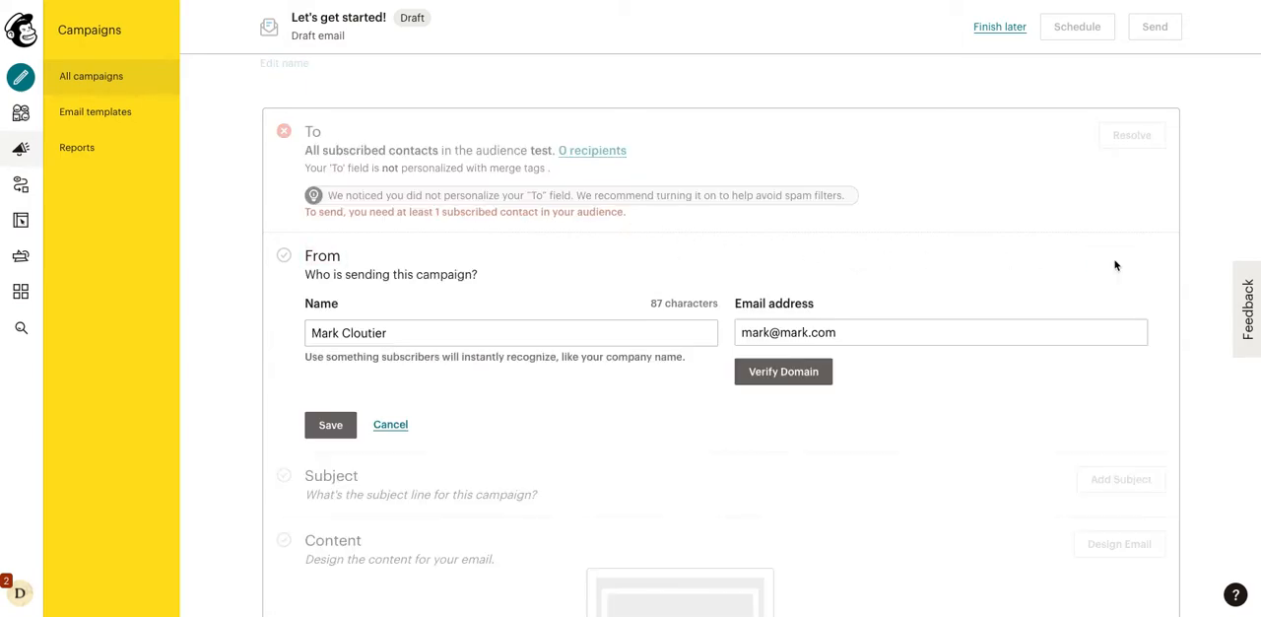
scroll("up", 3)
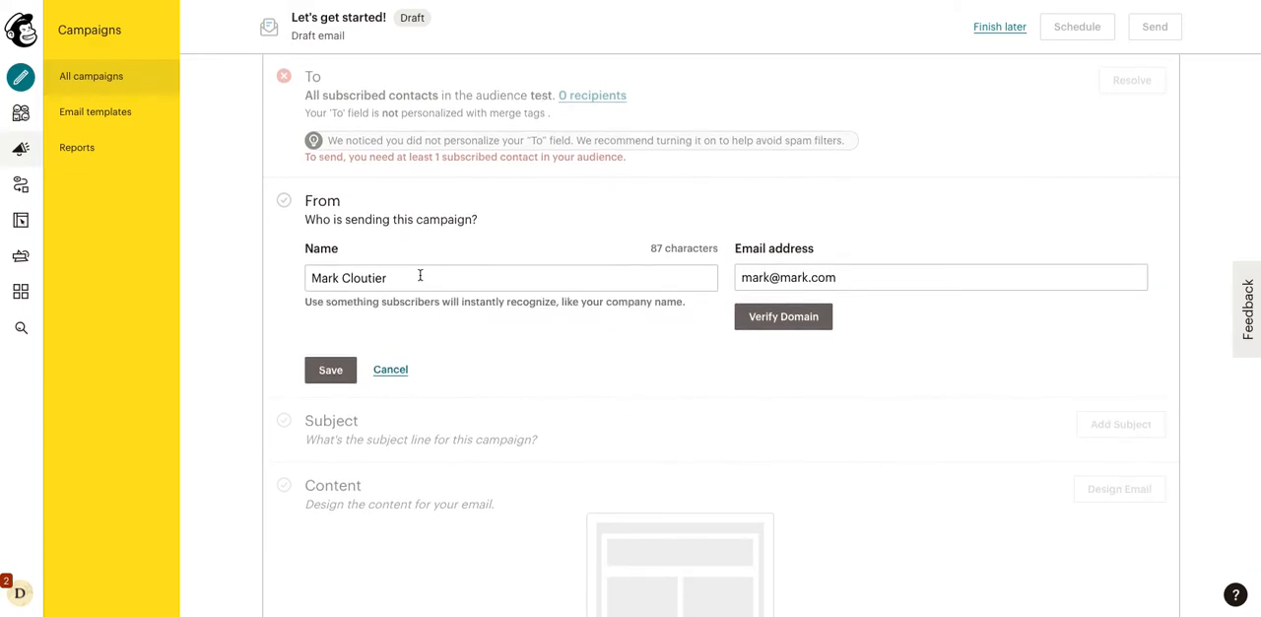
mouse_move(472, 269)
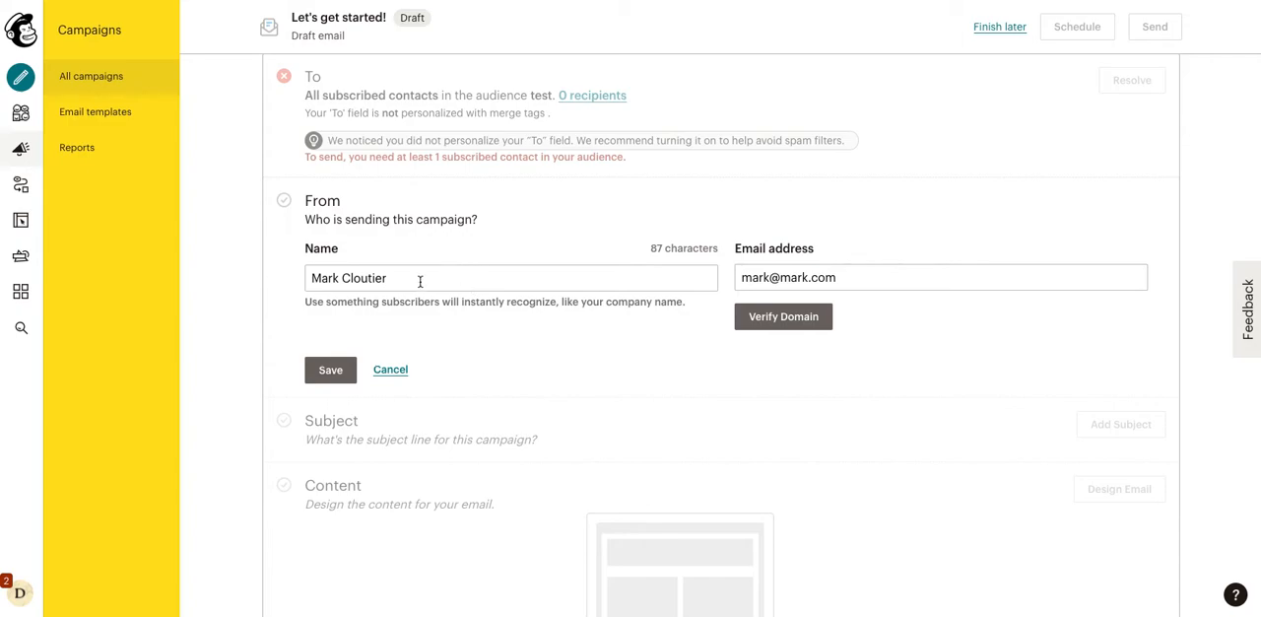
left_click(939, 276)
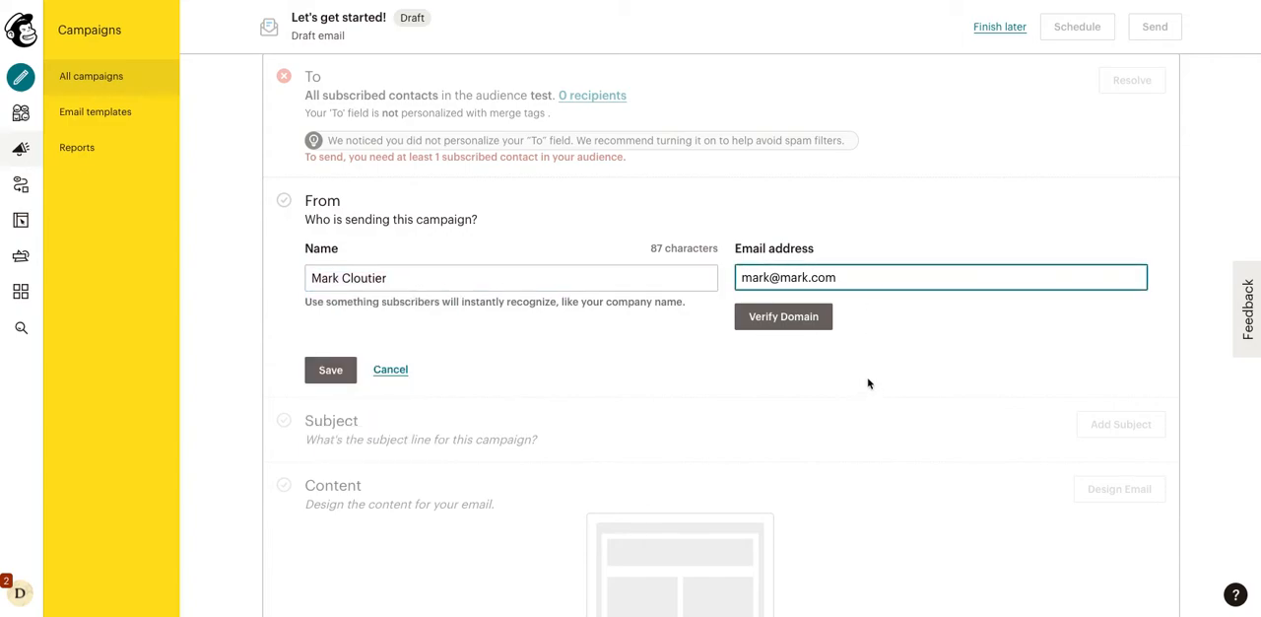
mouse_move(803, 238)
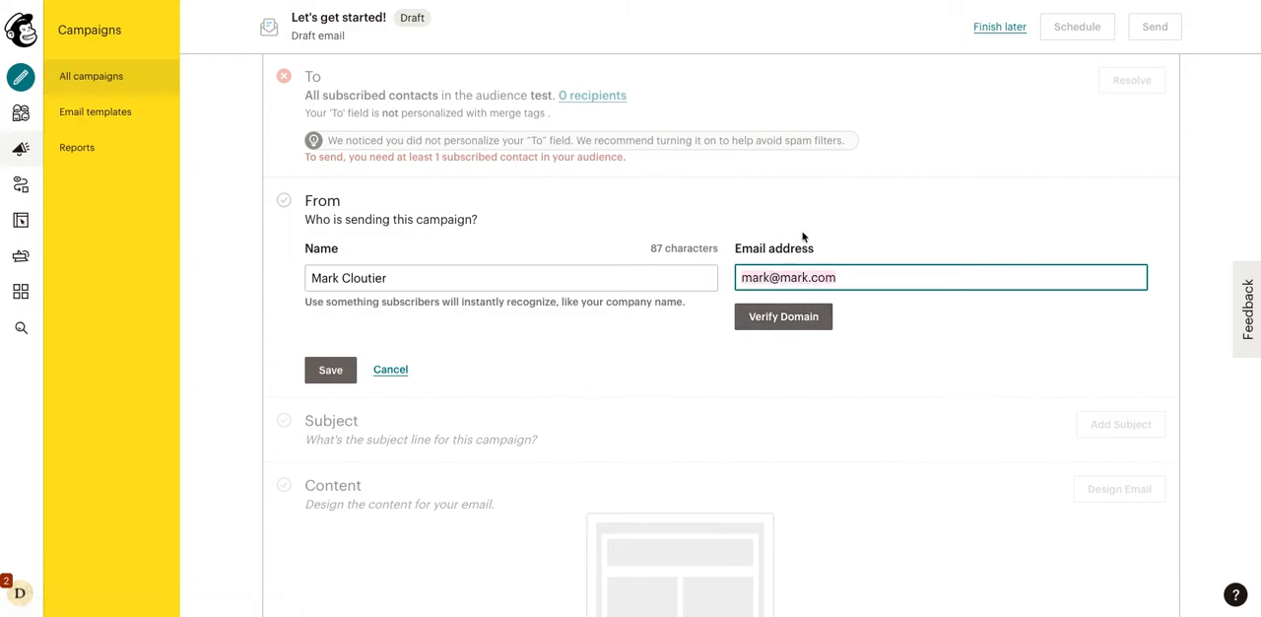
left_click(330, 369)
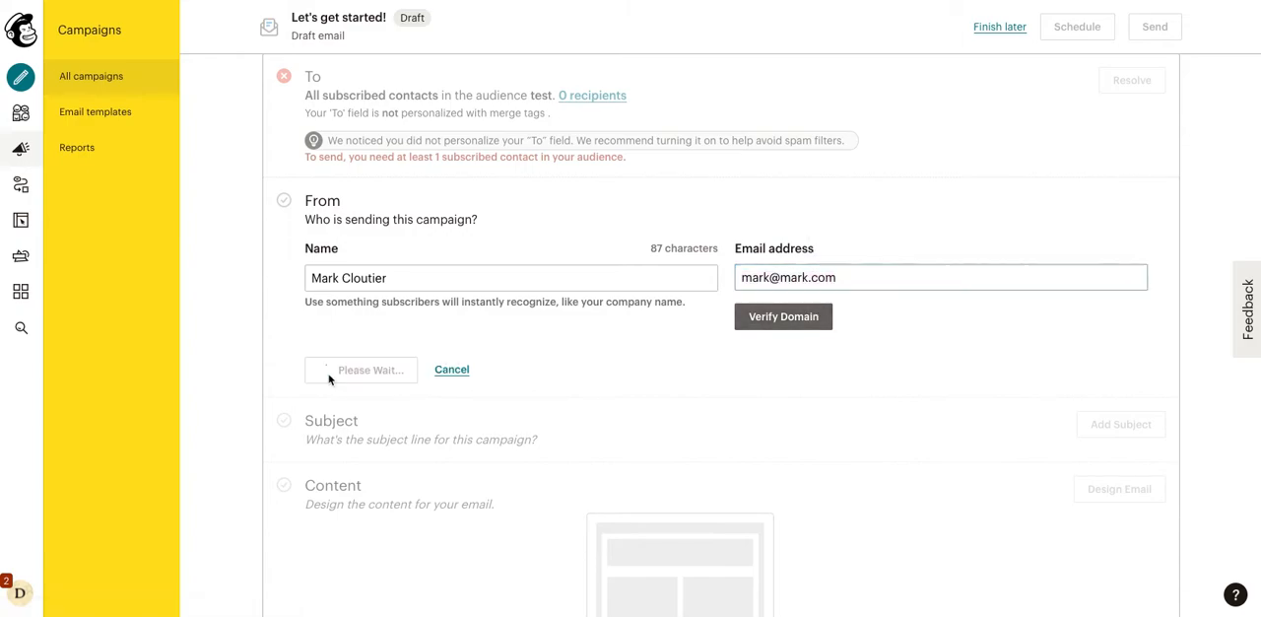
left_click(361, 370)
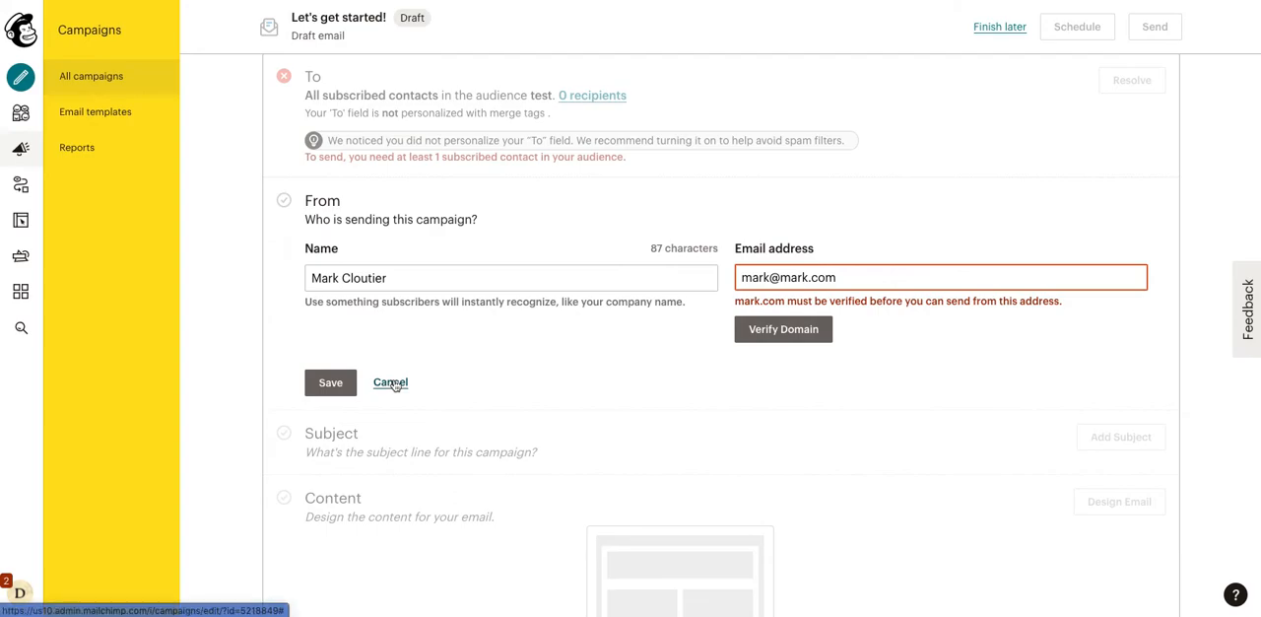
left_click(390, 383)
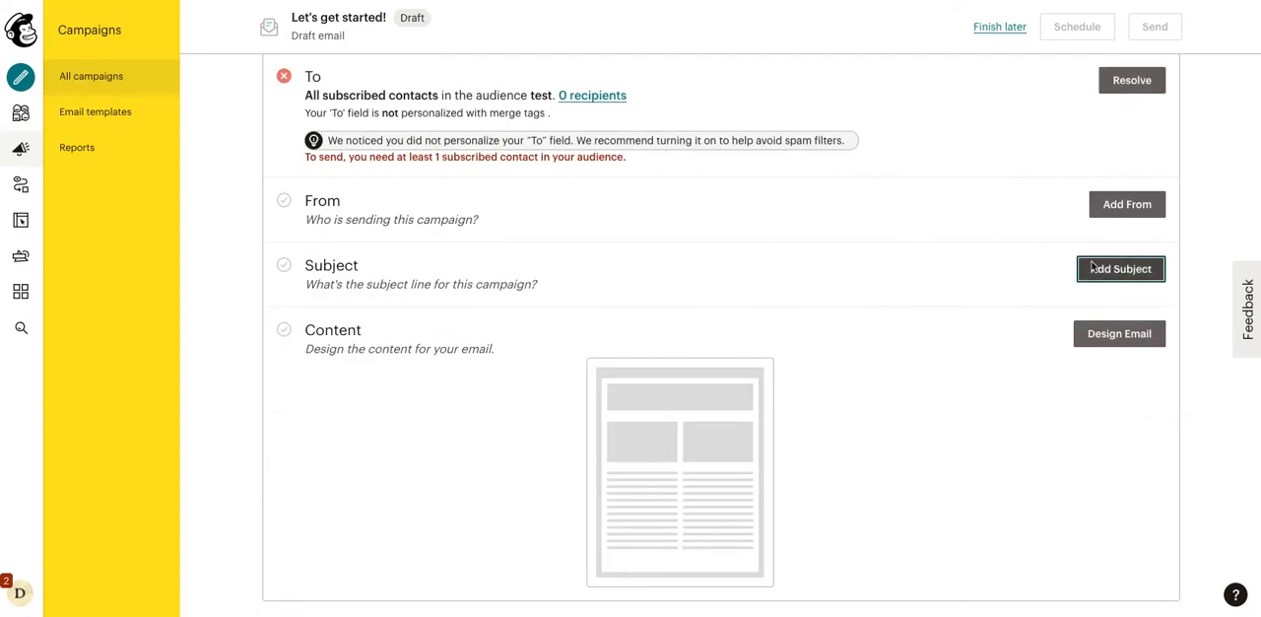
- Enter 'test' as the campaign's subject line
left_click(1120, 268)
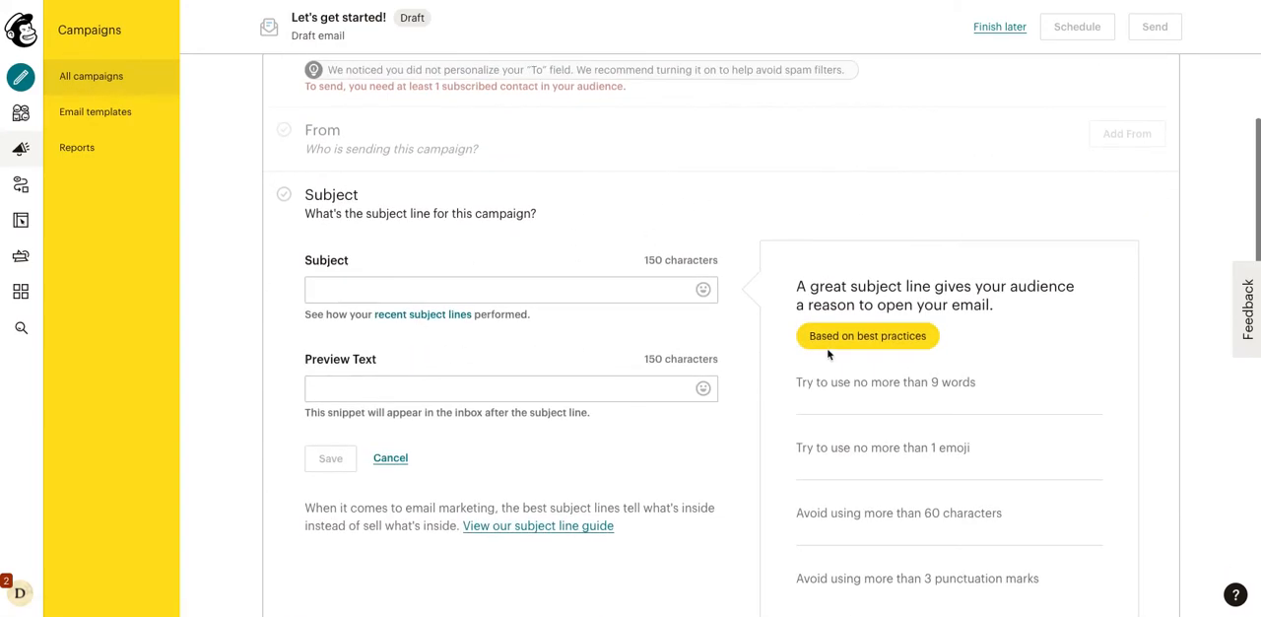
scroll("up", 3)
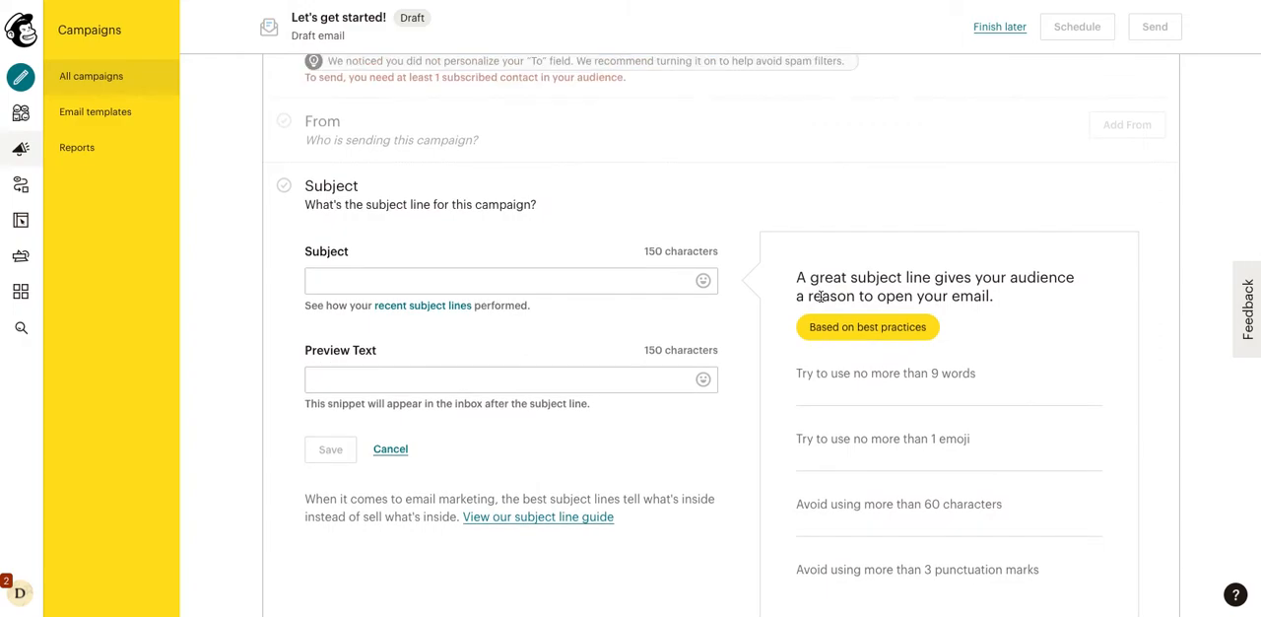
mouse_move(799, 266)
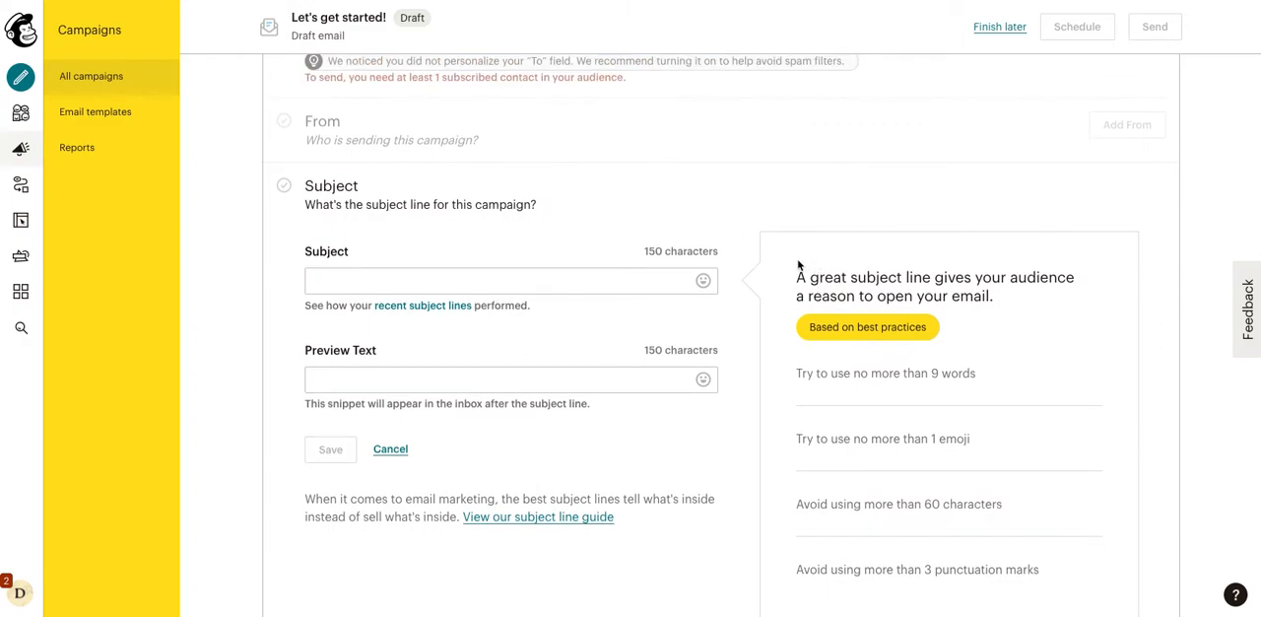
scroll("down", 3)
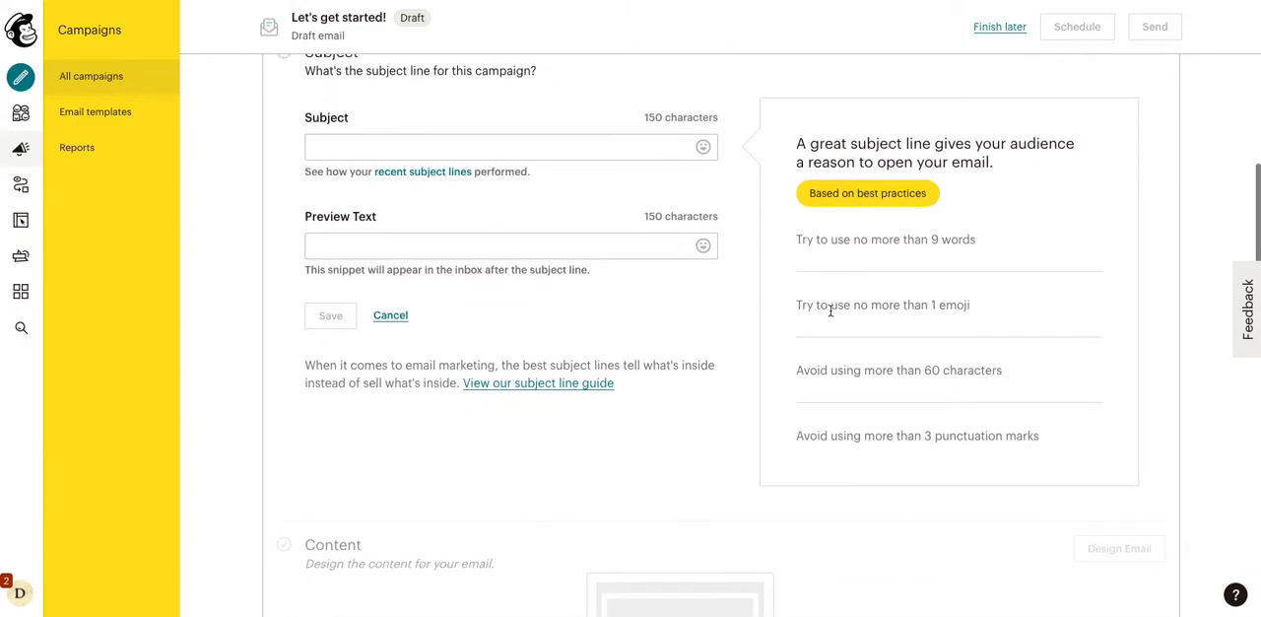
scroll("up", 3)
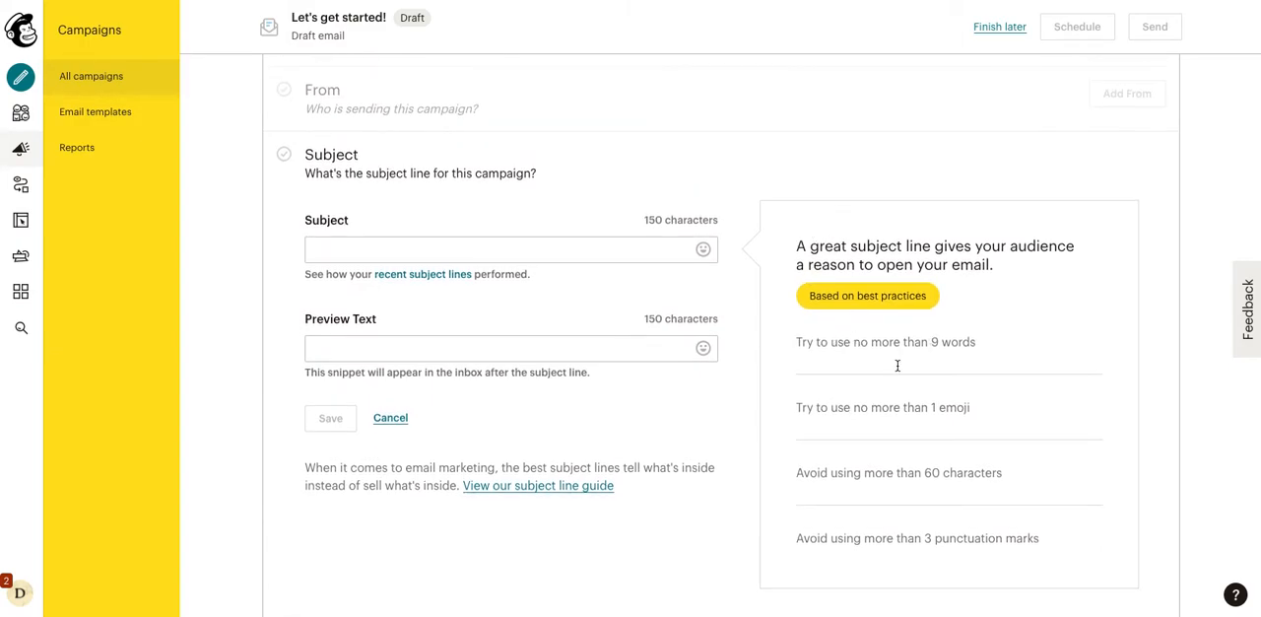
left_click(452, 250)
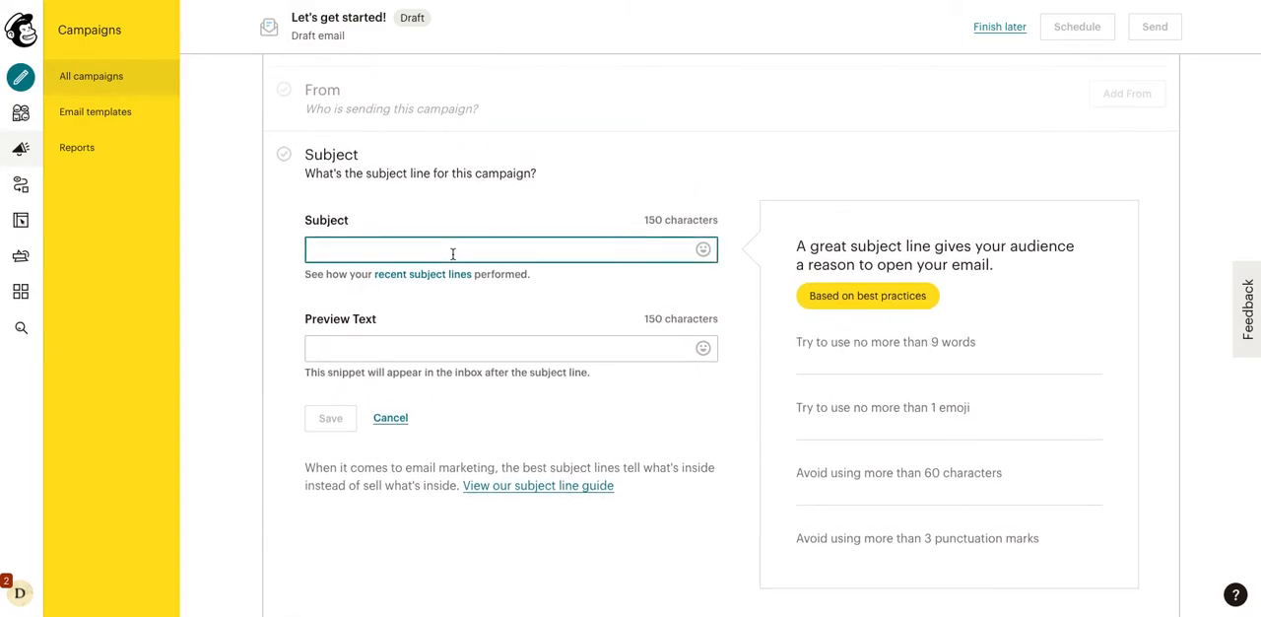
type("test")
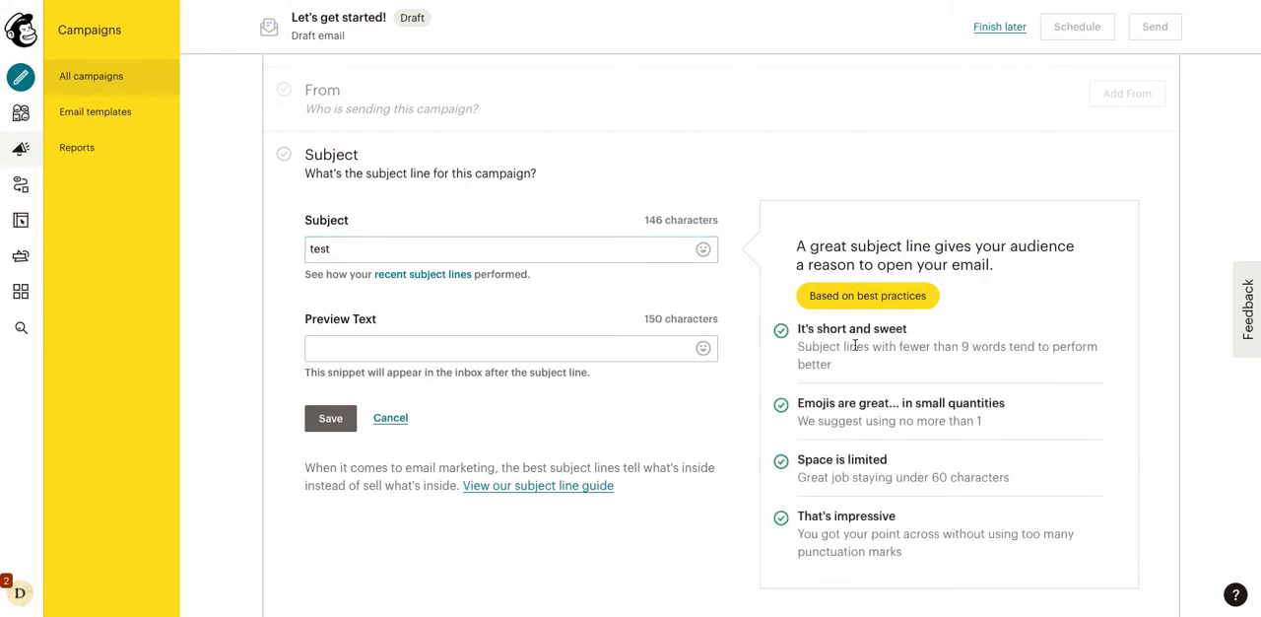
scroll("up", 3)
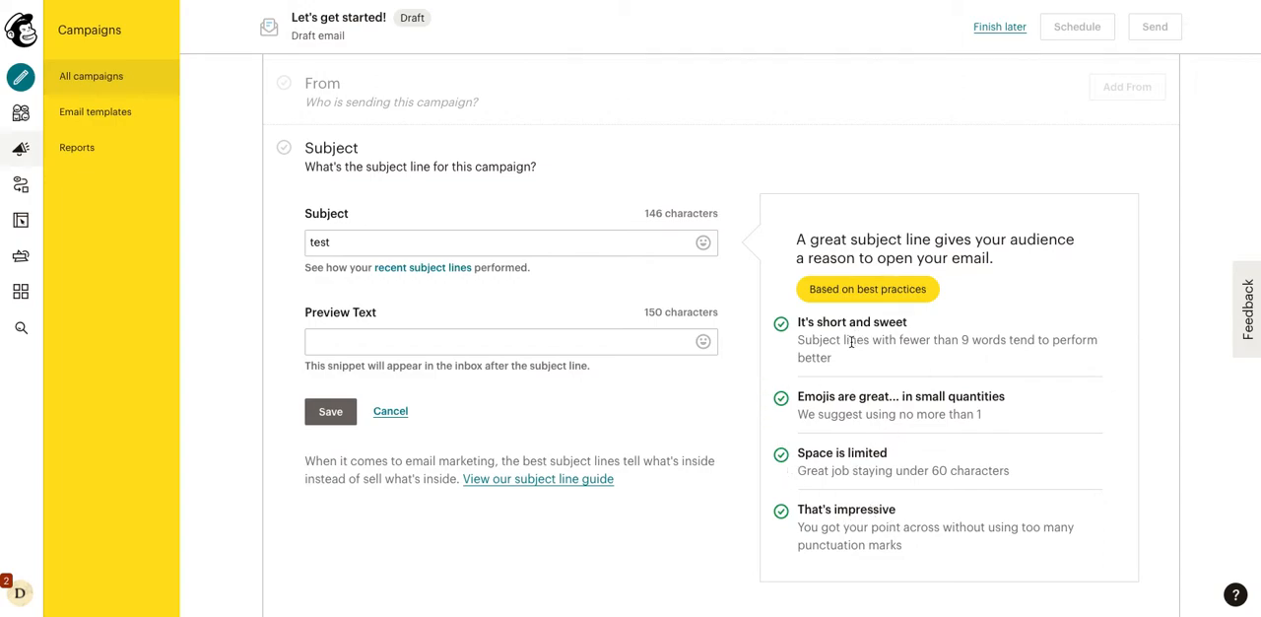
mouse_move(1009, 273)
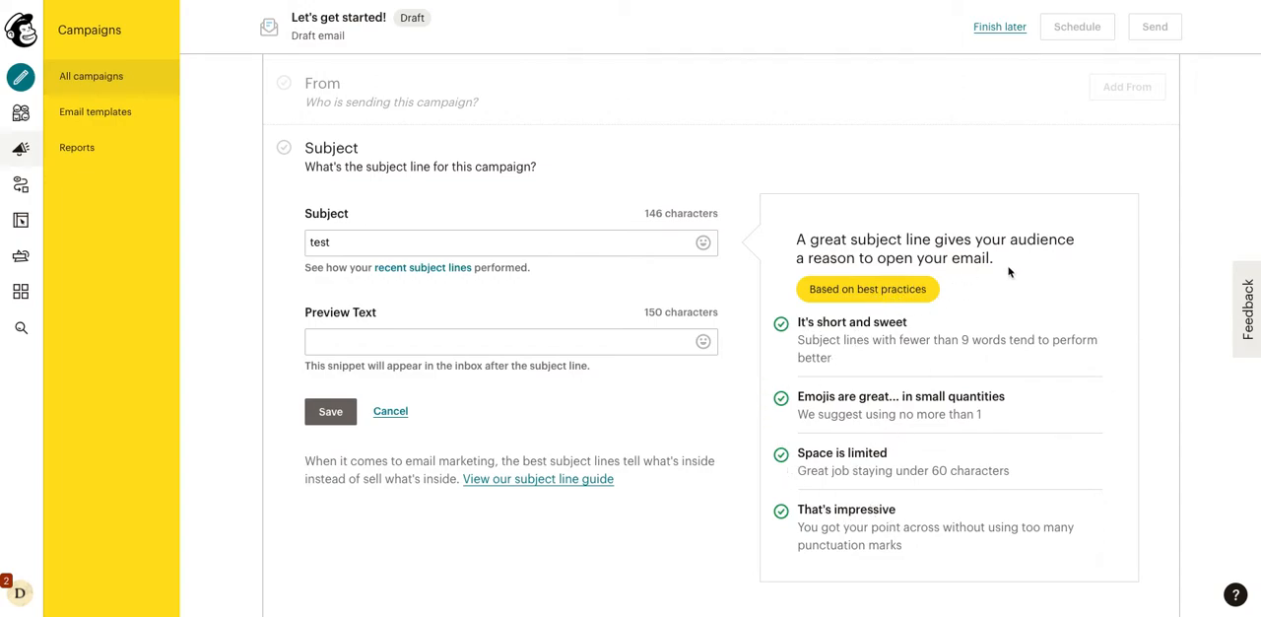
- Insert a smiley emoji after 'test' in the subject and save it
left_click(702, 243)
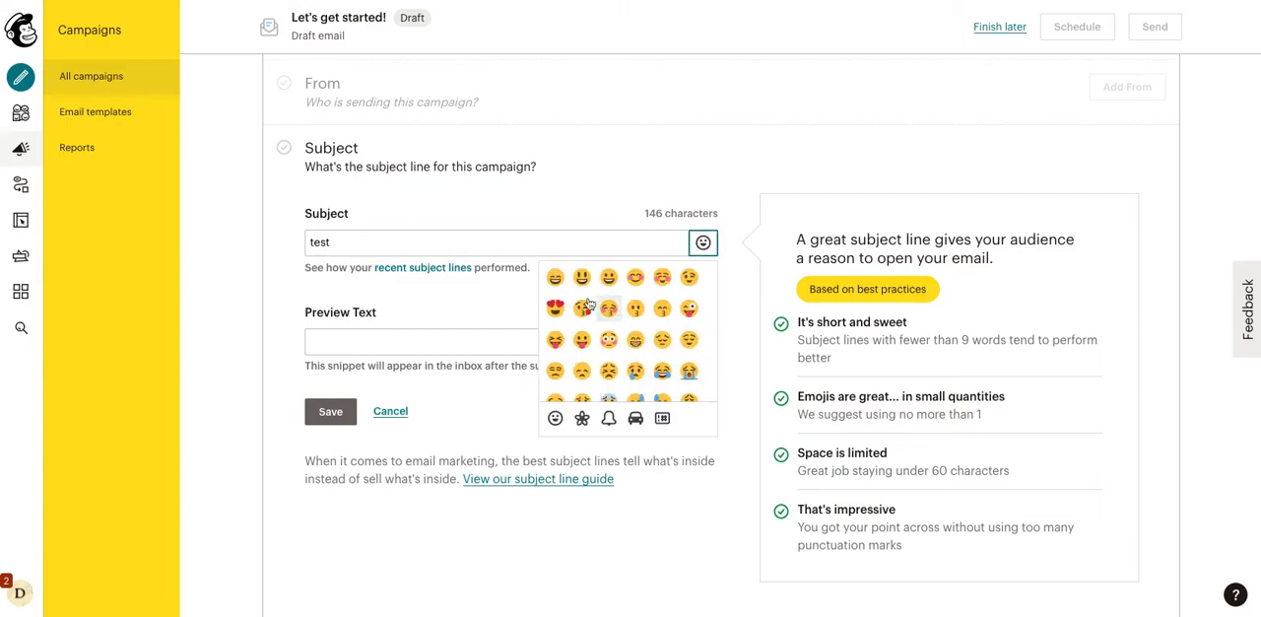
left_click(608, 309)
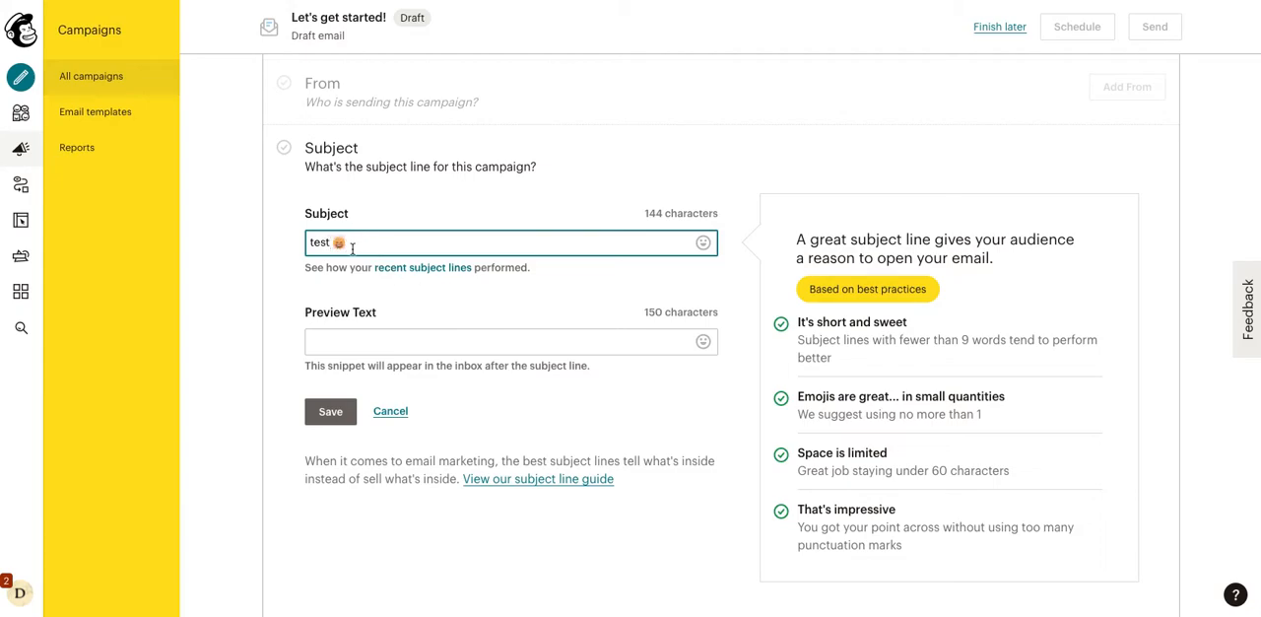
left_click(509, 341)
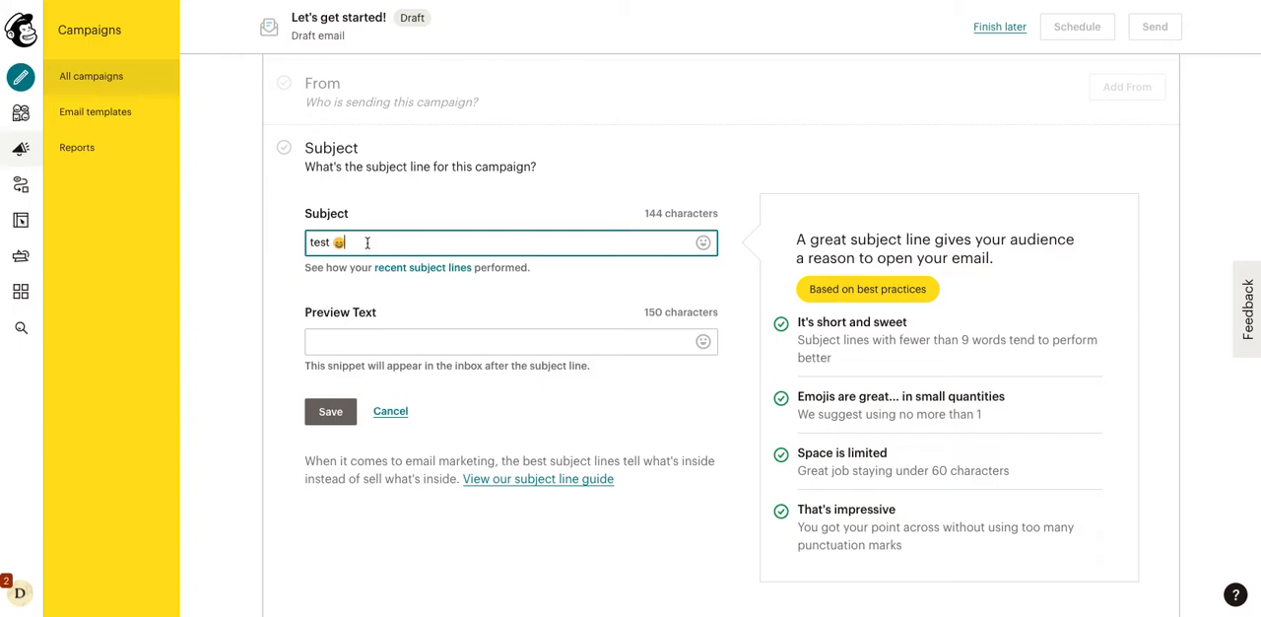
left_click(493, 341)
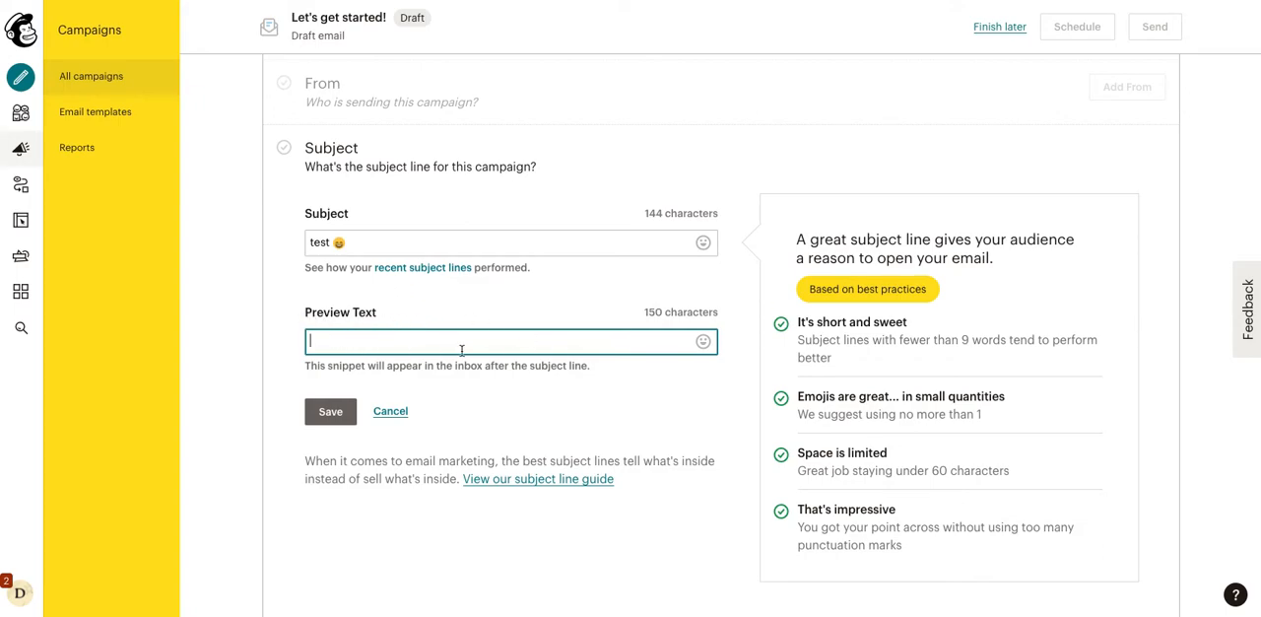
left_click(330, 411)
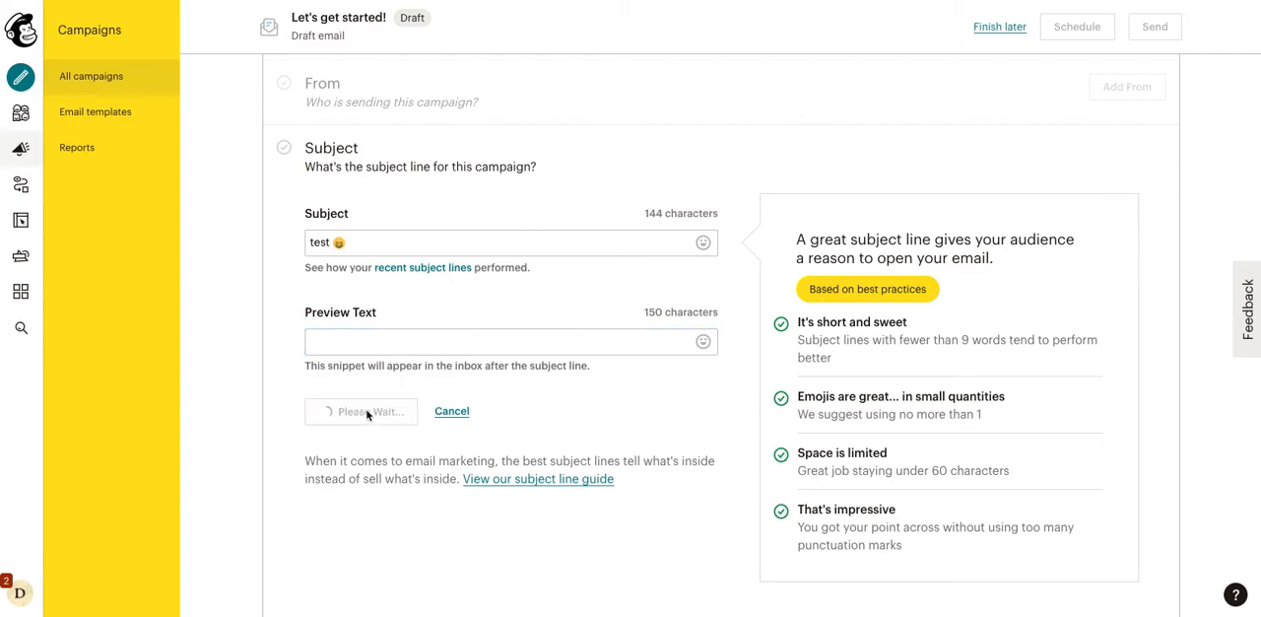
- Browse the Themes, Saved templates, Code your own and Campaigns design options
left_click(360, 411)
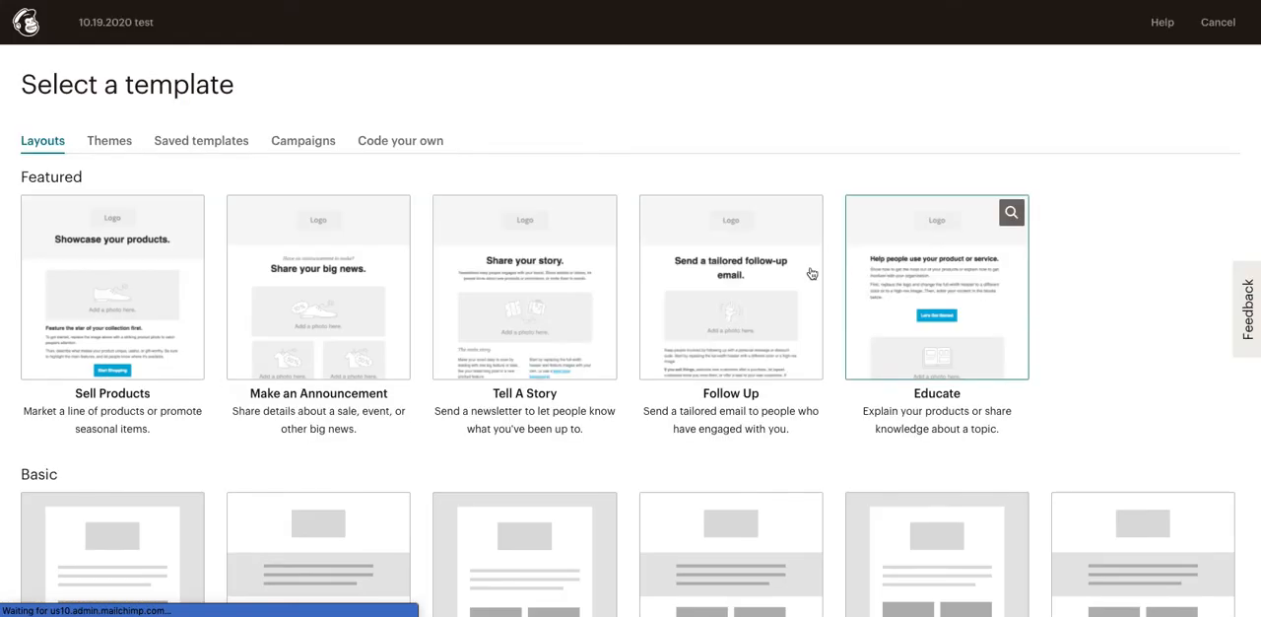
mouse_move(296, 158)
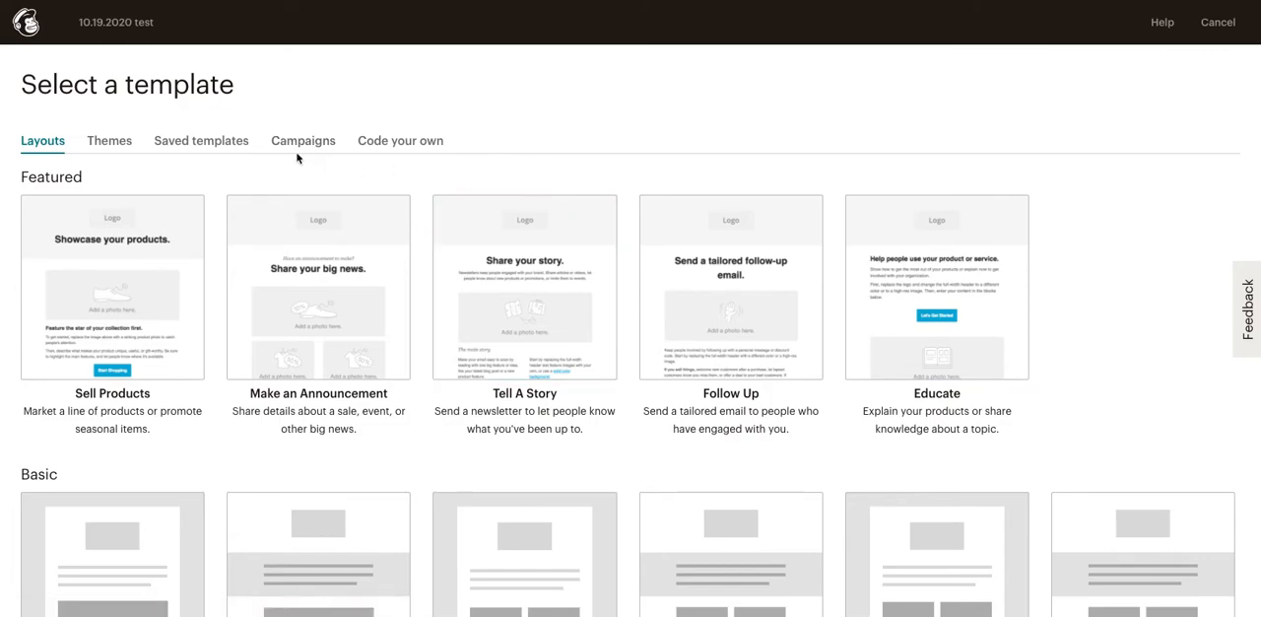
mouse_move(152, 263)
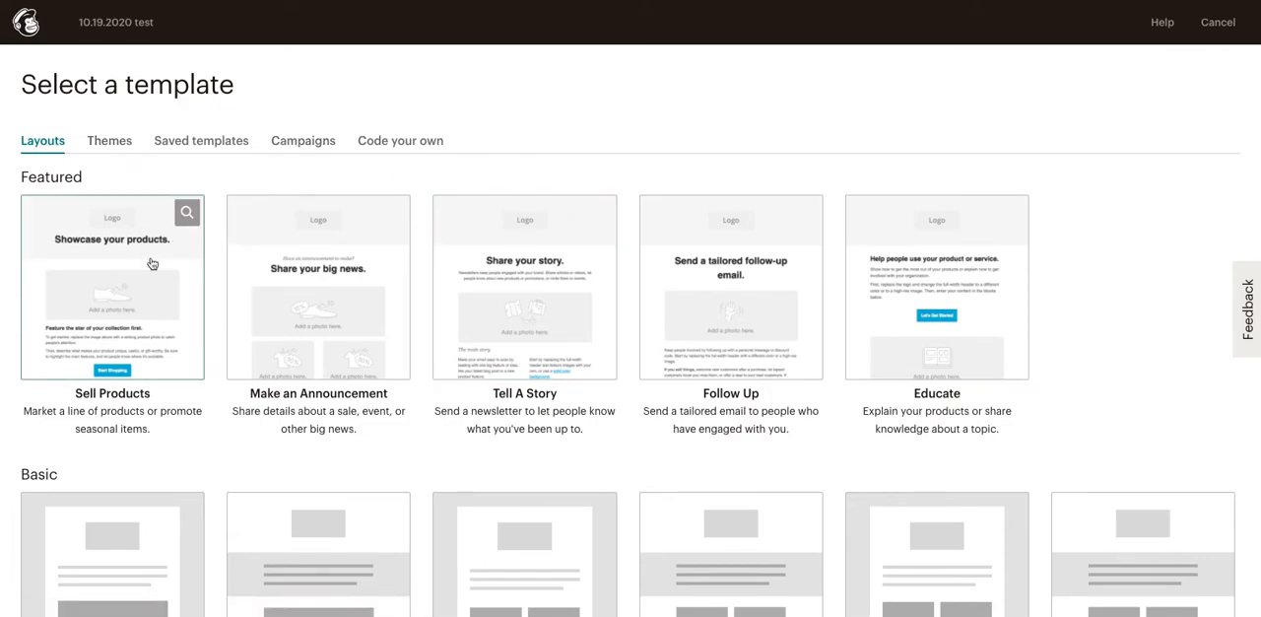
mouse_move(181, 190)
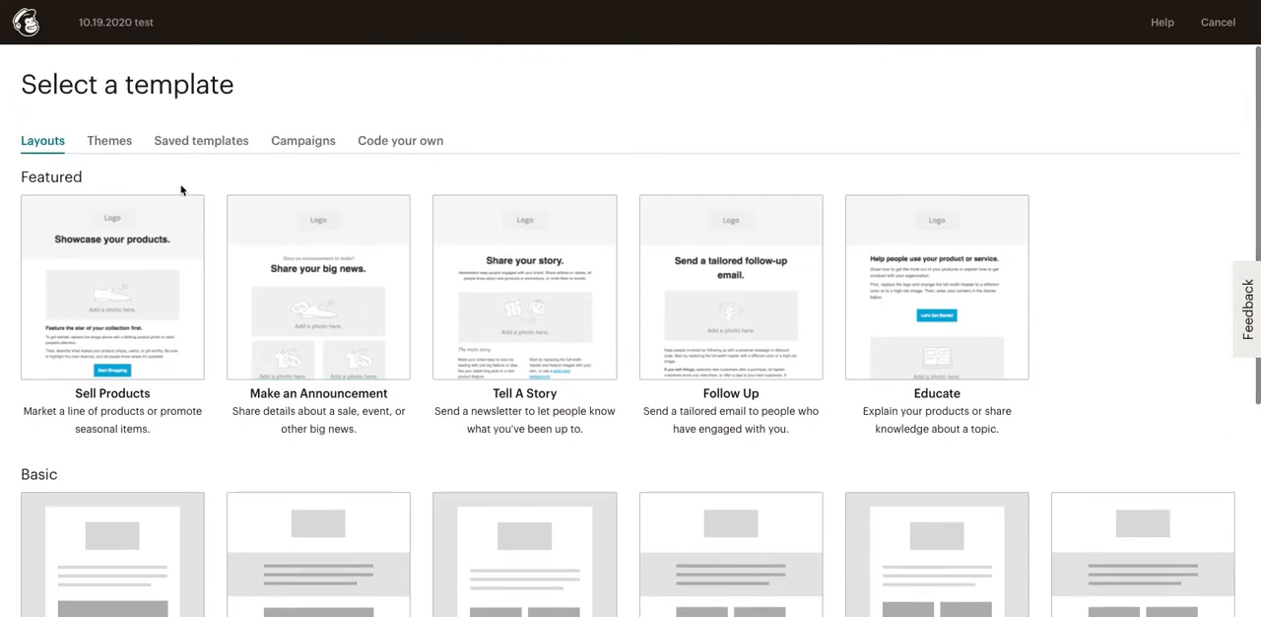
left_click(108, 140)
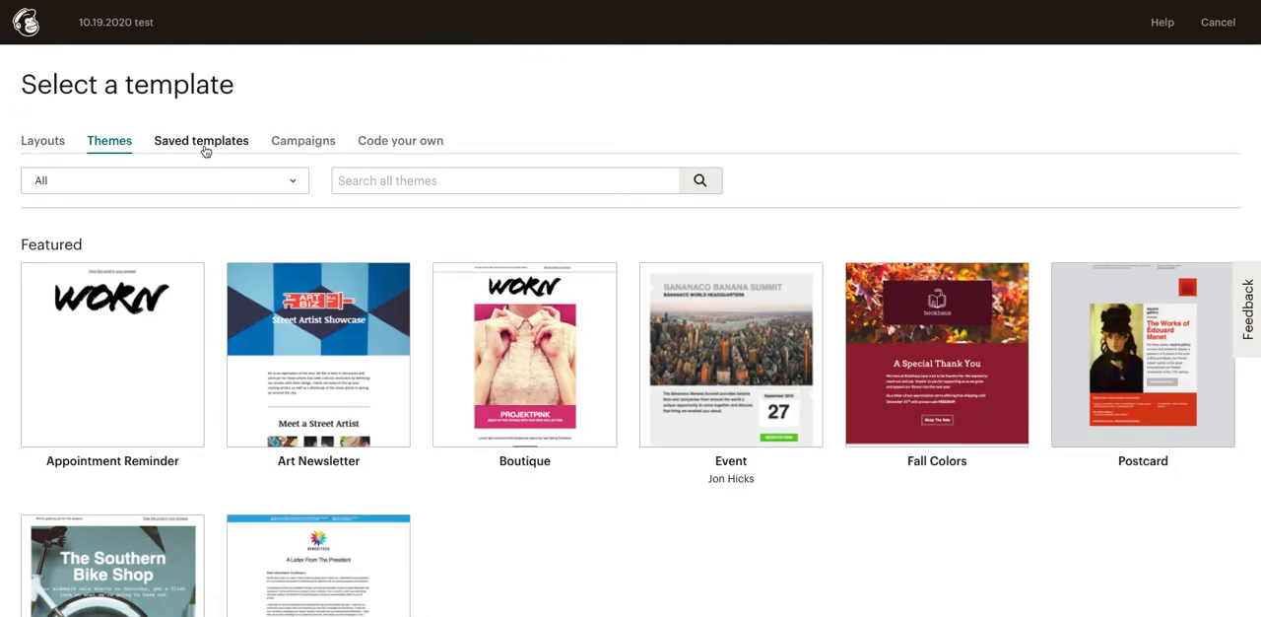
left_click(201, 140)
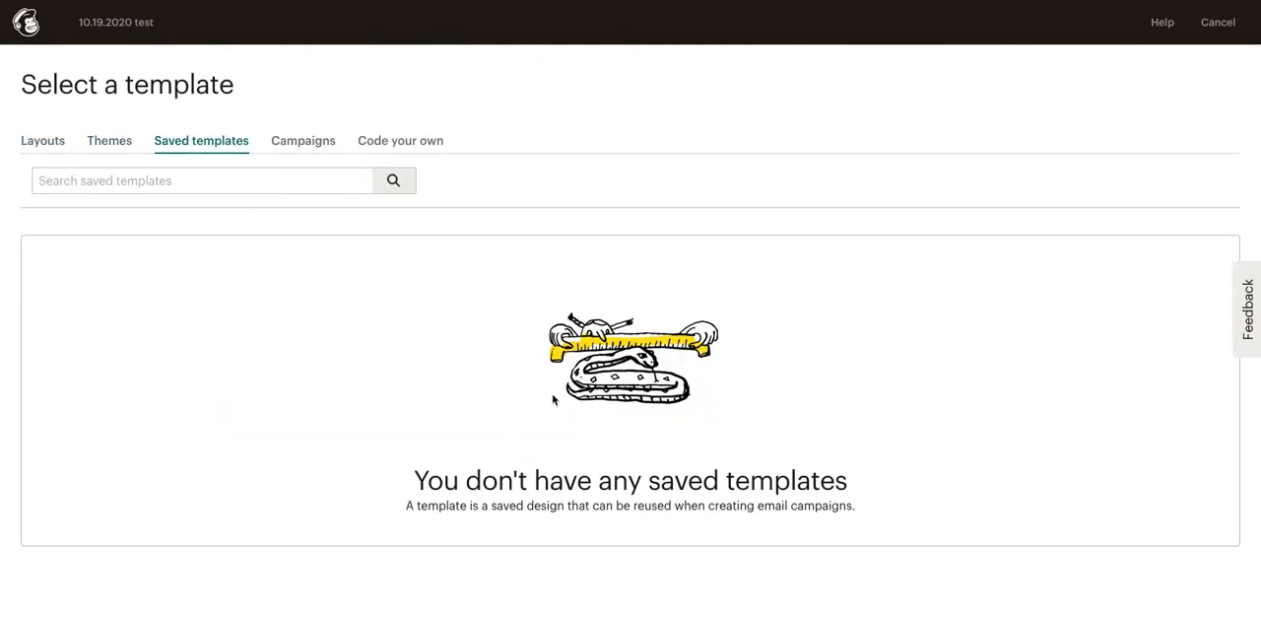
left_click(400, 140)
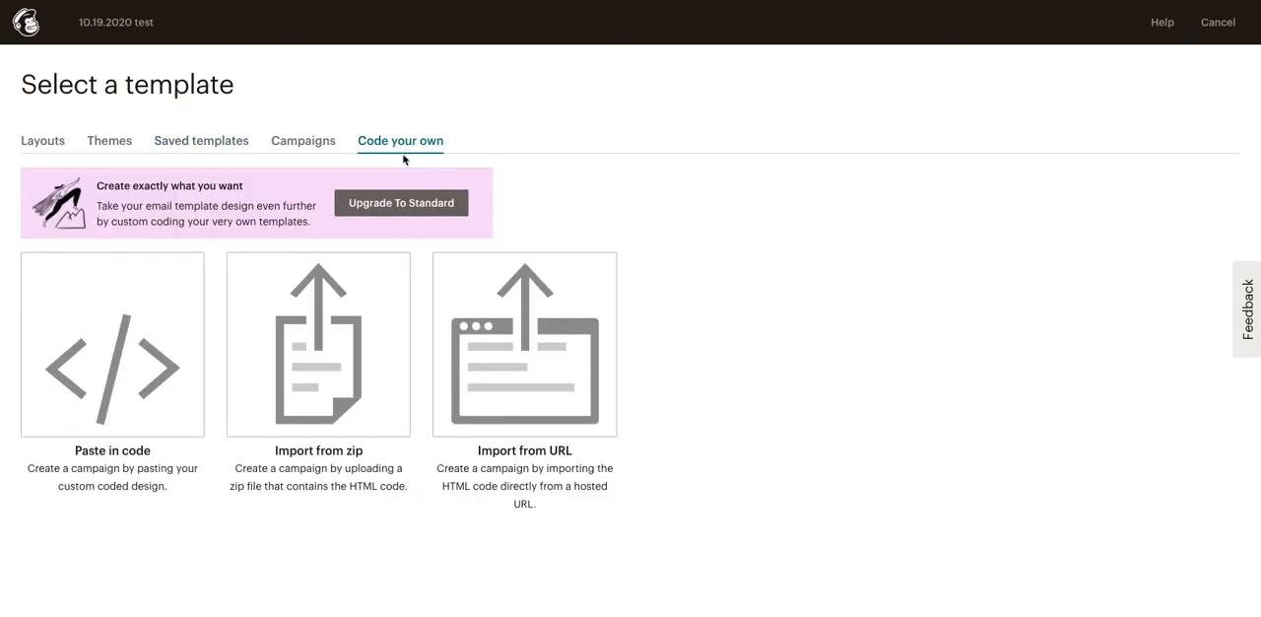
mouse_move(303, 141)
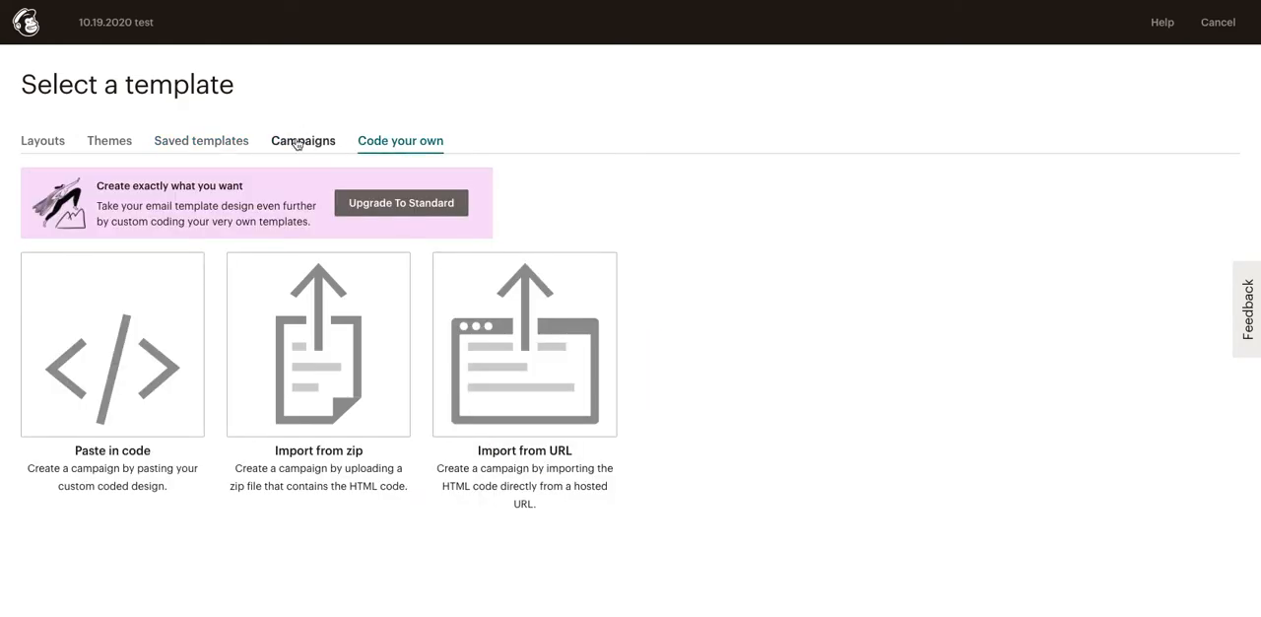
left_click(302, 140)
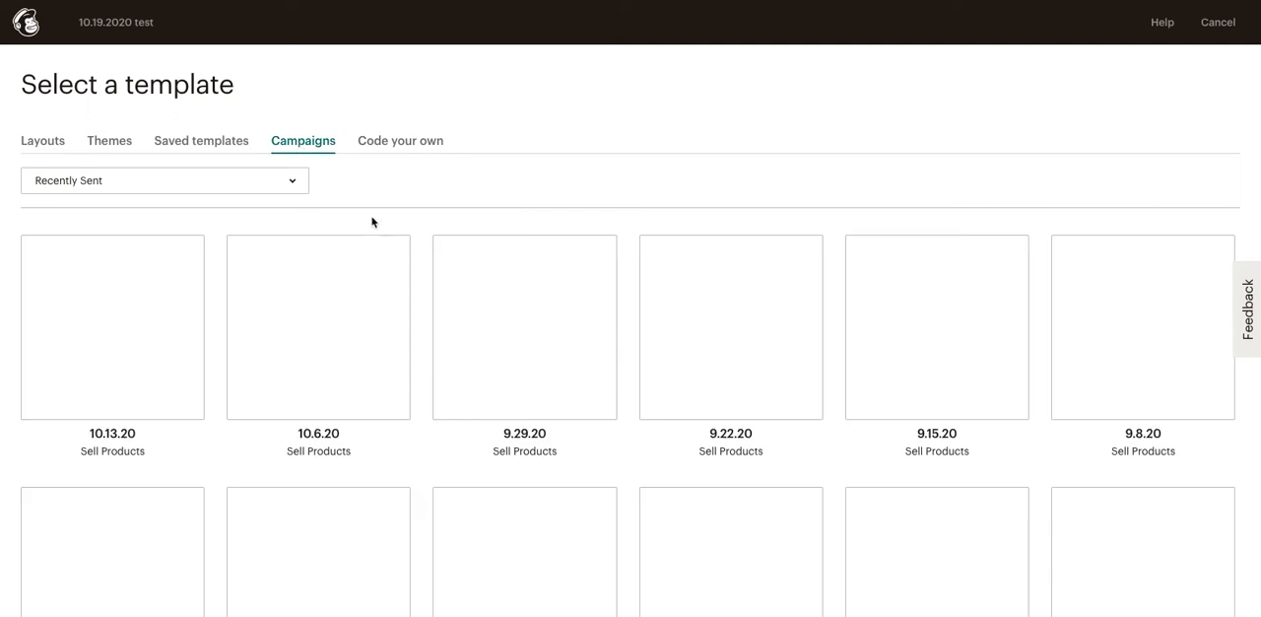
mouse_move(181, 337)
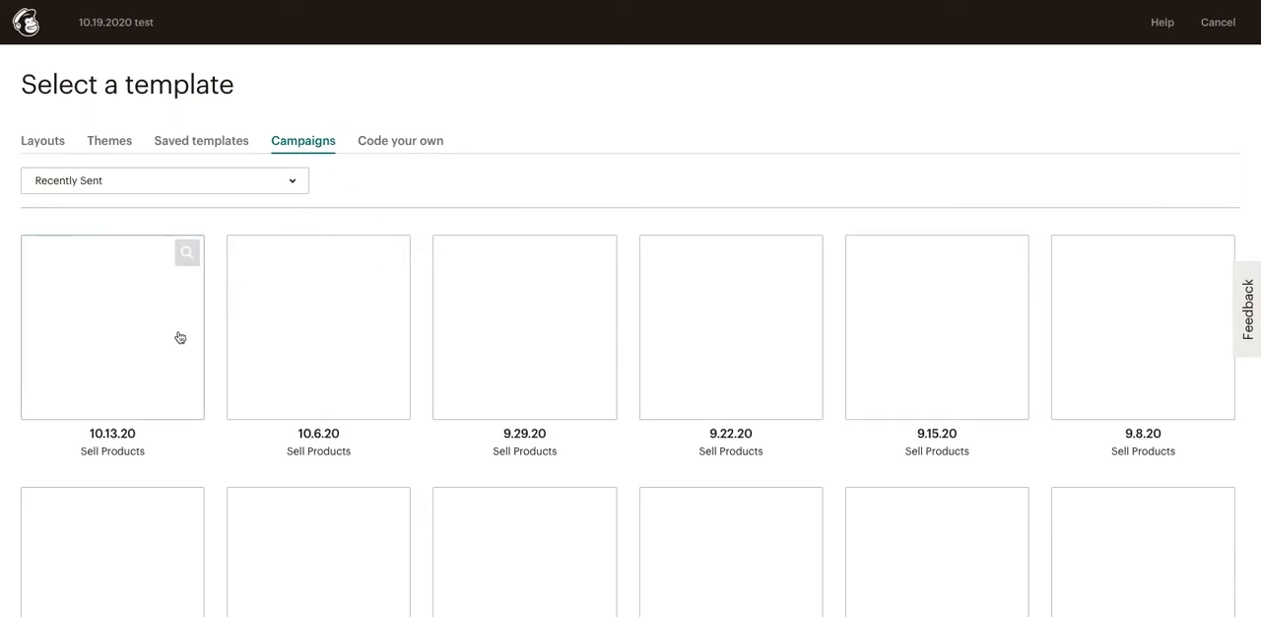
mouse_move(168, 329)
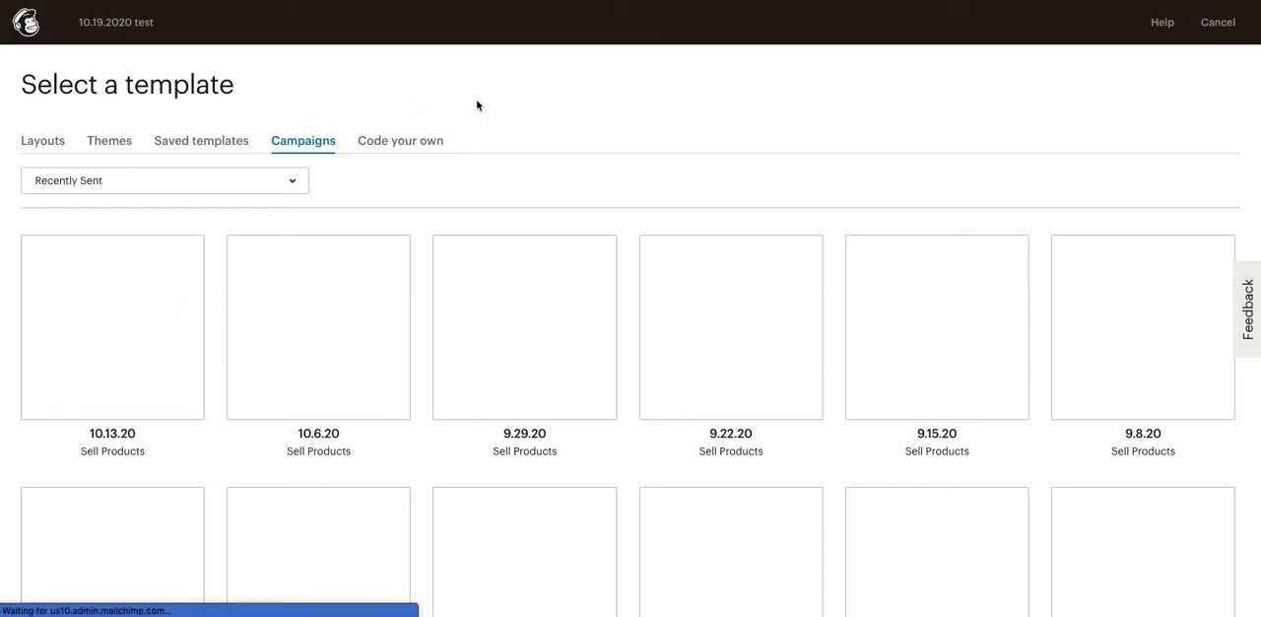
mouse_move(500, 94)
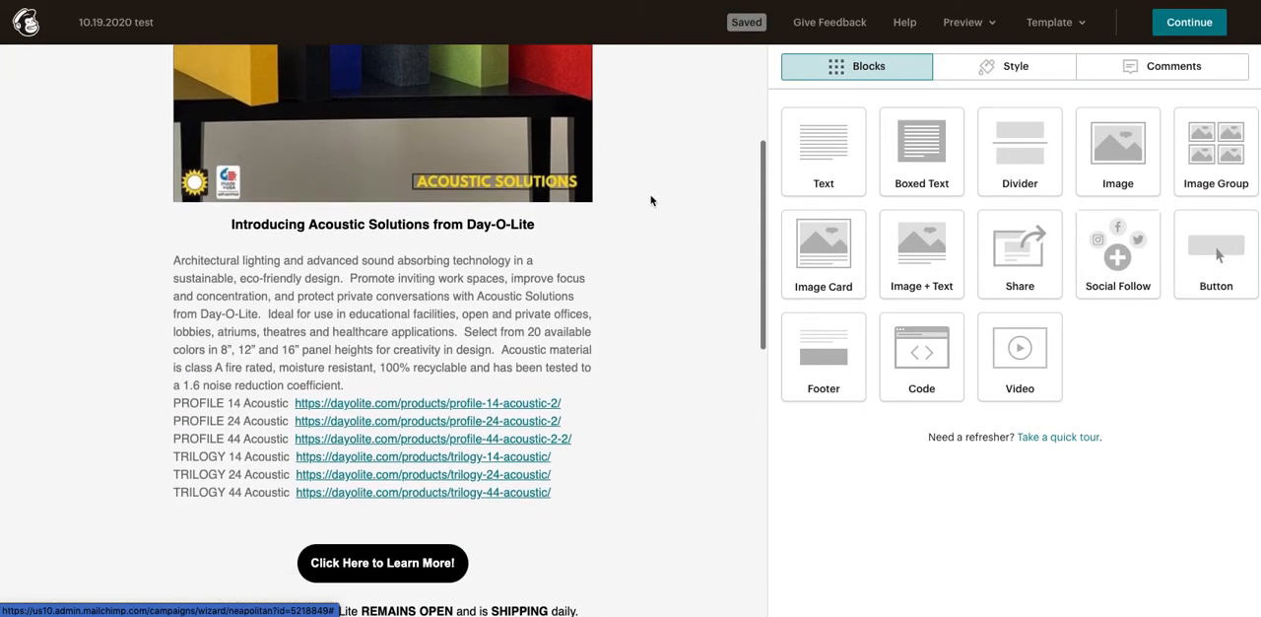
- Delete the Day-O-Lite header image block and place an empty Image block at the top
scroll("down", 3)
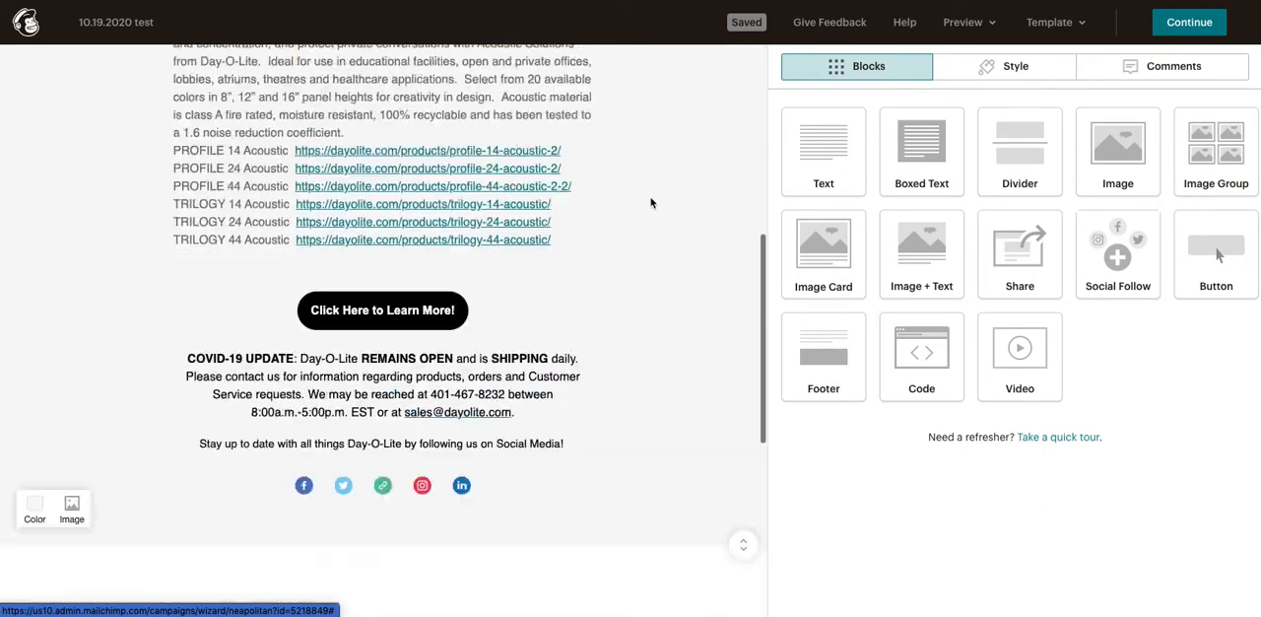
scroll("up", 3)
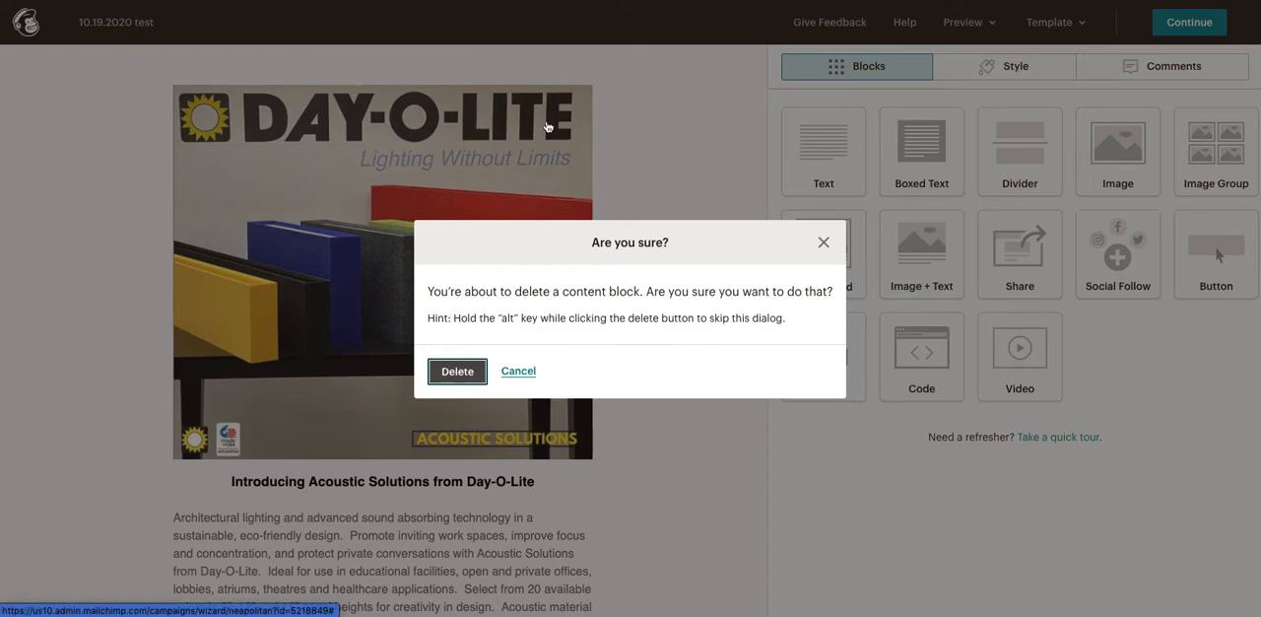
left_click(457, 370)
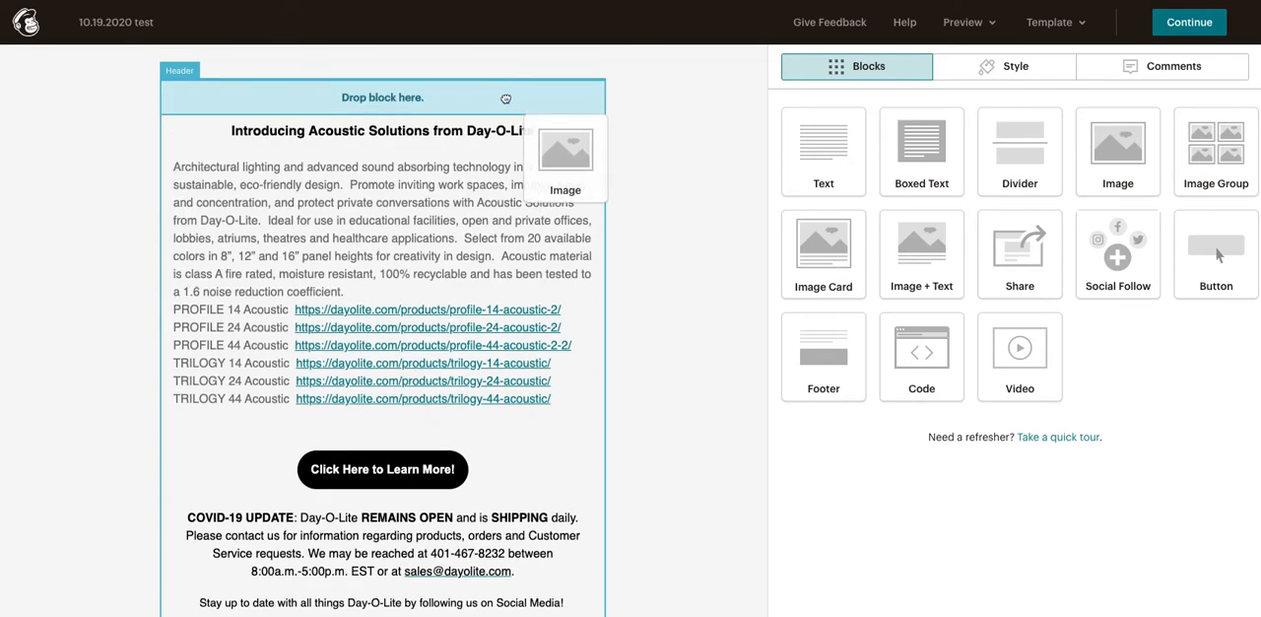
left_click(564, 158)
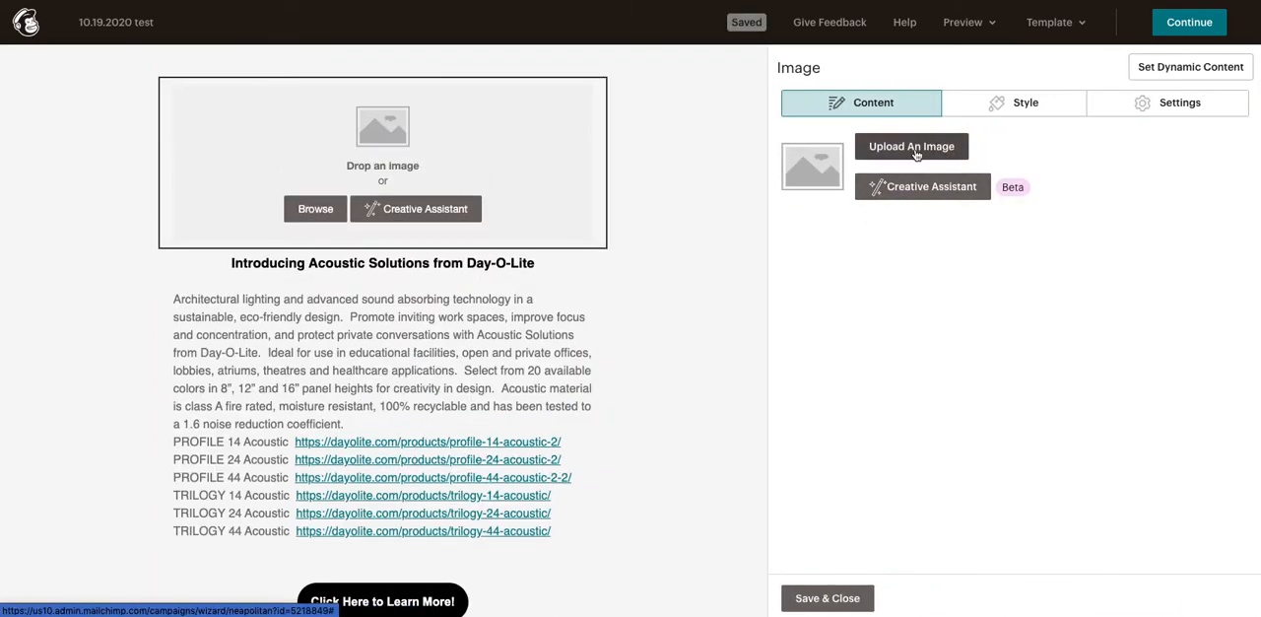
- Fill the image block with the Showstopping Cameo picture and delete the Acoustic Solutions text
left_click(910, 146)
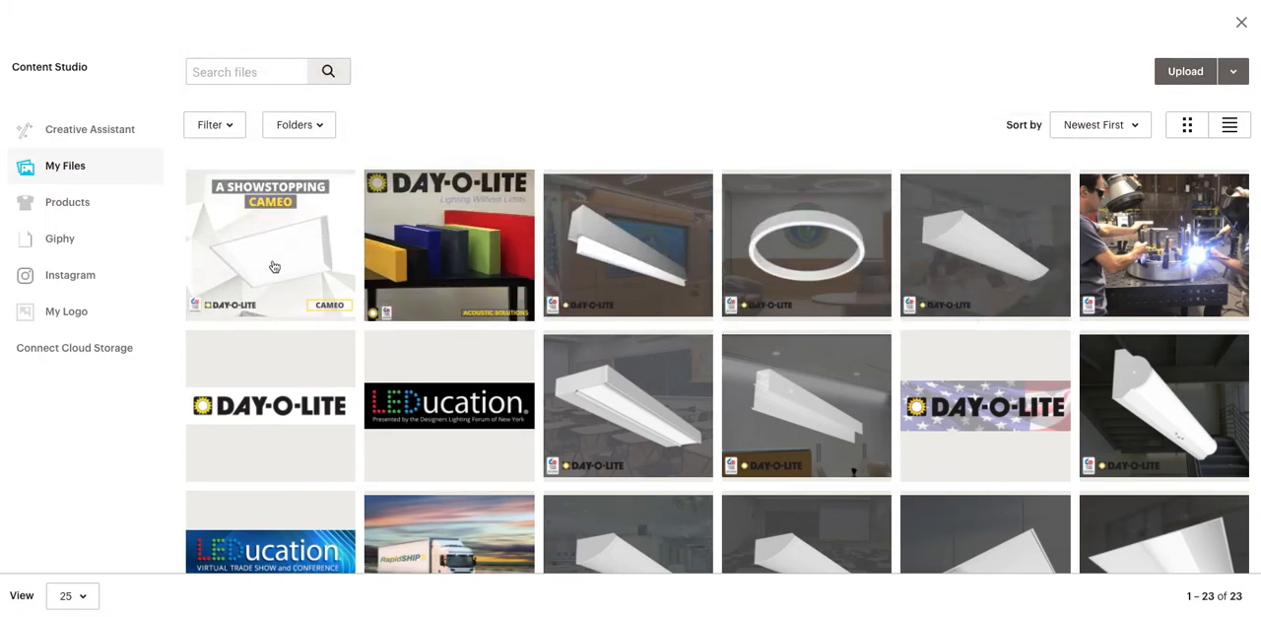
left_click(270, 244)
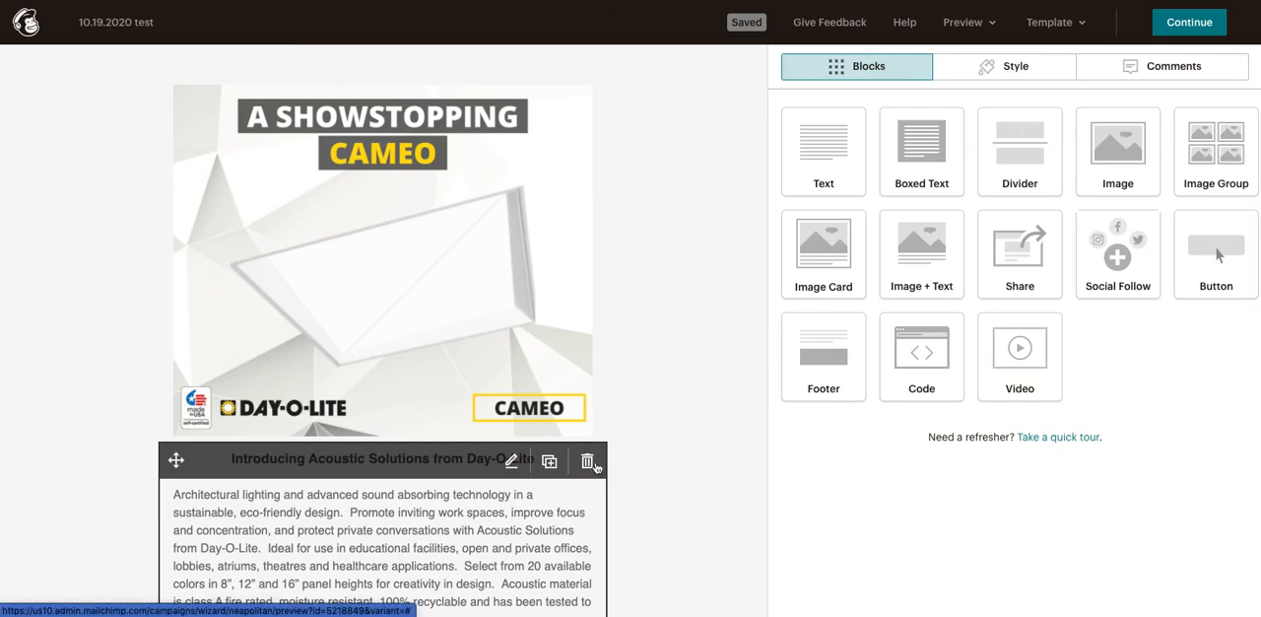
left_click(587, 461)
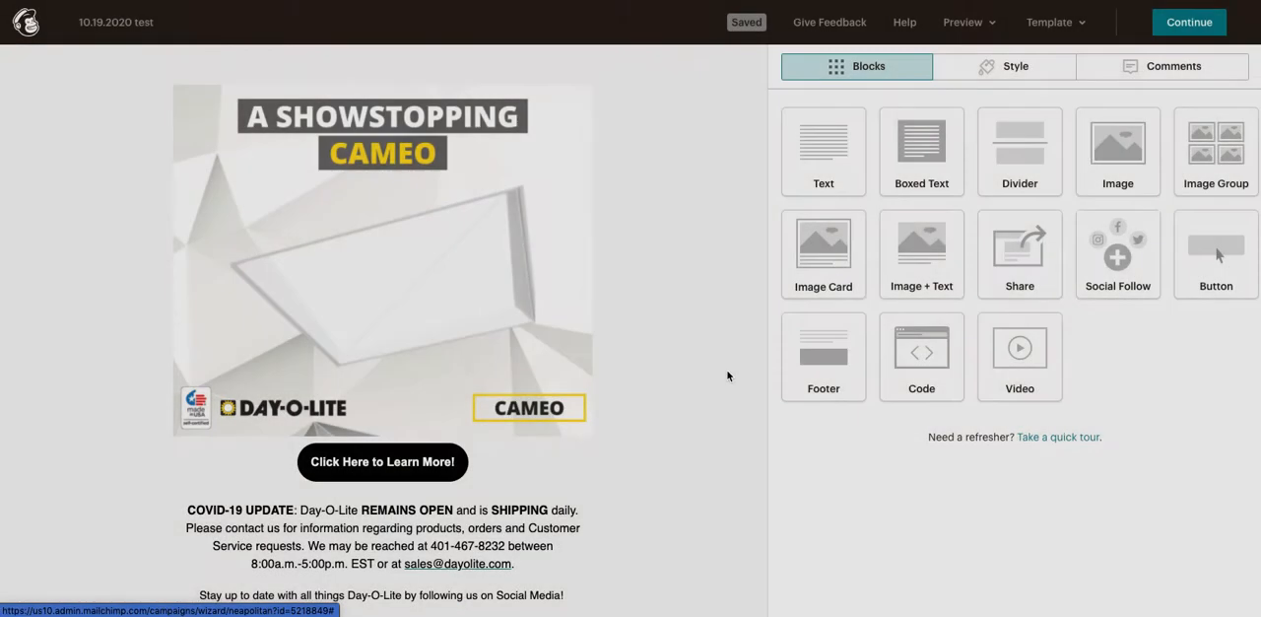
- Drop a Text block below the Cameo image and edit its placeholder
scroll("down", 3)
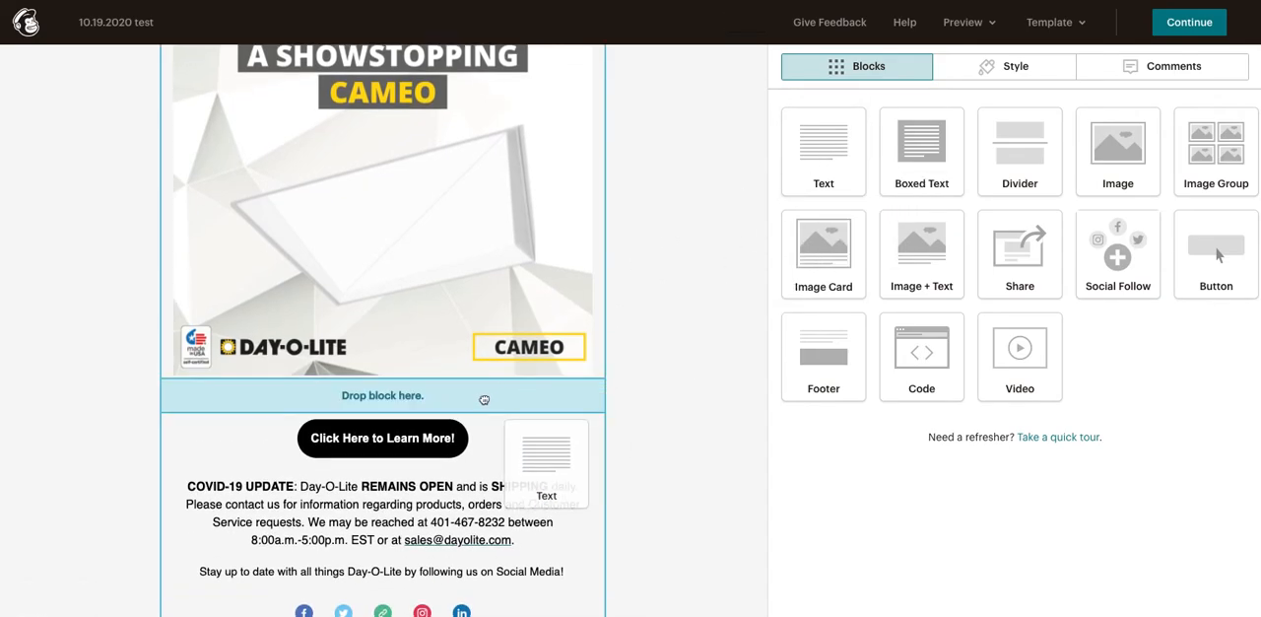
left_click_drag(546, 463, 382, 395)
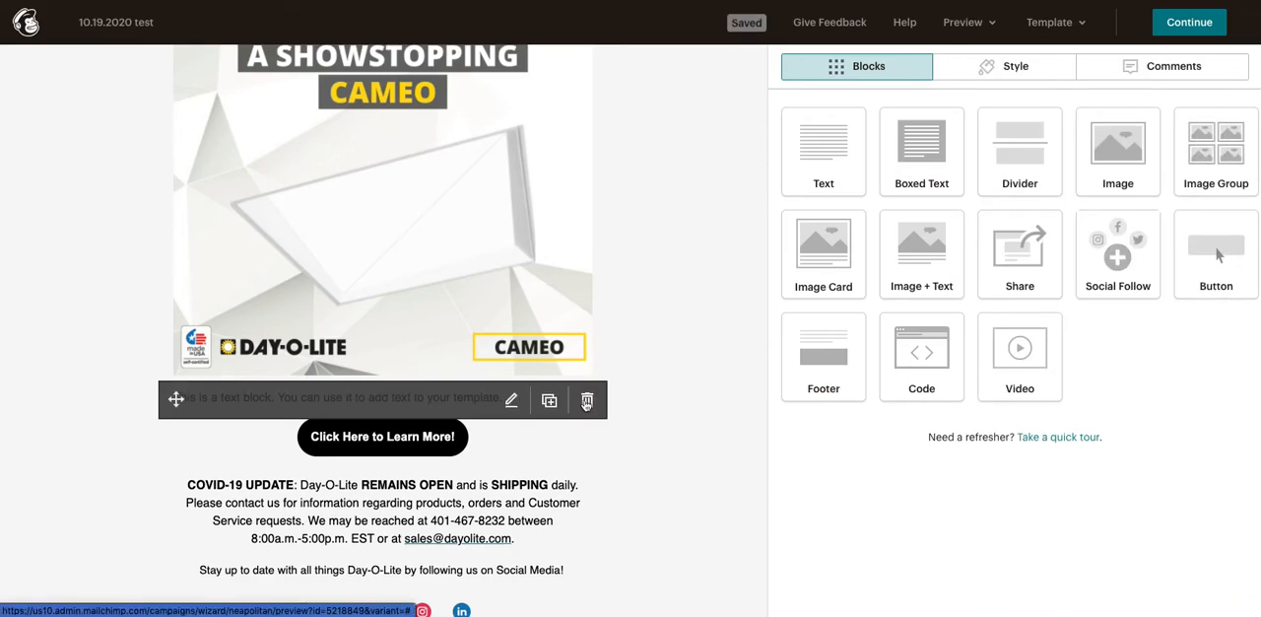
mouse_move(549, 400)
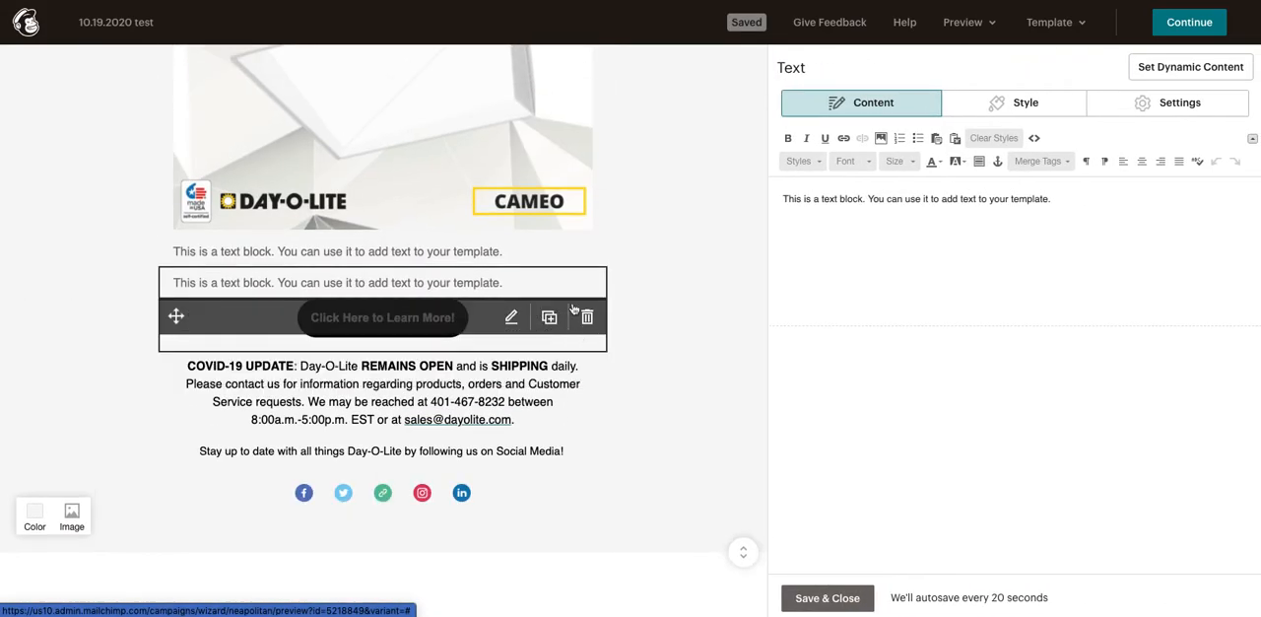
left_click(586, 316)
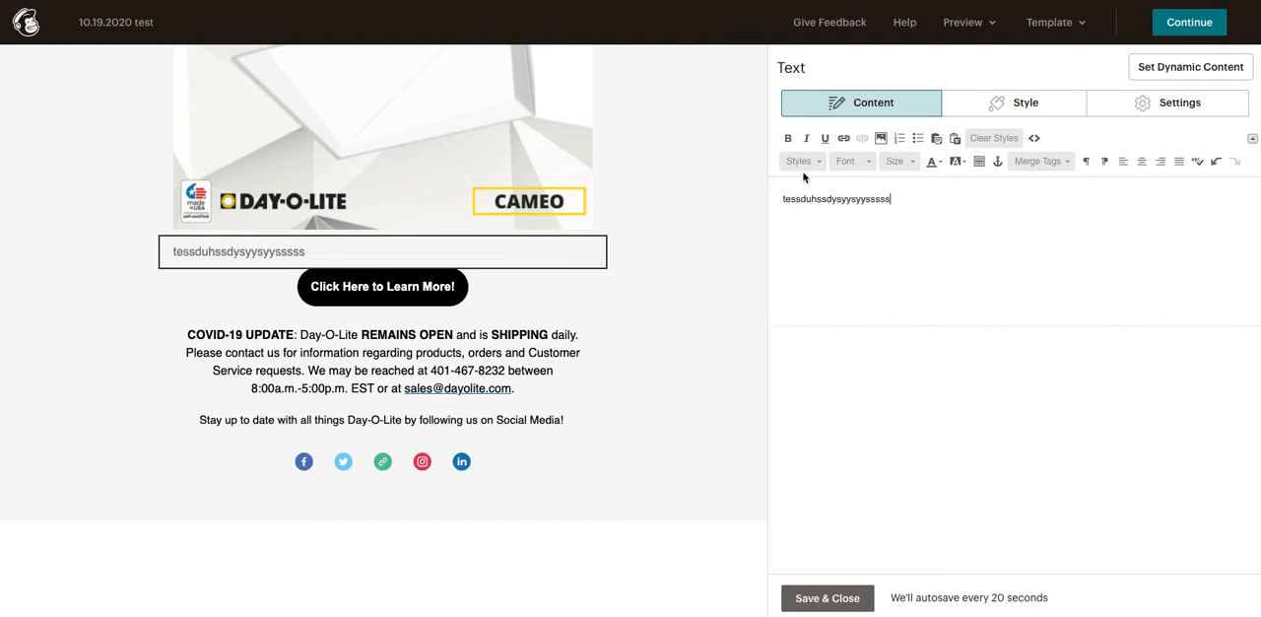
- Style the text as a large orange underlined heading, right-aligned then justified
left_click(896, 161)
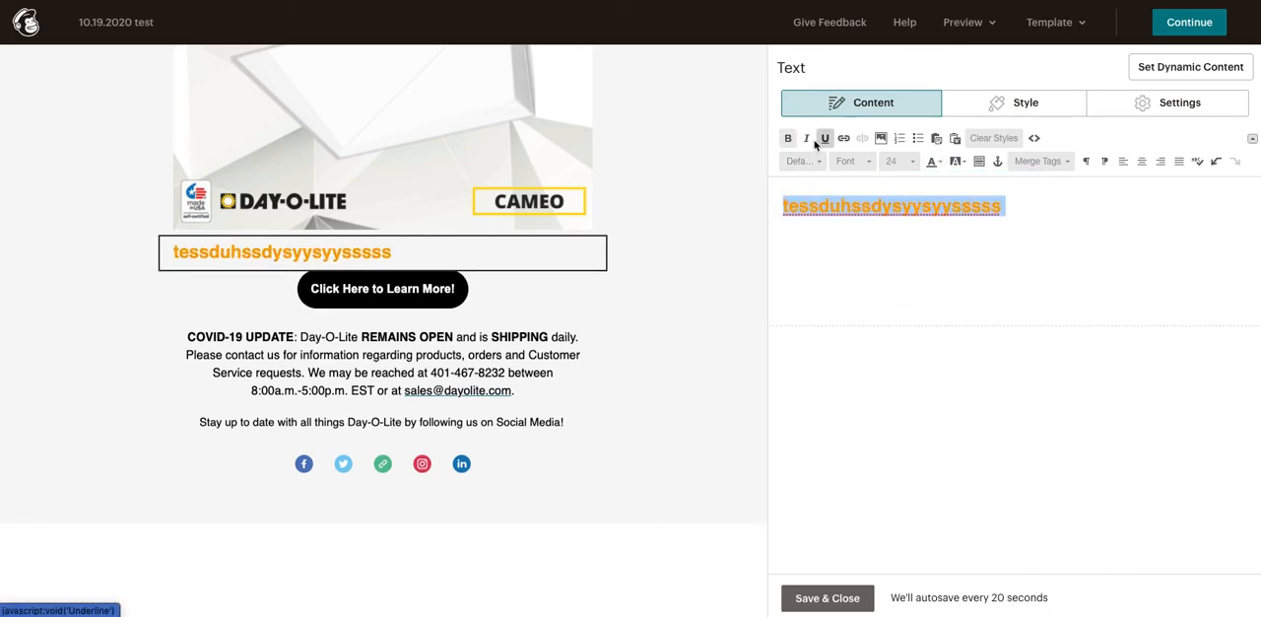
left_click(843, 138)
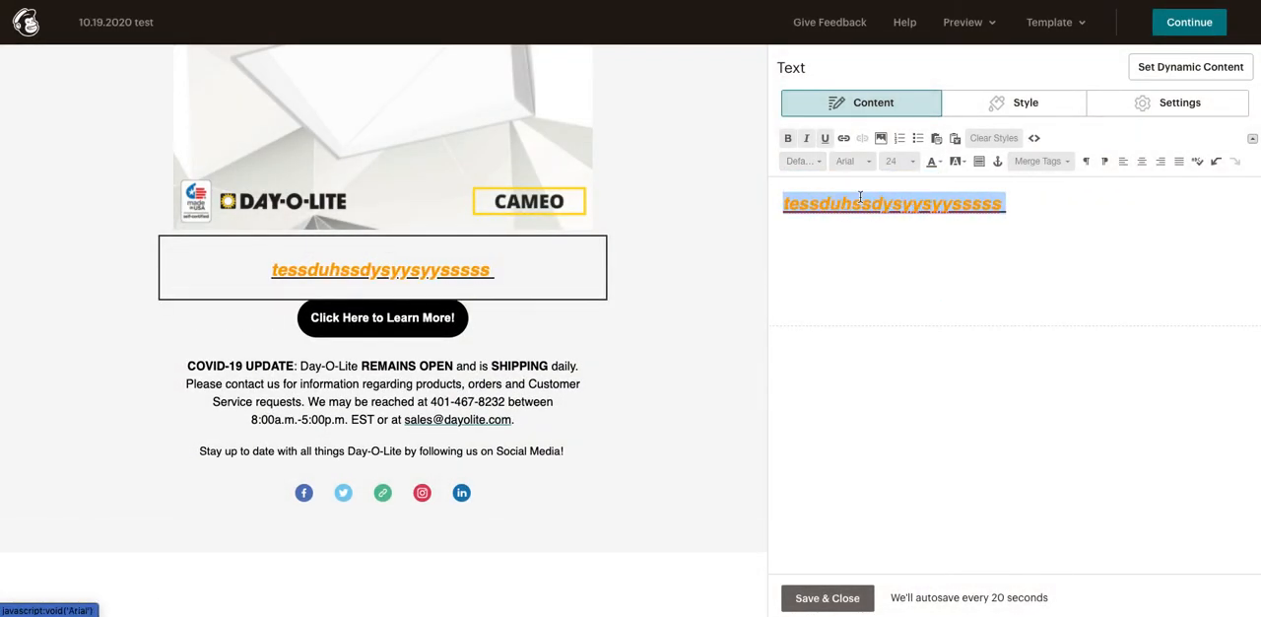
left_click(1179, 160)
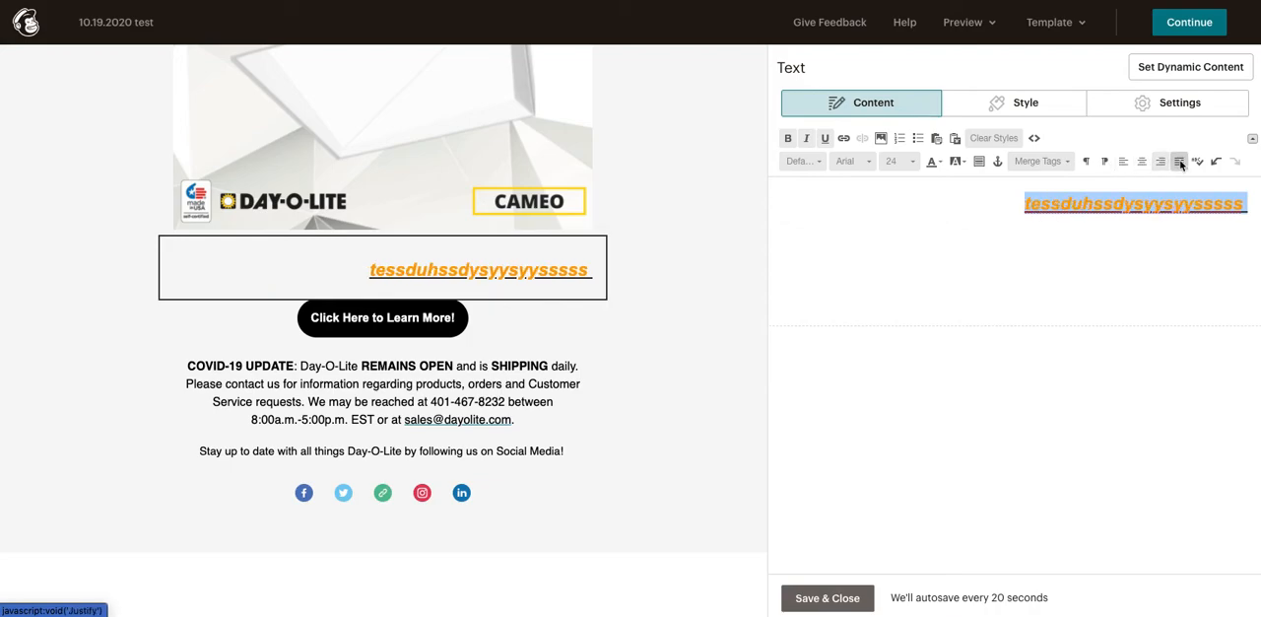
left_click(1122, 161)
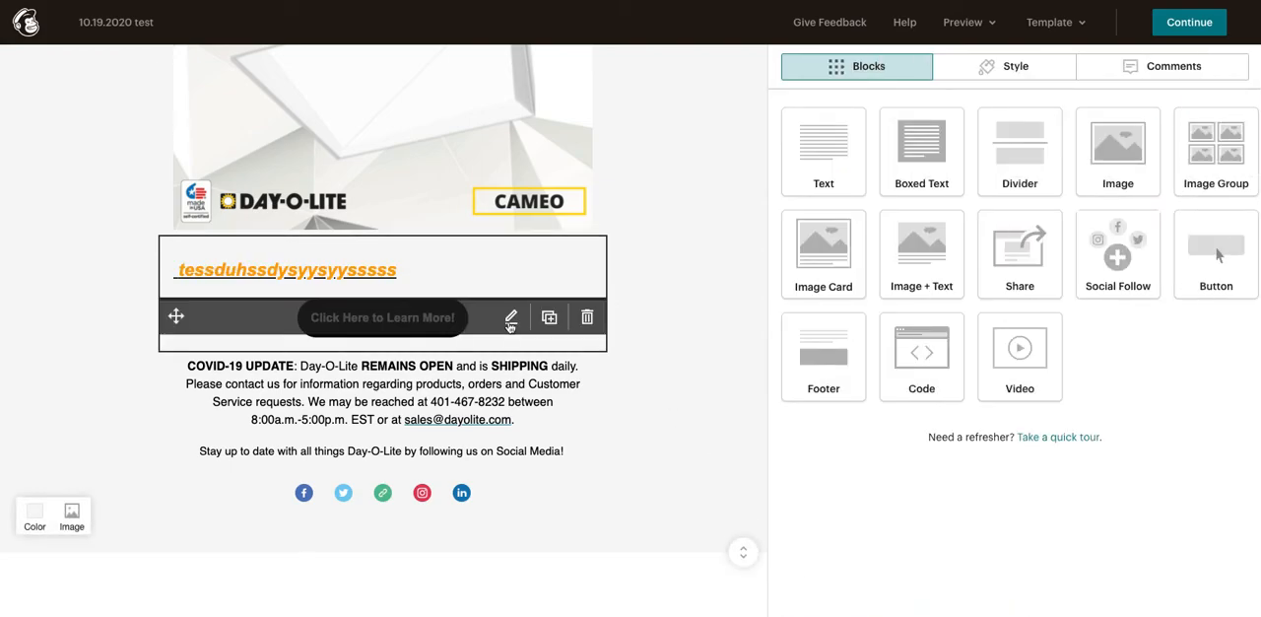
left_click(586, 316)
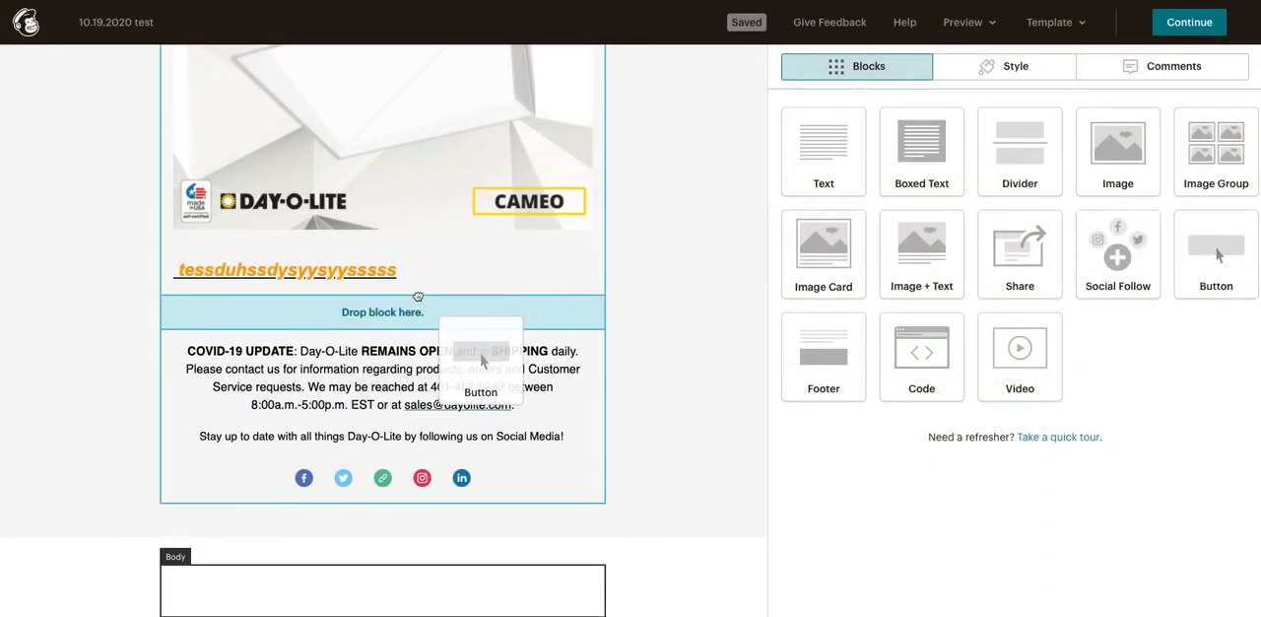
left_click_drag(1215, 247, 382, 317)
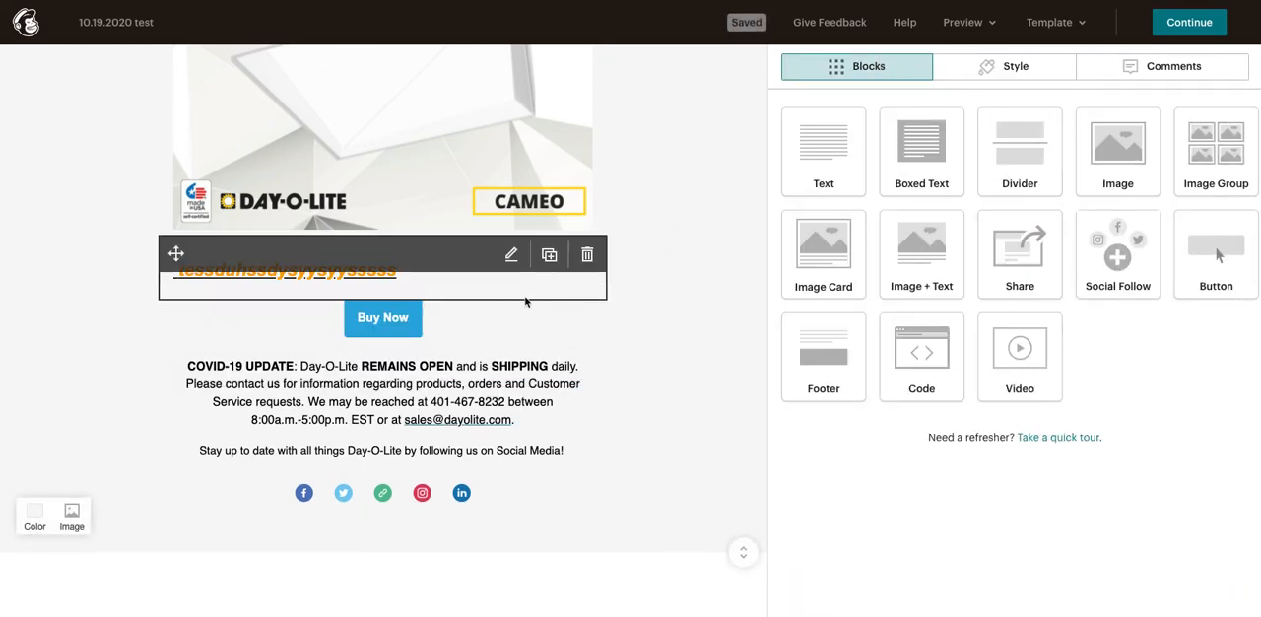
left_click(383, 317)
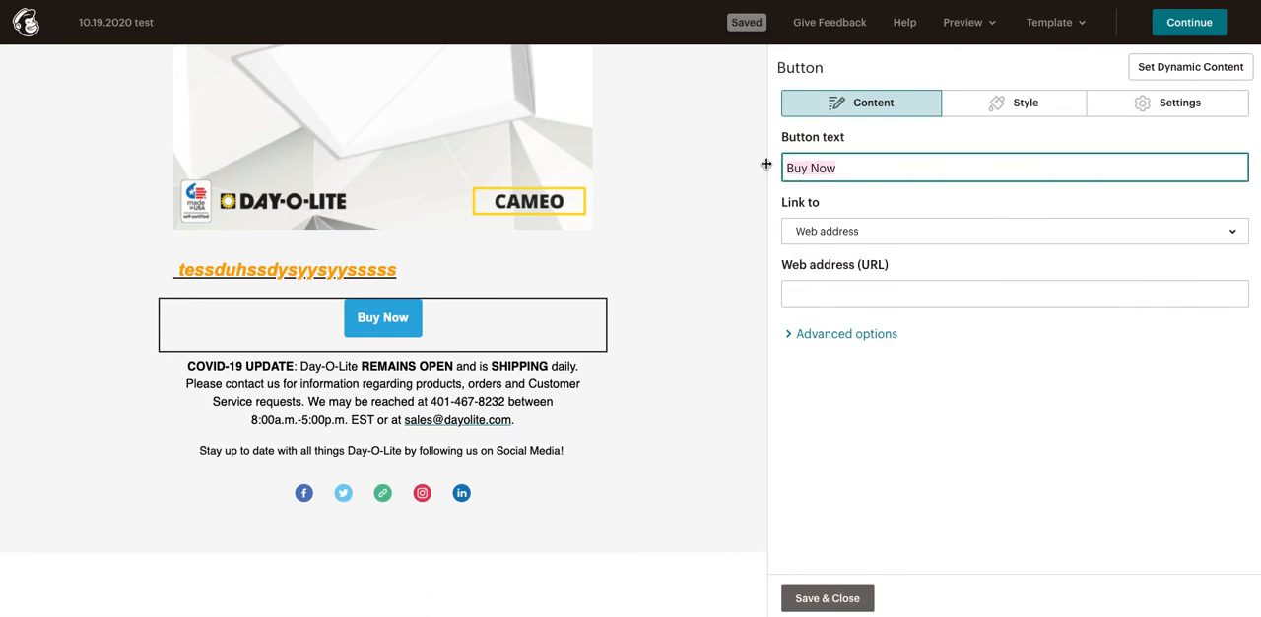
mouse_move(767, 163)
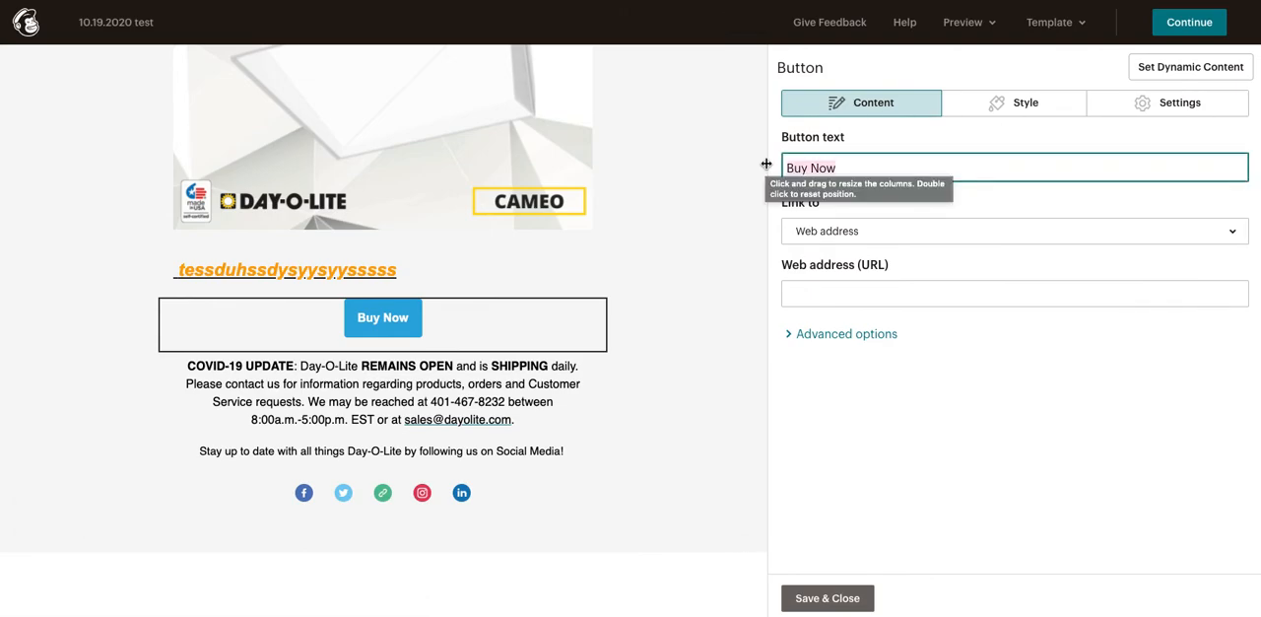
type("BUY NOW!")
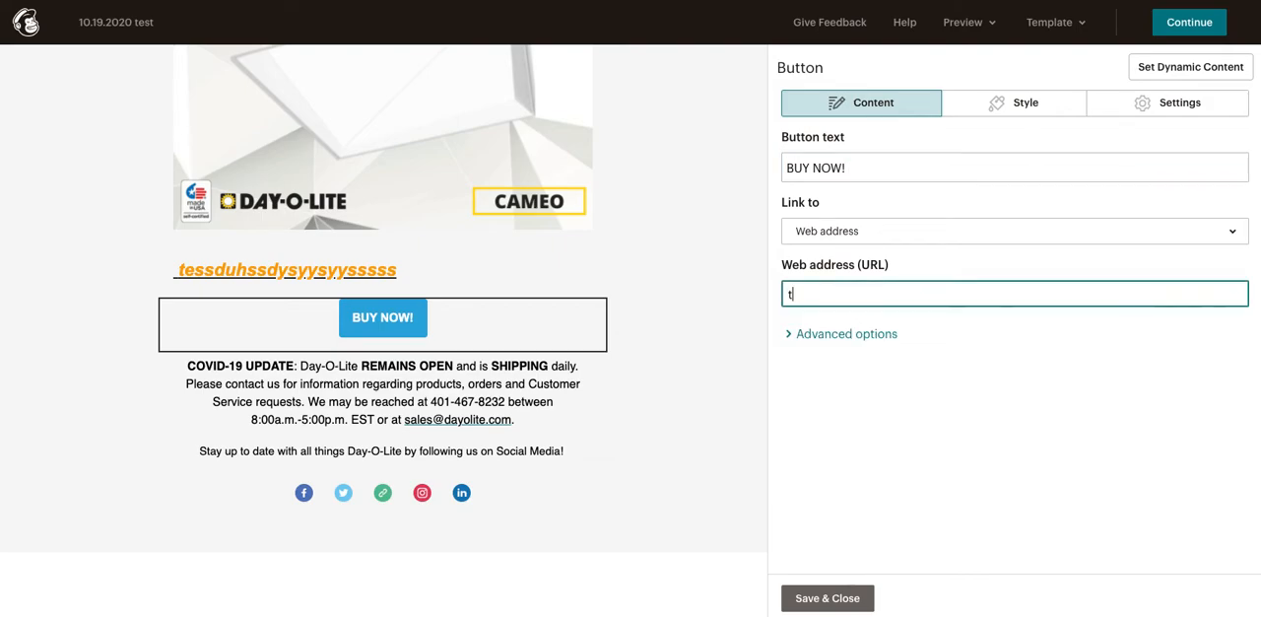
type("est.com")
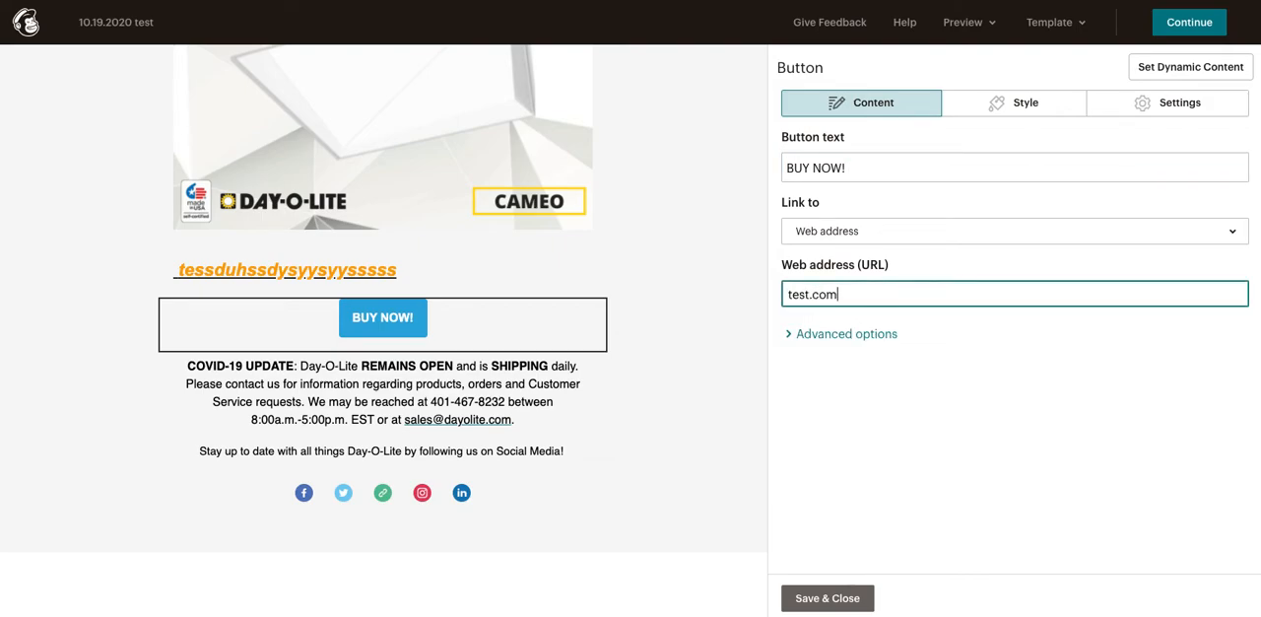
left_click(1012, 231)
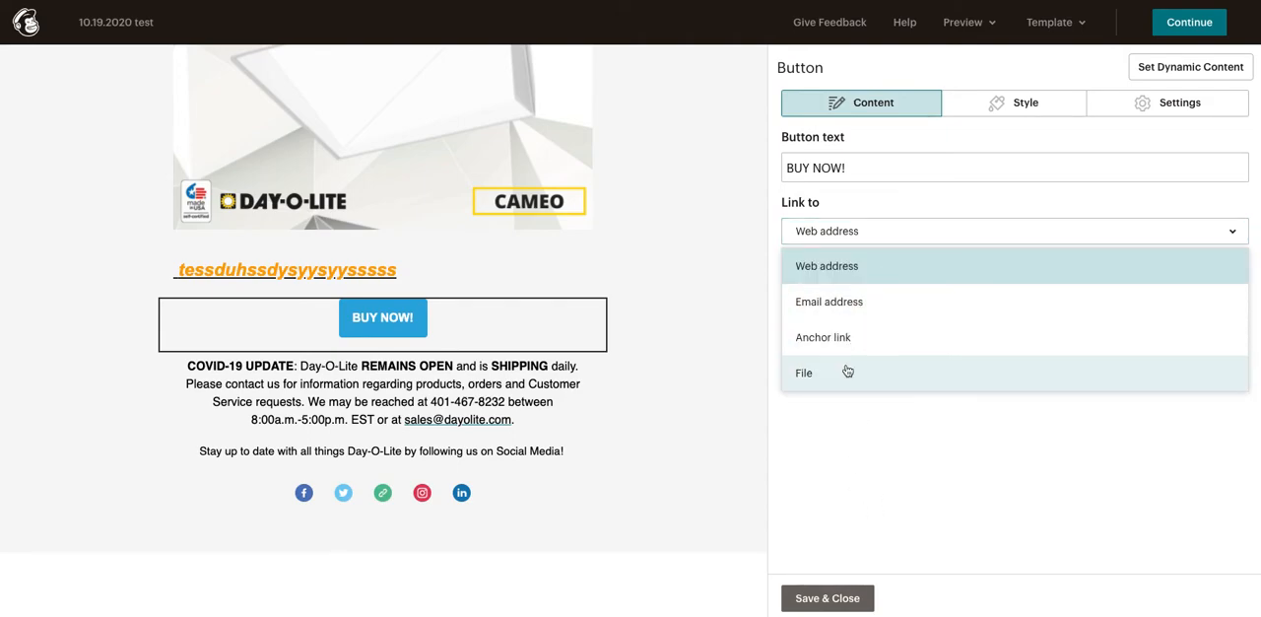
left_click(827, 265)
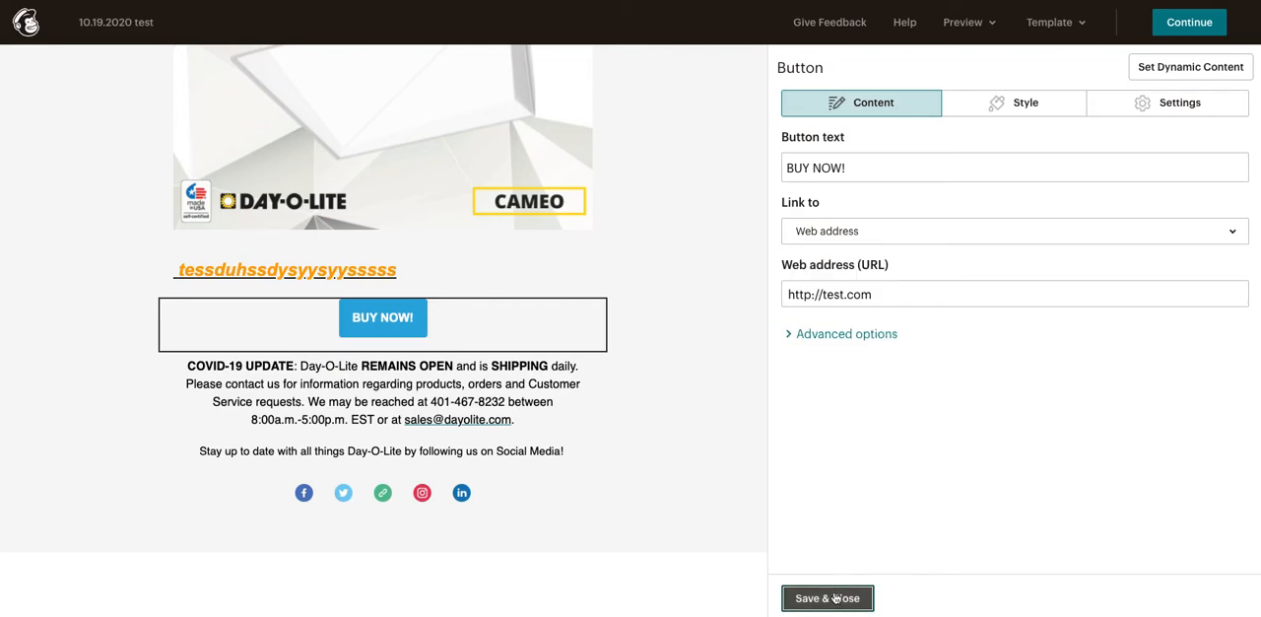
left_click(827, 598)
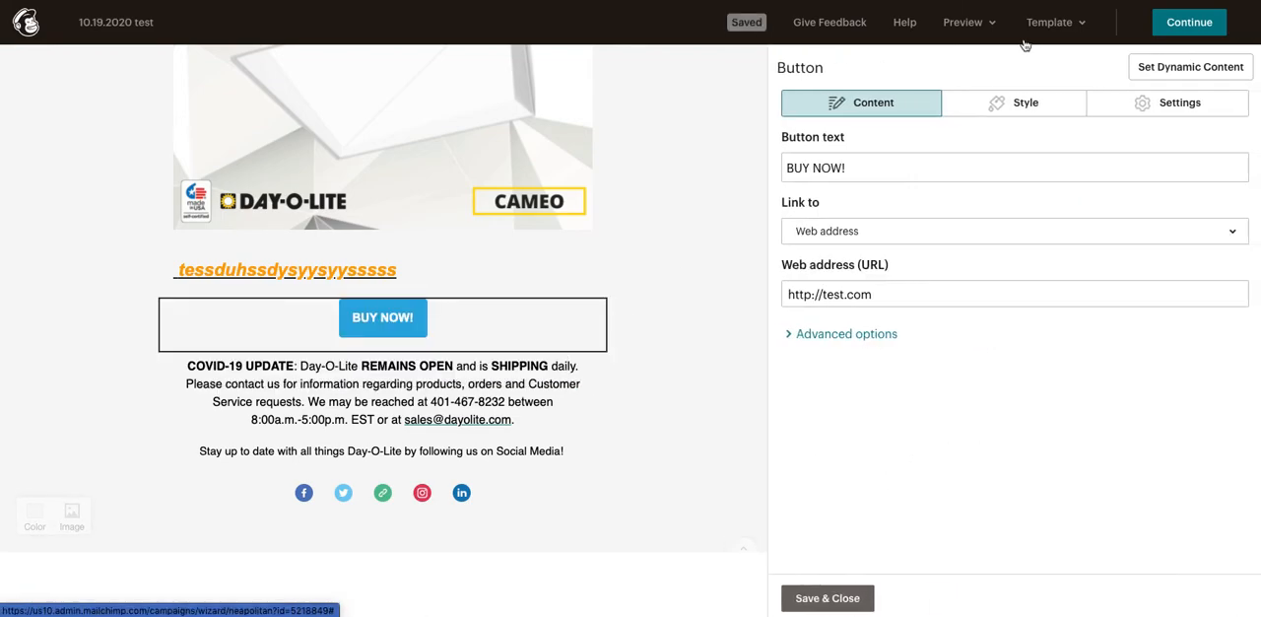
left_click(1014, 103)
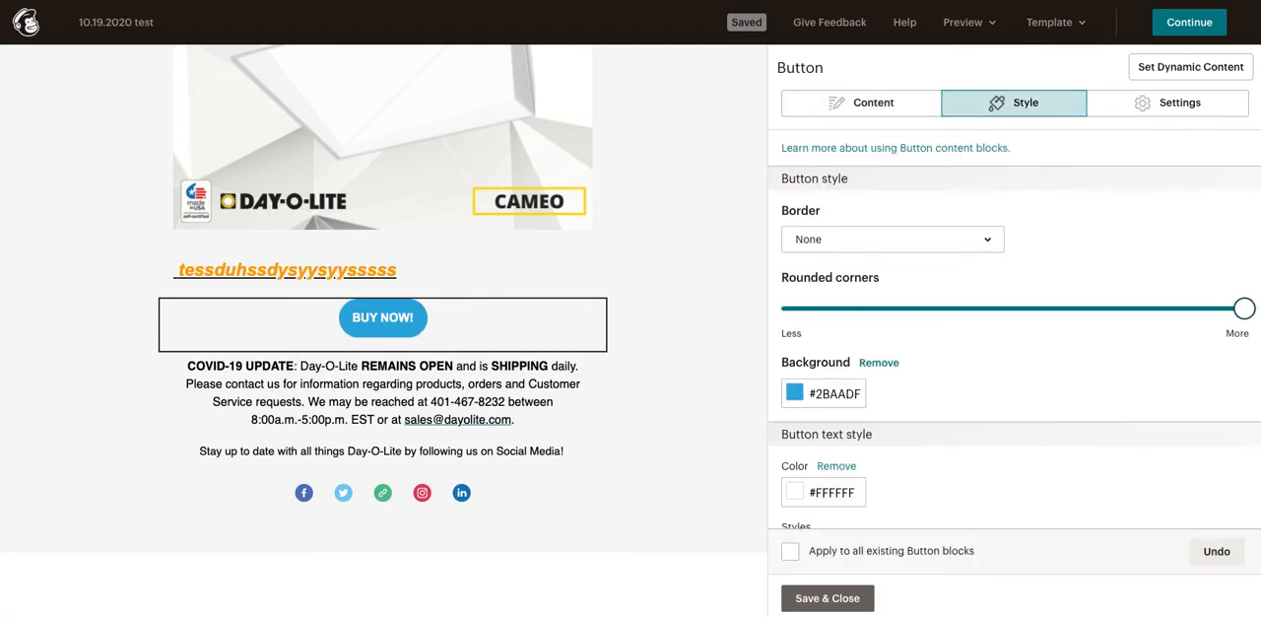
- Style the button with a groove border, #00acf0 background and Tahoma font
left_click(890, 238)
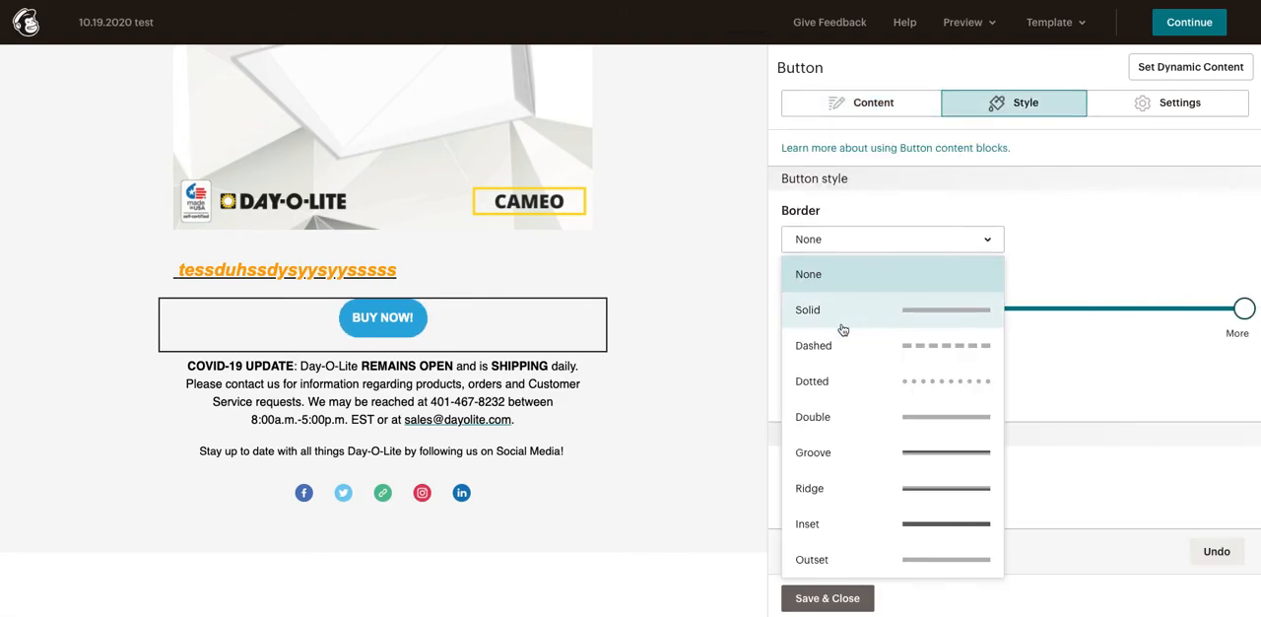
left_click(813, 452)
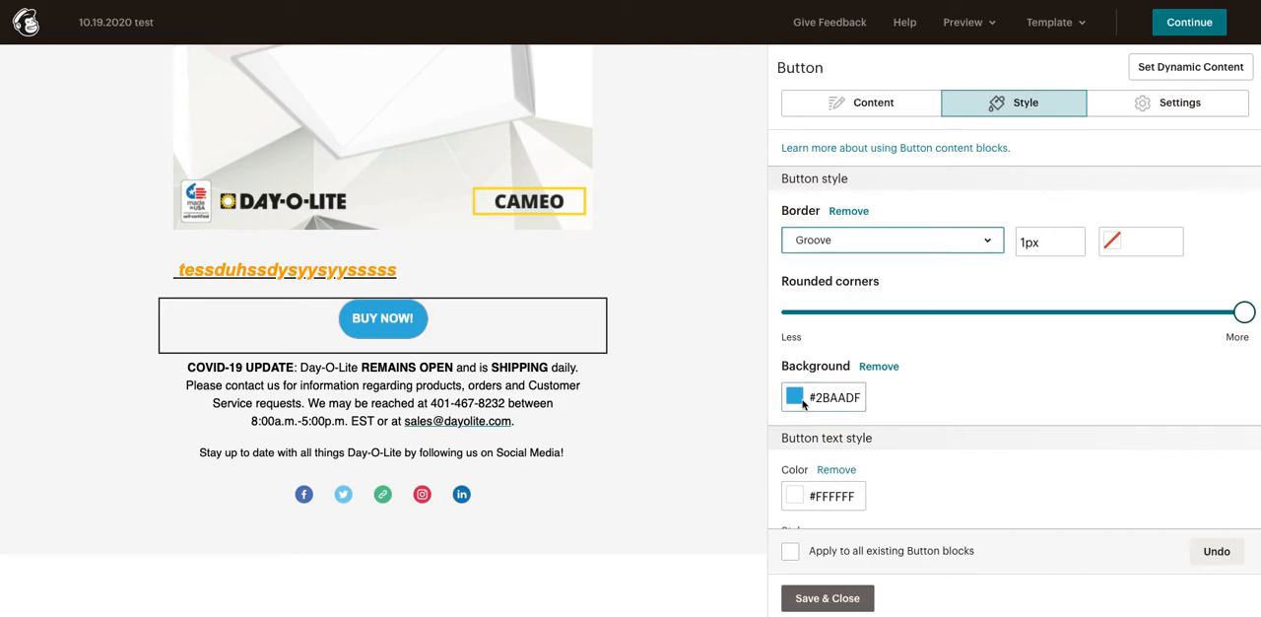
left_click(823, 397)
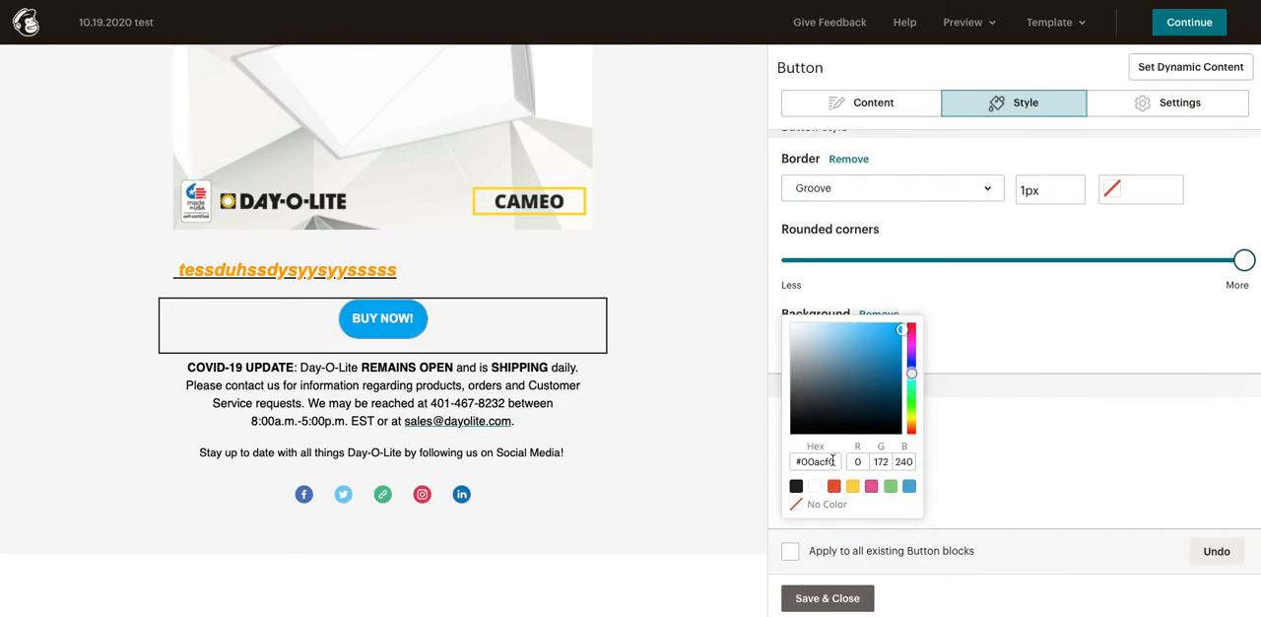
left_click(938, 444)
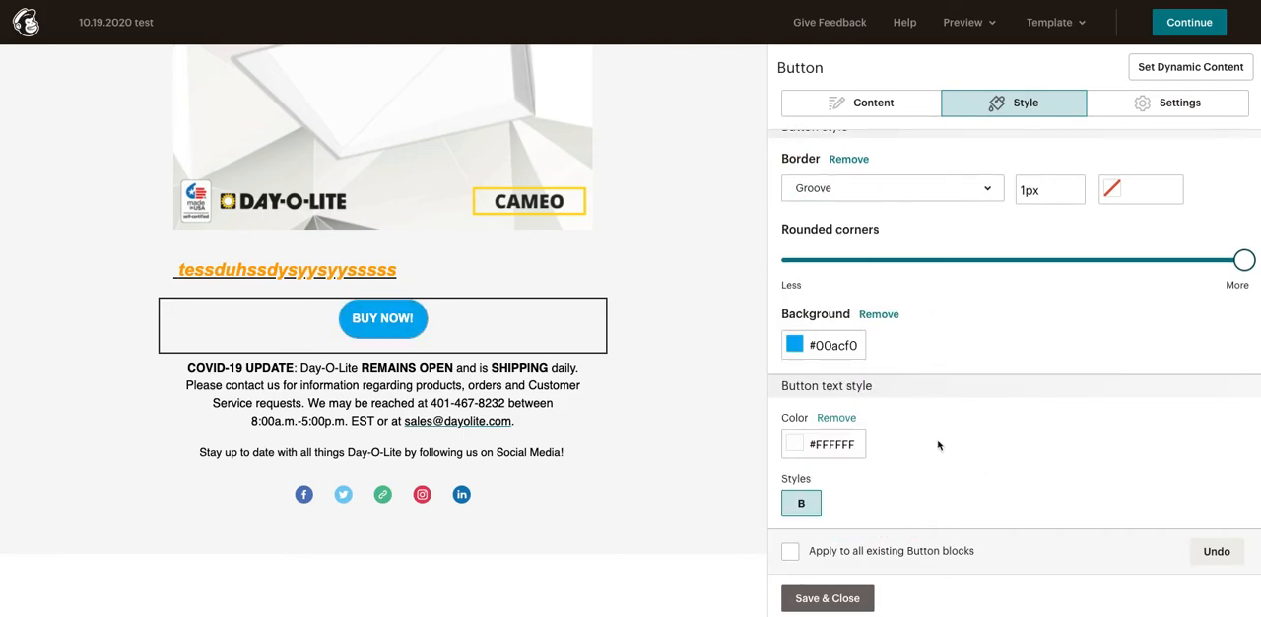
scroll("down", 3)
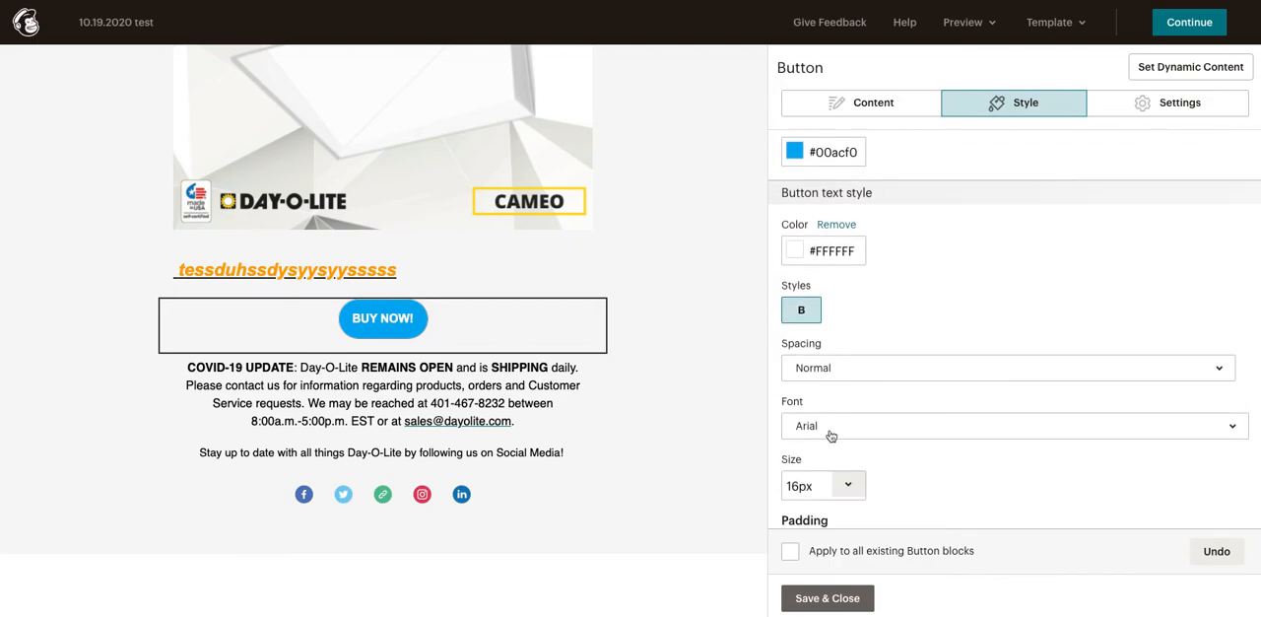
left_click(1010, 426)
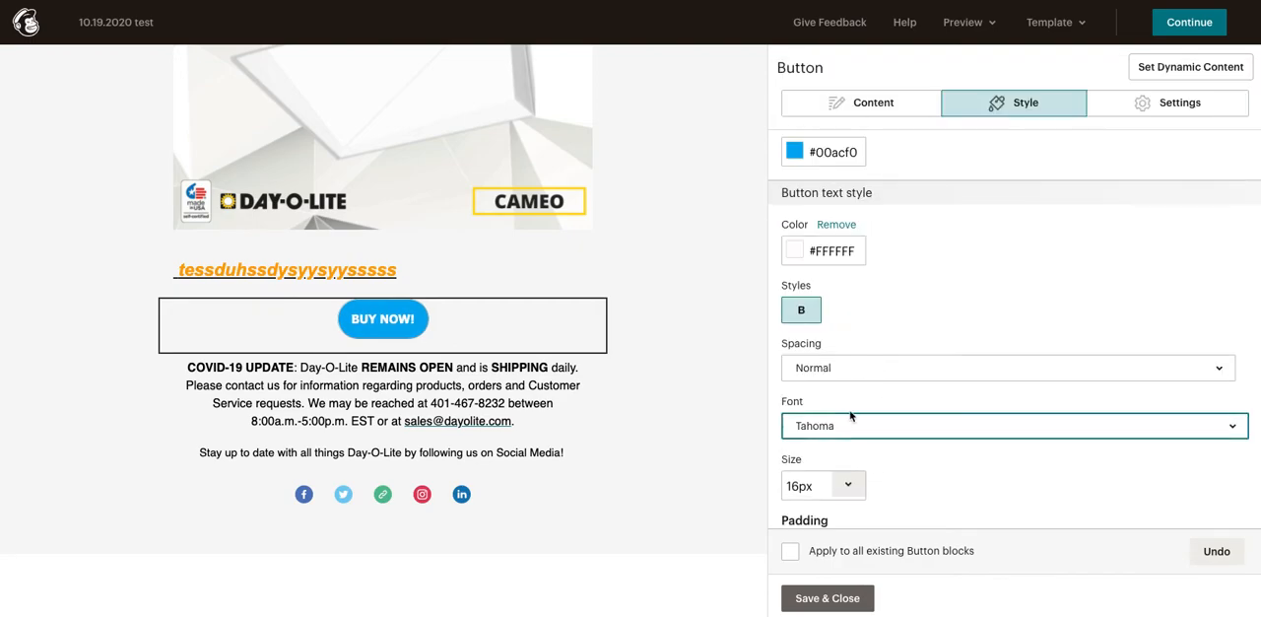
- Save the button styling and finish the email design, returning to the checklist
left_click(827, 598)
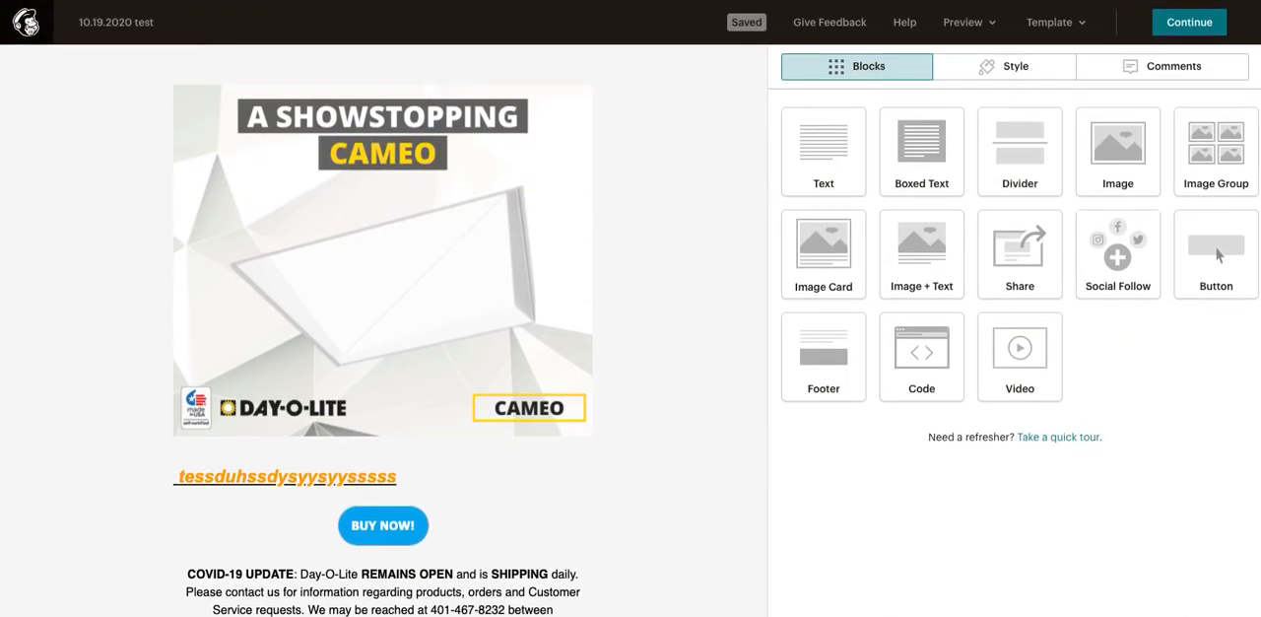
left_click(1188, 21)
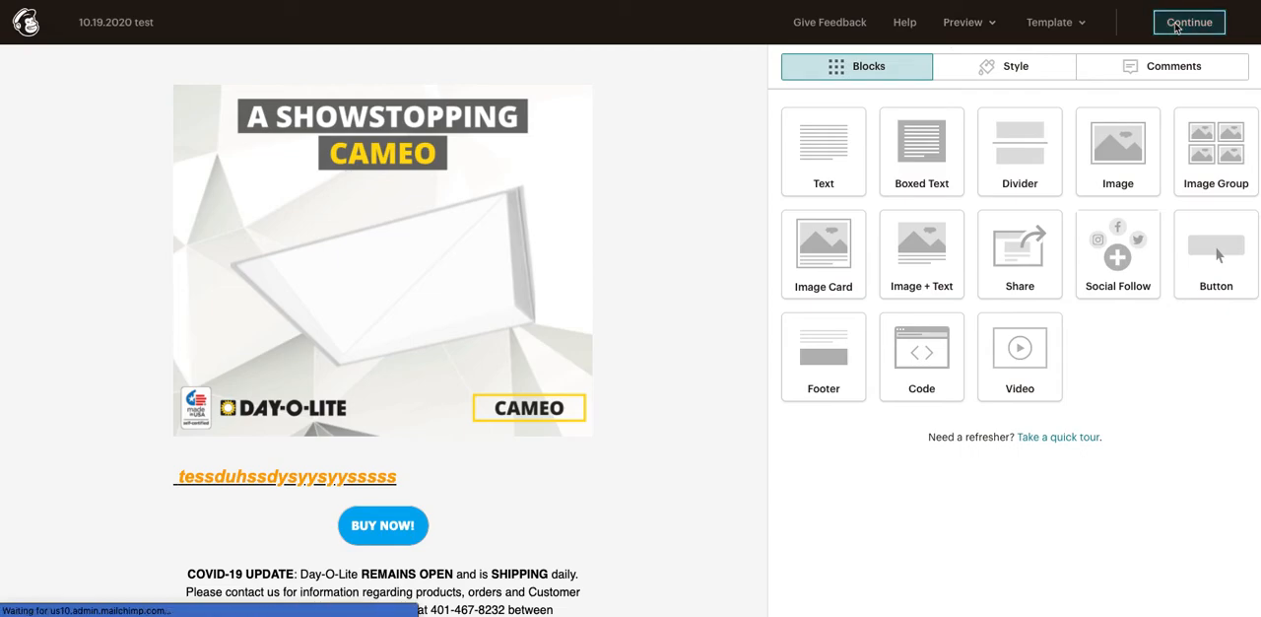
left_click(1189, 22)
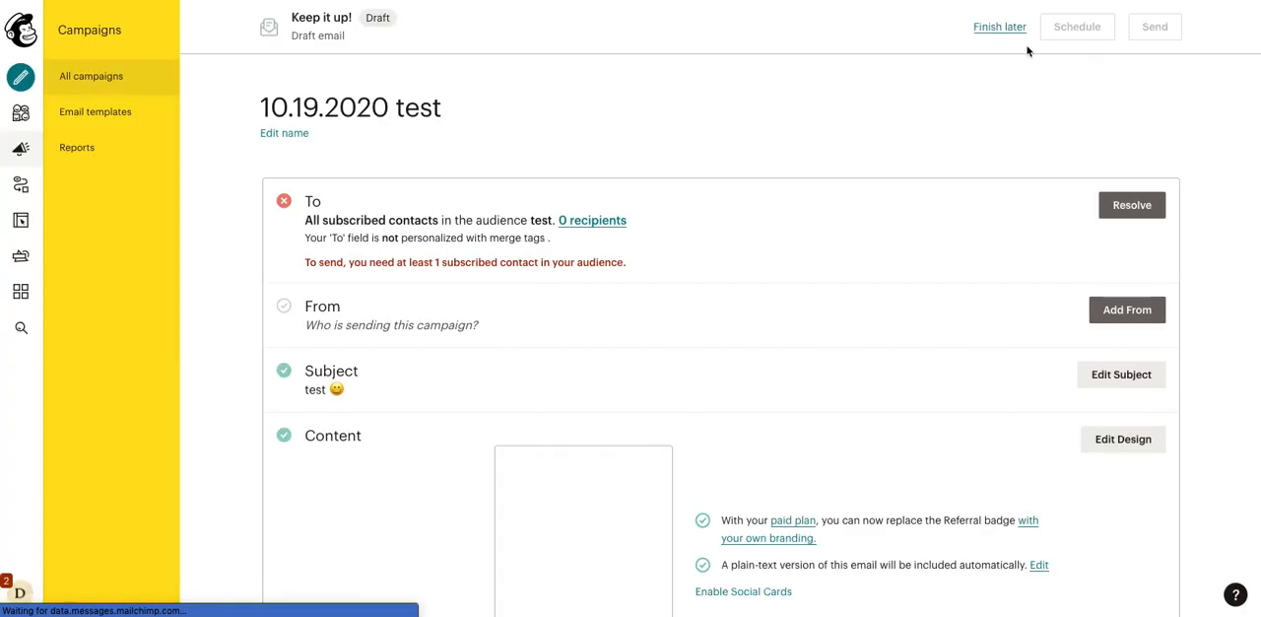
- Bring up the Send a Test Email dialog, then close it without sending
scroll("down", 3)
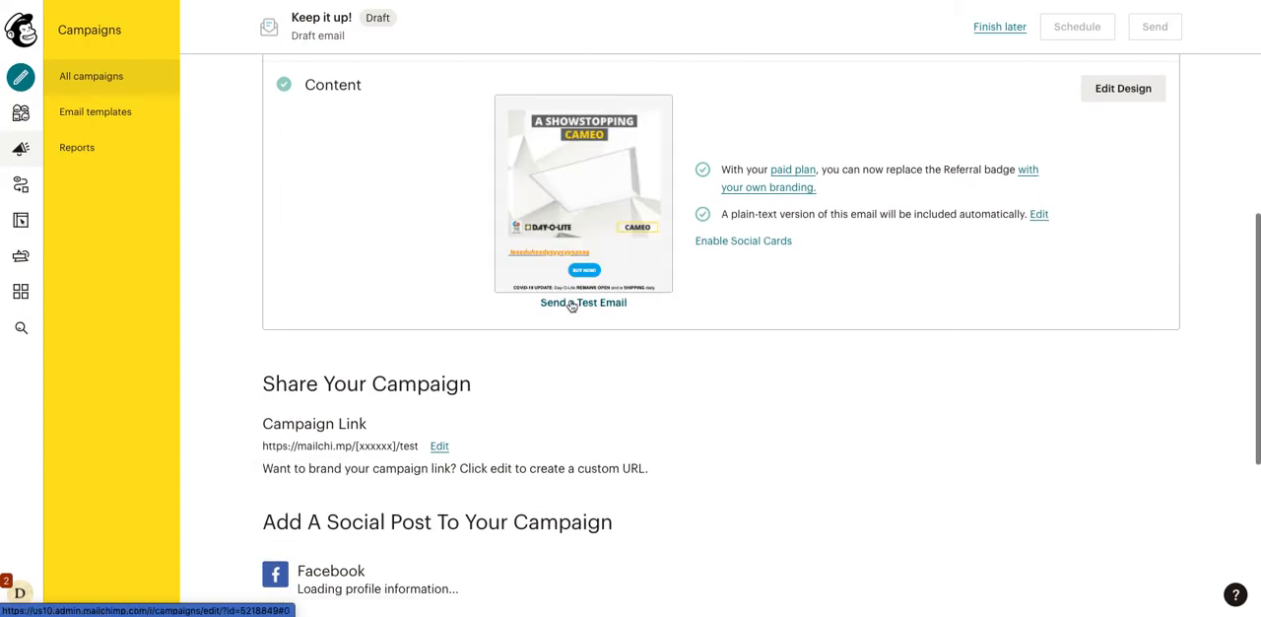
left_click(583, 302)
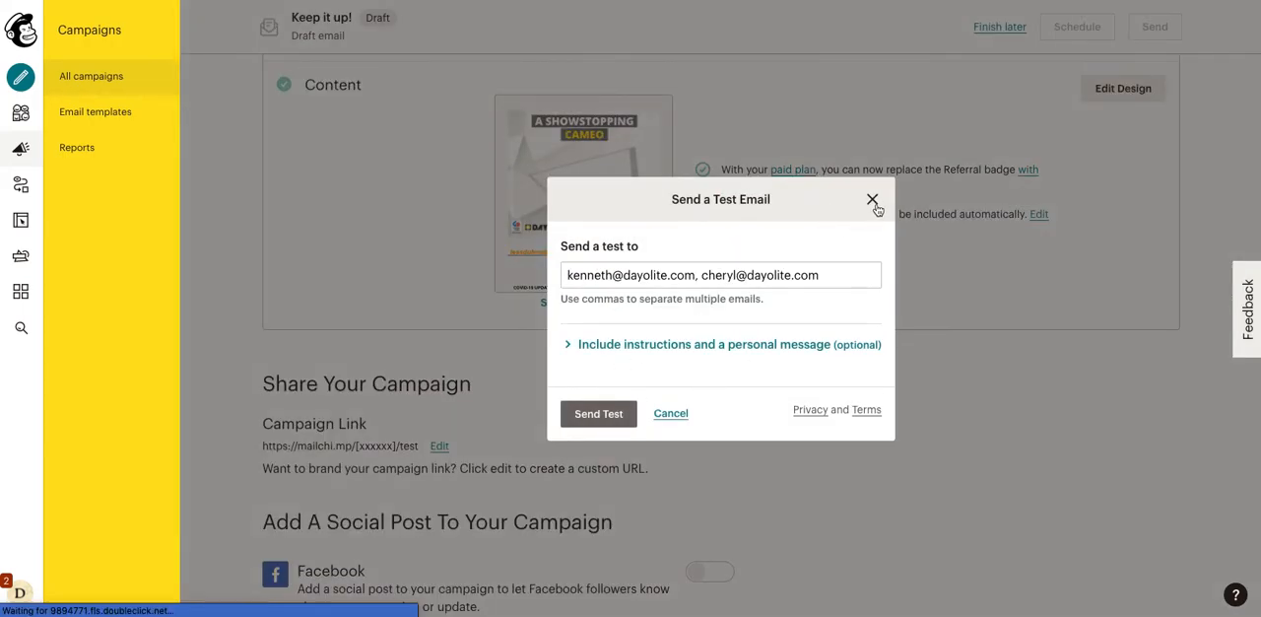
left_click(871, 200)
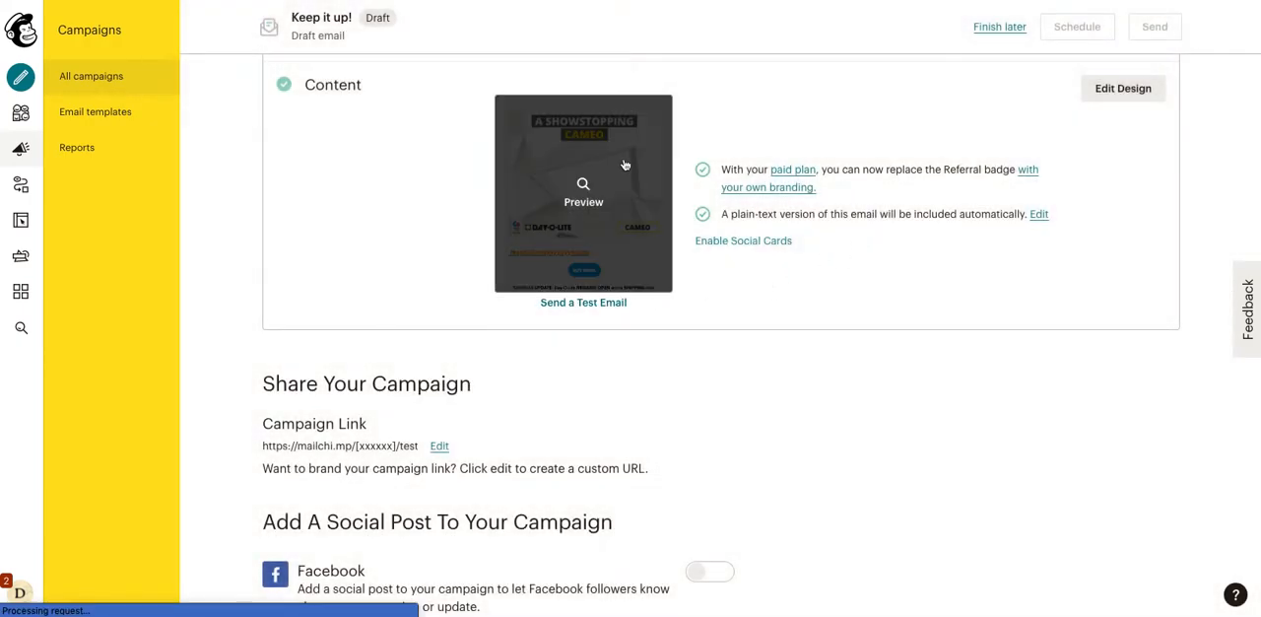
left_click(583, 192)
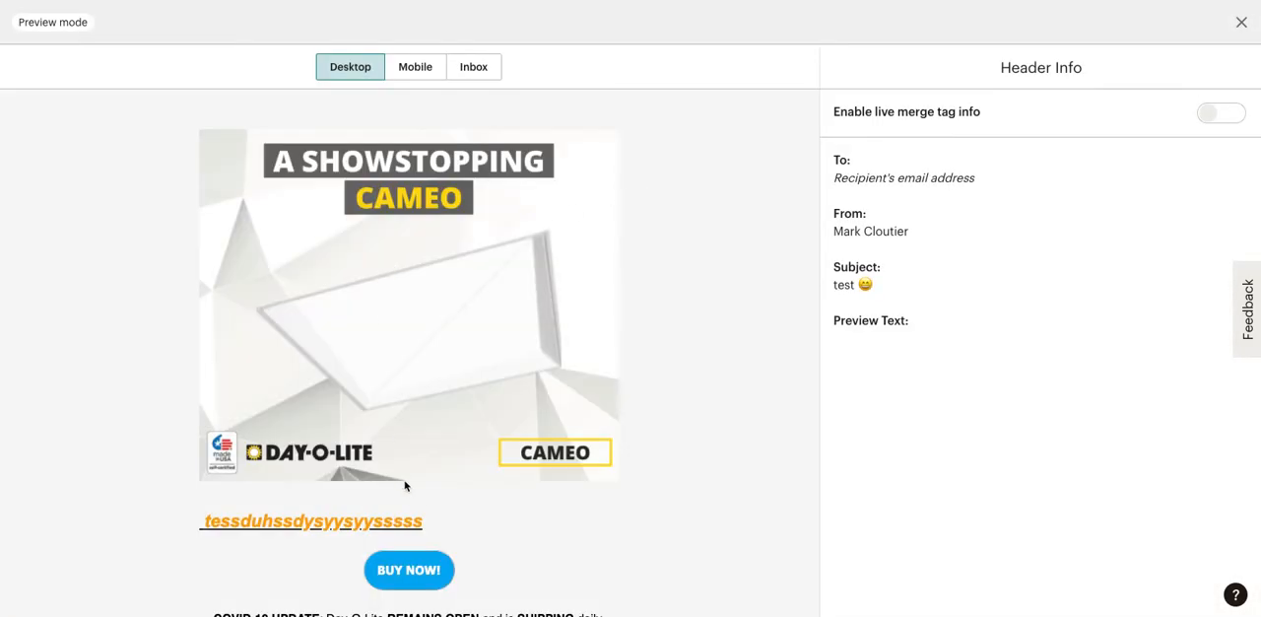
scroll("down", 3)
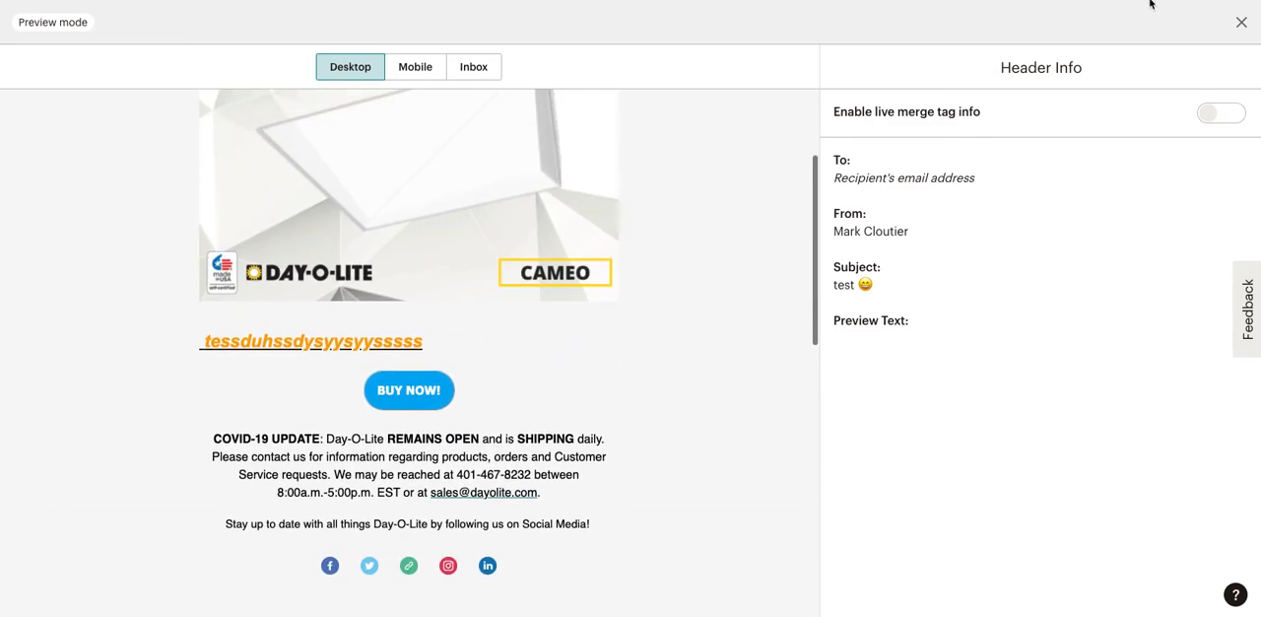
left_click(1241, 22)
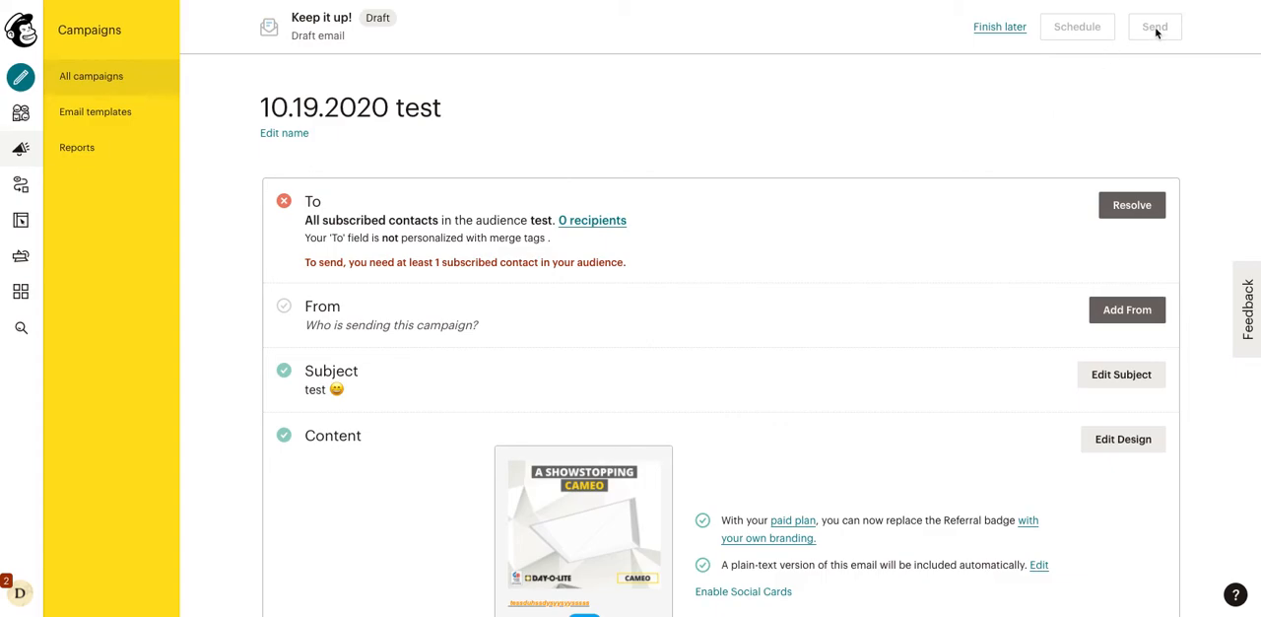
mouse_move(1158, 31)
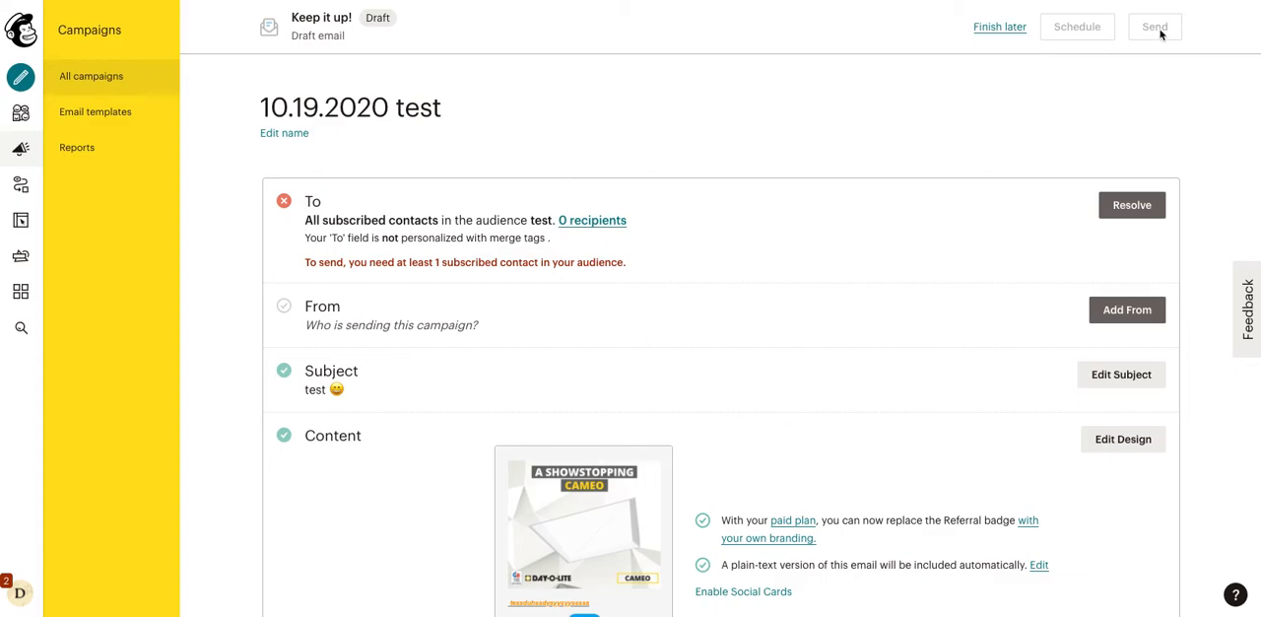
mouse_move(1052, 22)
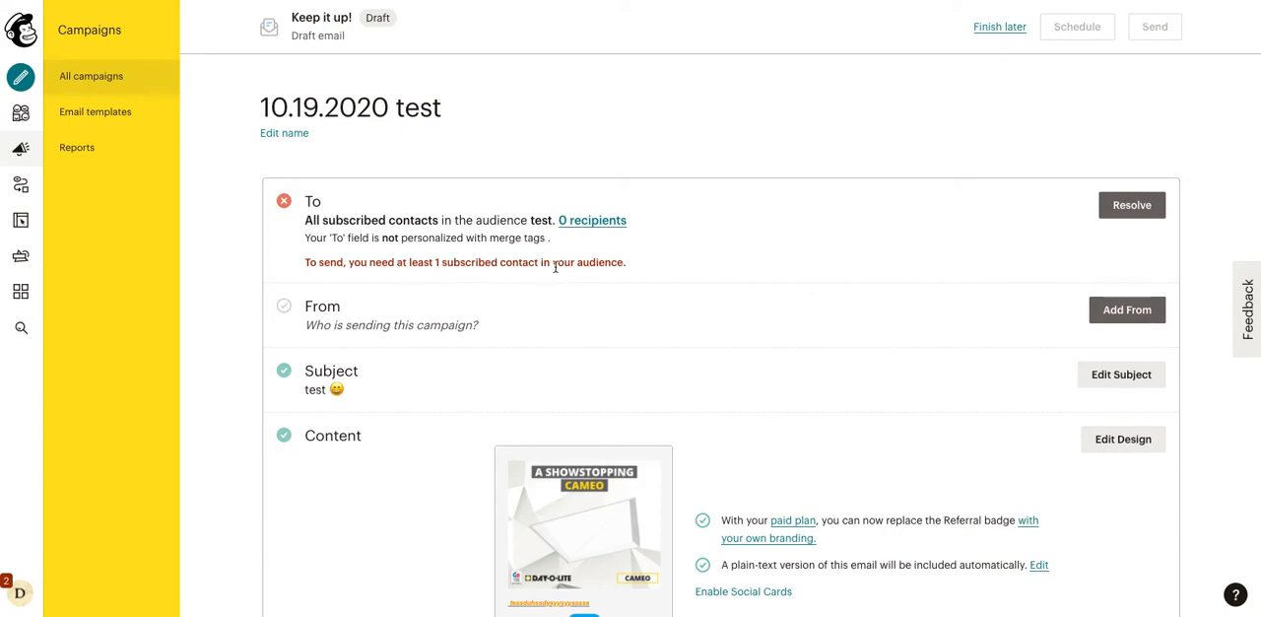
mouse_move(1102, 52)
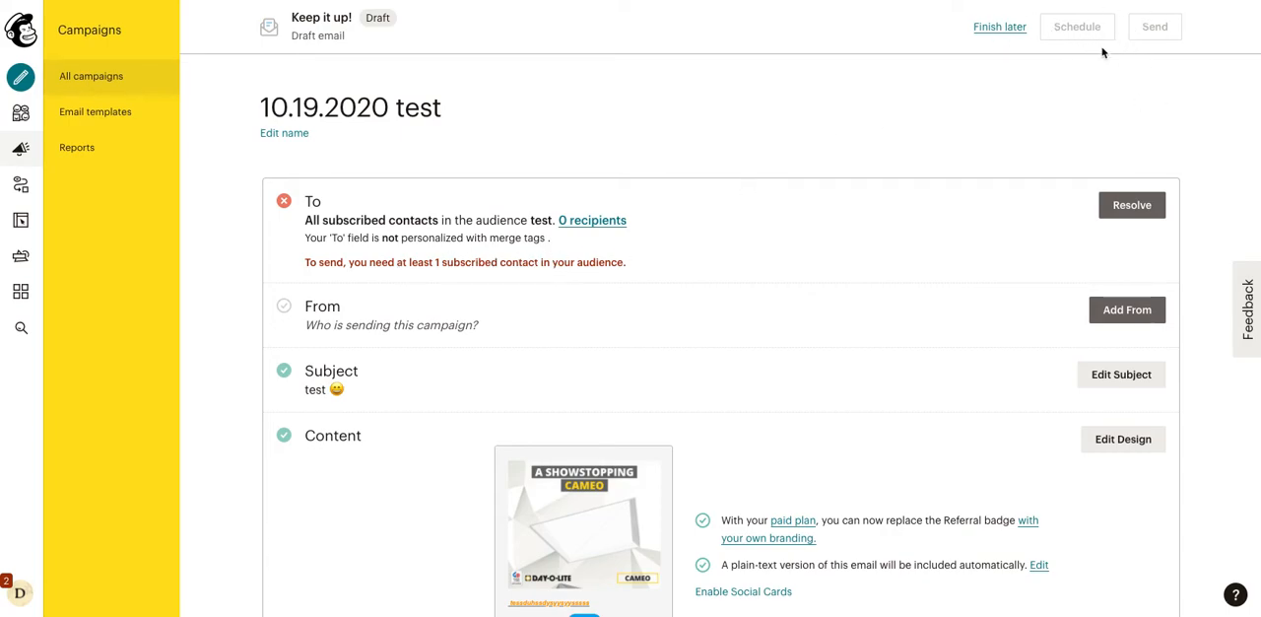
mouse_move(1061, 99)
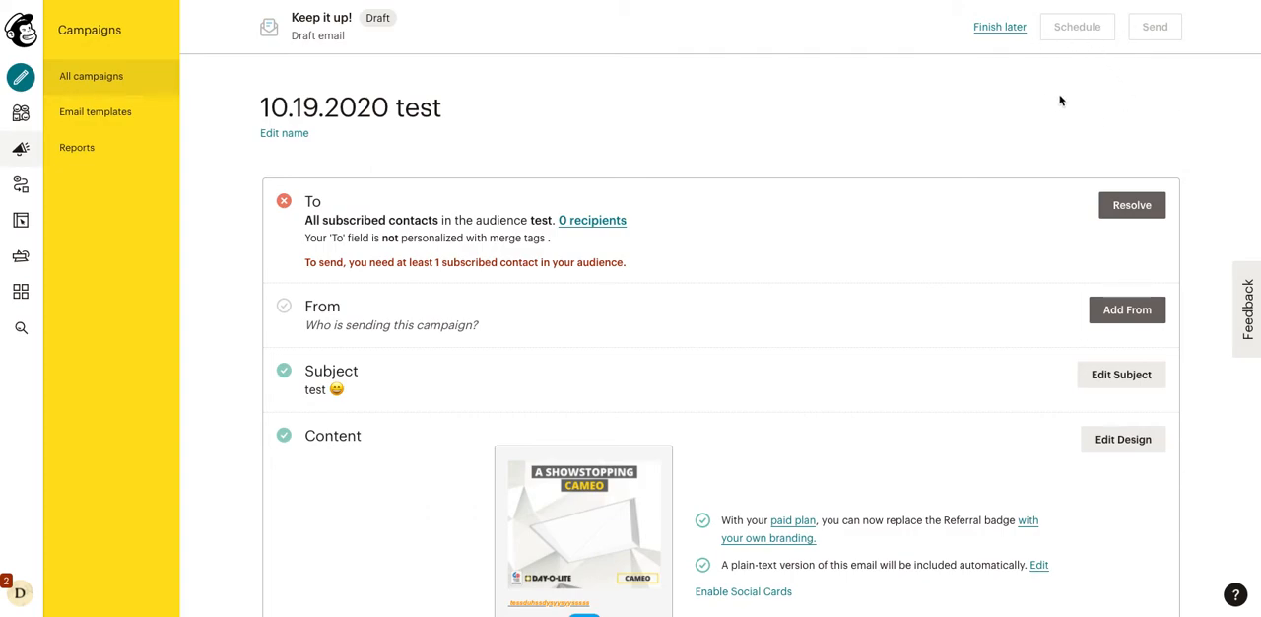
mouse_move(1075, 33)
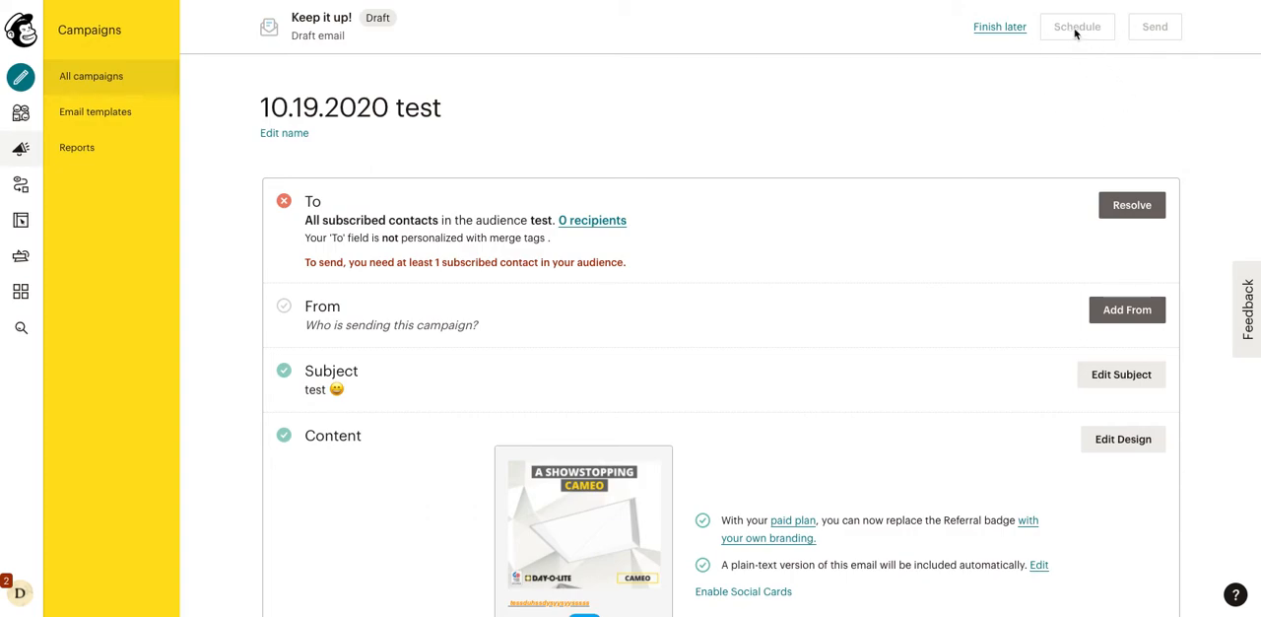
mouse_move(1019, 80)
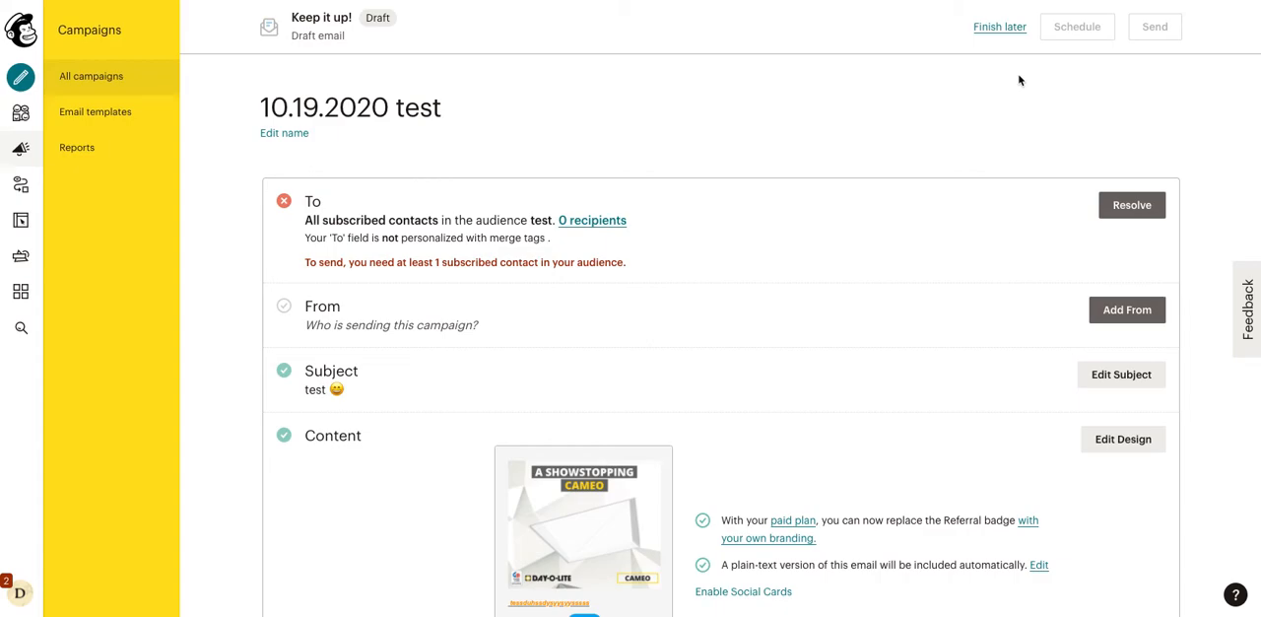
mouse_move(923, 108)
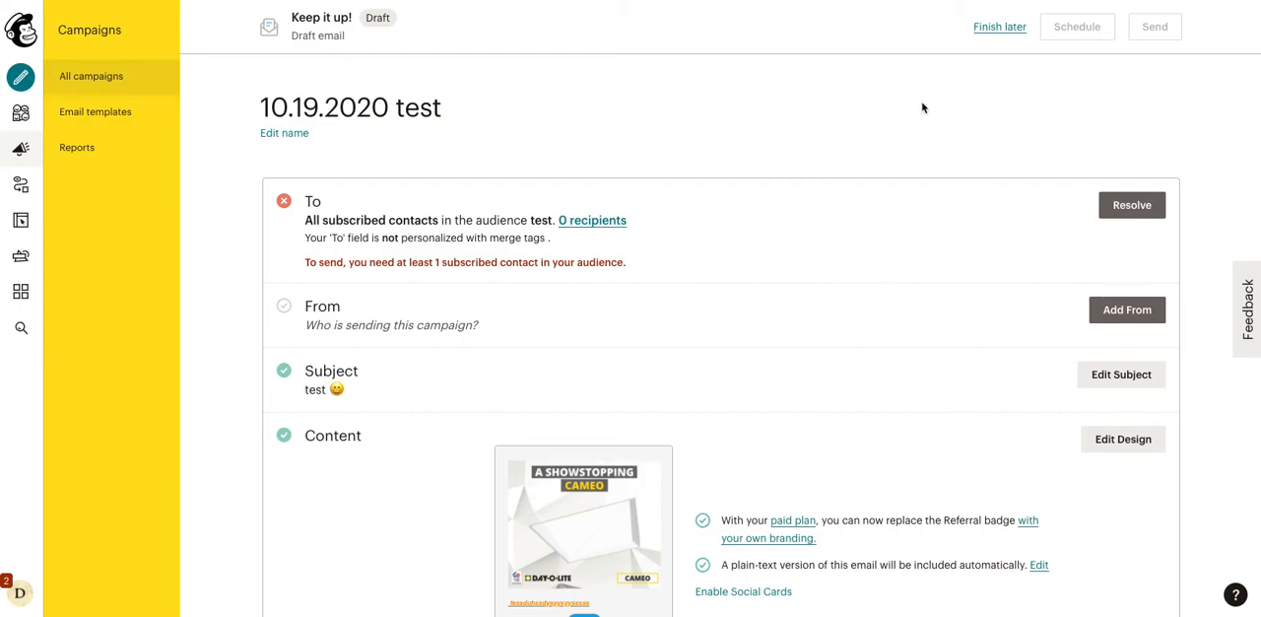
mouse_move(951, 54)
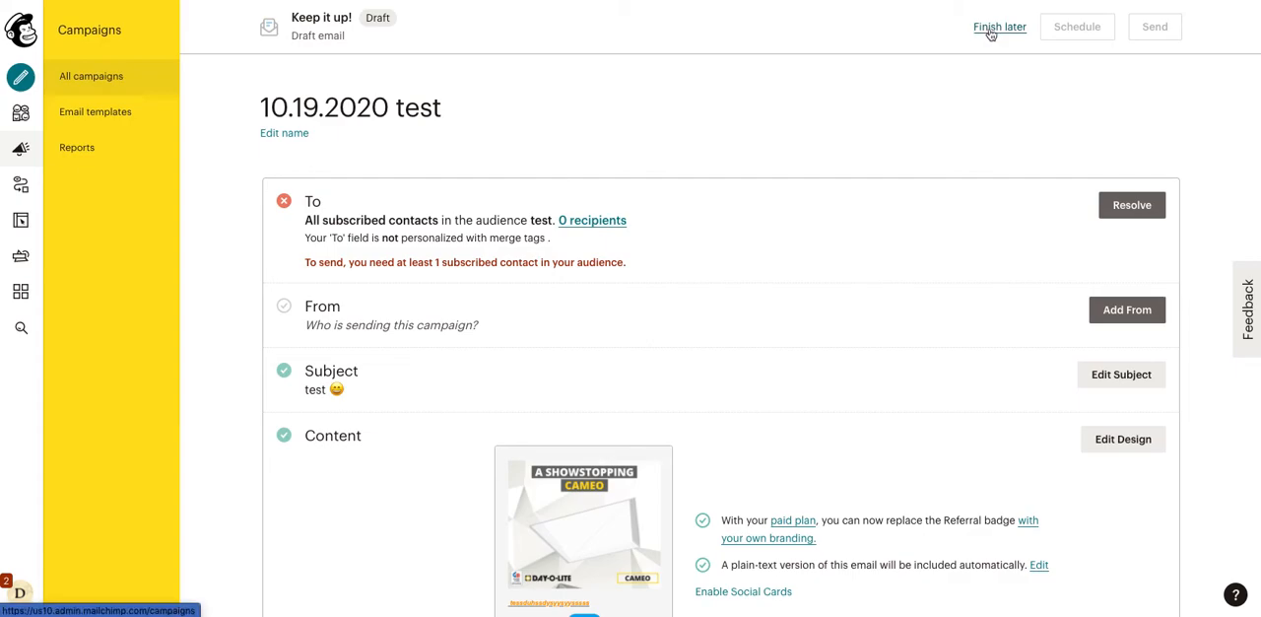
- Leave the '10.19.2020 test' draft with Finish later
left_click(999, 27)
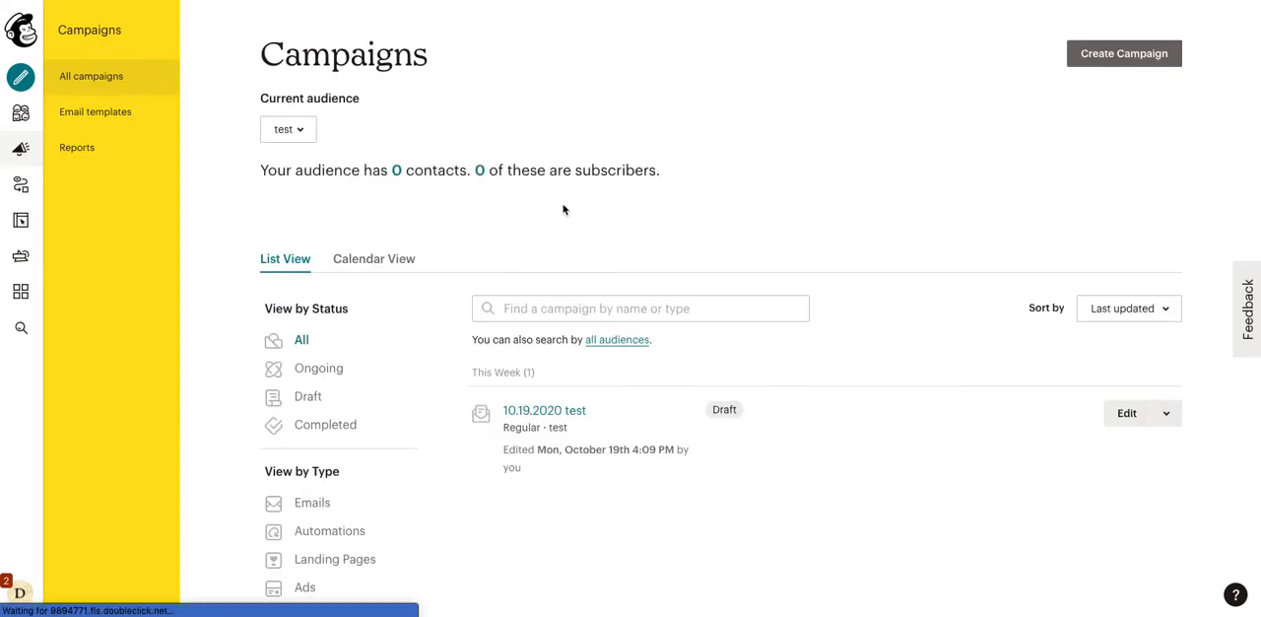
scroll("down", 3)
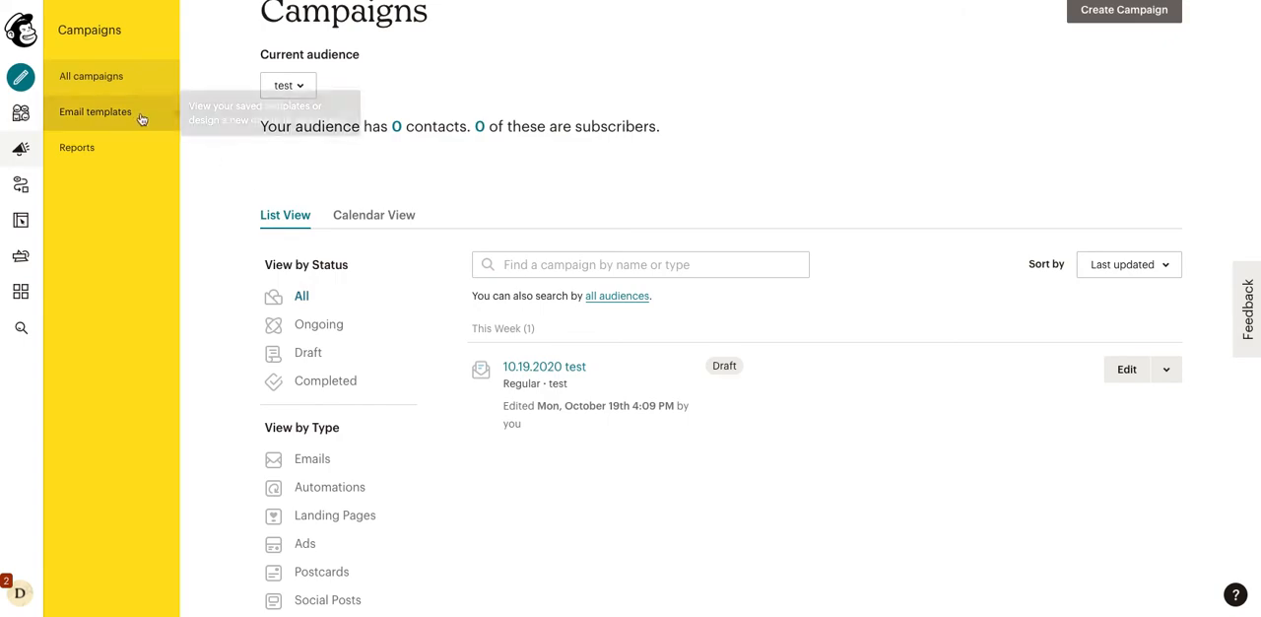
mouse_move(20, 149)
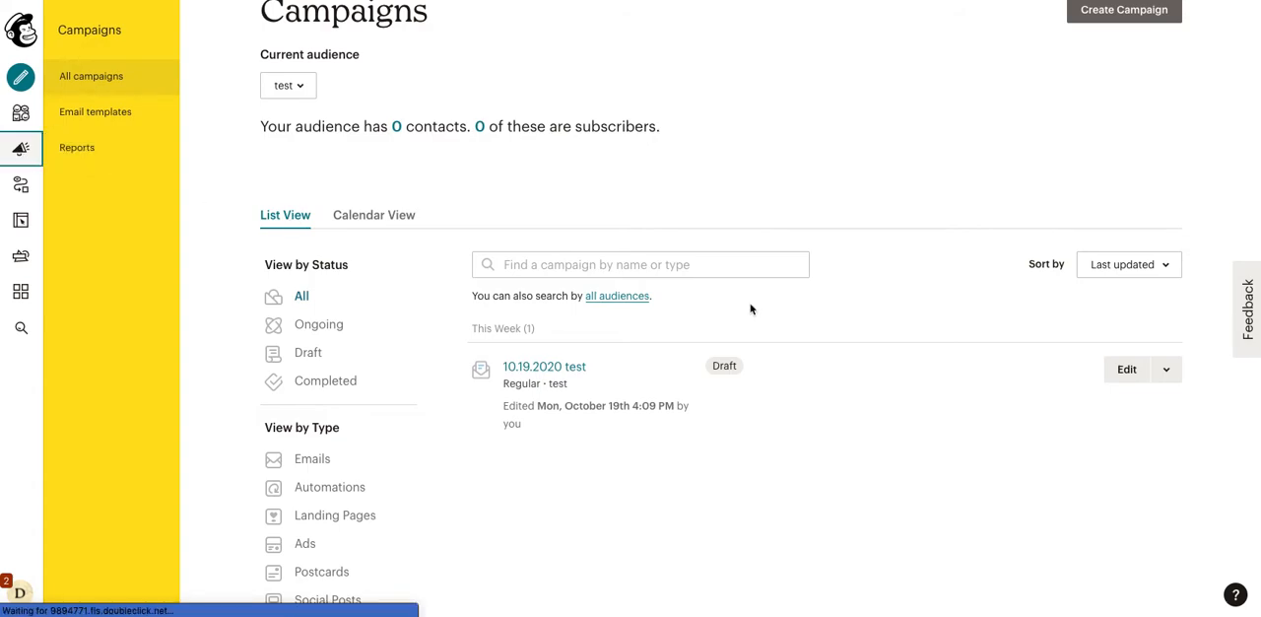
mouse_move(345, 156)
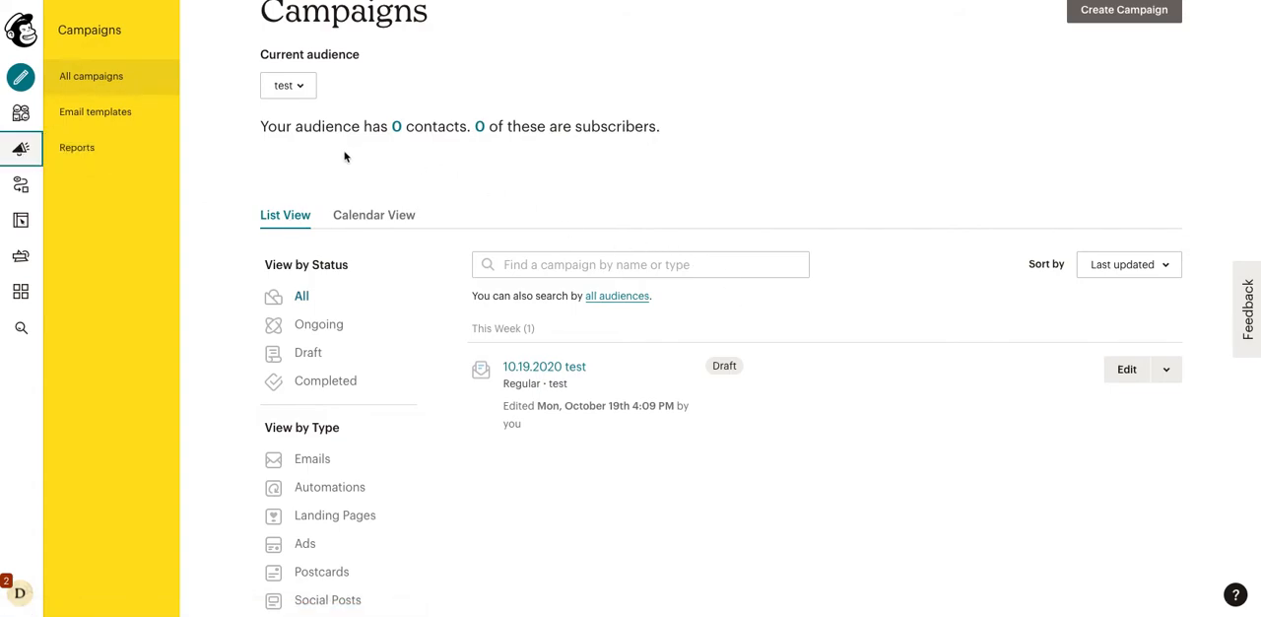
scroll("up", 3)
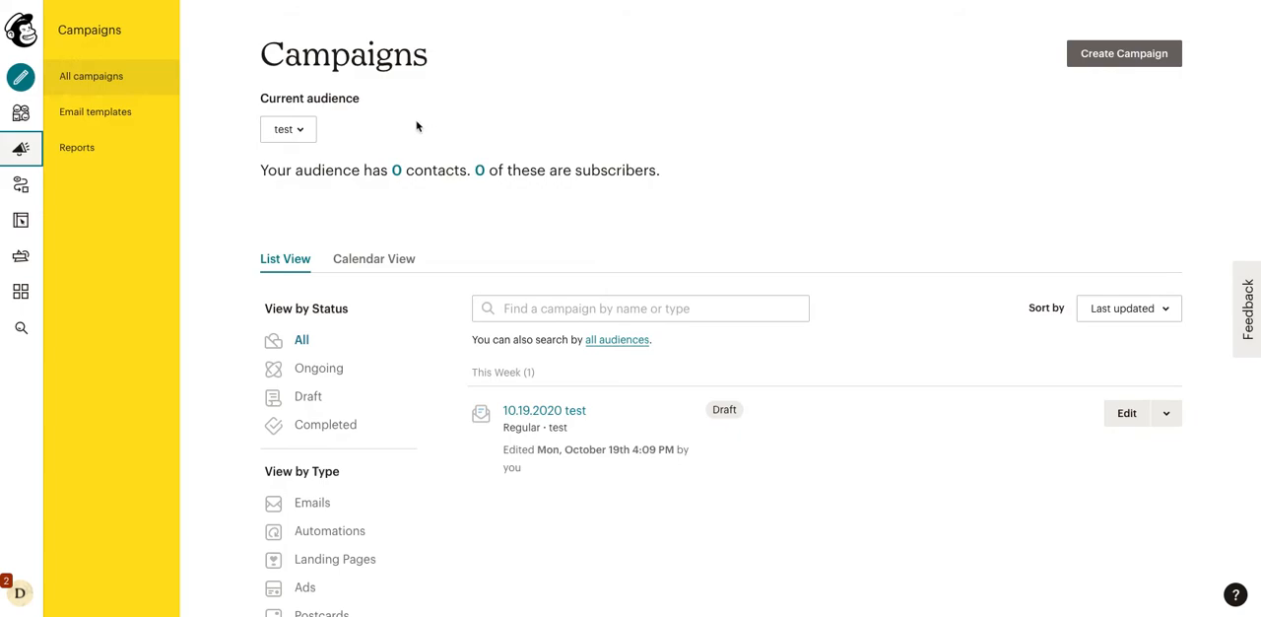
mouse_move(306, 129)
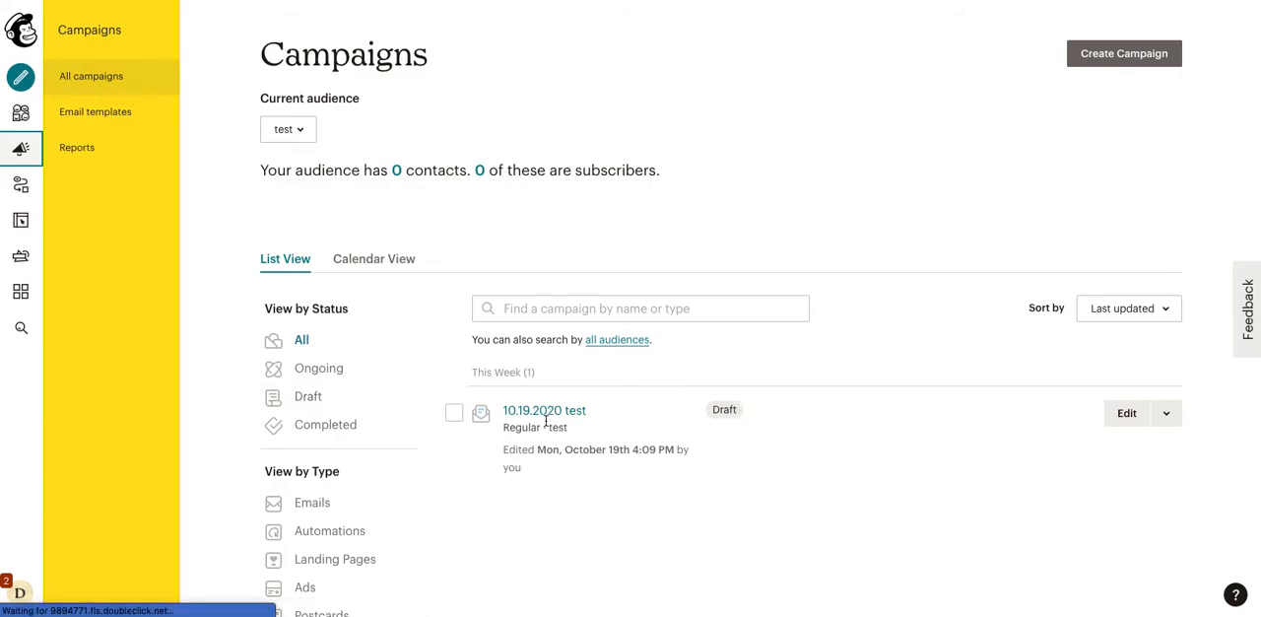
- Select the '10.19.2020 test' campaign and confirm its deletion by typing DELETE
left_click(454, 413)
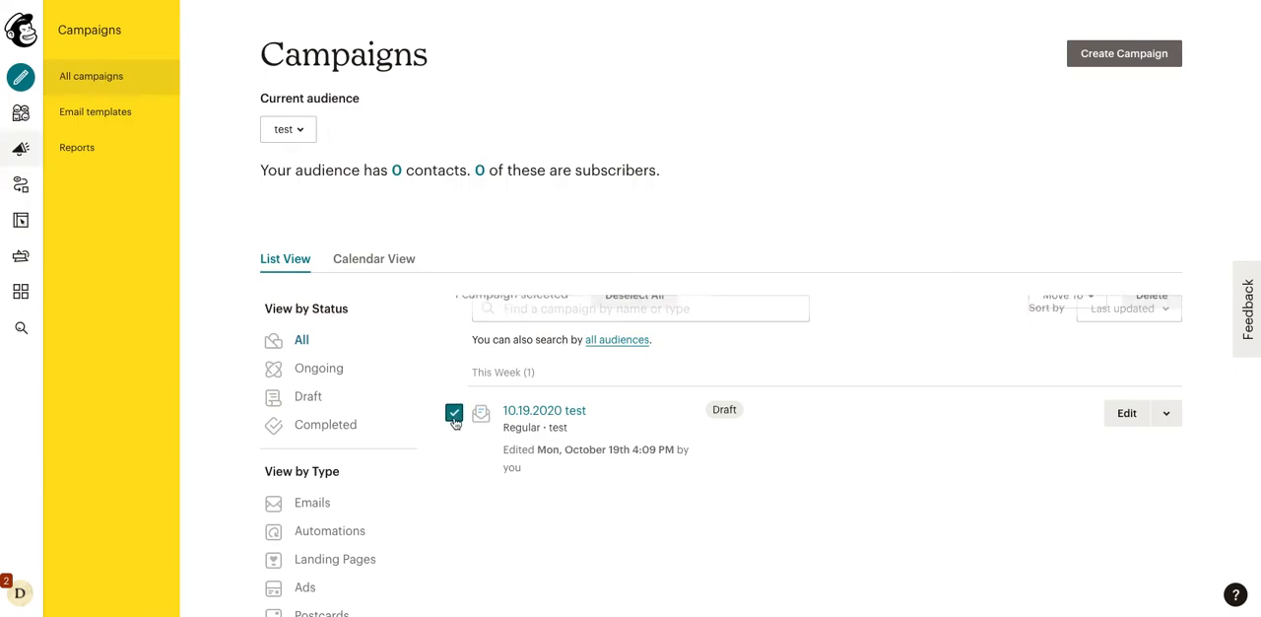
left_click(455, 412)
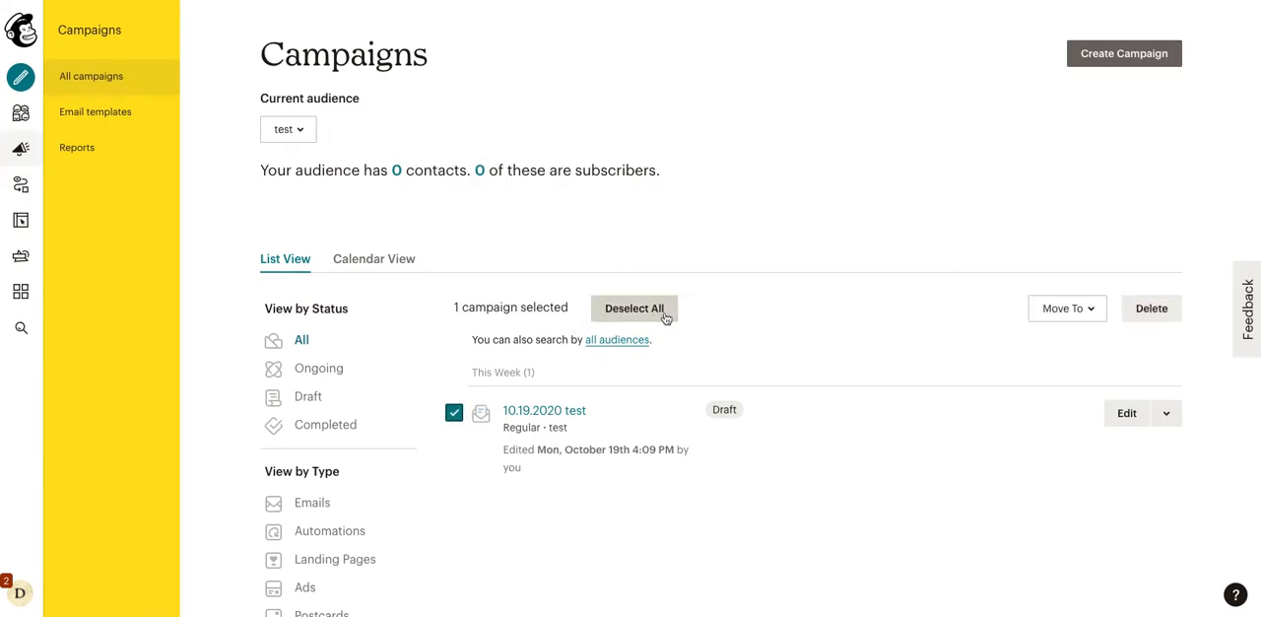
left_click(1150, 307)
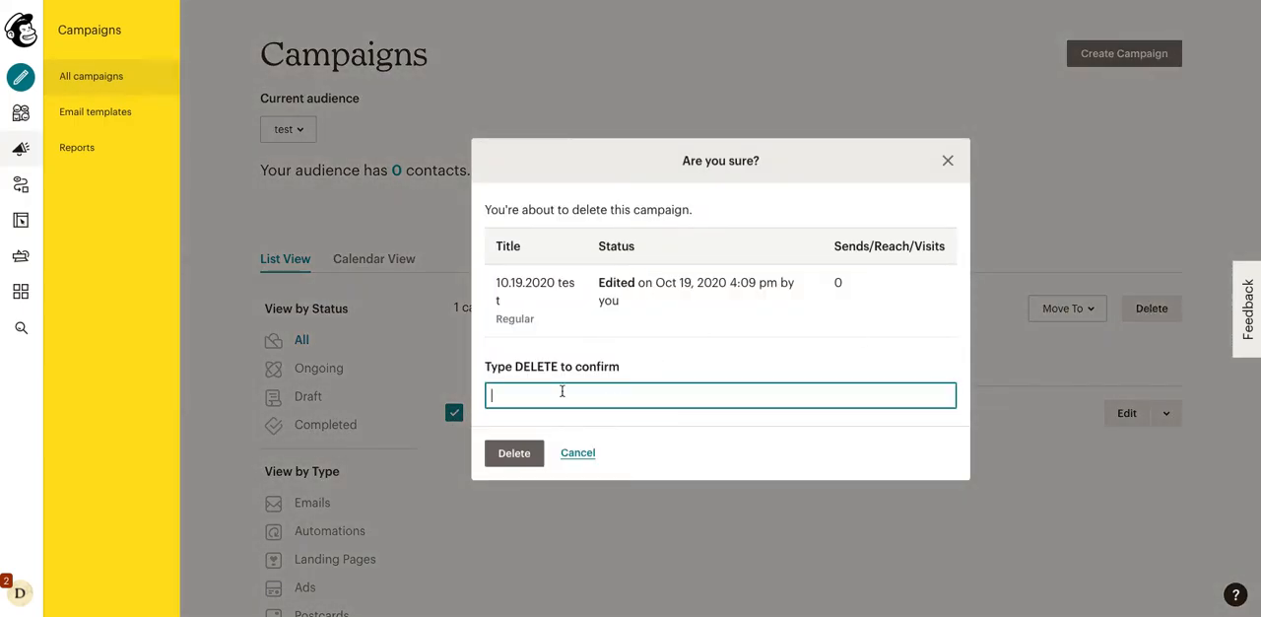
type("DELETE")
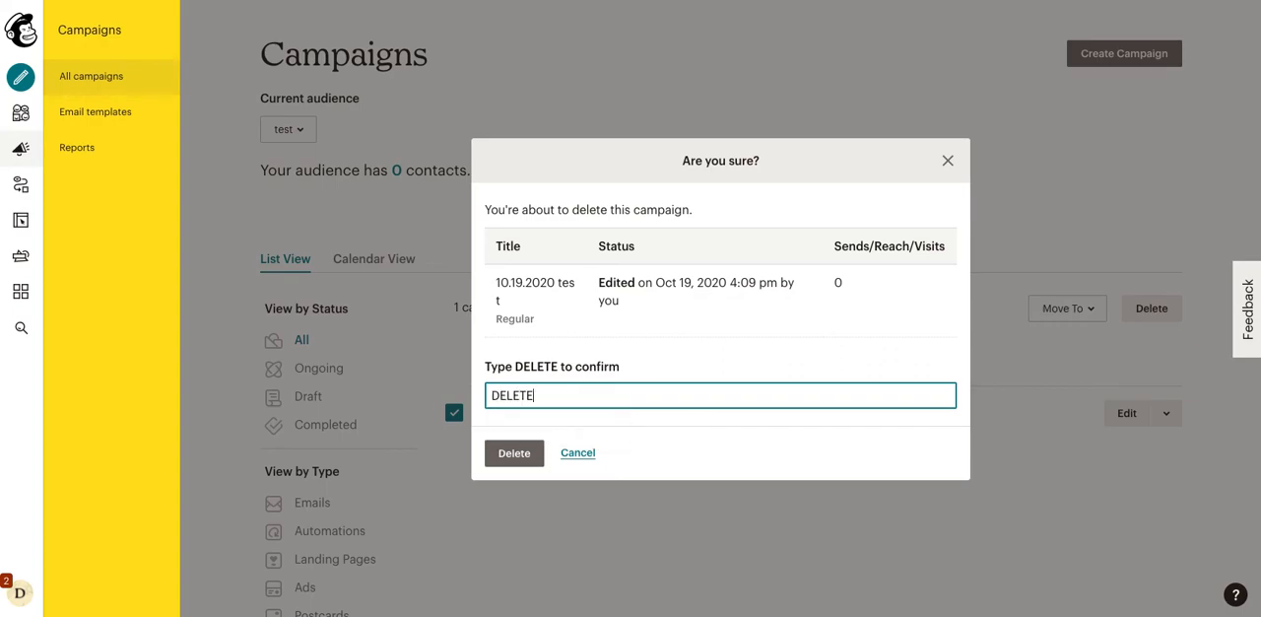
left_click(513, 452)
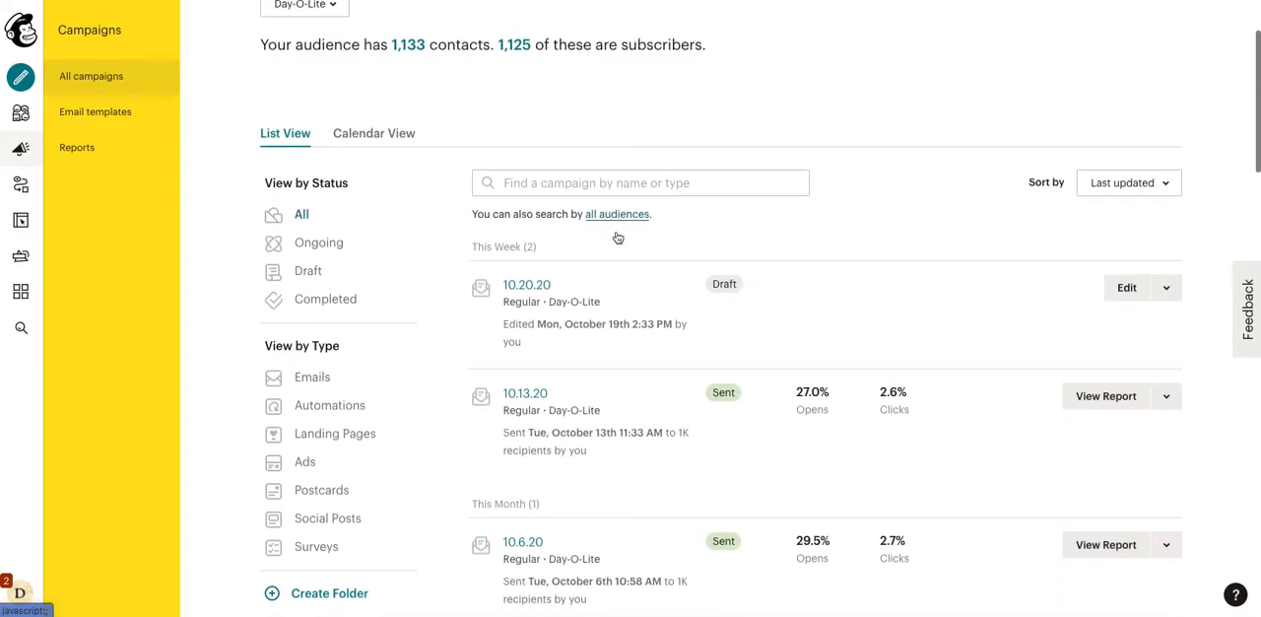
scroll("up", 3)
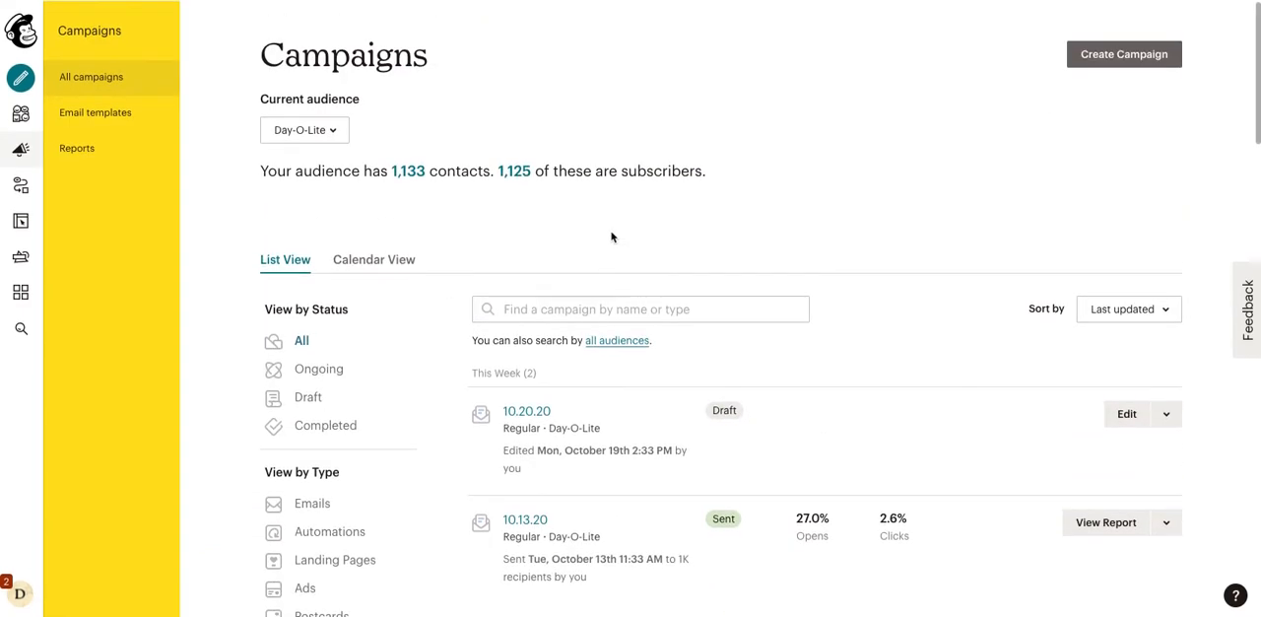
scroll("down", 3)
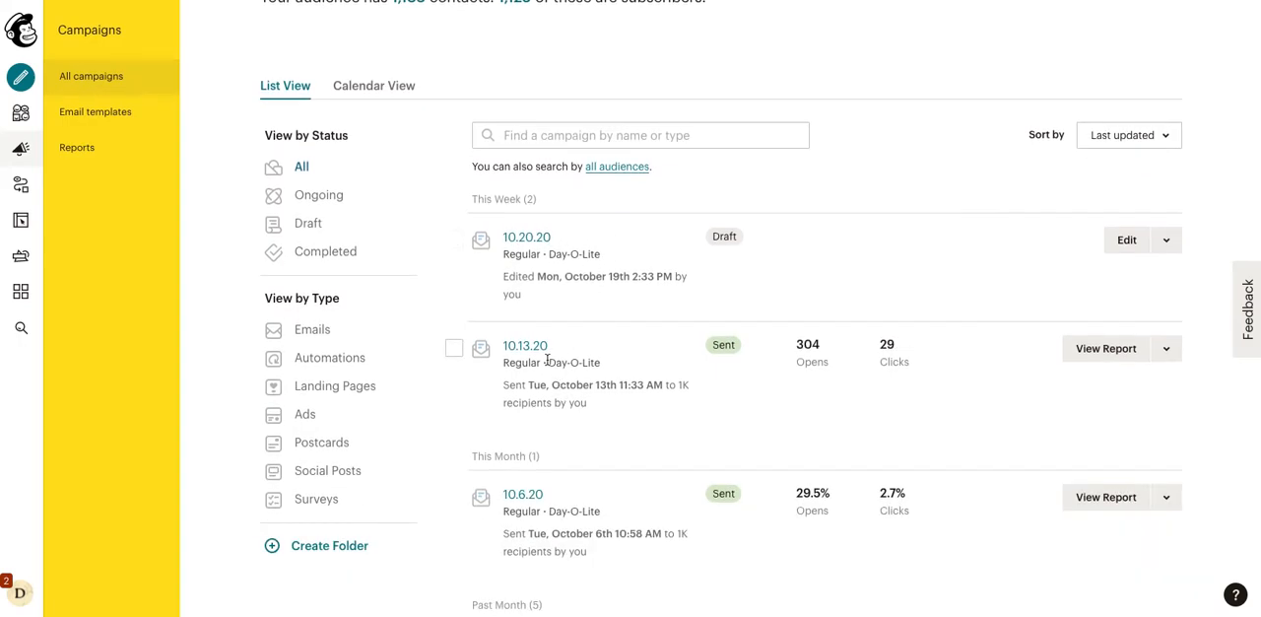
scroll("up", 3)
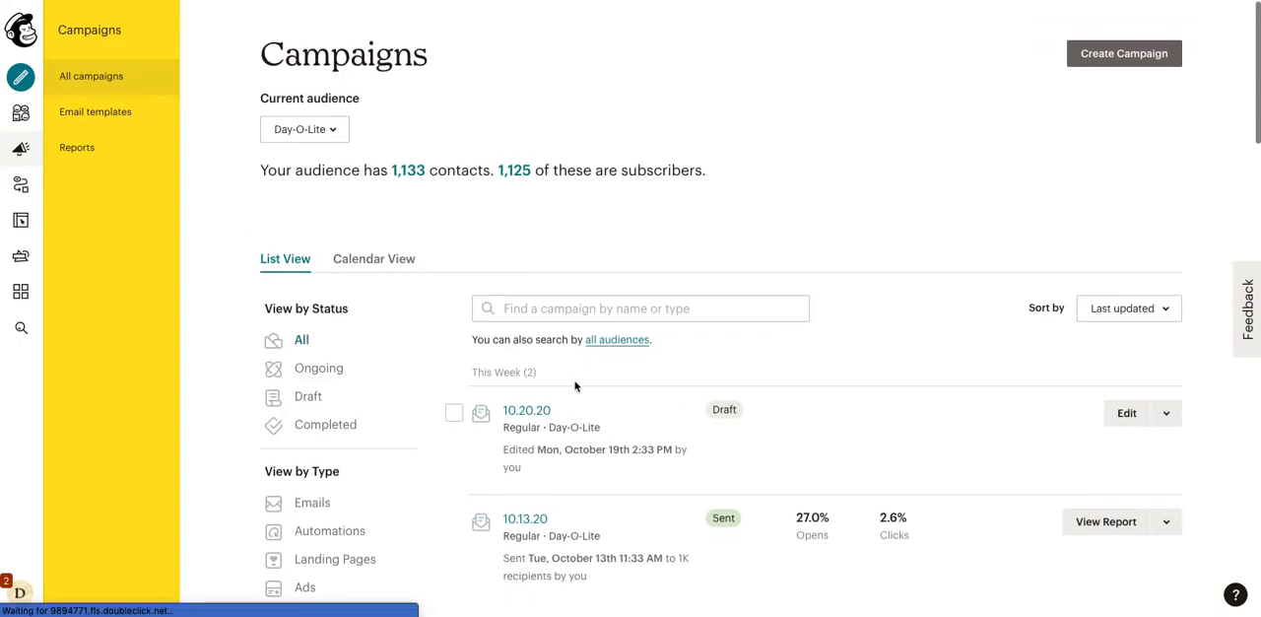
scroll("down", 3)
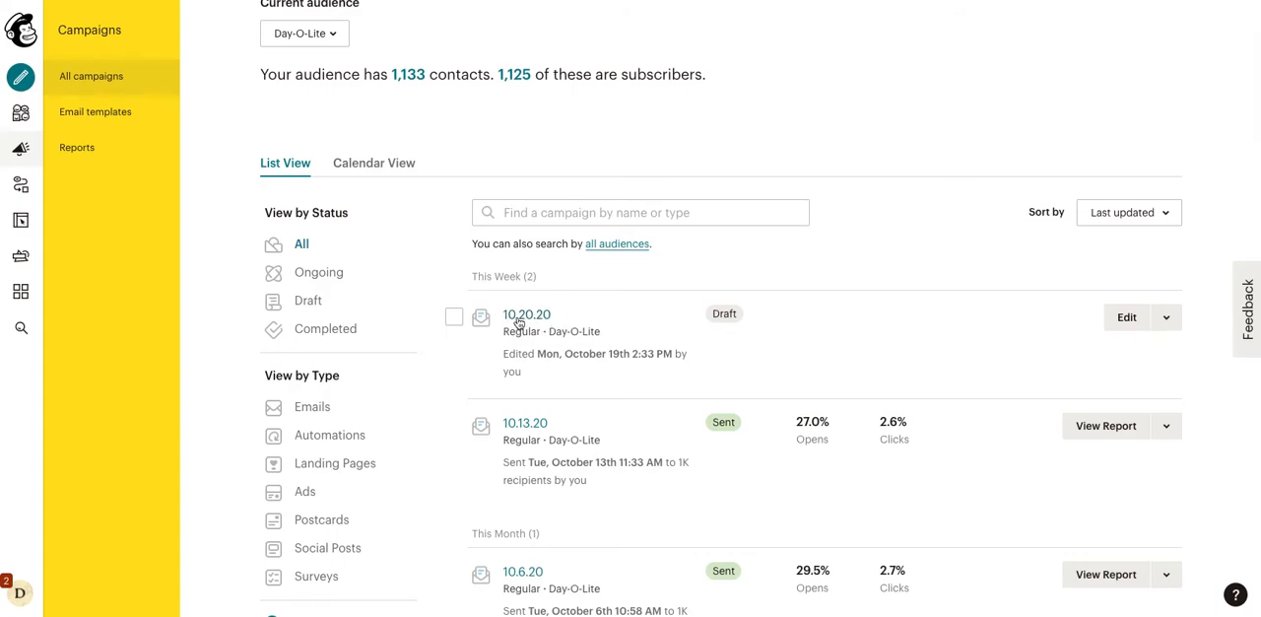
mouse_move(670, 323)
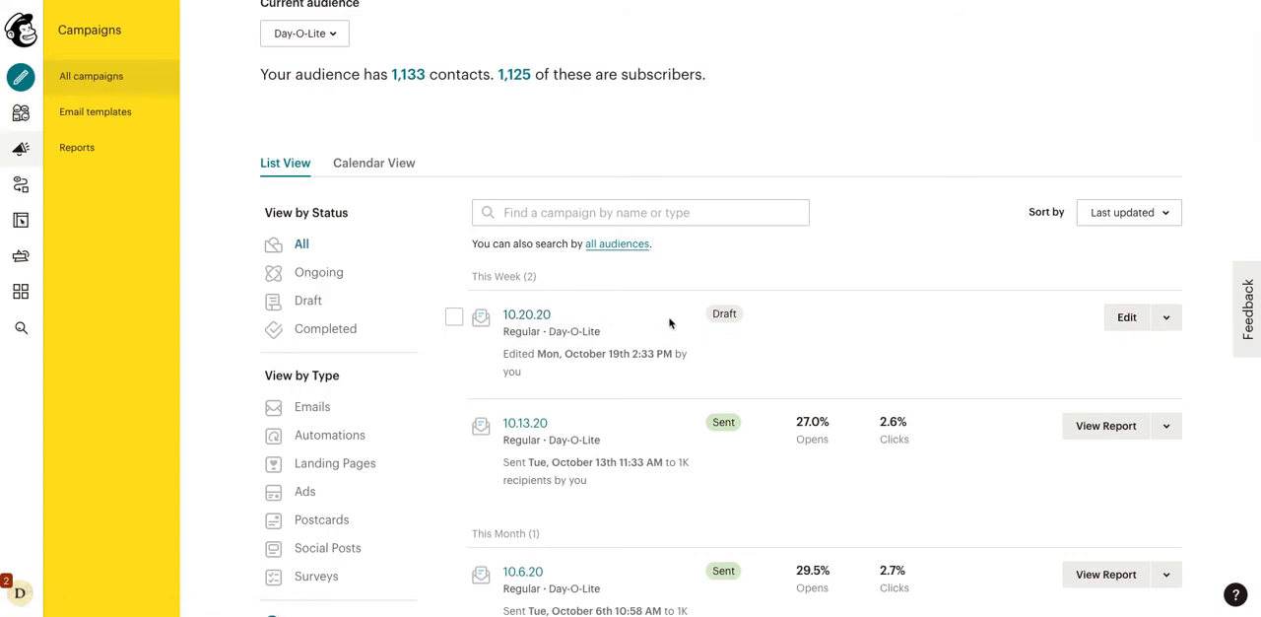
mouse_move(631, 322)
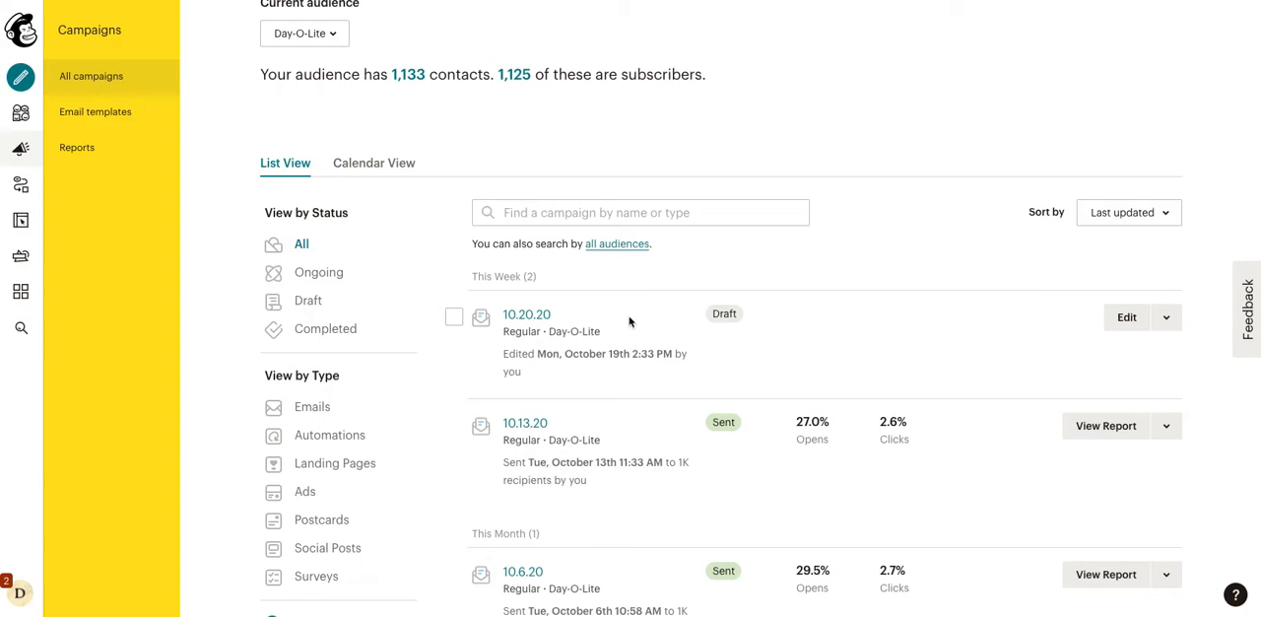
mouse_move(577, 327)
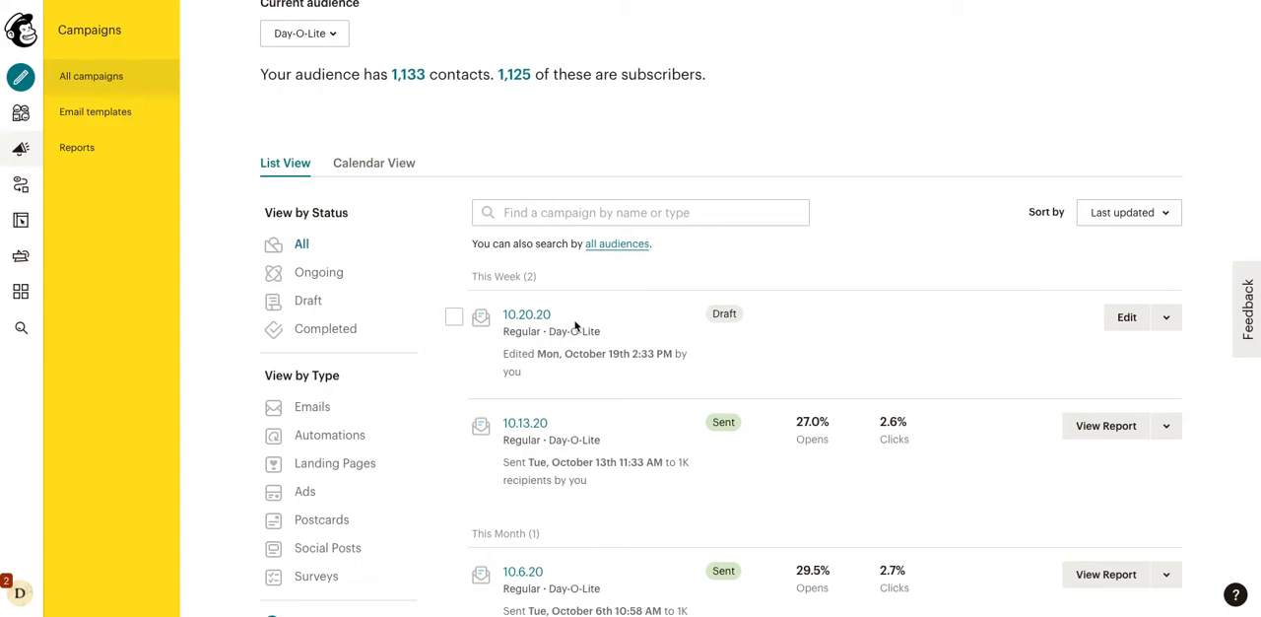
scroll("down", 3)
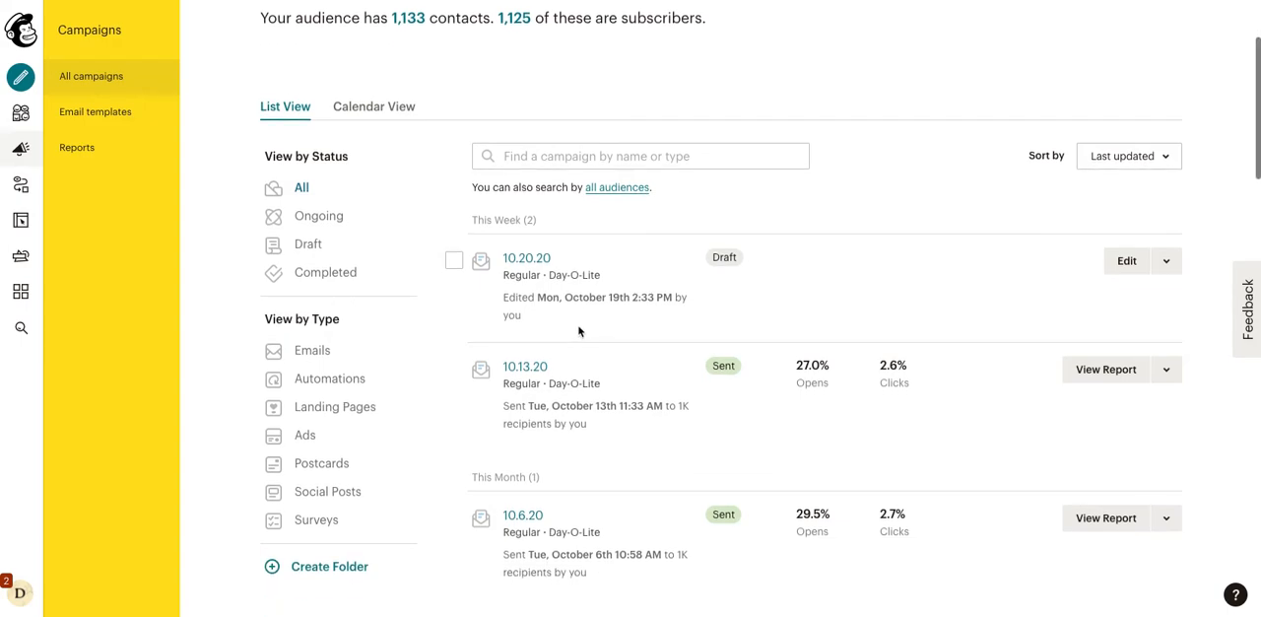
scroll("down", 3)
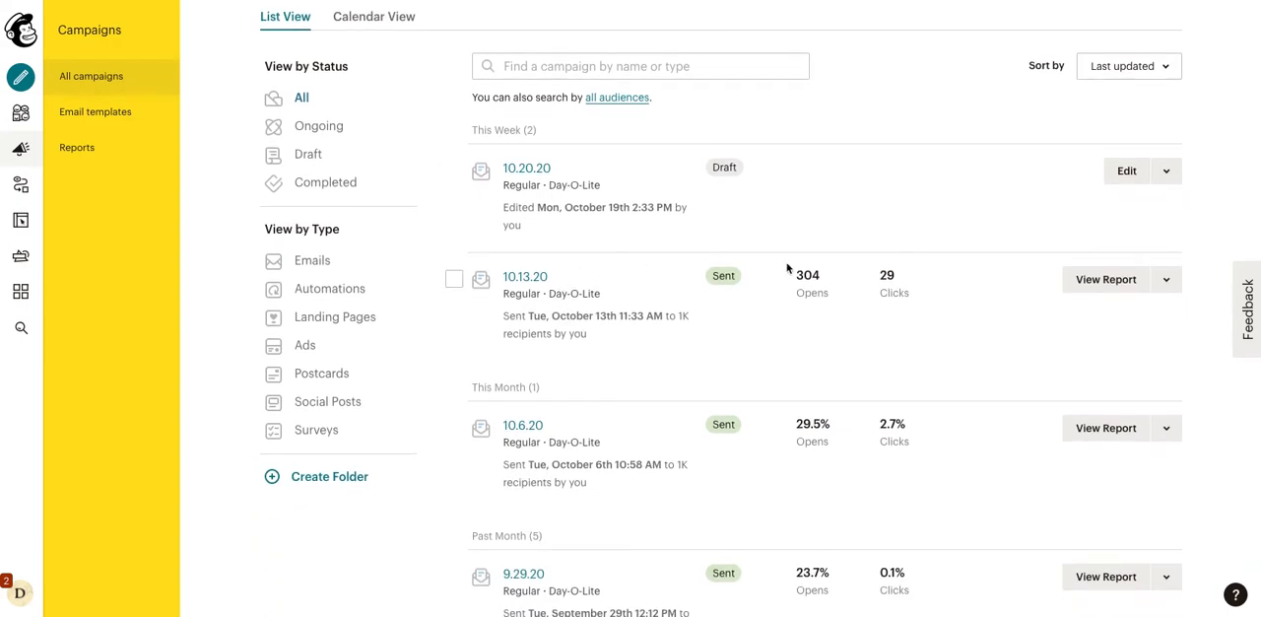
scroll("down", 3)
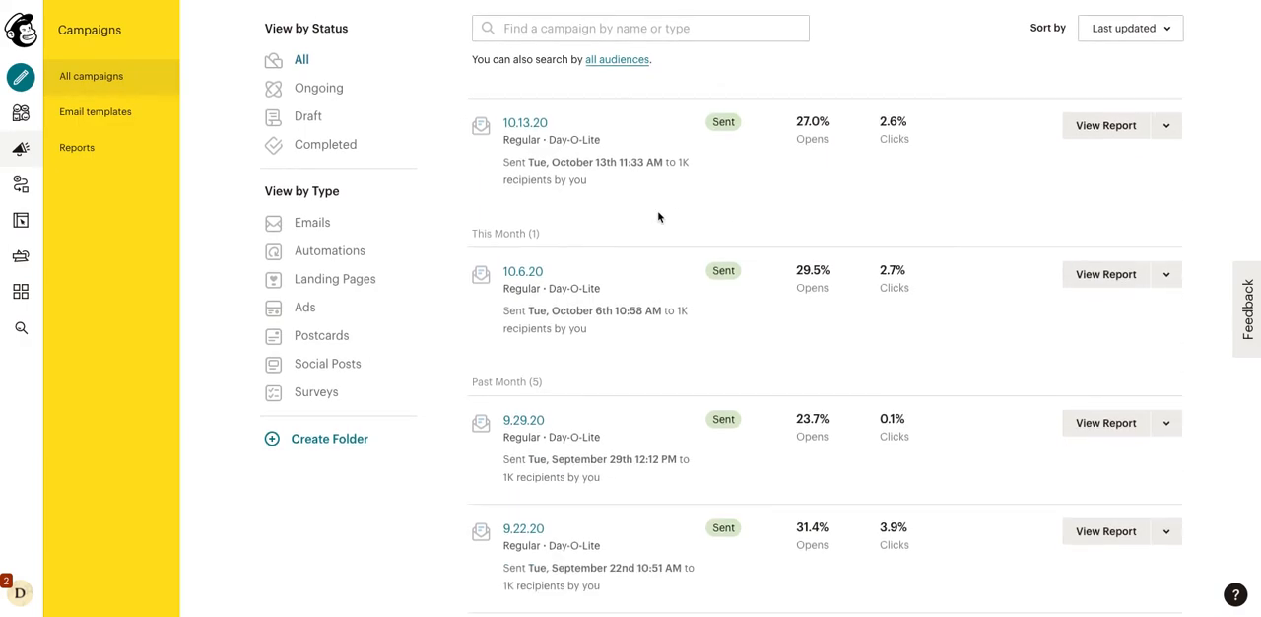
mouse_move(859, 29)
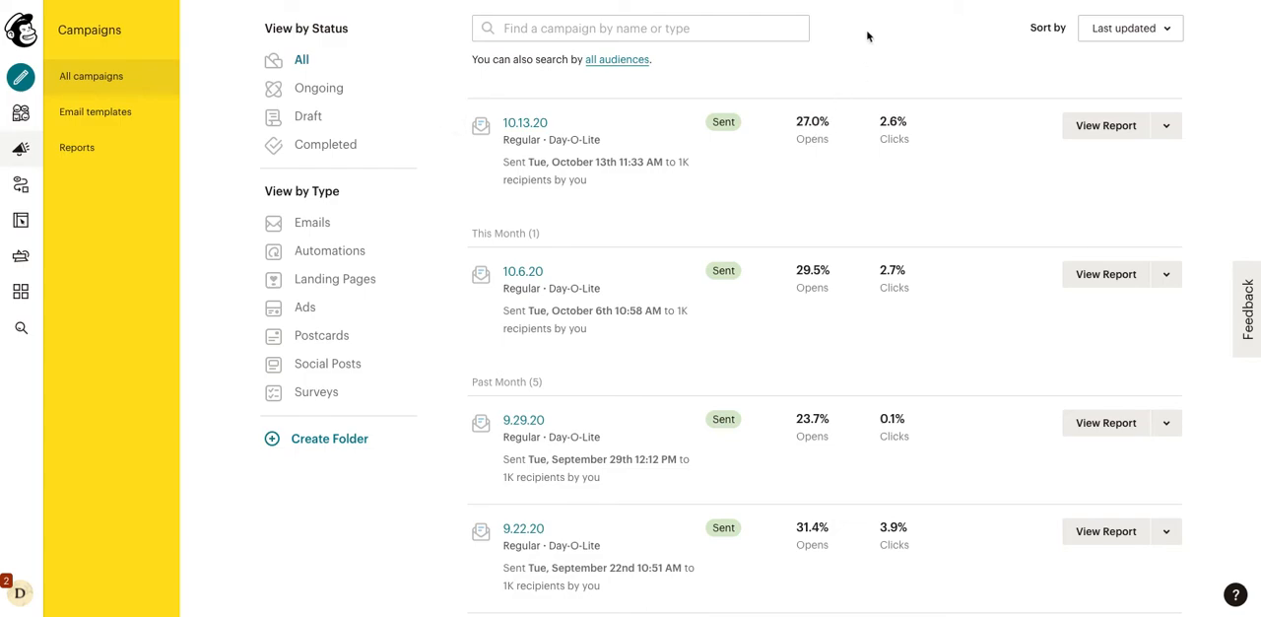
mouse_move(898, 47)
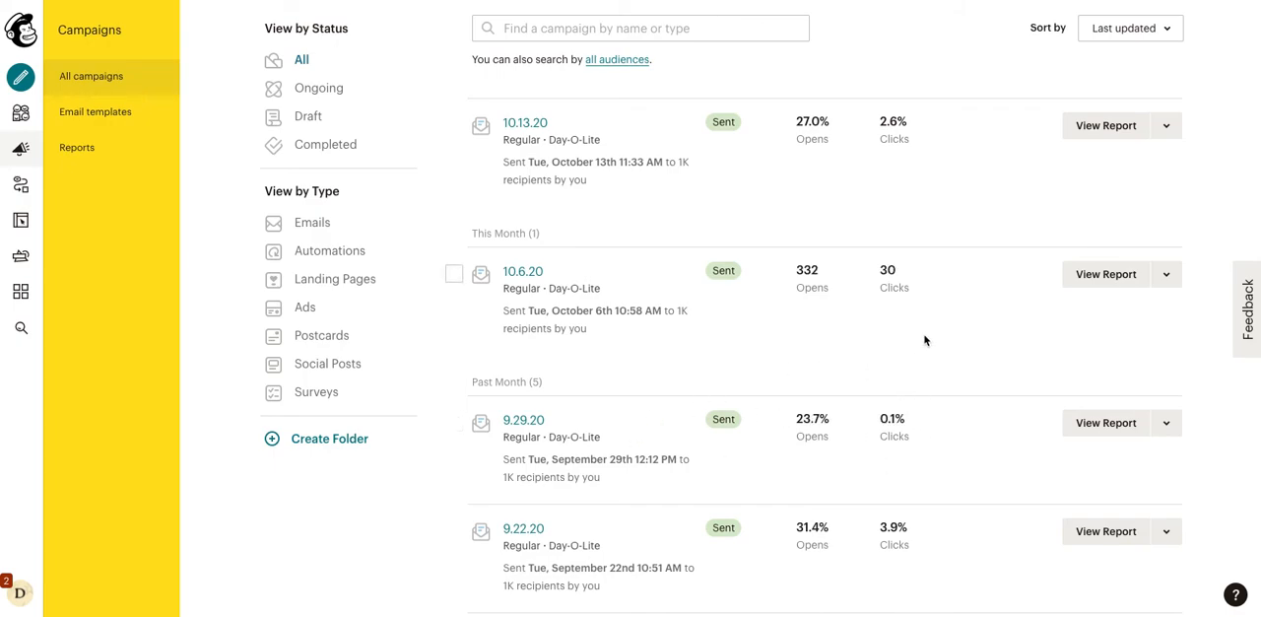
mouse_move(939, 326)
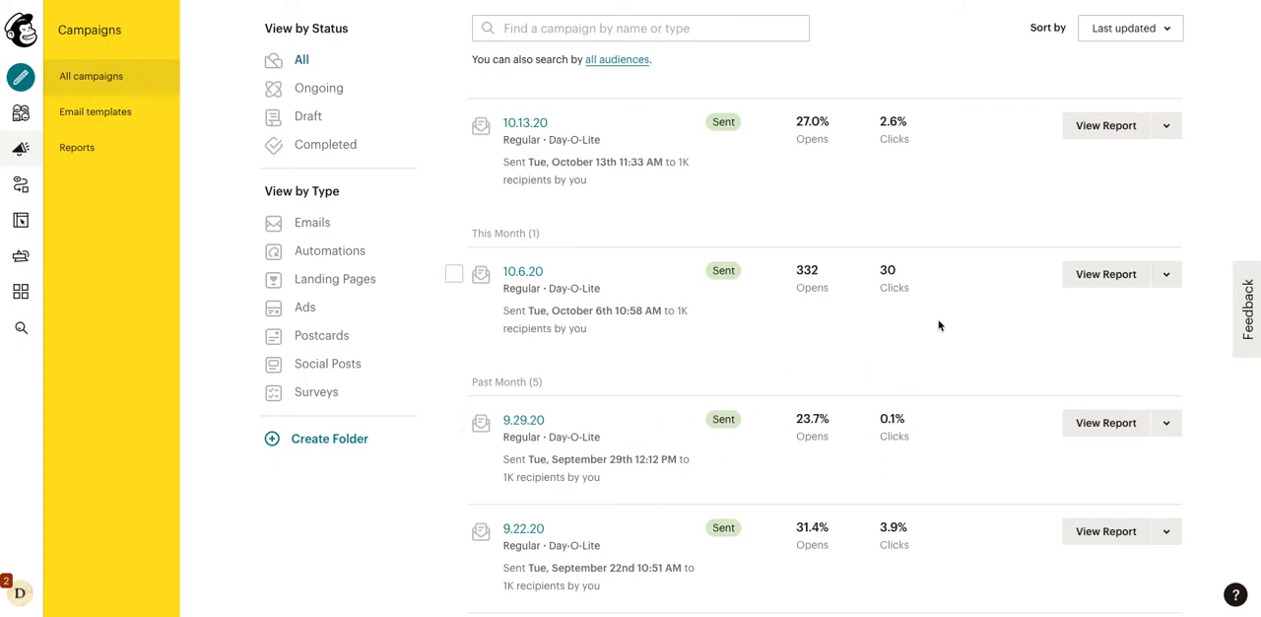
mouse_move(924, 364)
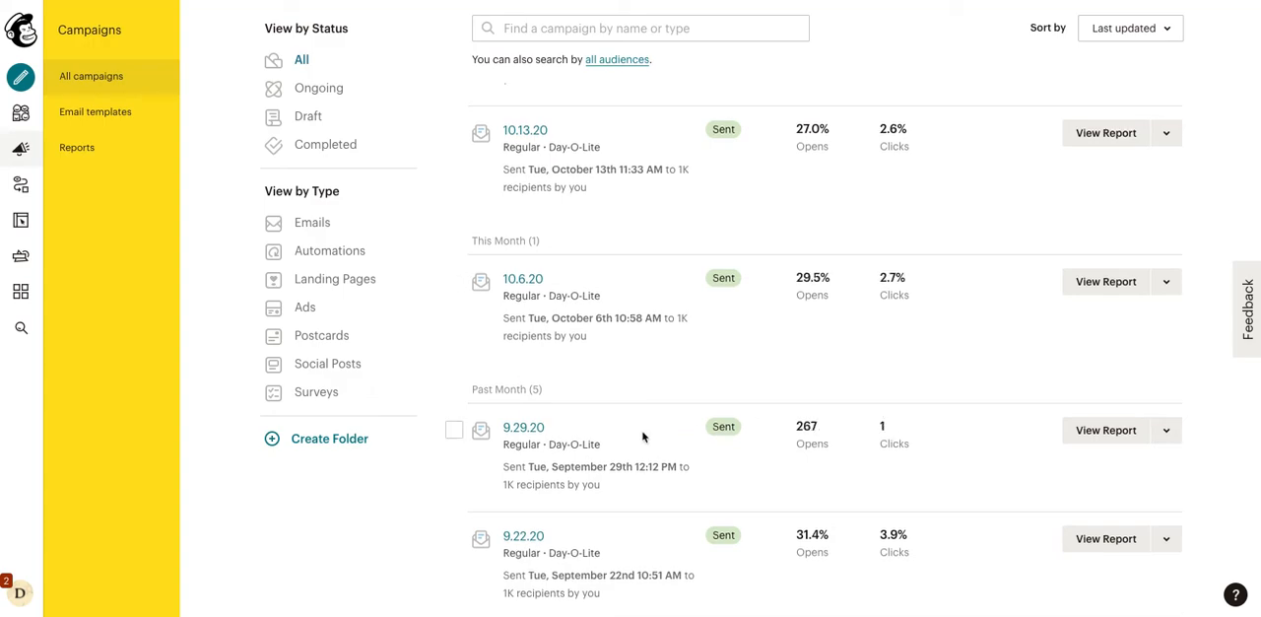
scroll("up", 3)
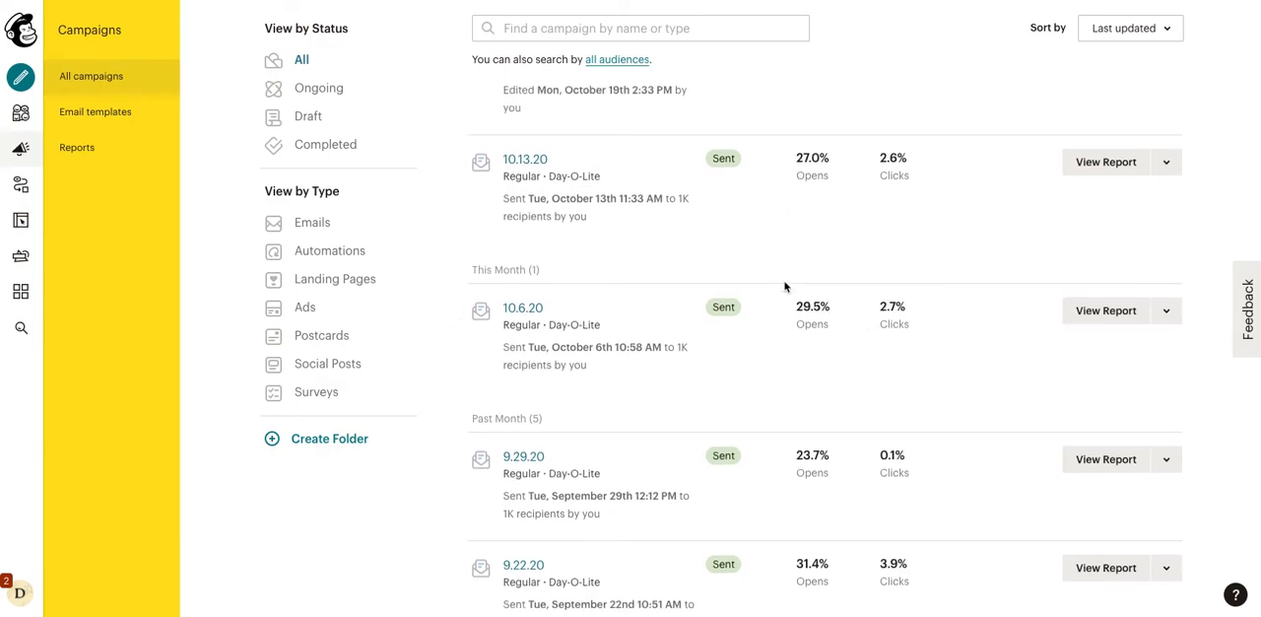
scroll("down", 3)
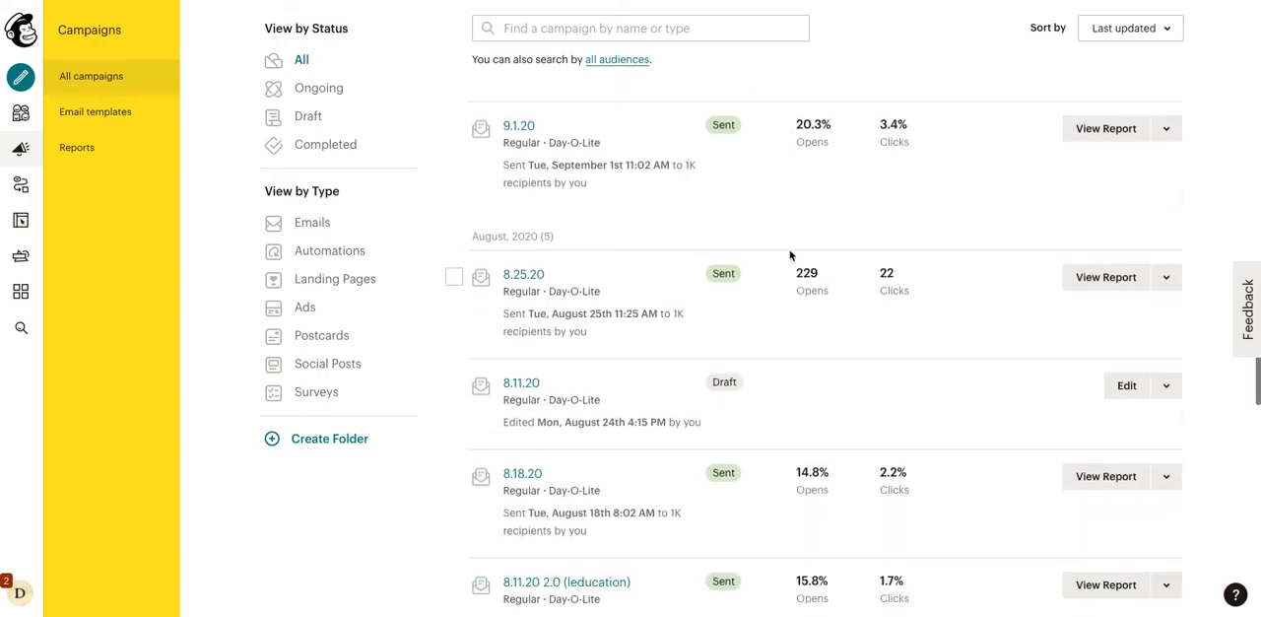
scroll("up", 3)
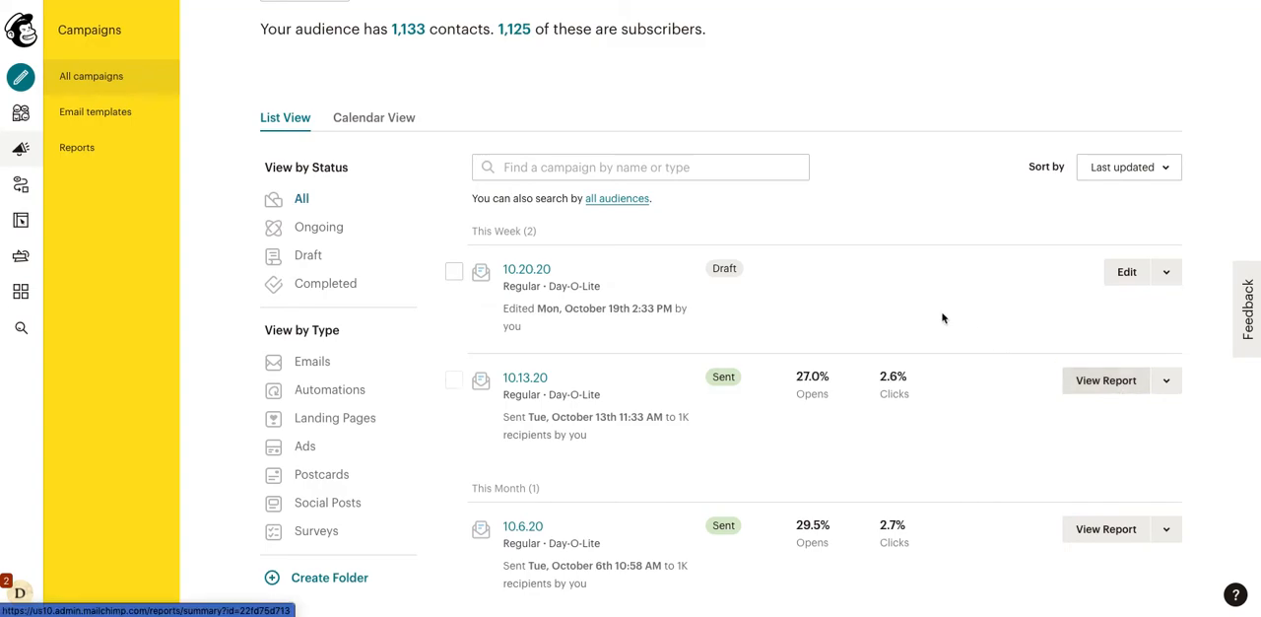
scroll("up", 3)
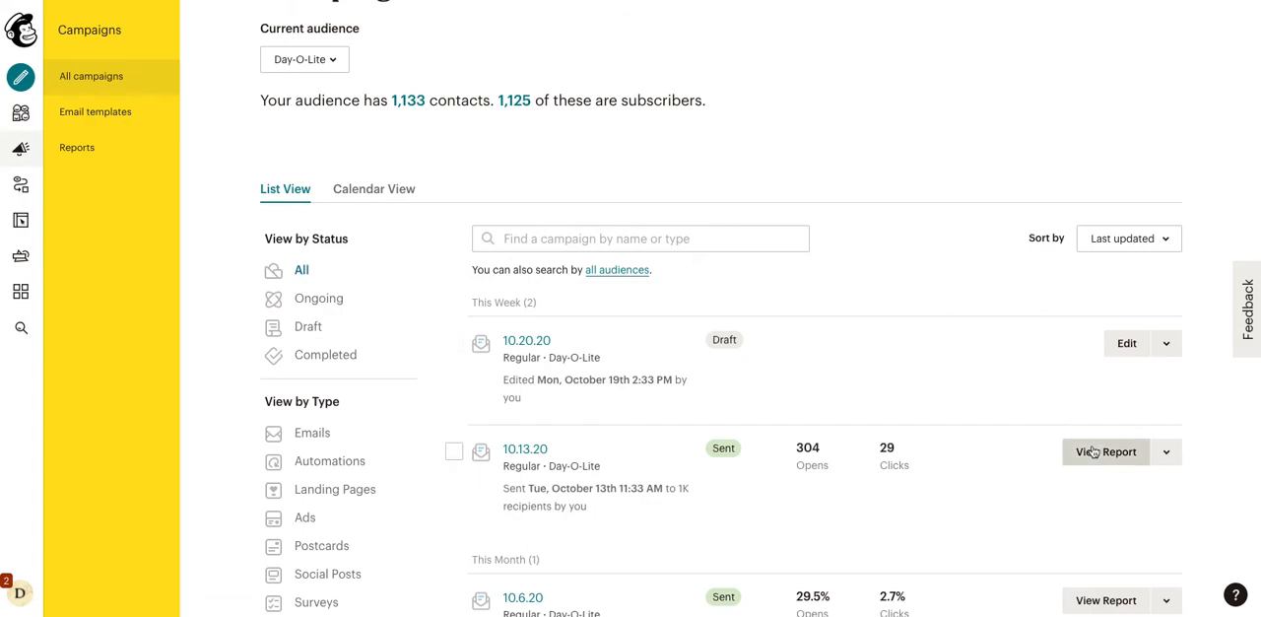
- View the 10.13.20 campaign report (304 opens, 29 clicks), then show the account menu
left_click(1105, 451)
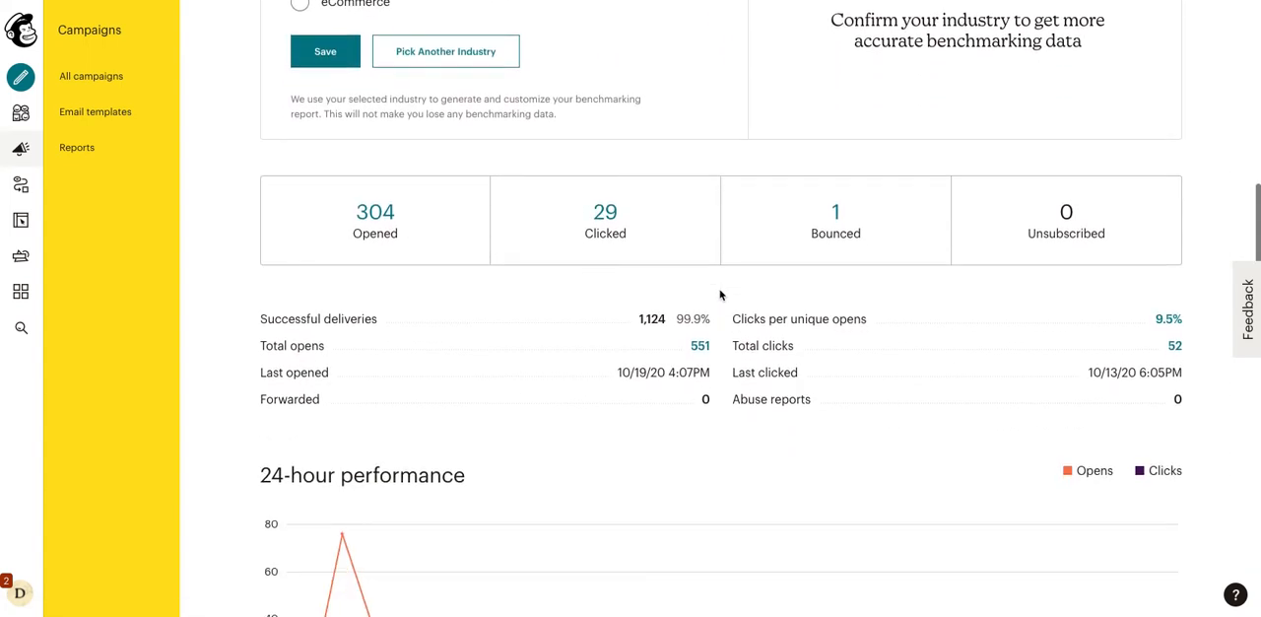
scroll("up", 3)
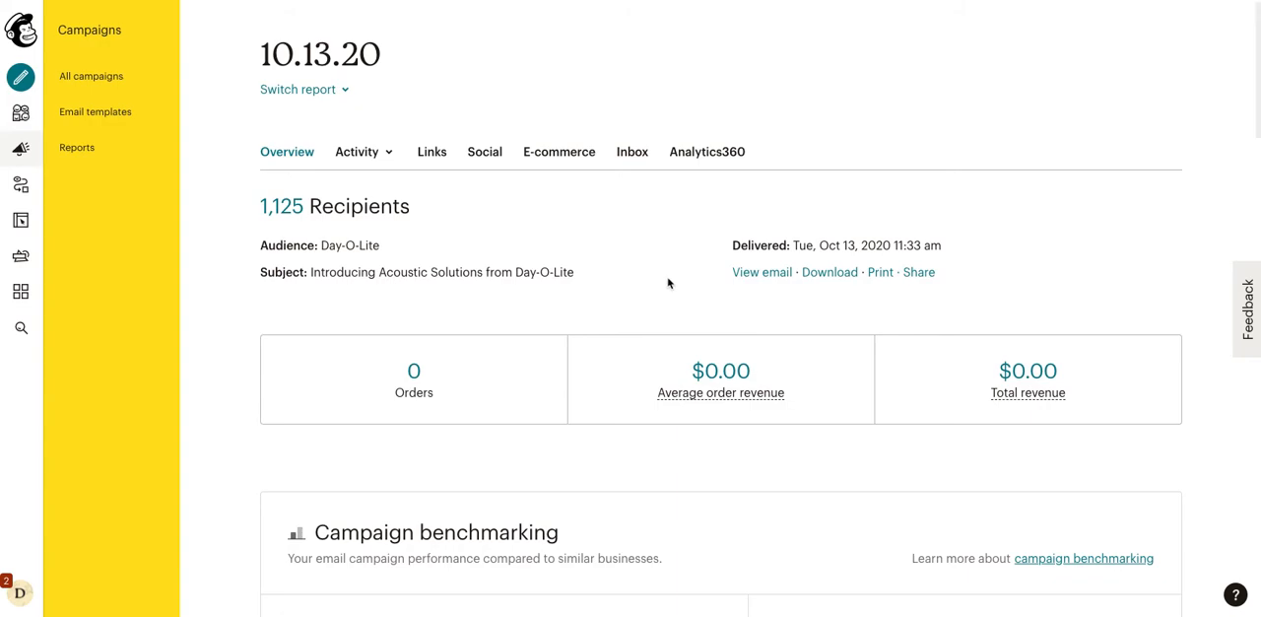
mouse_move(91, 76)
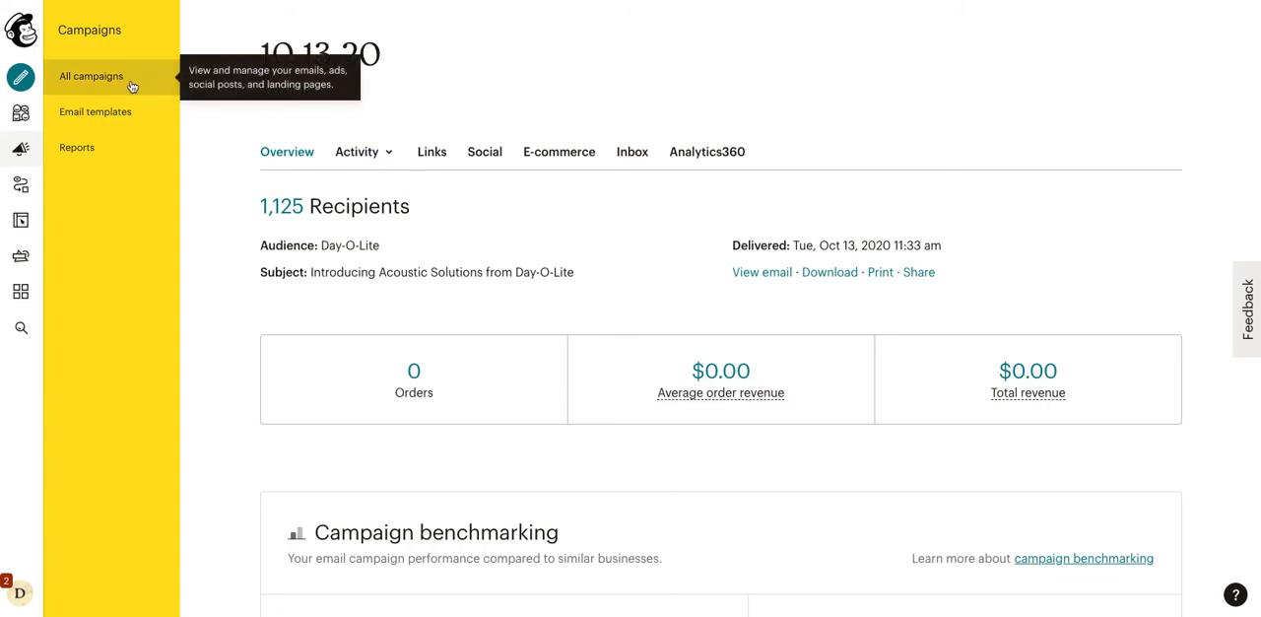
mouse_move(65, 433)
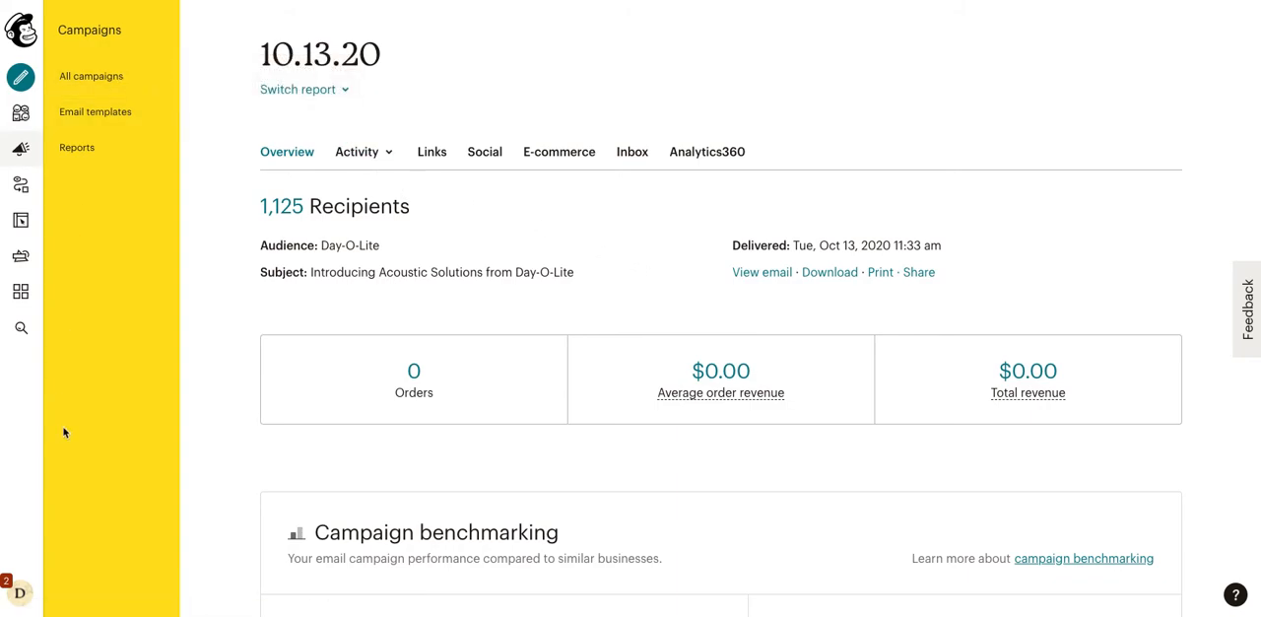
mouse_move(19, 591)
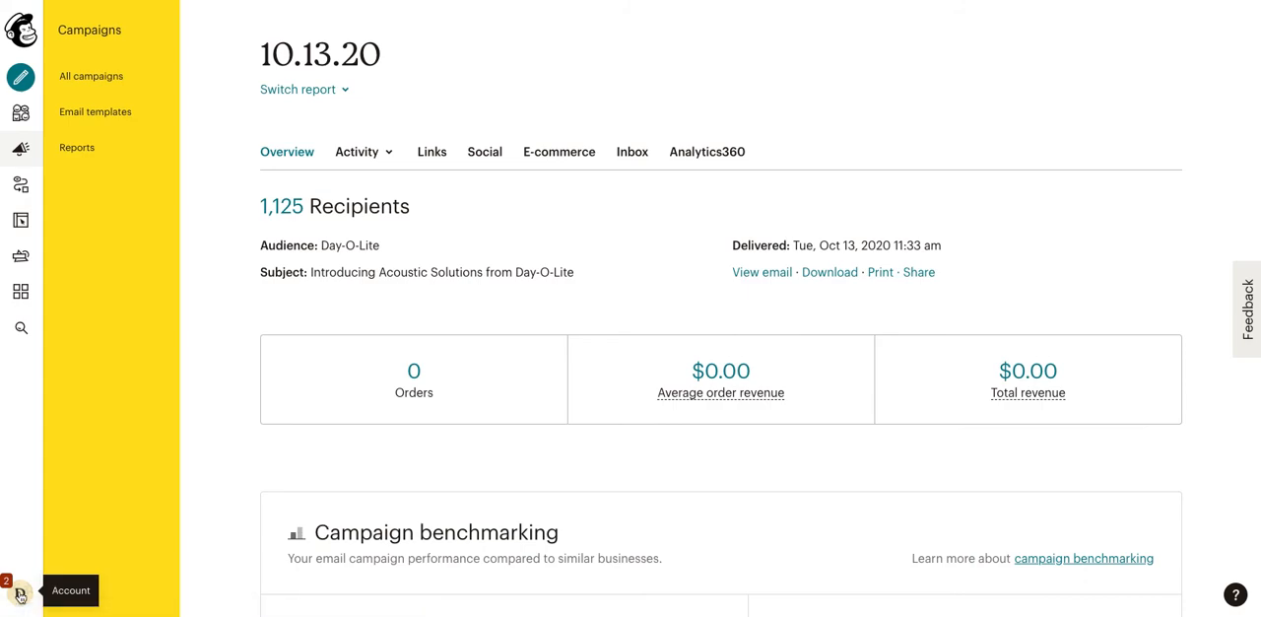
mouse_move(149, 488)
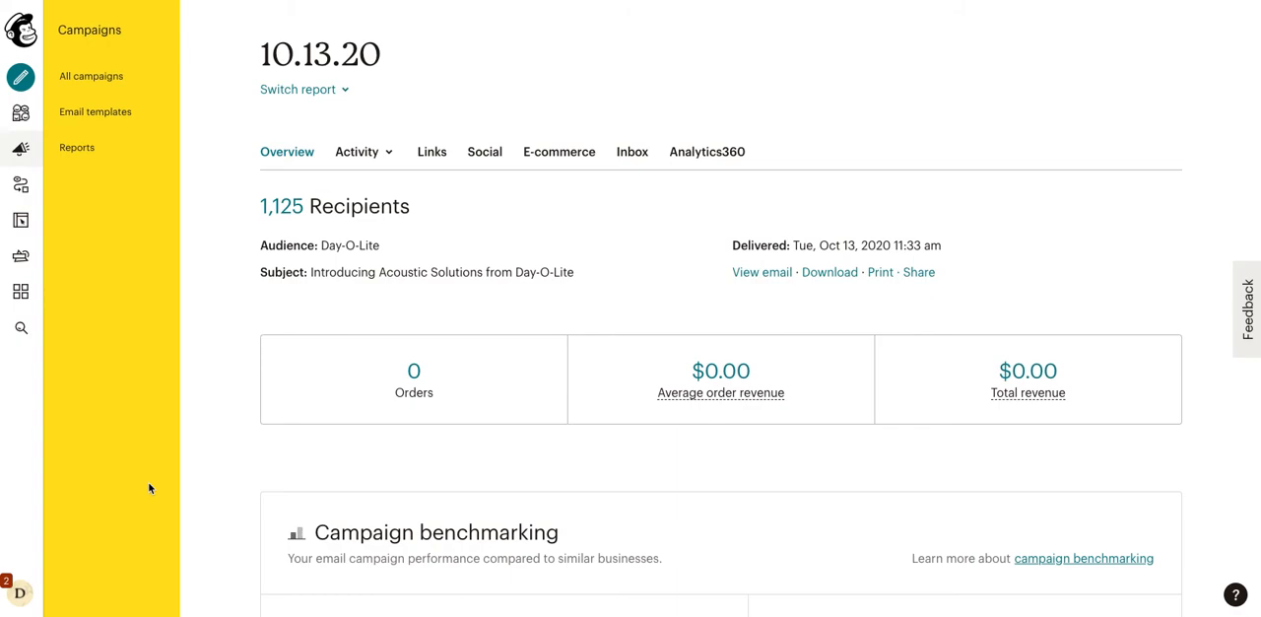
left_click(20, 591)
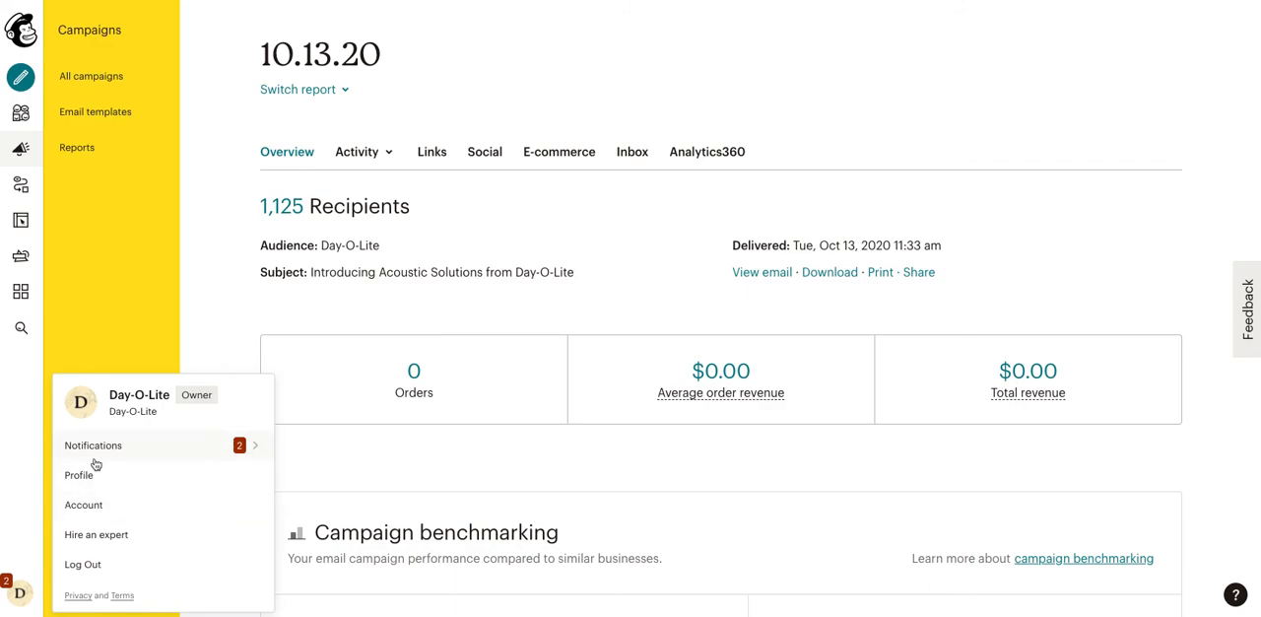
- Check the user profile, then show the account overview with Essentials usage and $22.46 bill
left_click(78, 475)
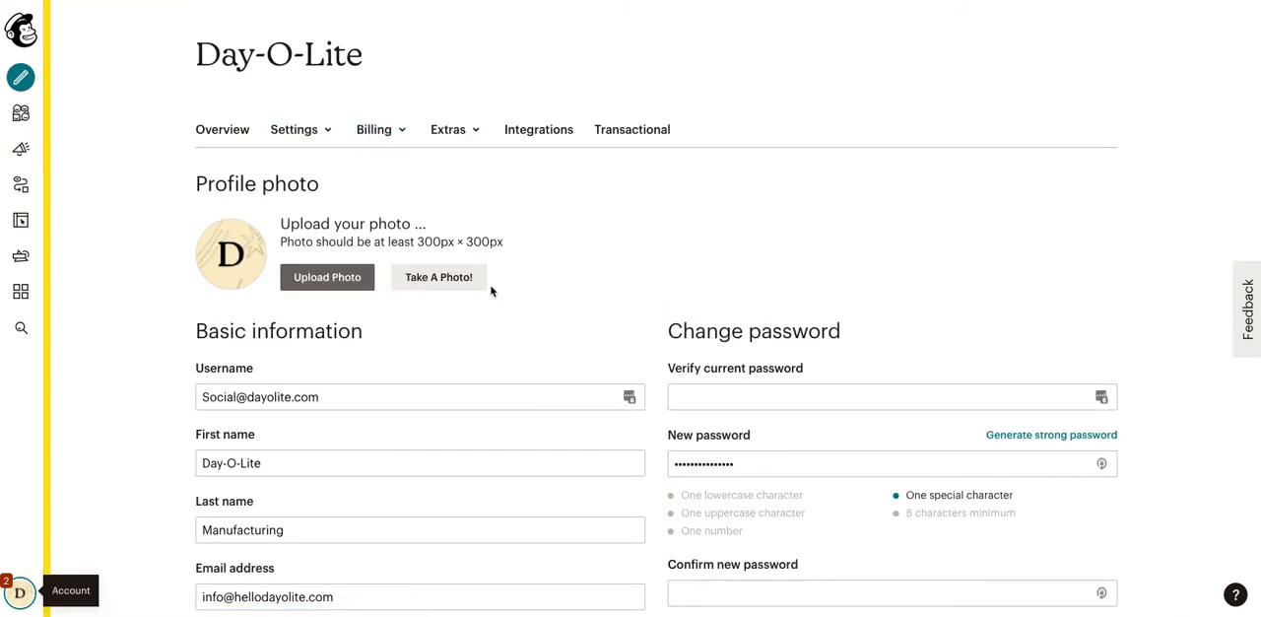
scroll("down", 3)
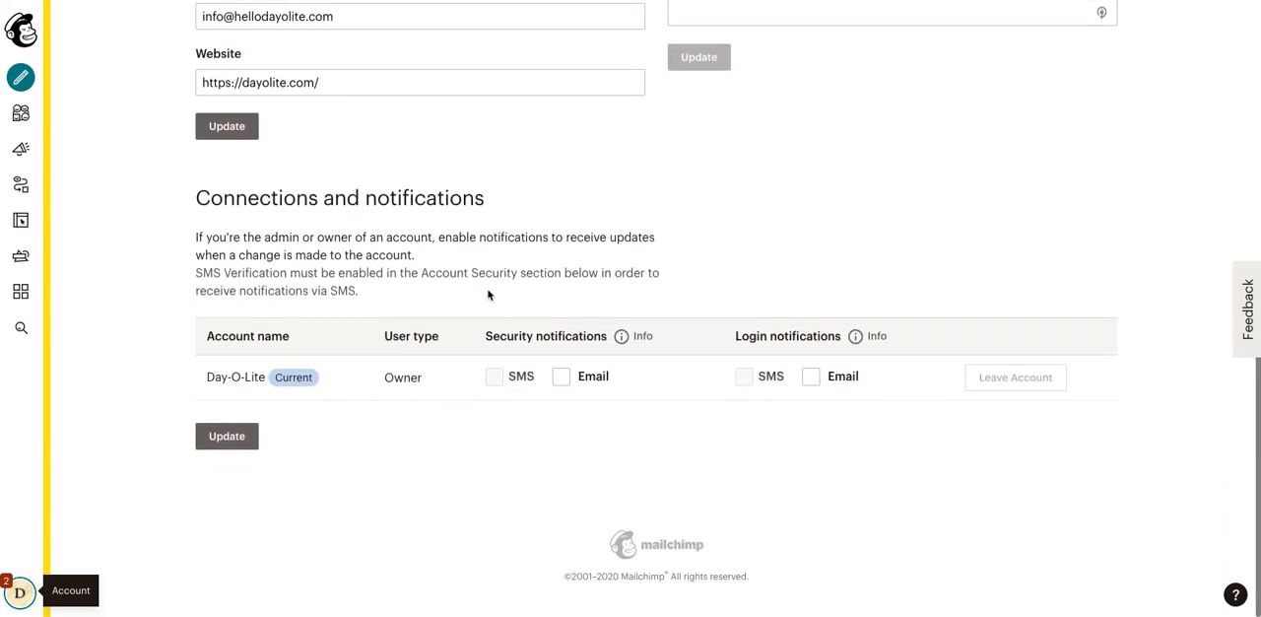
scroll("up", 3)
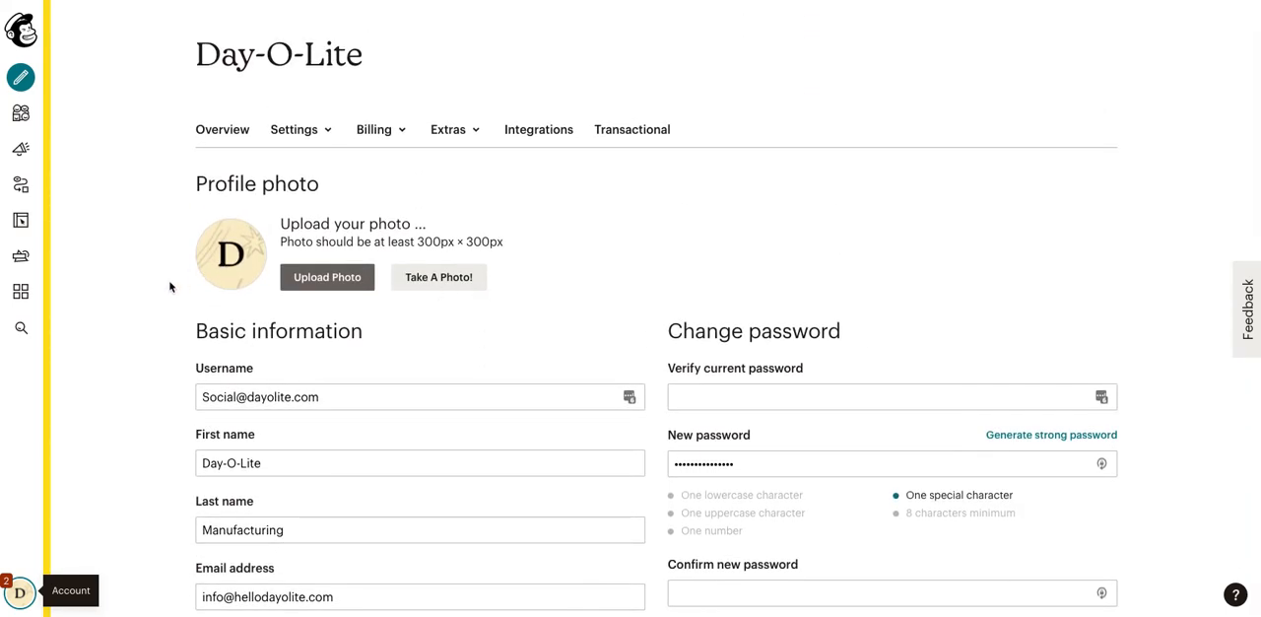
left_click(20, 590)
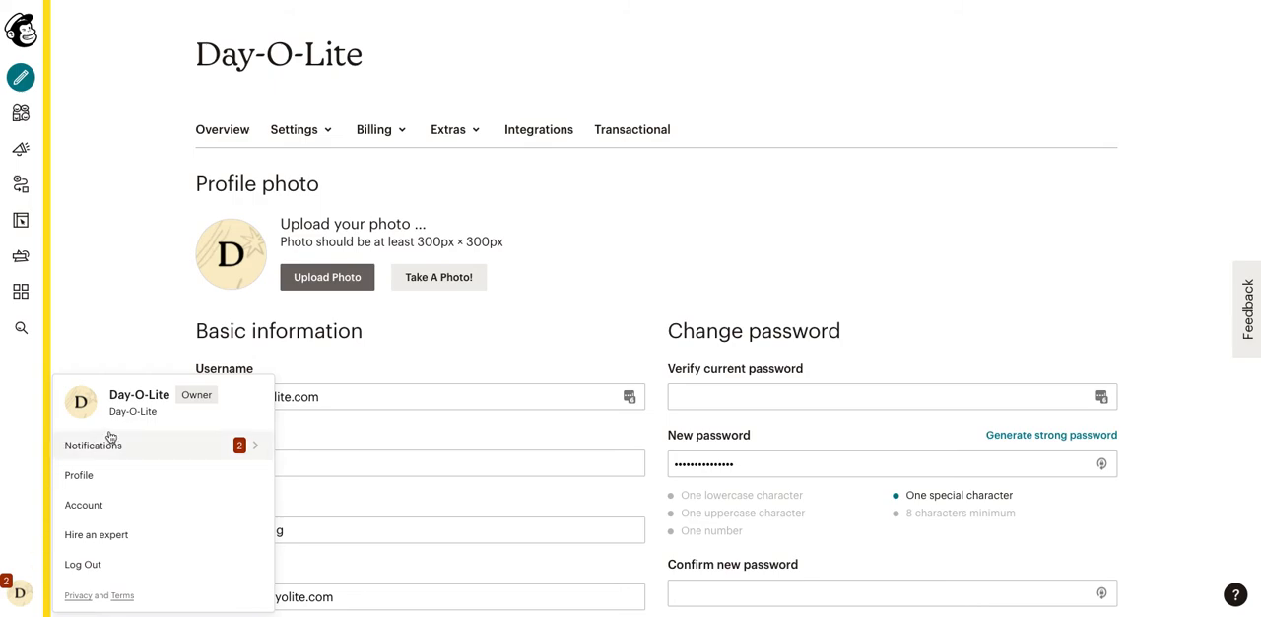
mouse_move(83, 504)
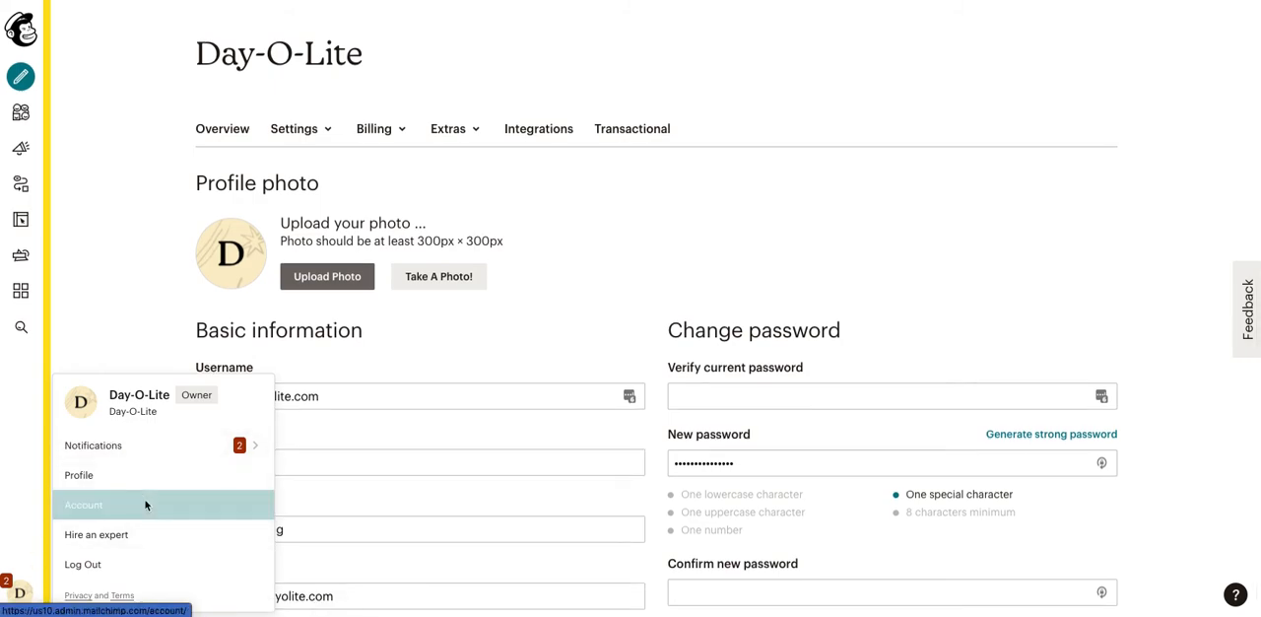
left_click(221, 128)
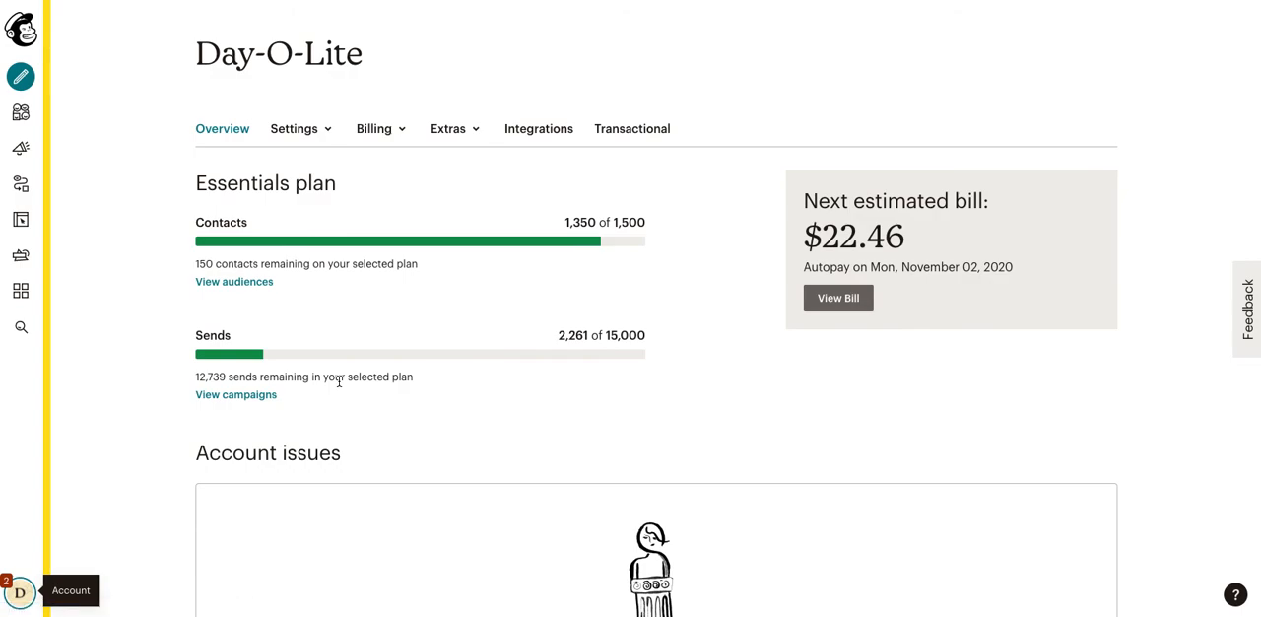
left_click(294, 128)
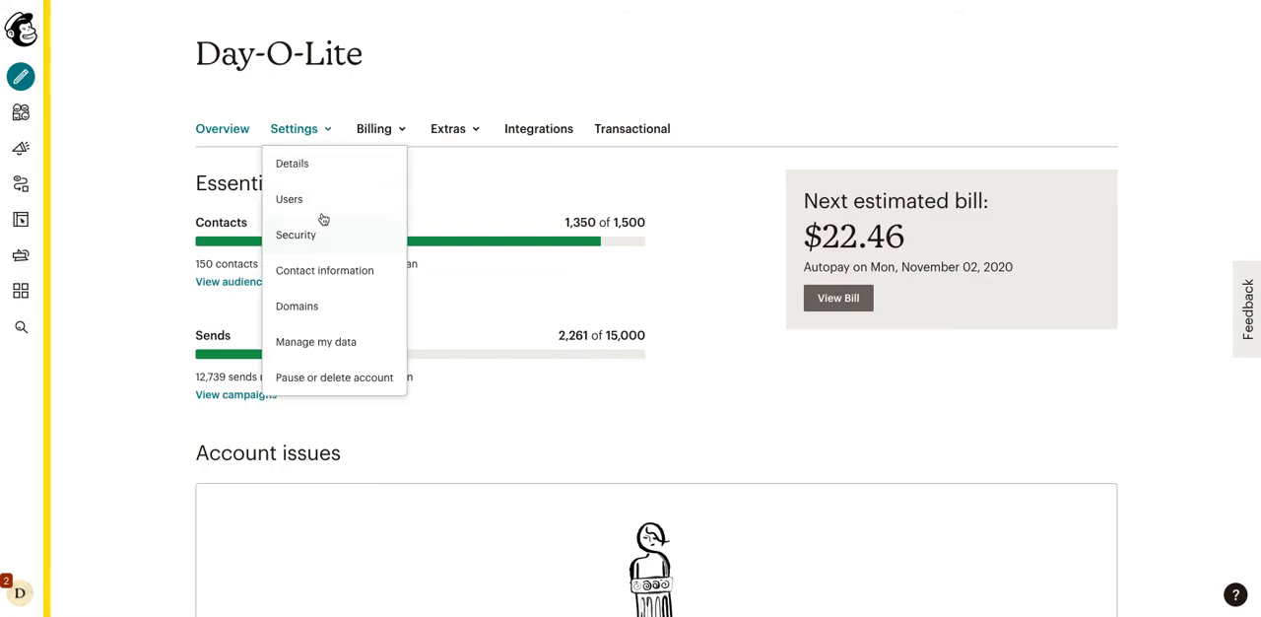
mouse_move(296, 306)
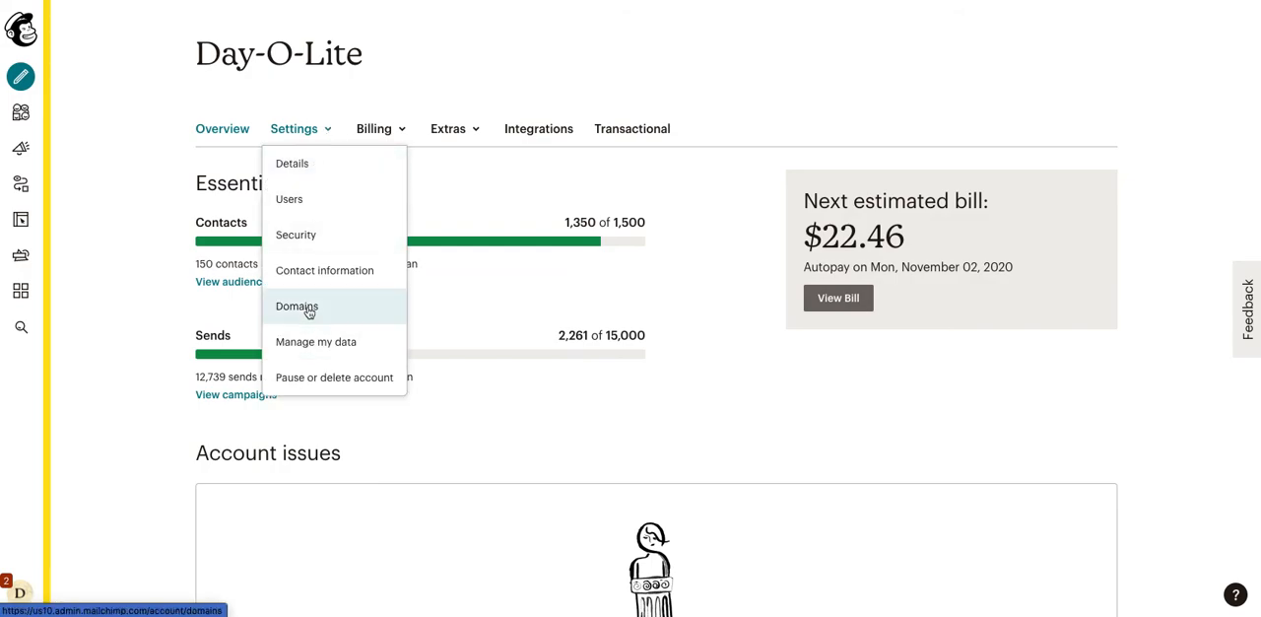
left_click(297, 306)
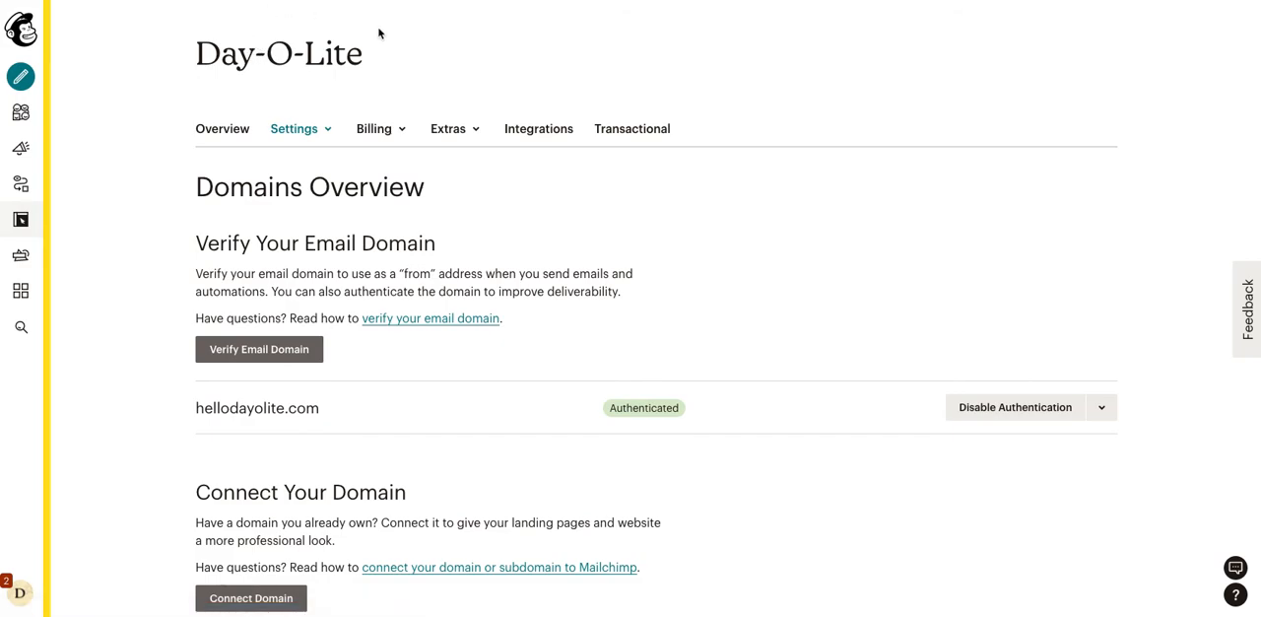
mouse_move(709, 233)
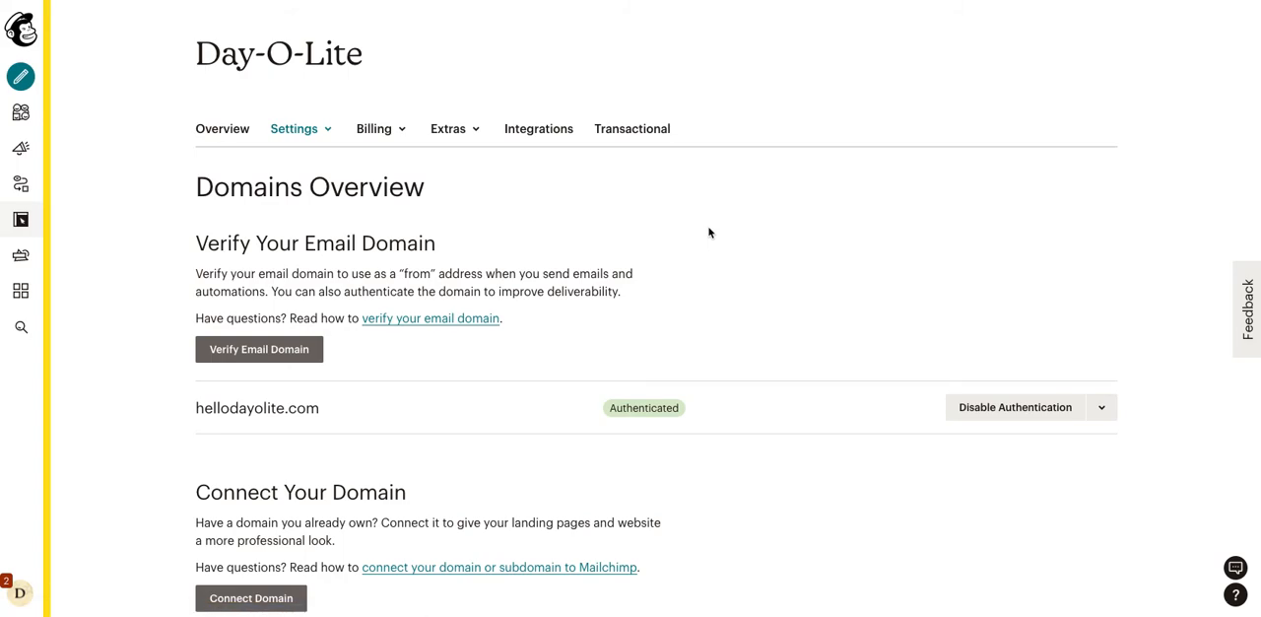
mouse_move(380, 61)
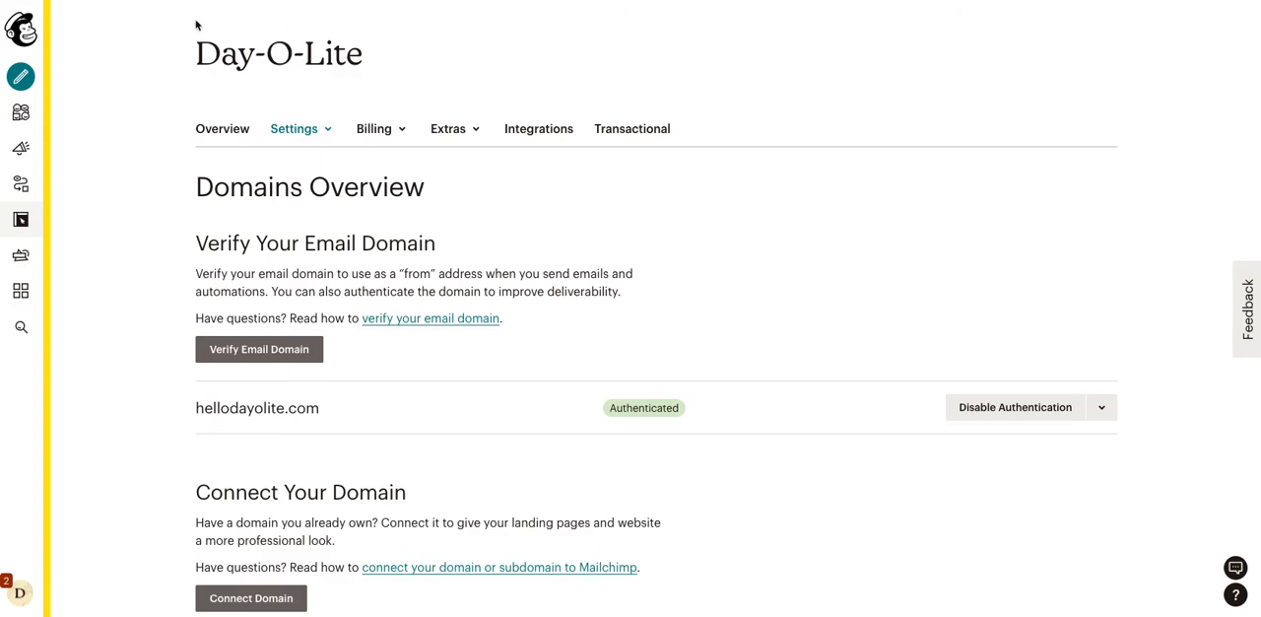
mouse_move(442, 85)
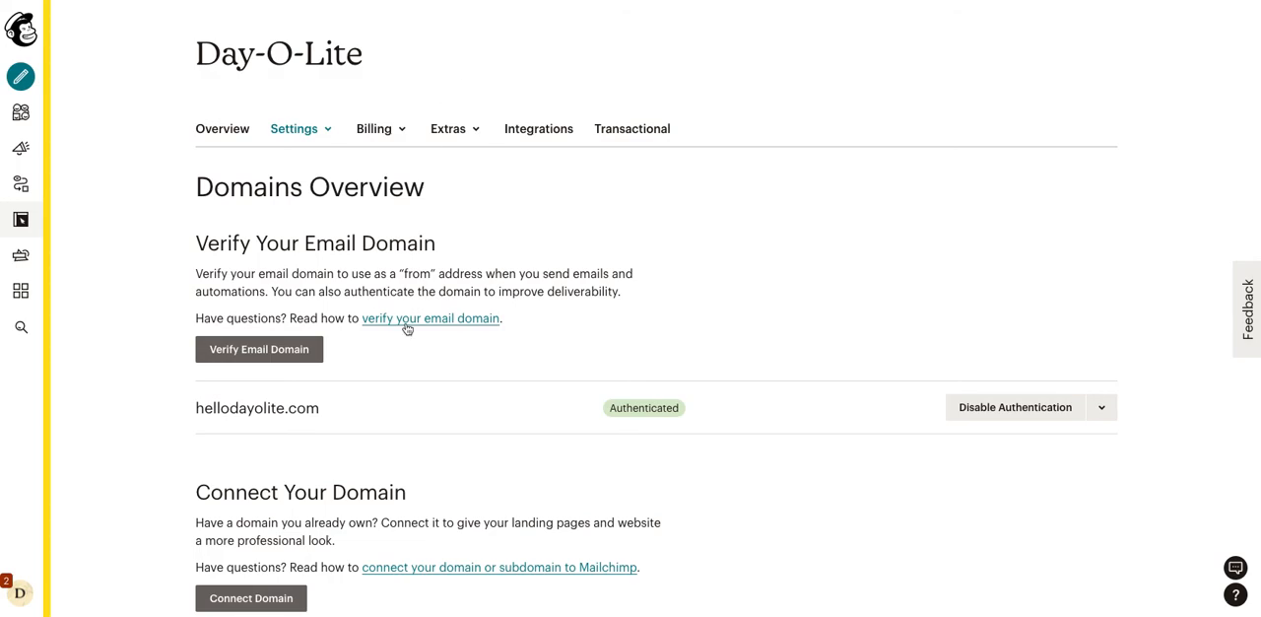
mouse_move(590, 246)
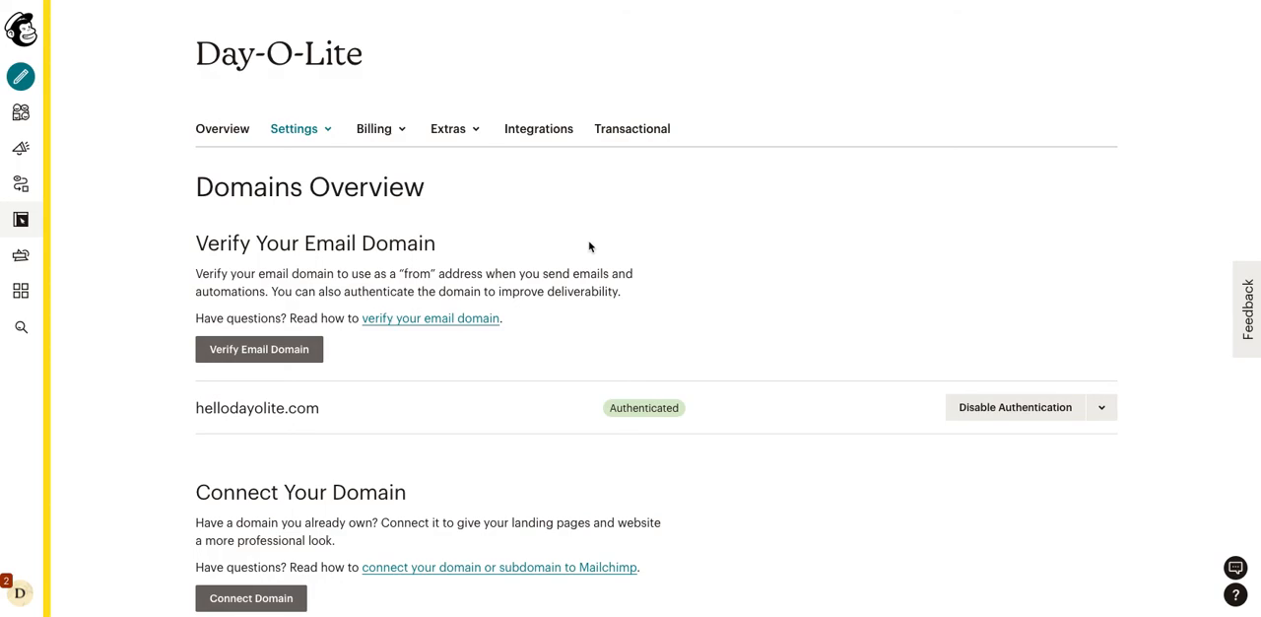
mouse_move(335, 409)
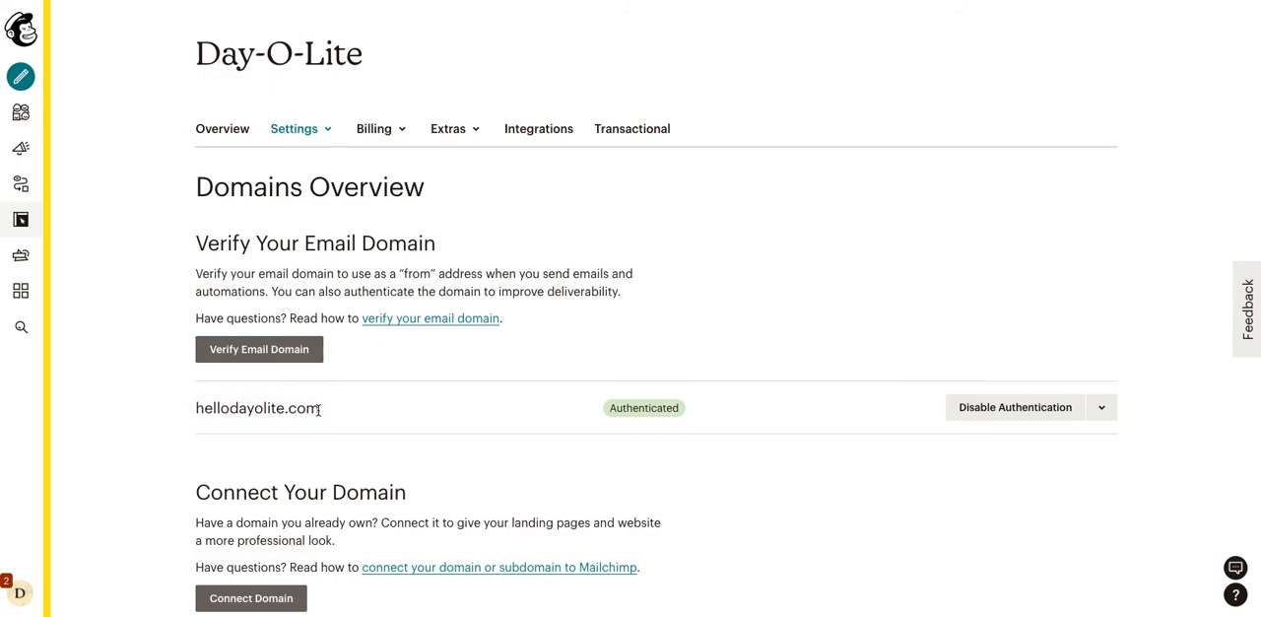
mouse_move(320, 413)
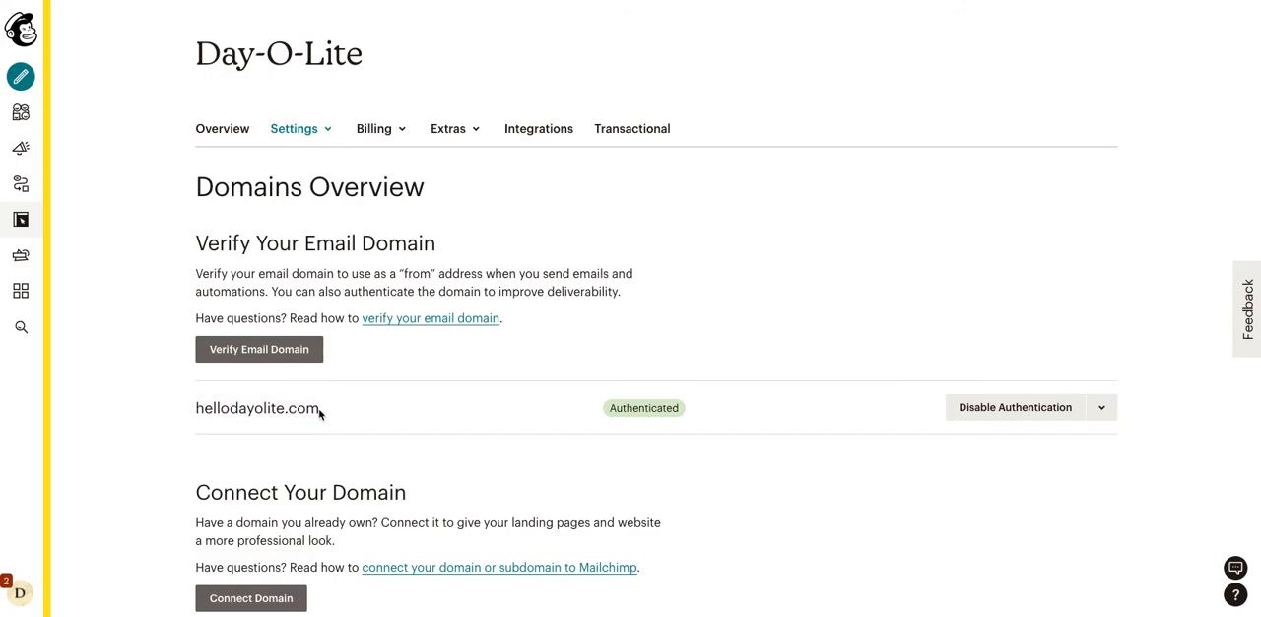
mouse_move(322, 409)
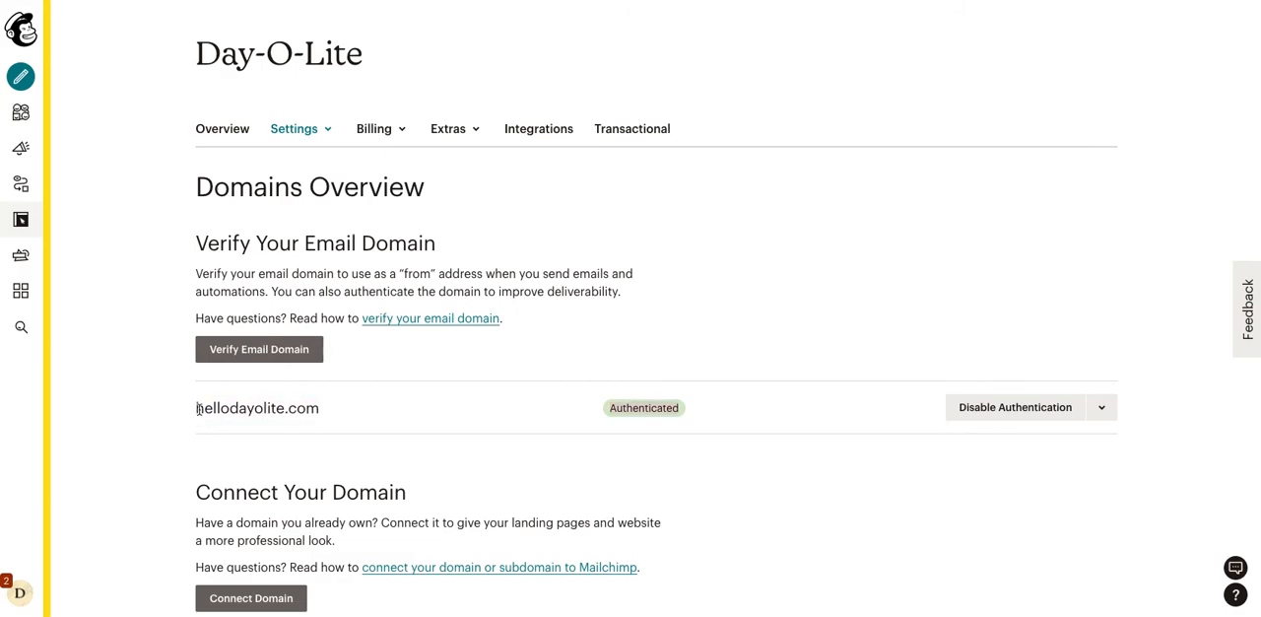
mouse_move(453, 199)
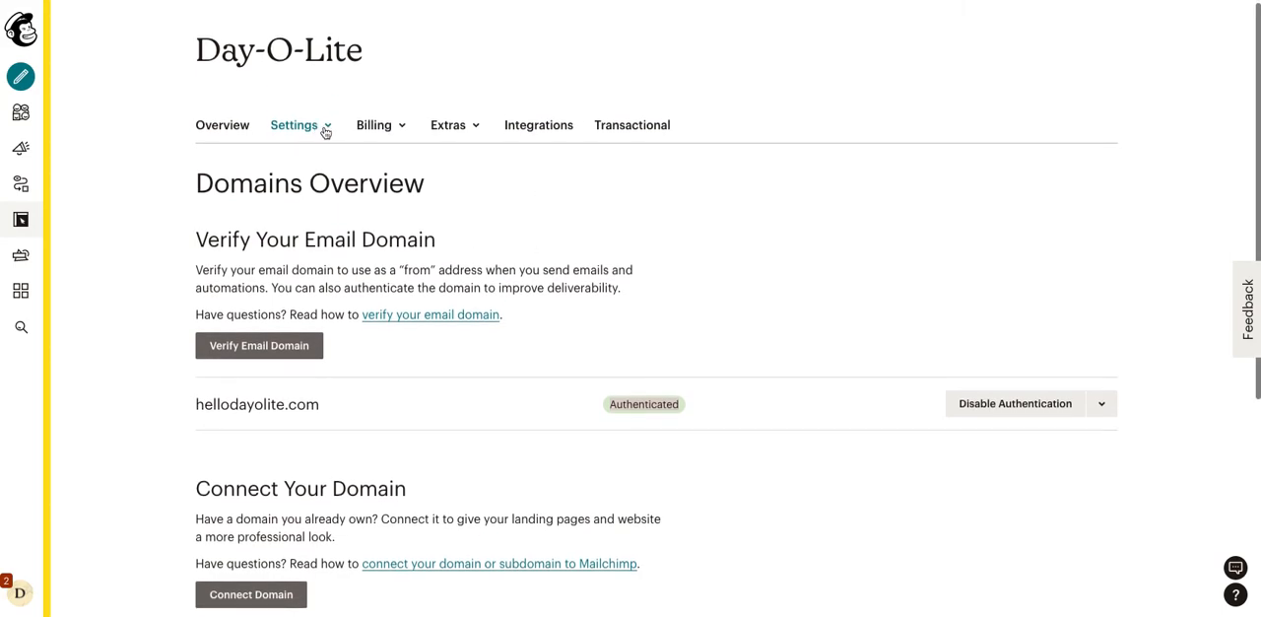
left_click(19, 592)
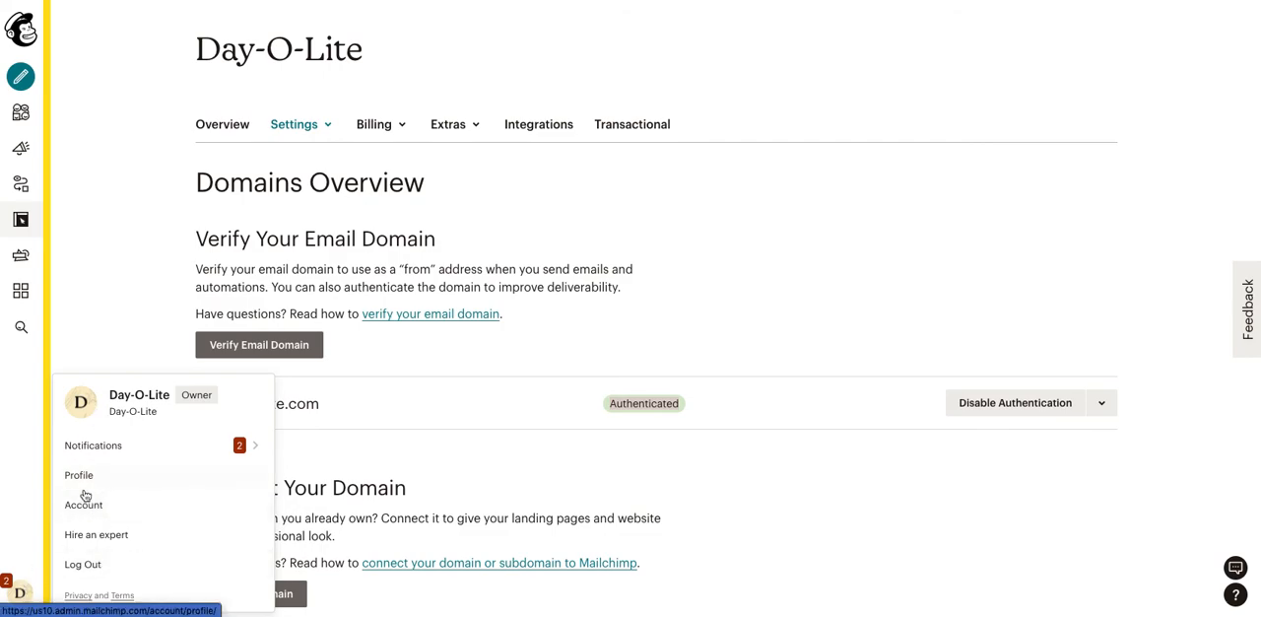
left_click(294, 128)
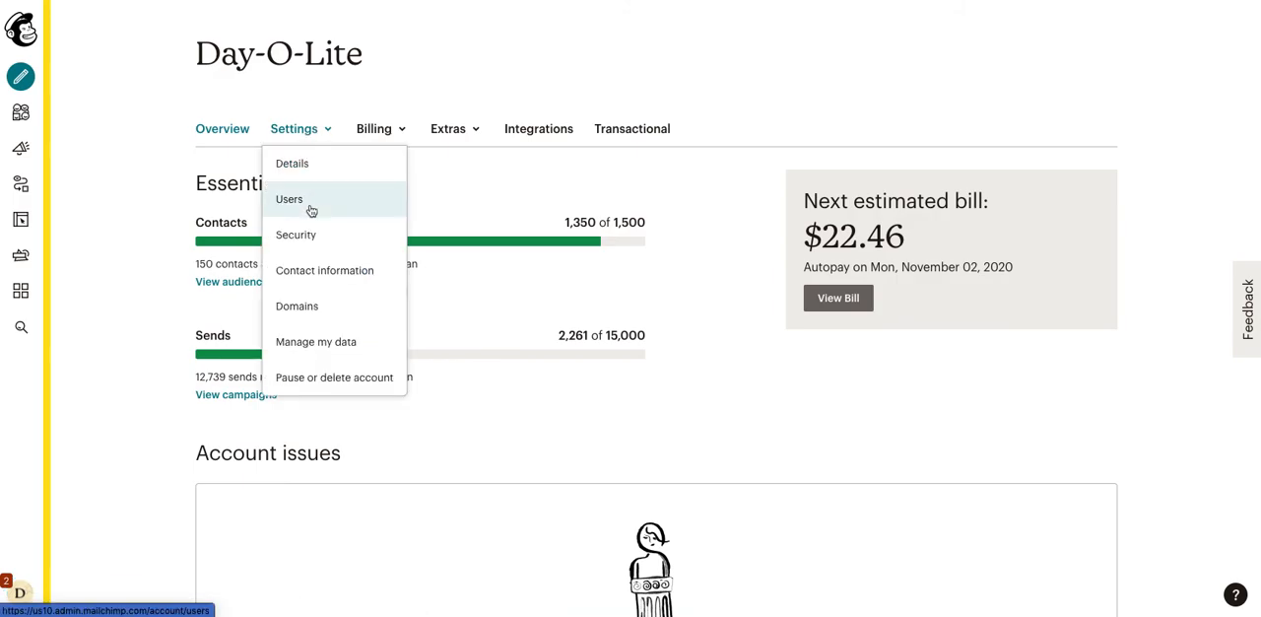
left_click(297, 306)
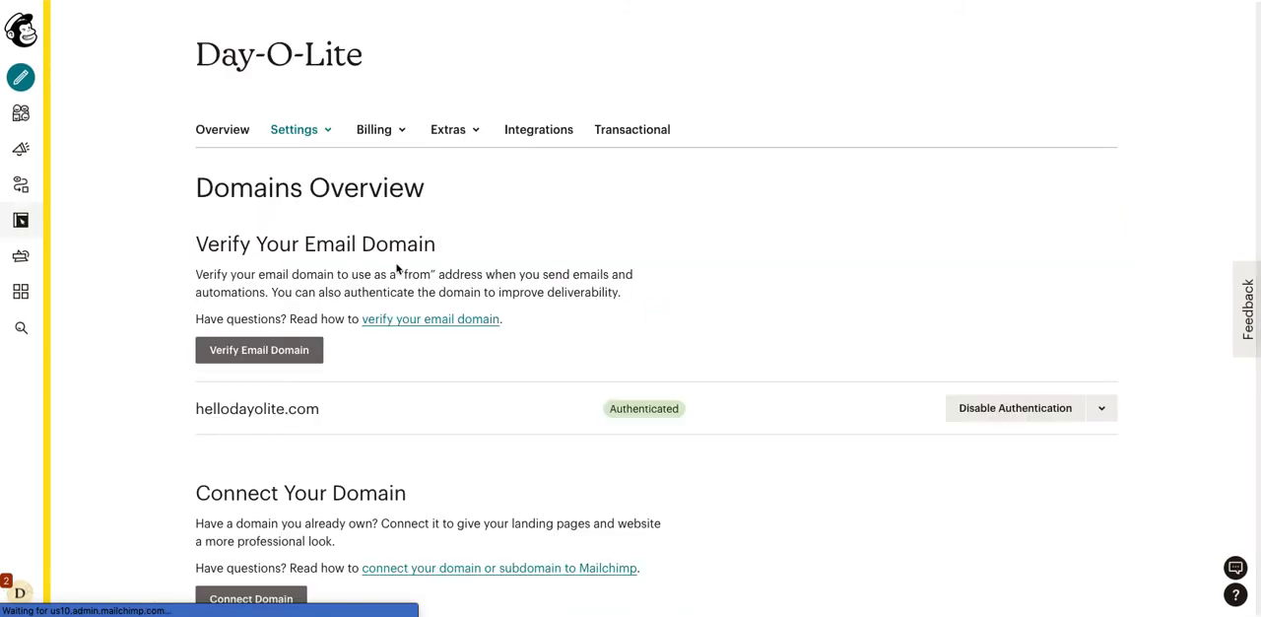
scroll("down", 3)
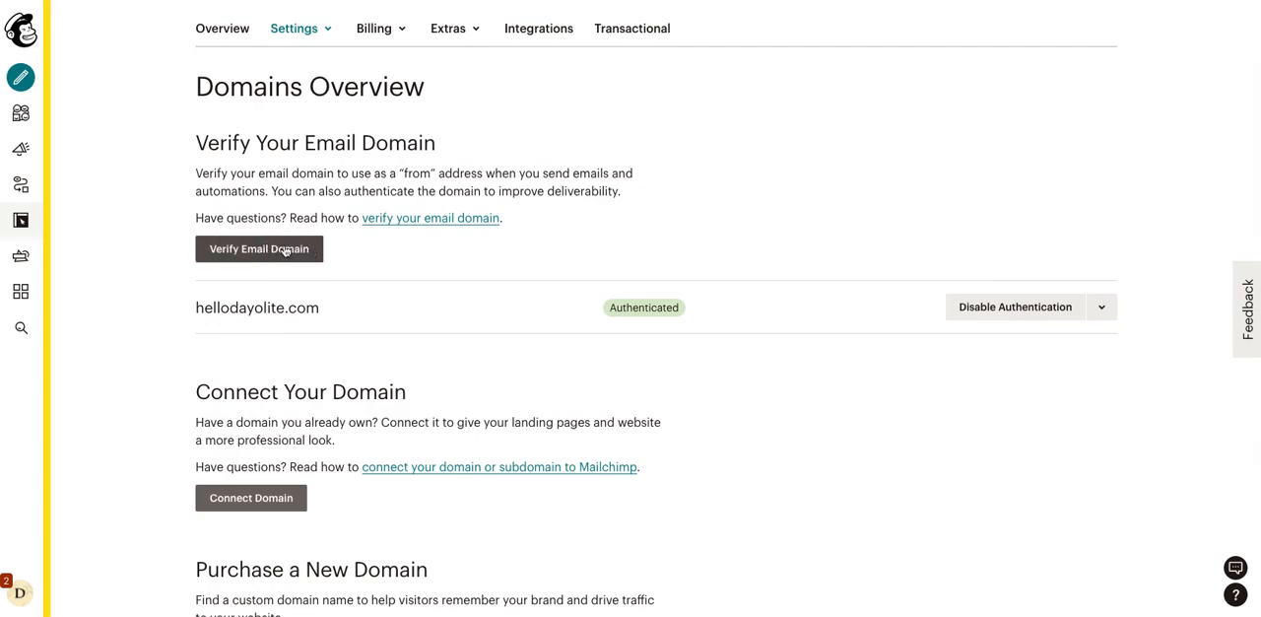
mouse_move(397, 268)
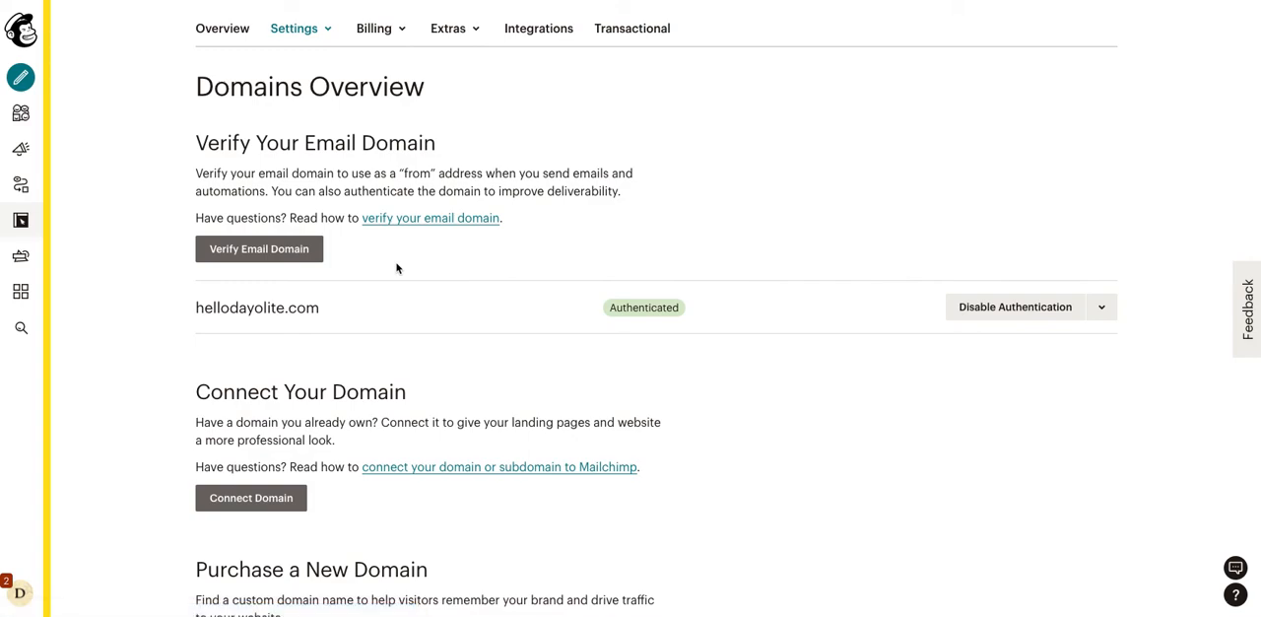
mouse_move(184, 301)
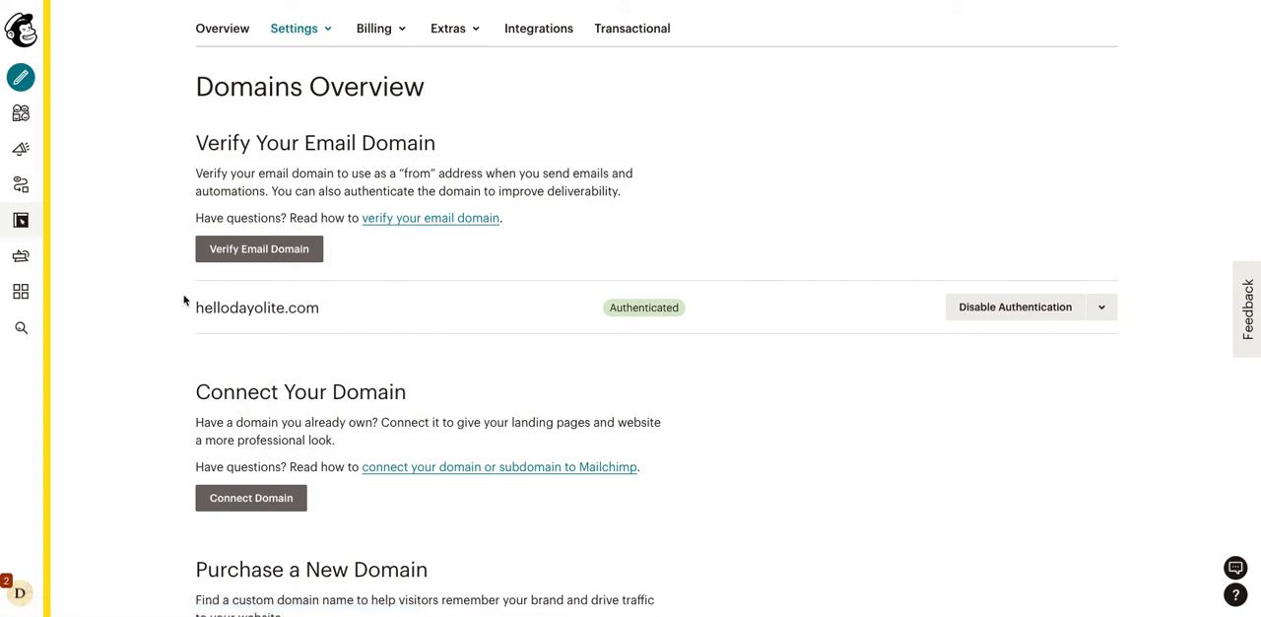
mouse_move(420, 246)
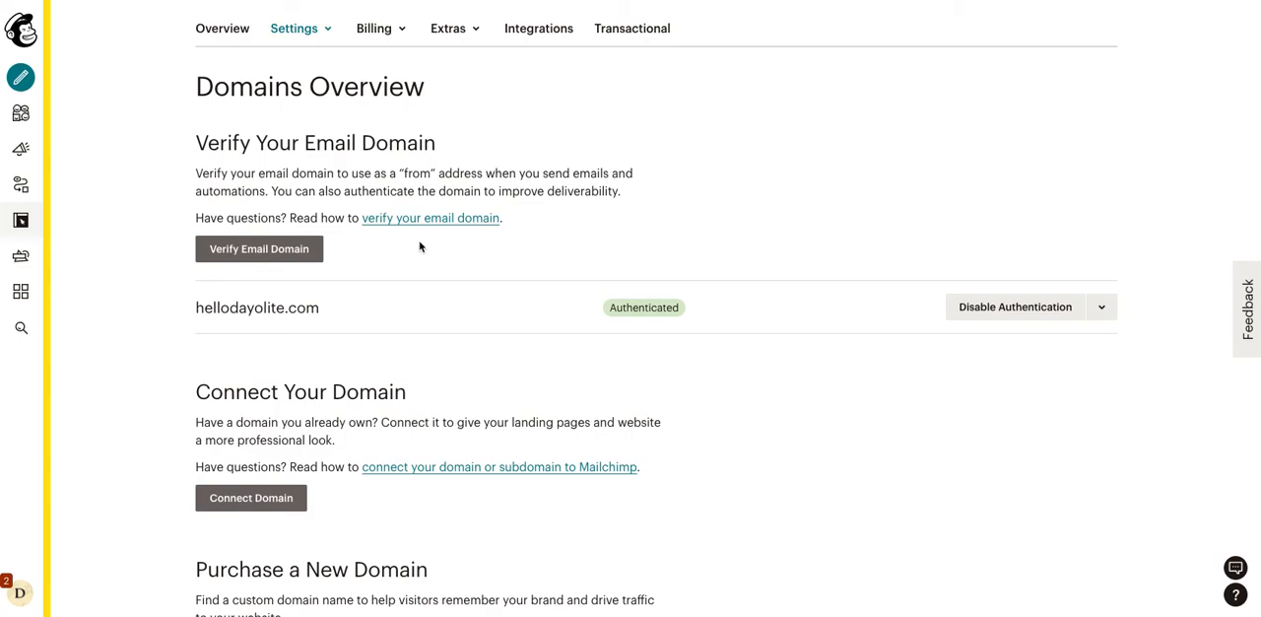
scroll("down", 3)
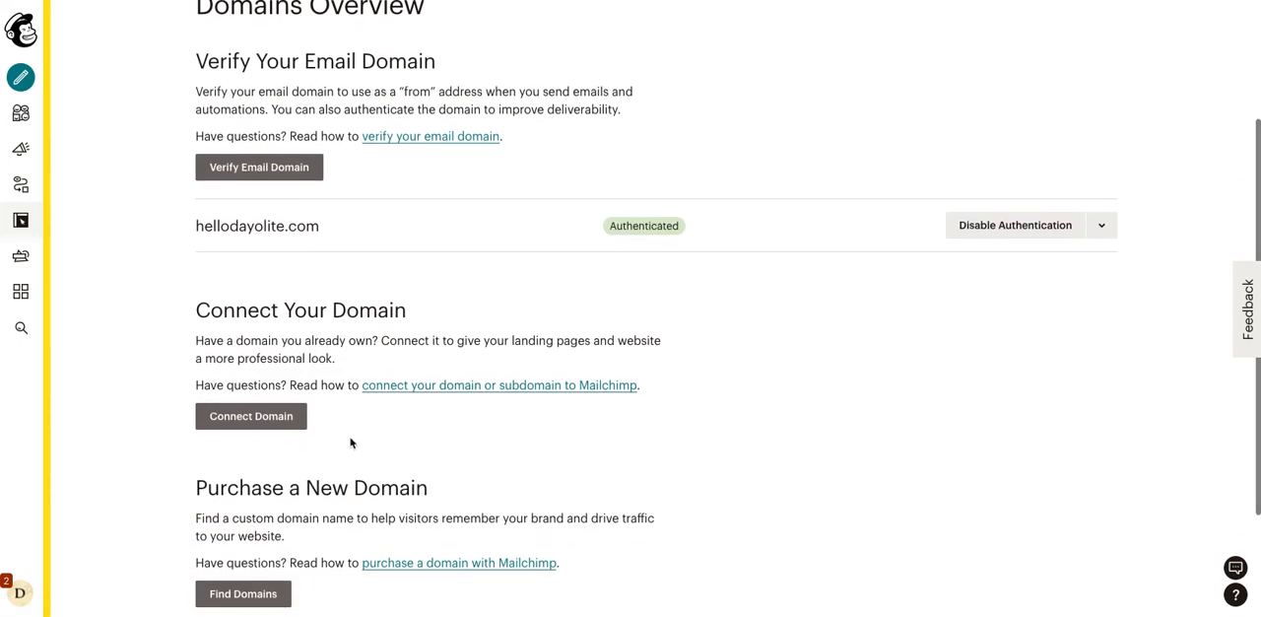
scroll("down", 3)
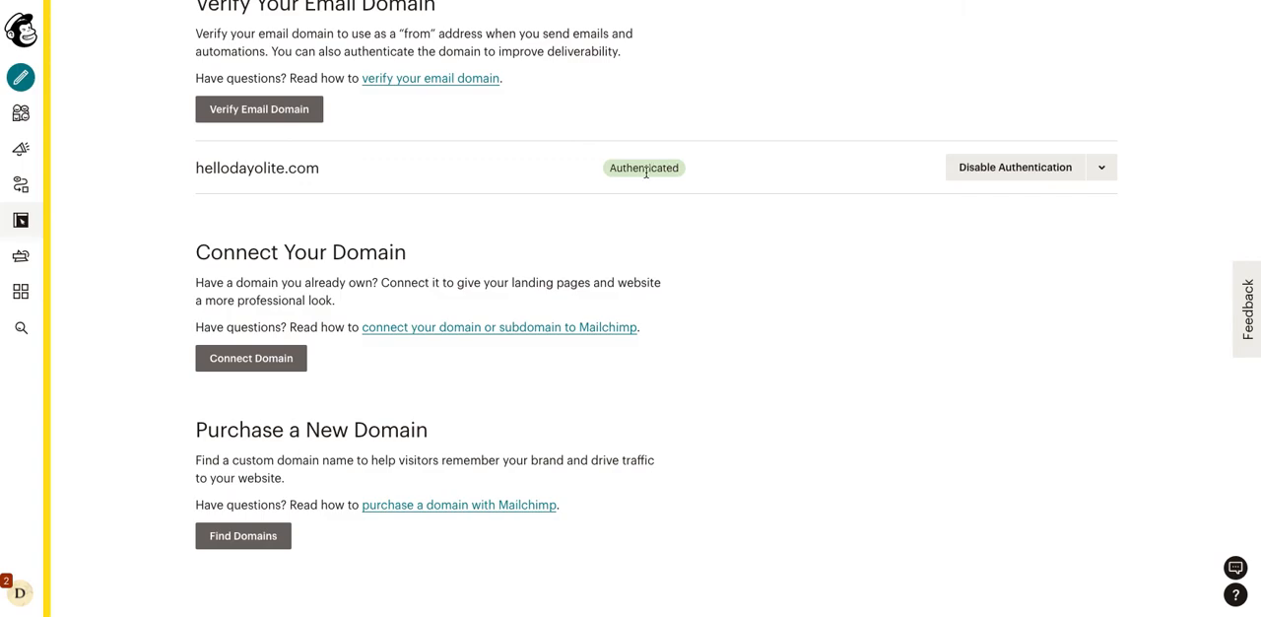
scroll("up", 3)
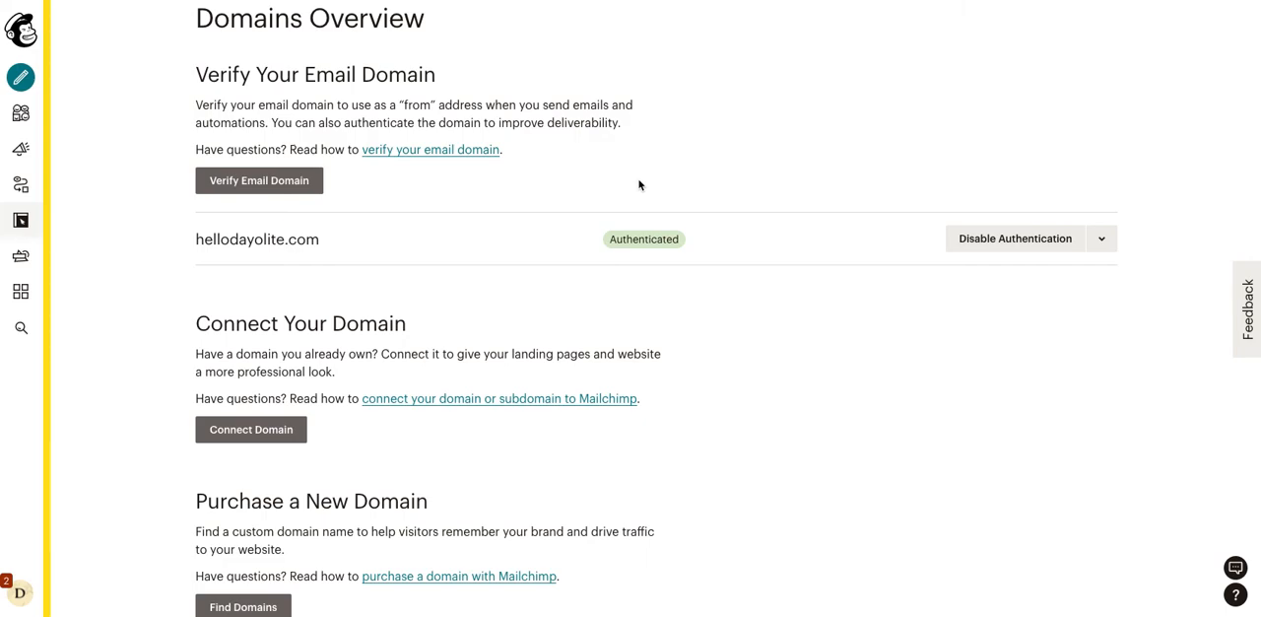
mouse_move(730, 239)
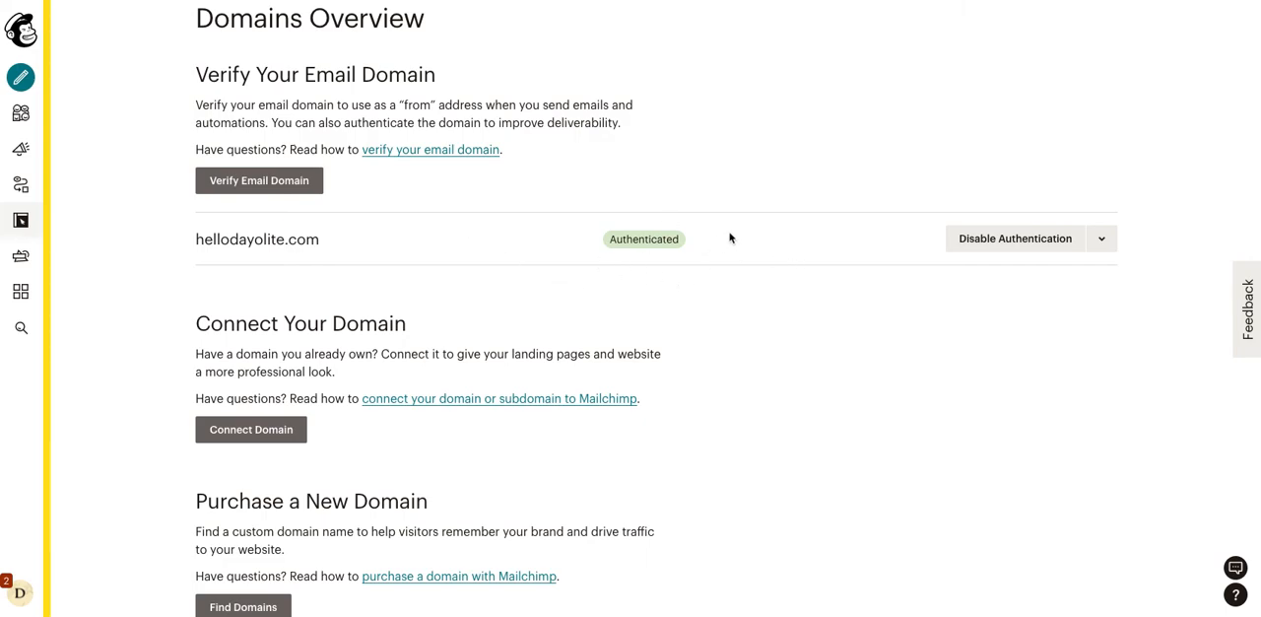
mouse_move(793, 247)
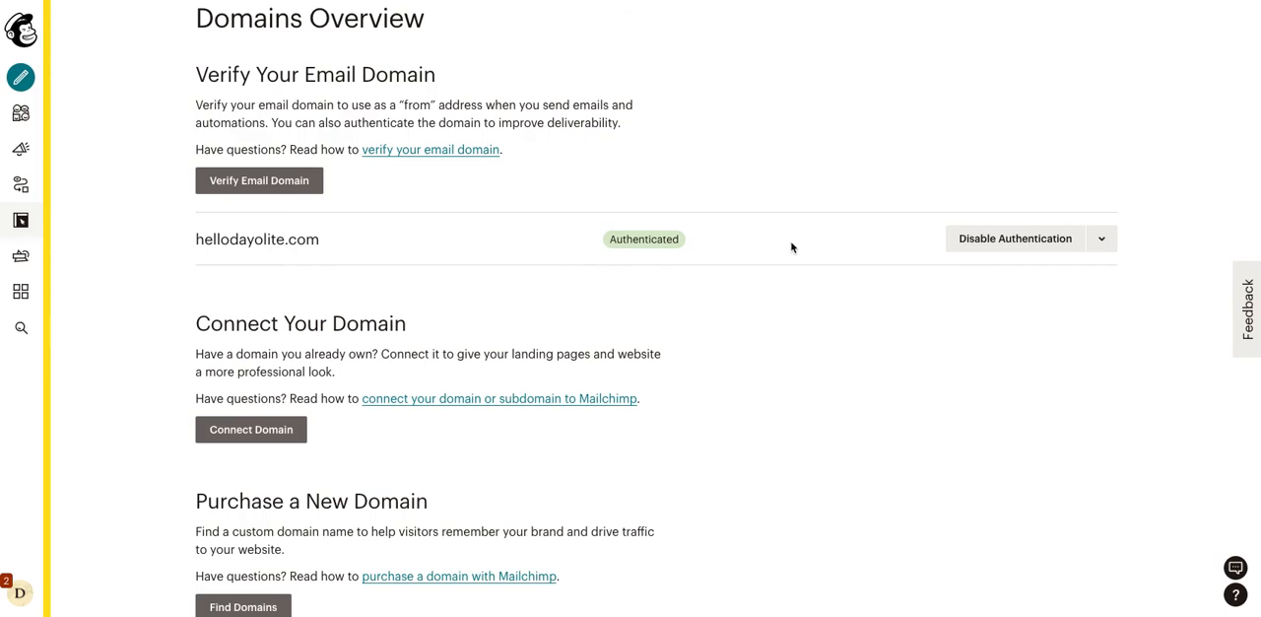
mouse_move(640, 244)
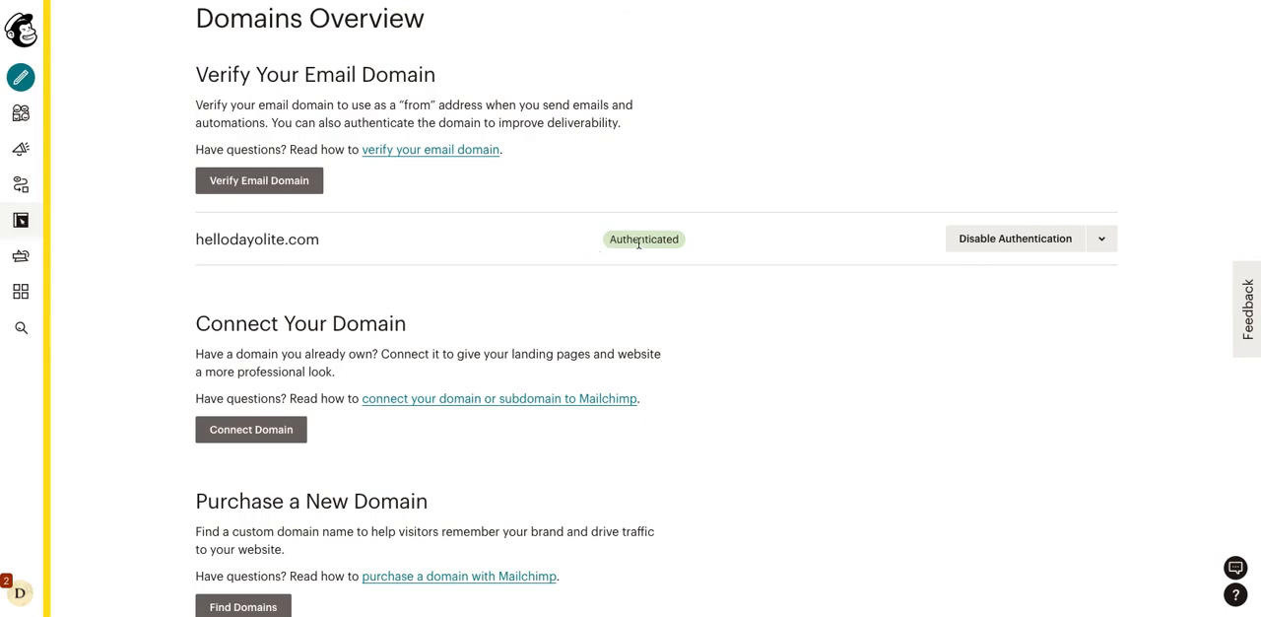
scroll("up", 3)
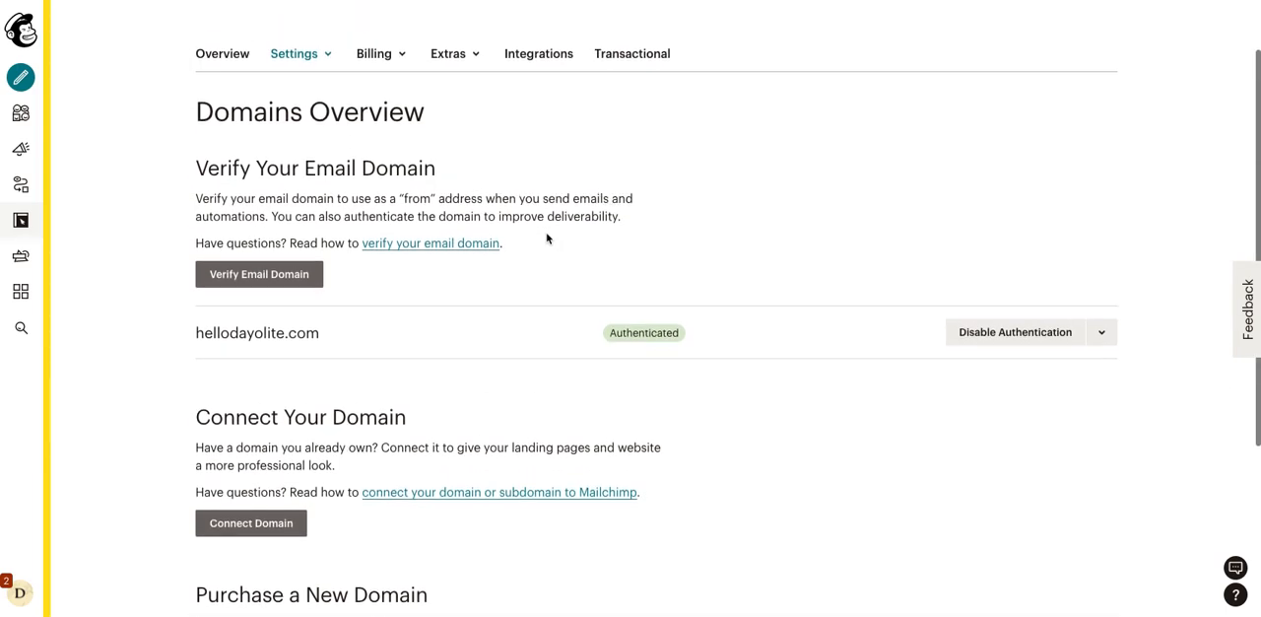
scroll("up", 3)
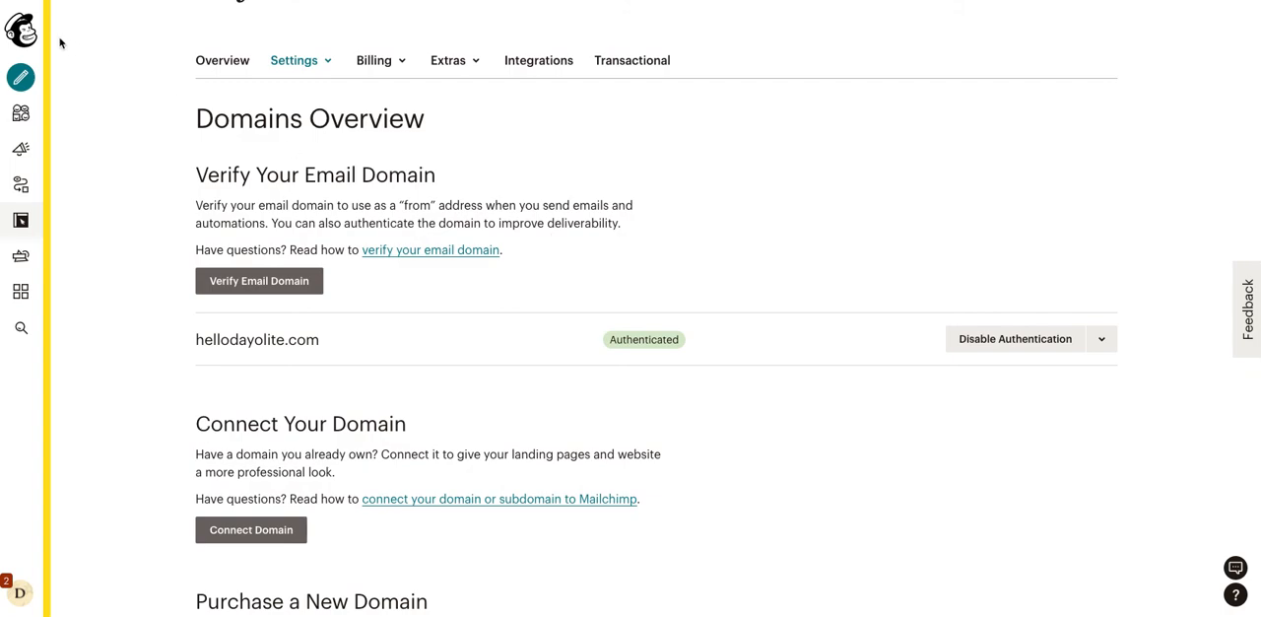
- Return to the Day-O-Lite dashboard showing a total audience of 1,341
left_click(20, 27)
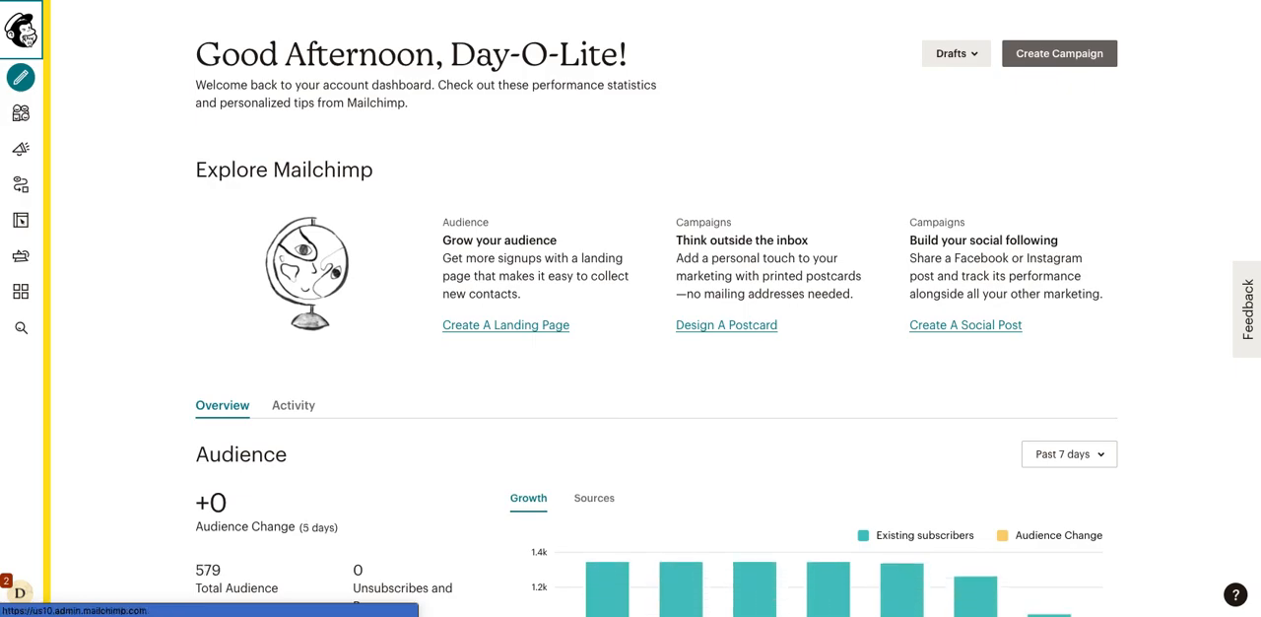
left_click(1068, 453)
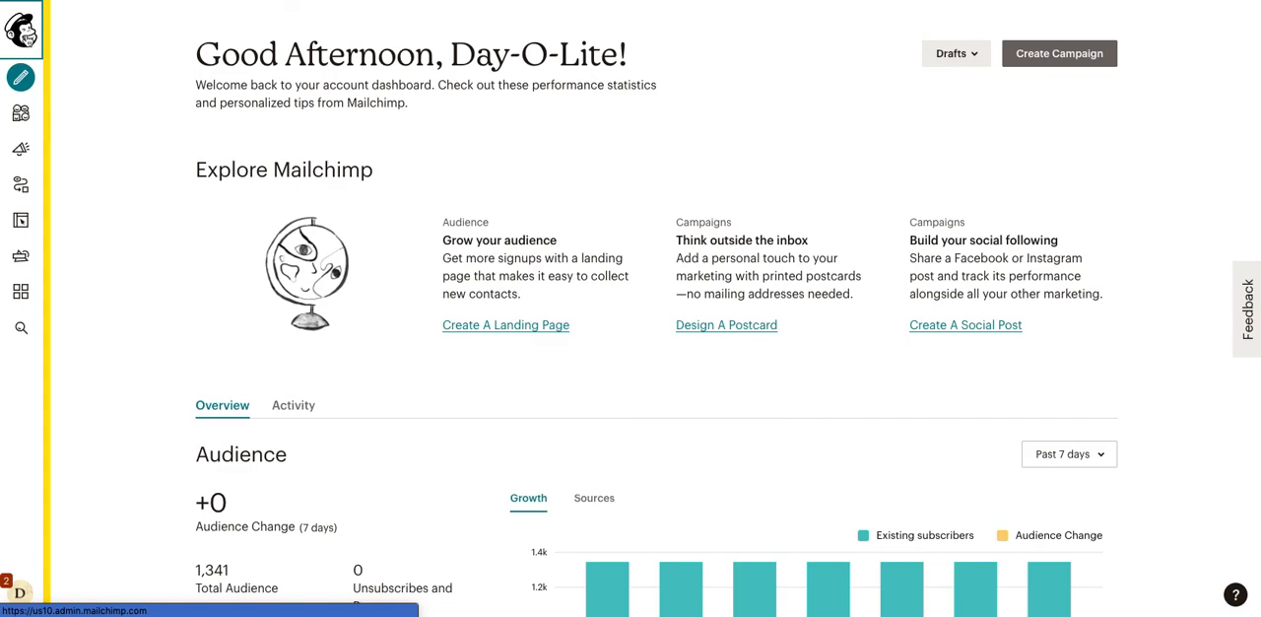
mouse_move(40, 47)
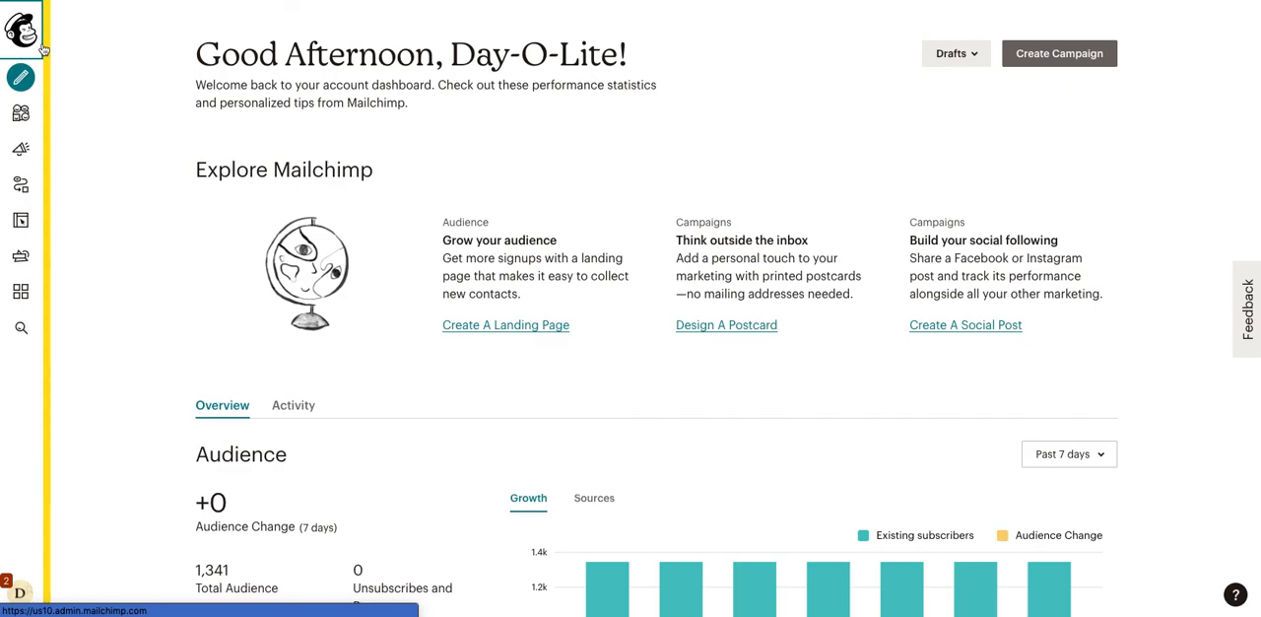
mouse_move(833, 202)
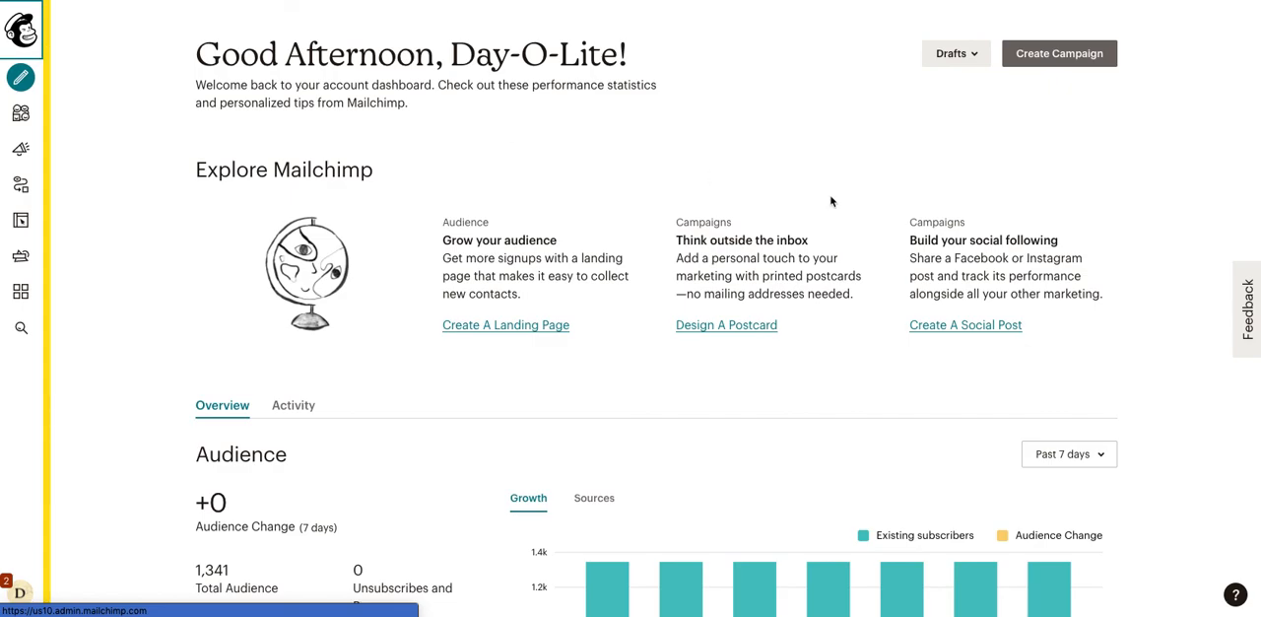